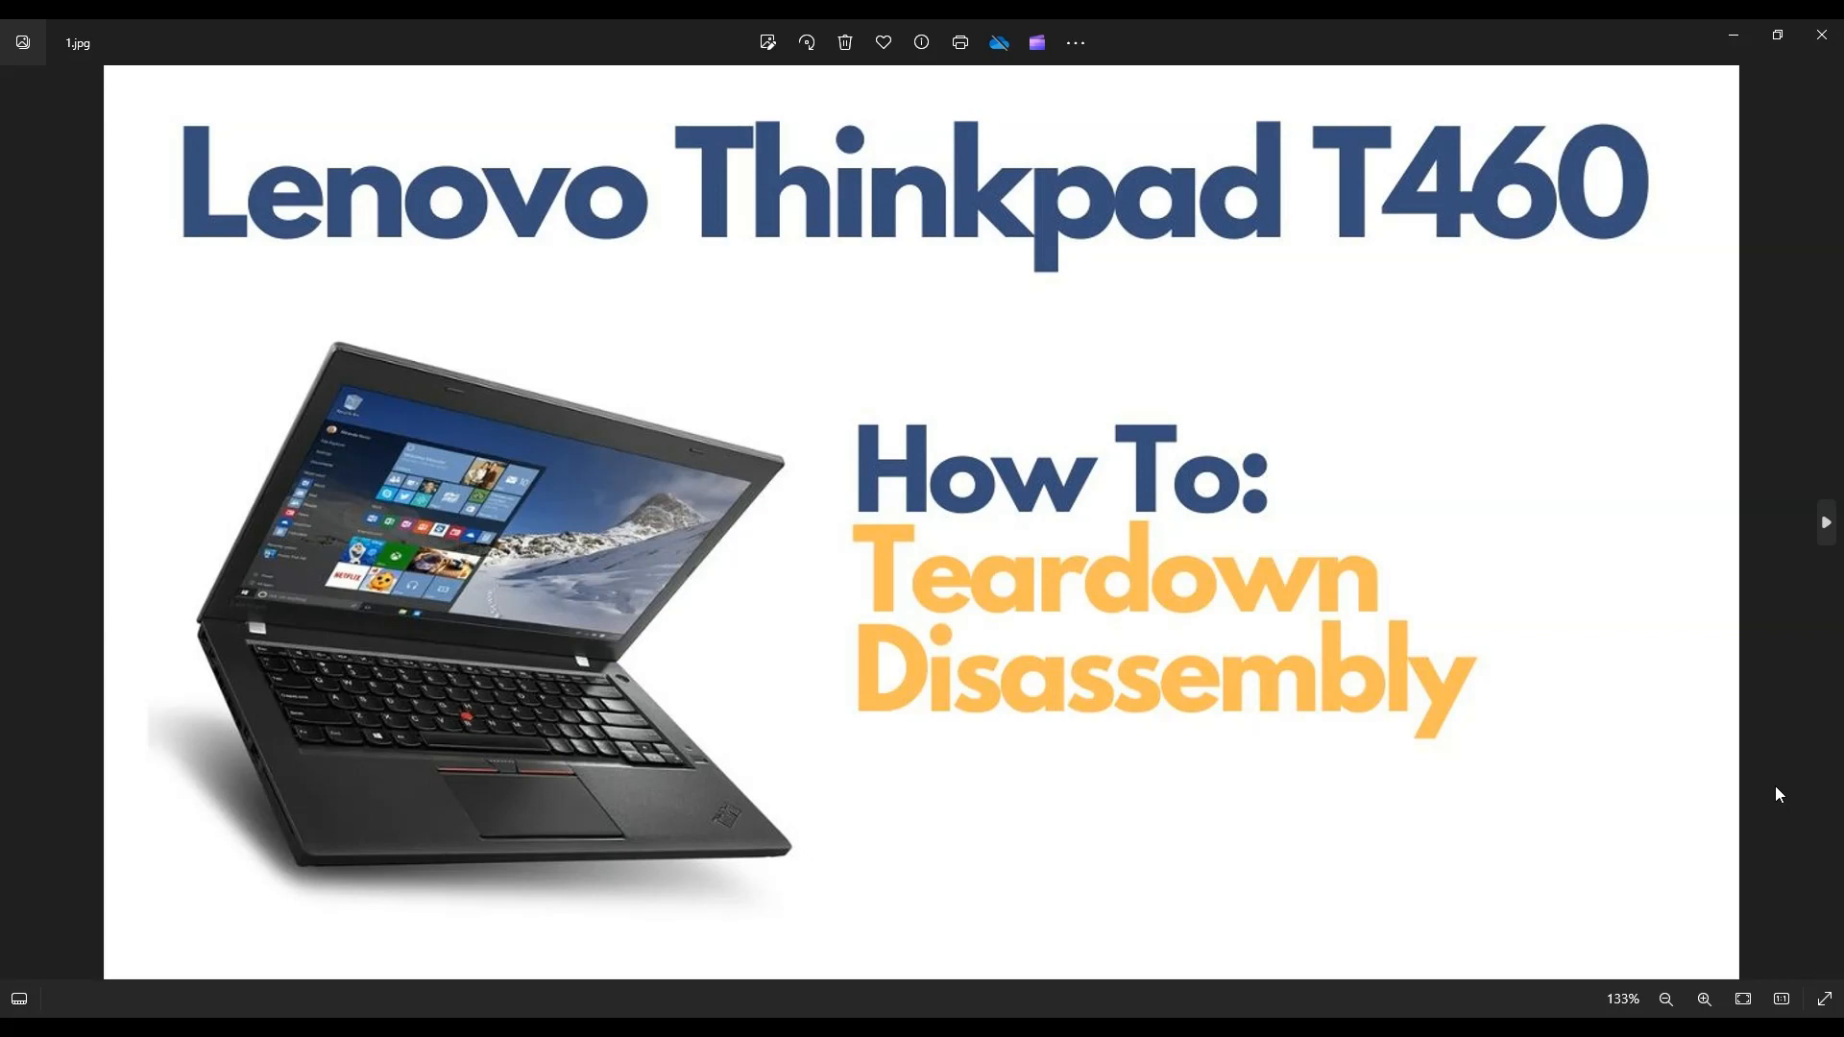
mouse_move(1773, 545)
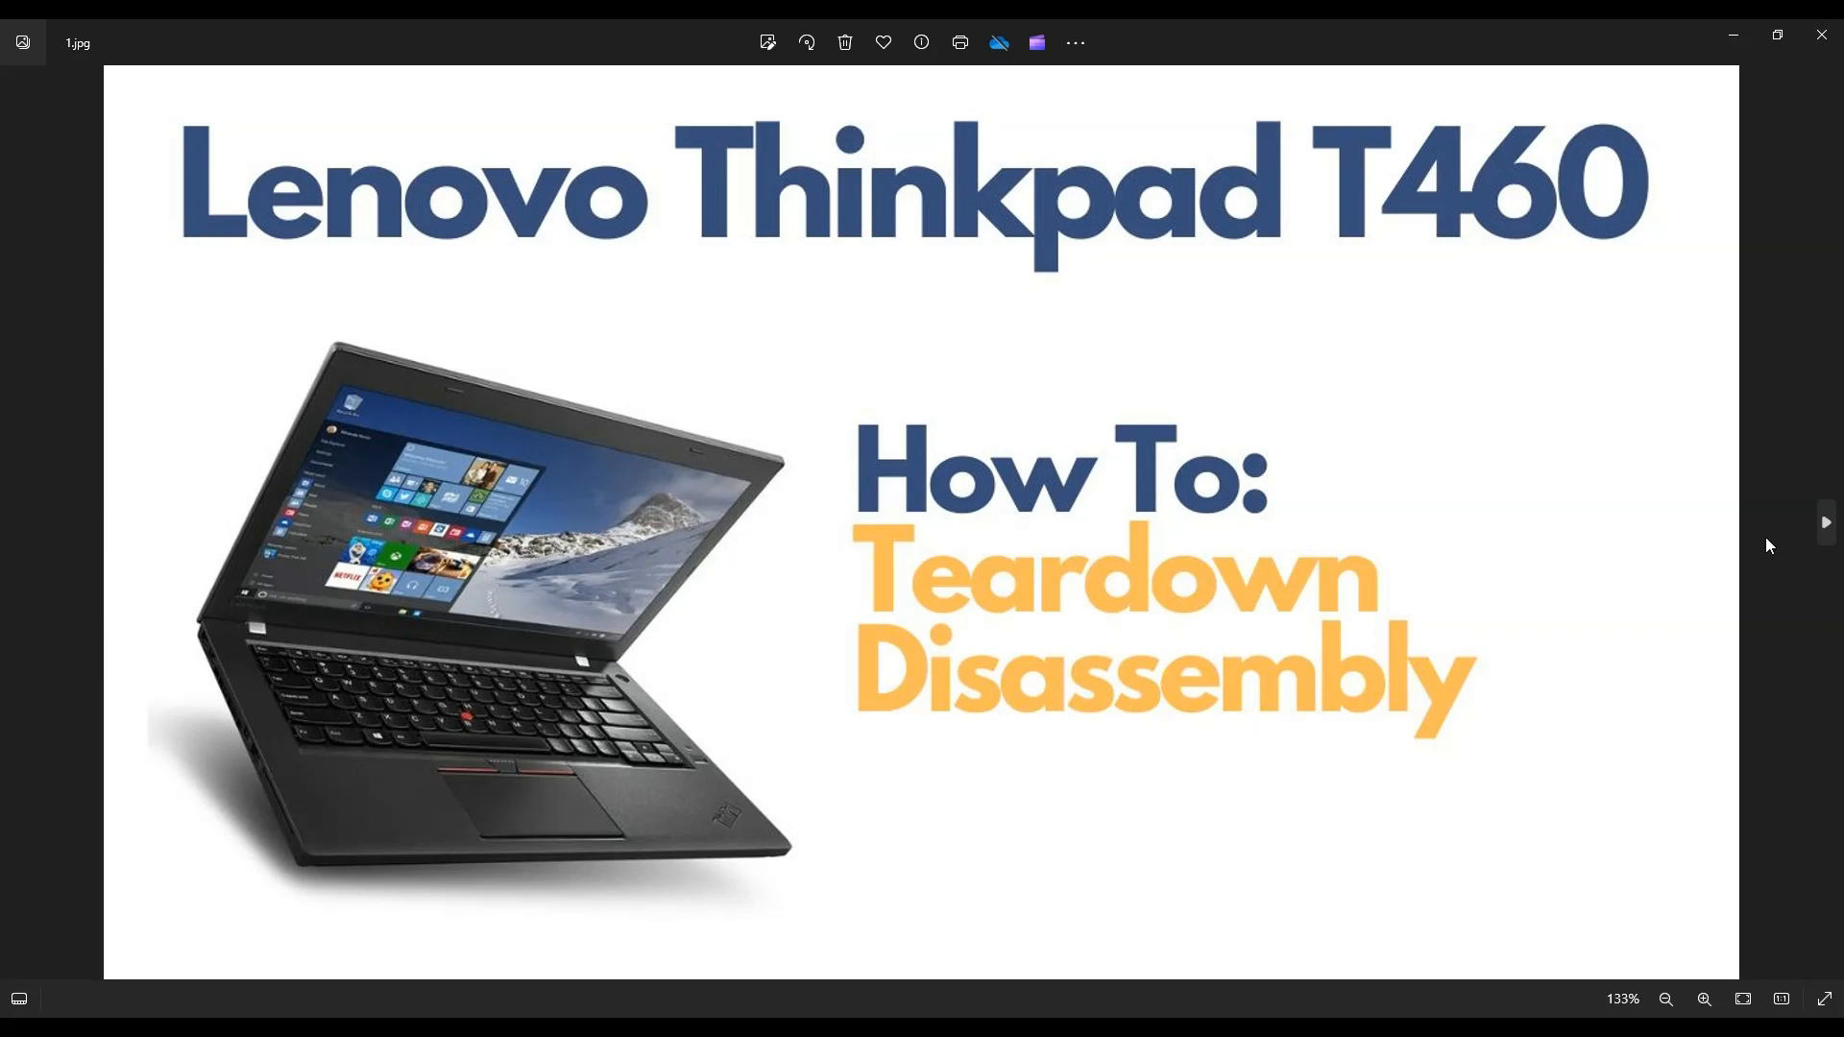
Advance from the T460 title slide to the photo of the underside with the battery removed.
click(1824, 522)
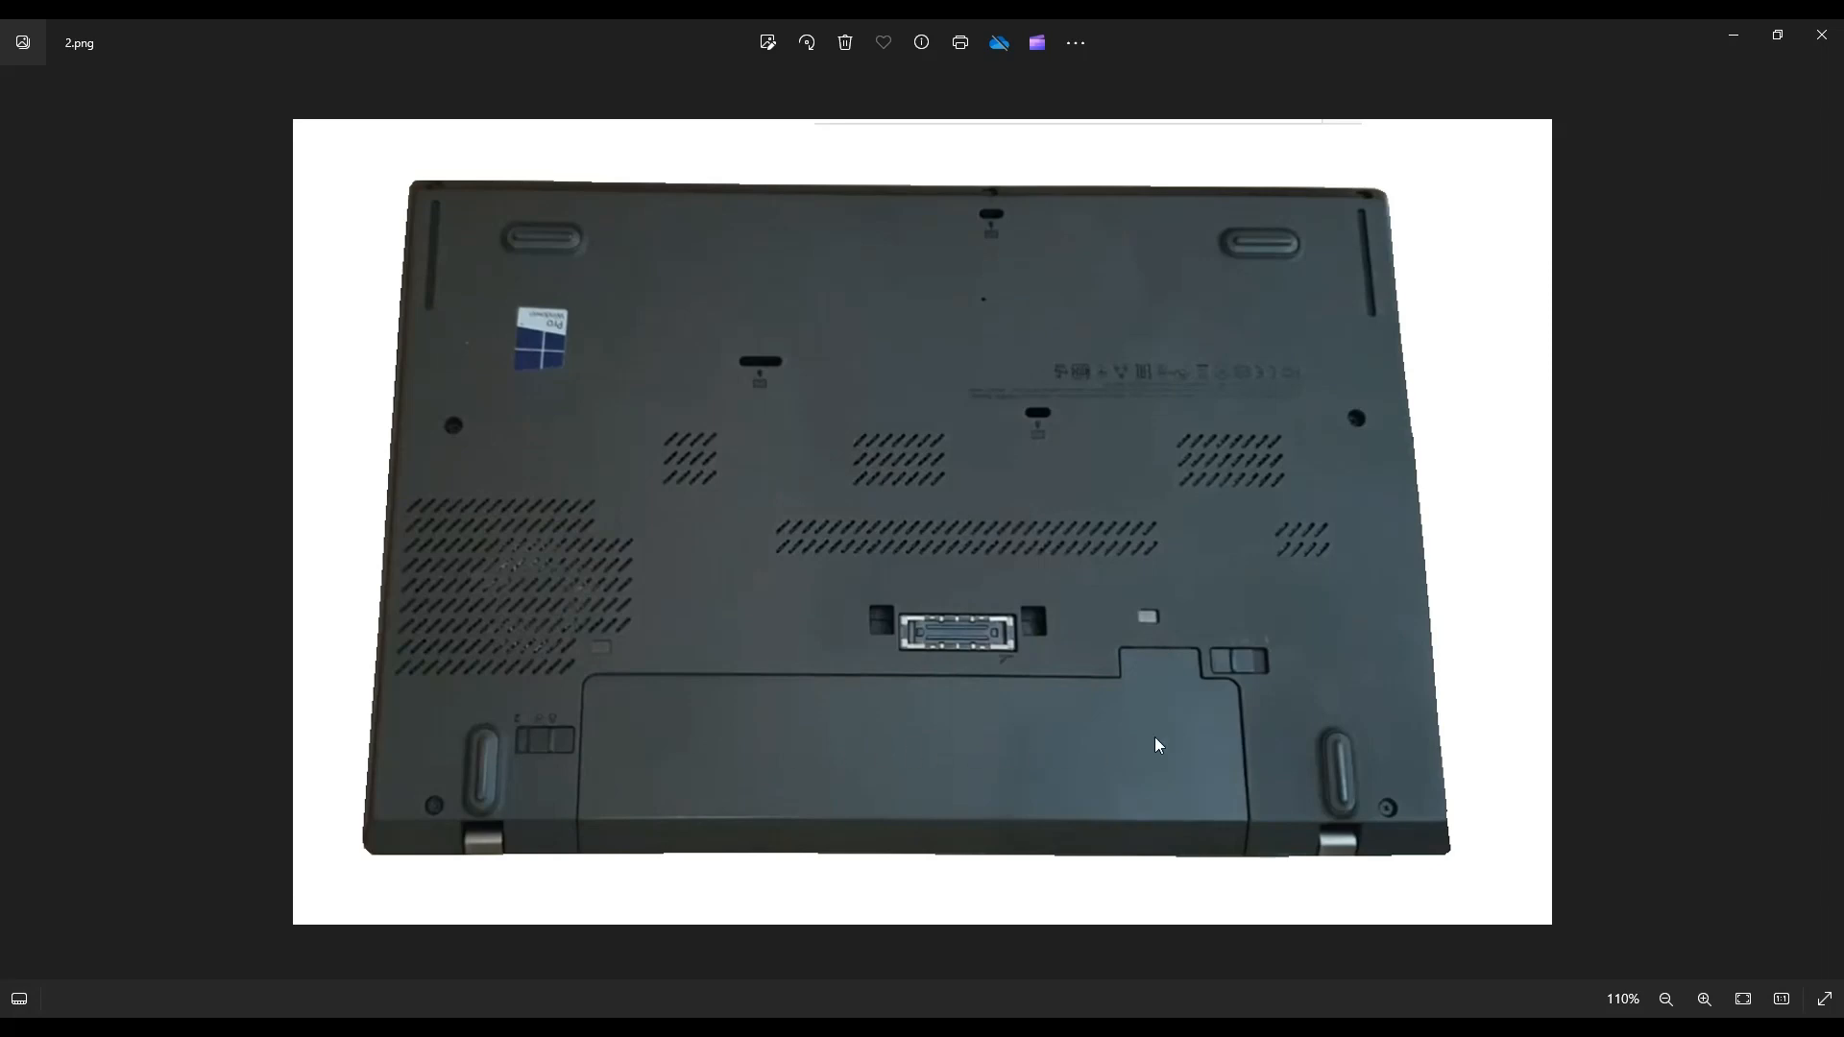
mouse_move(1164, 741)
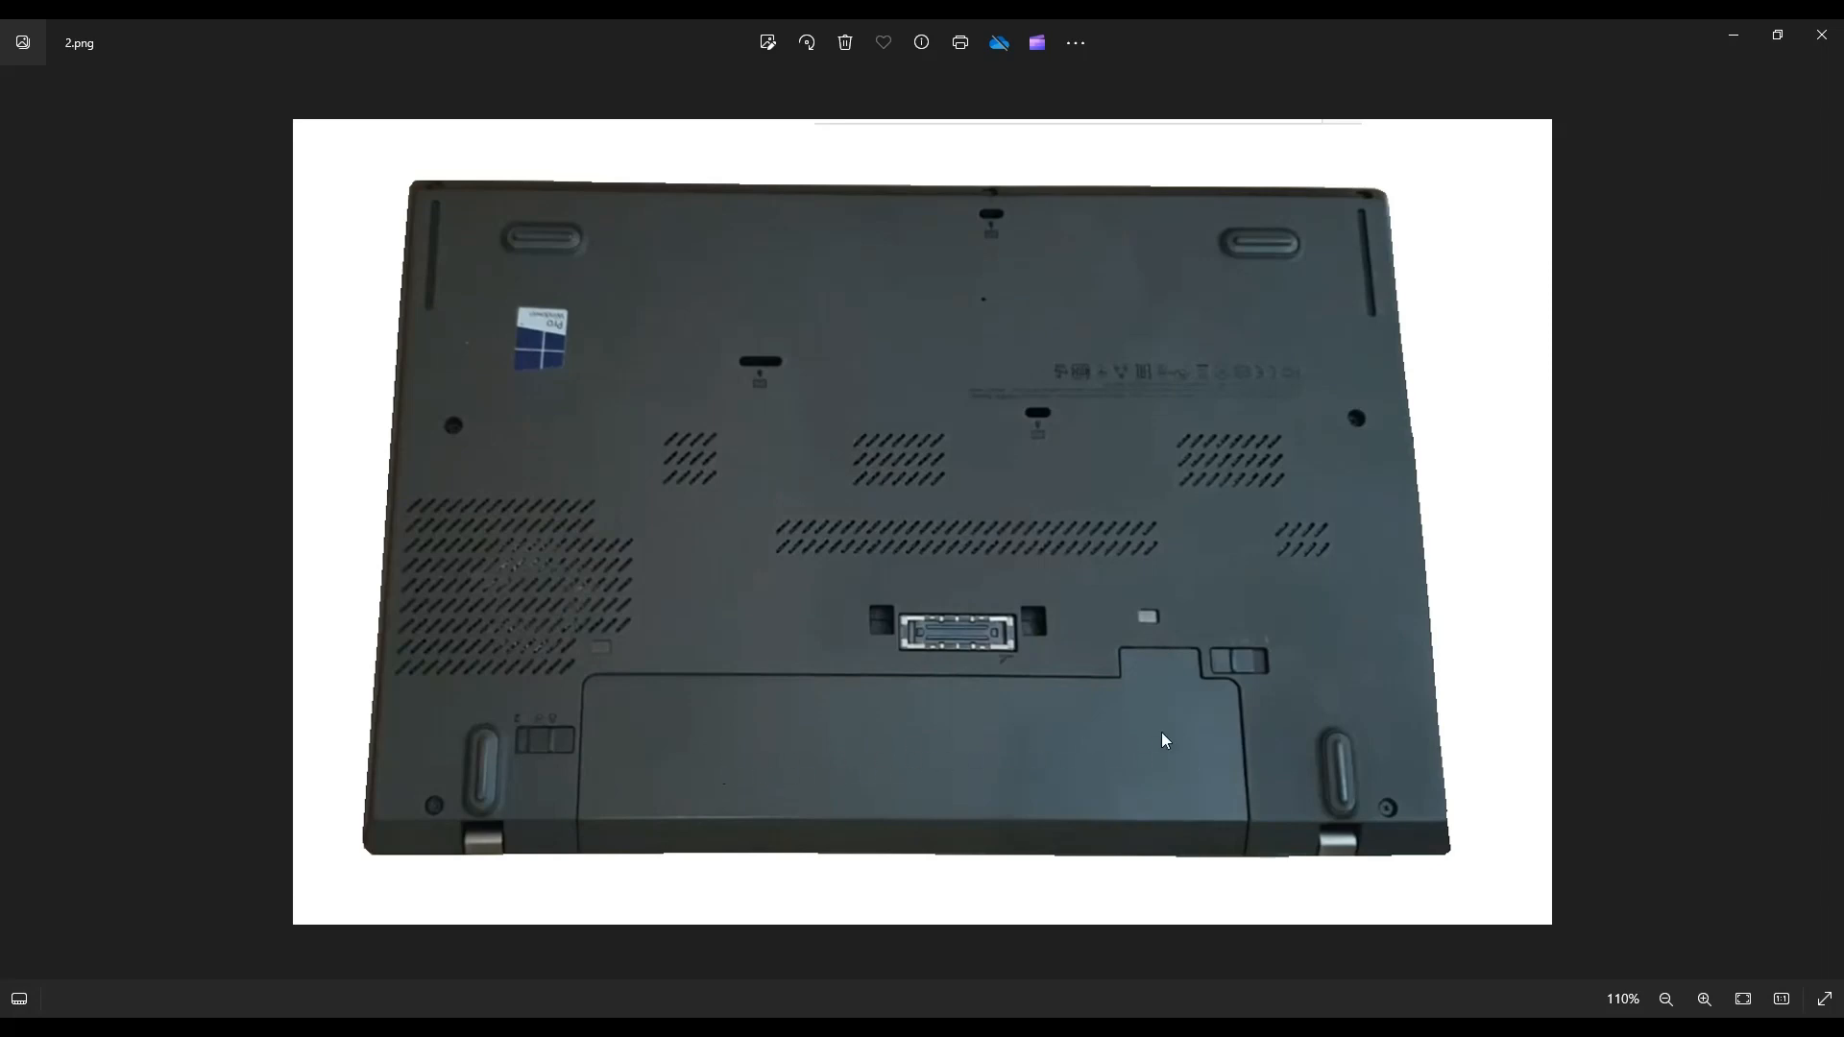
mouse_move(523, 755)
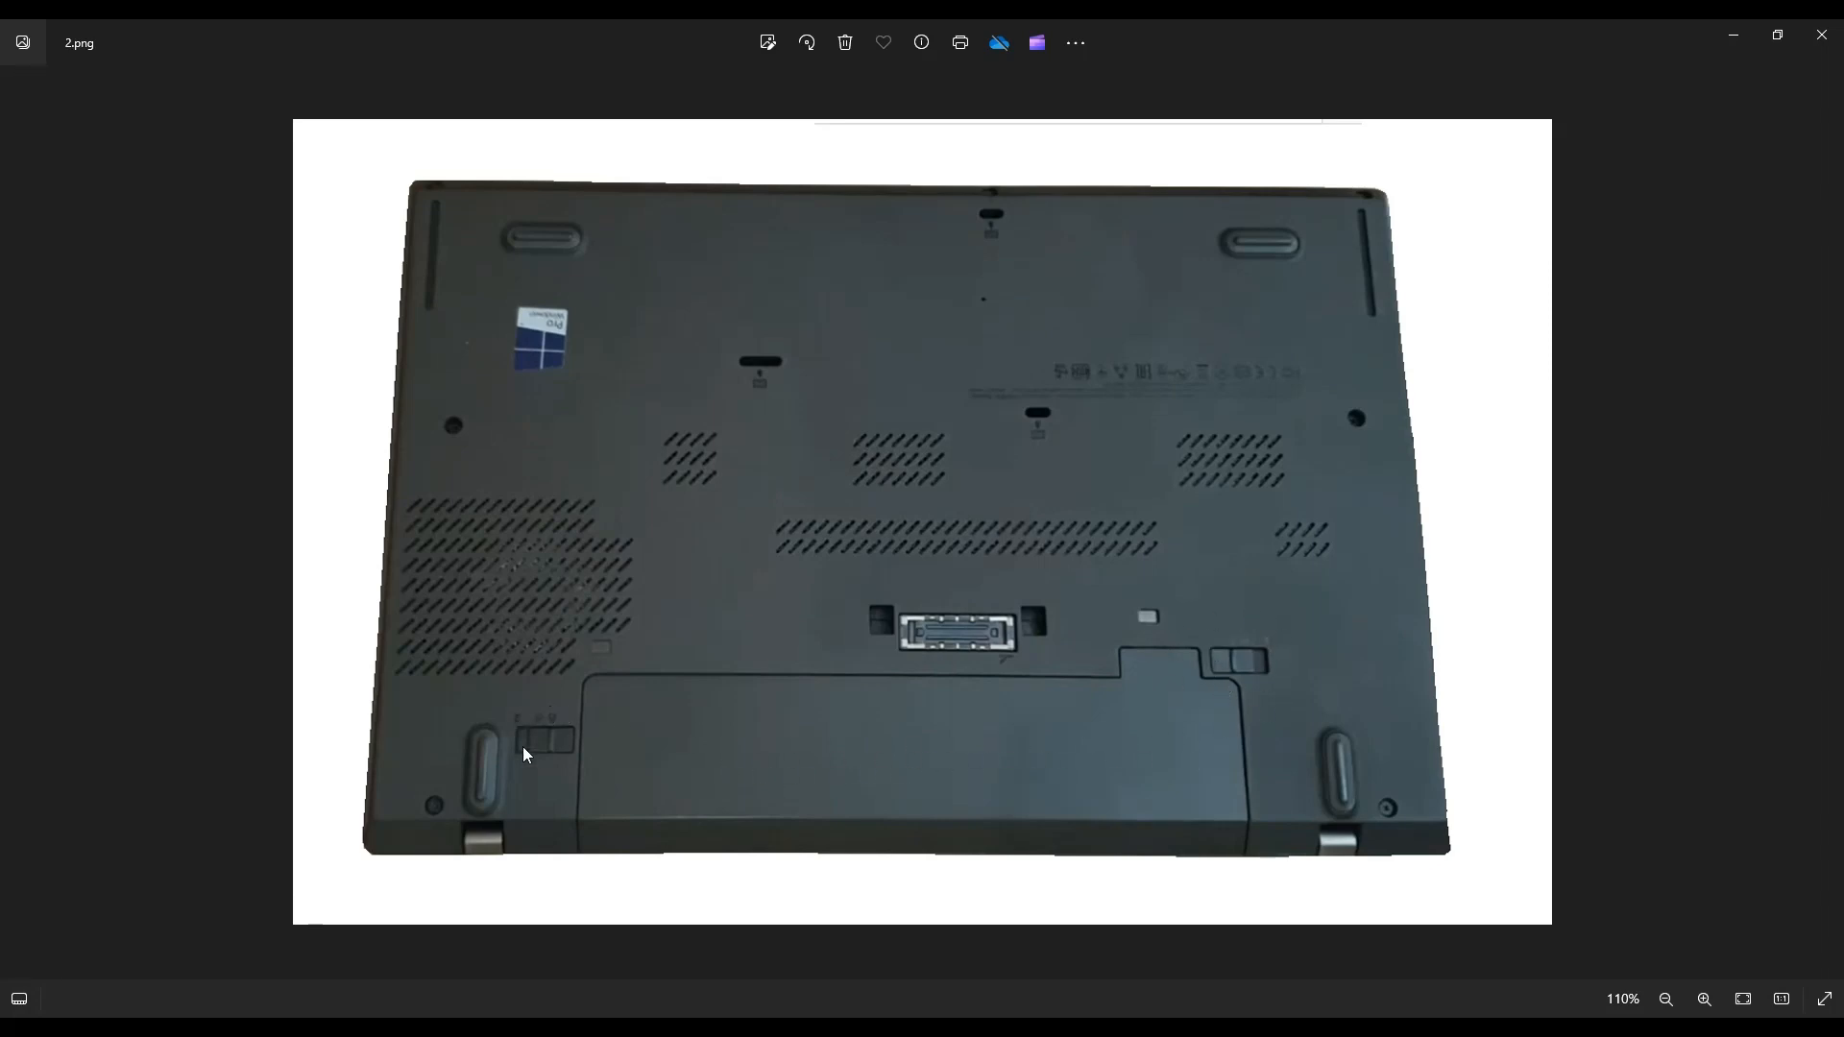
mouse_move(1204, 655)
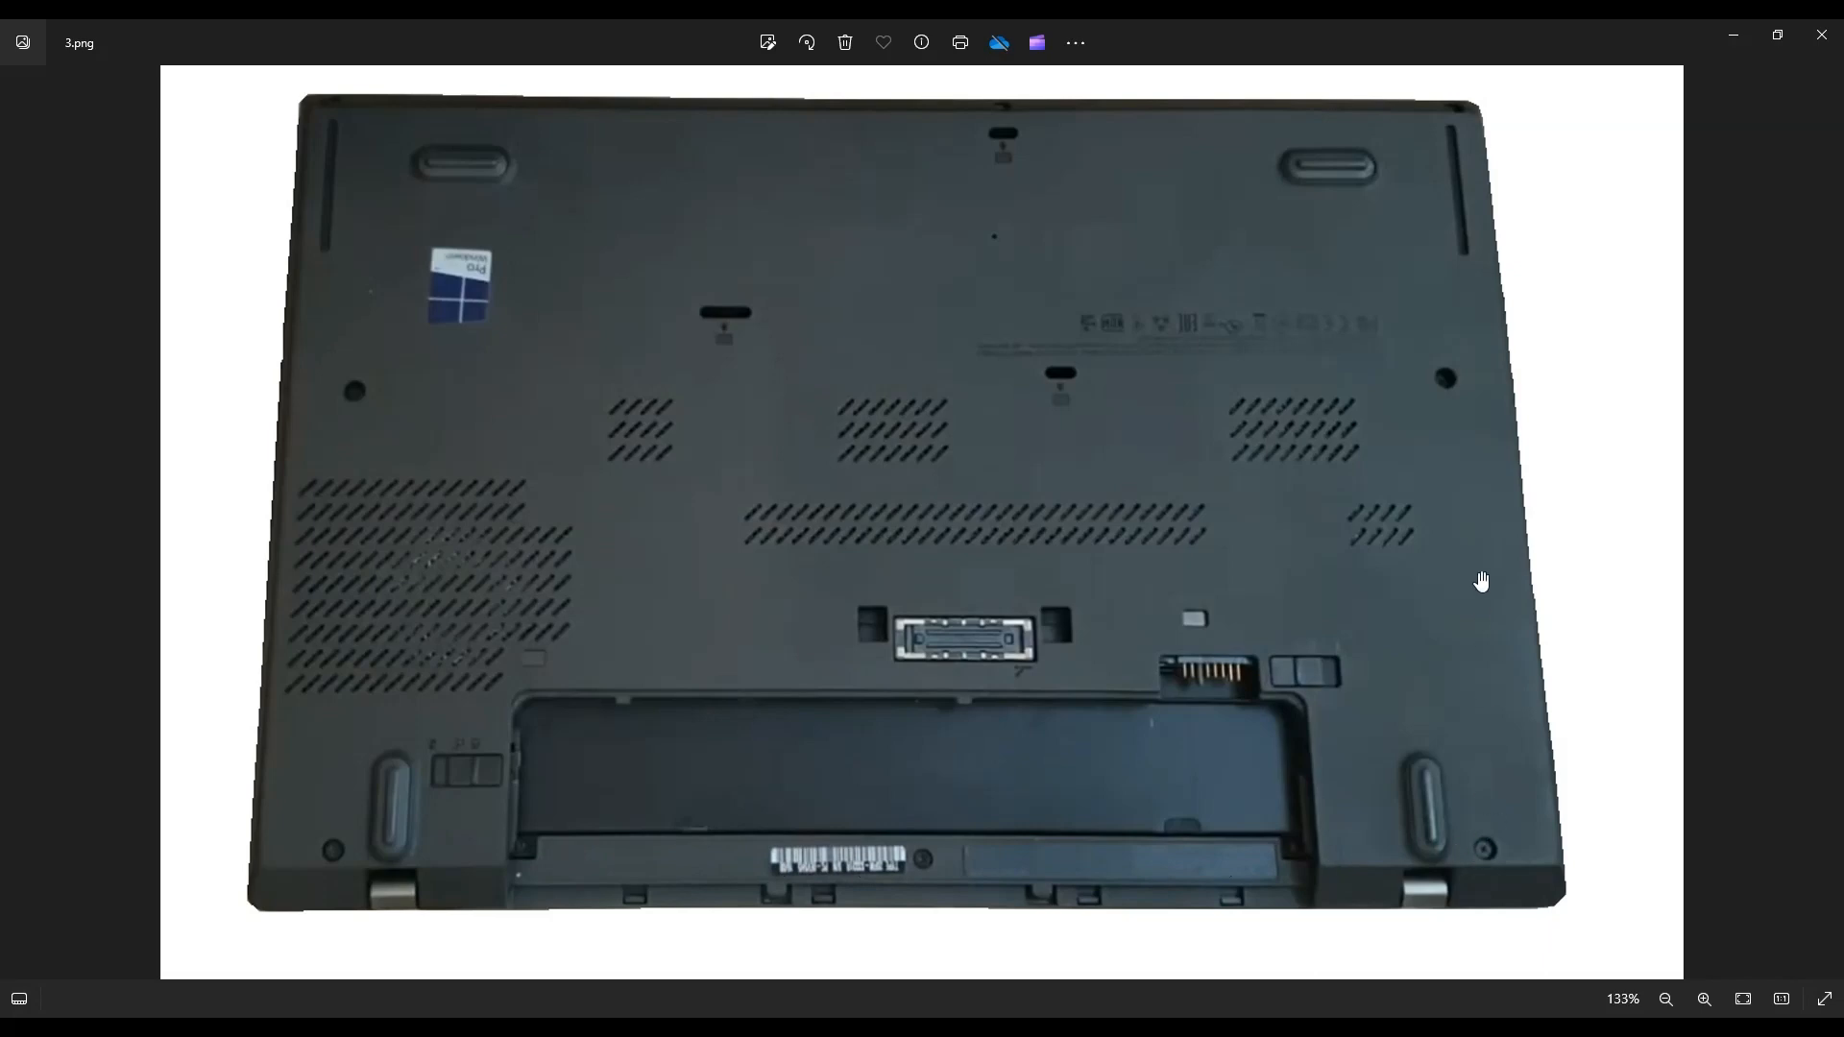
mouse_move(1465, 559)
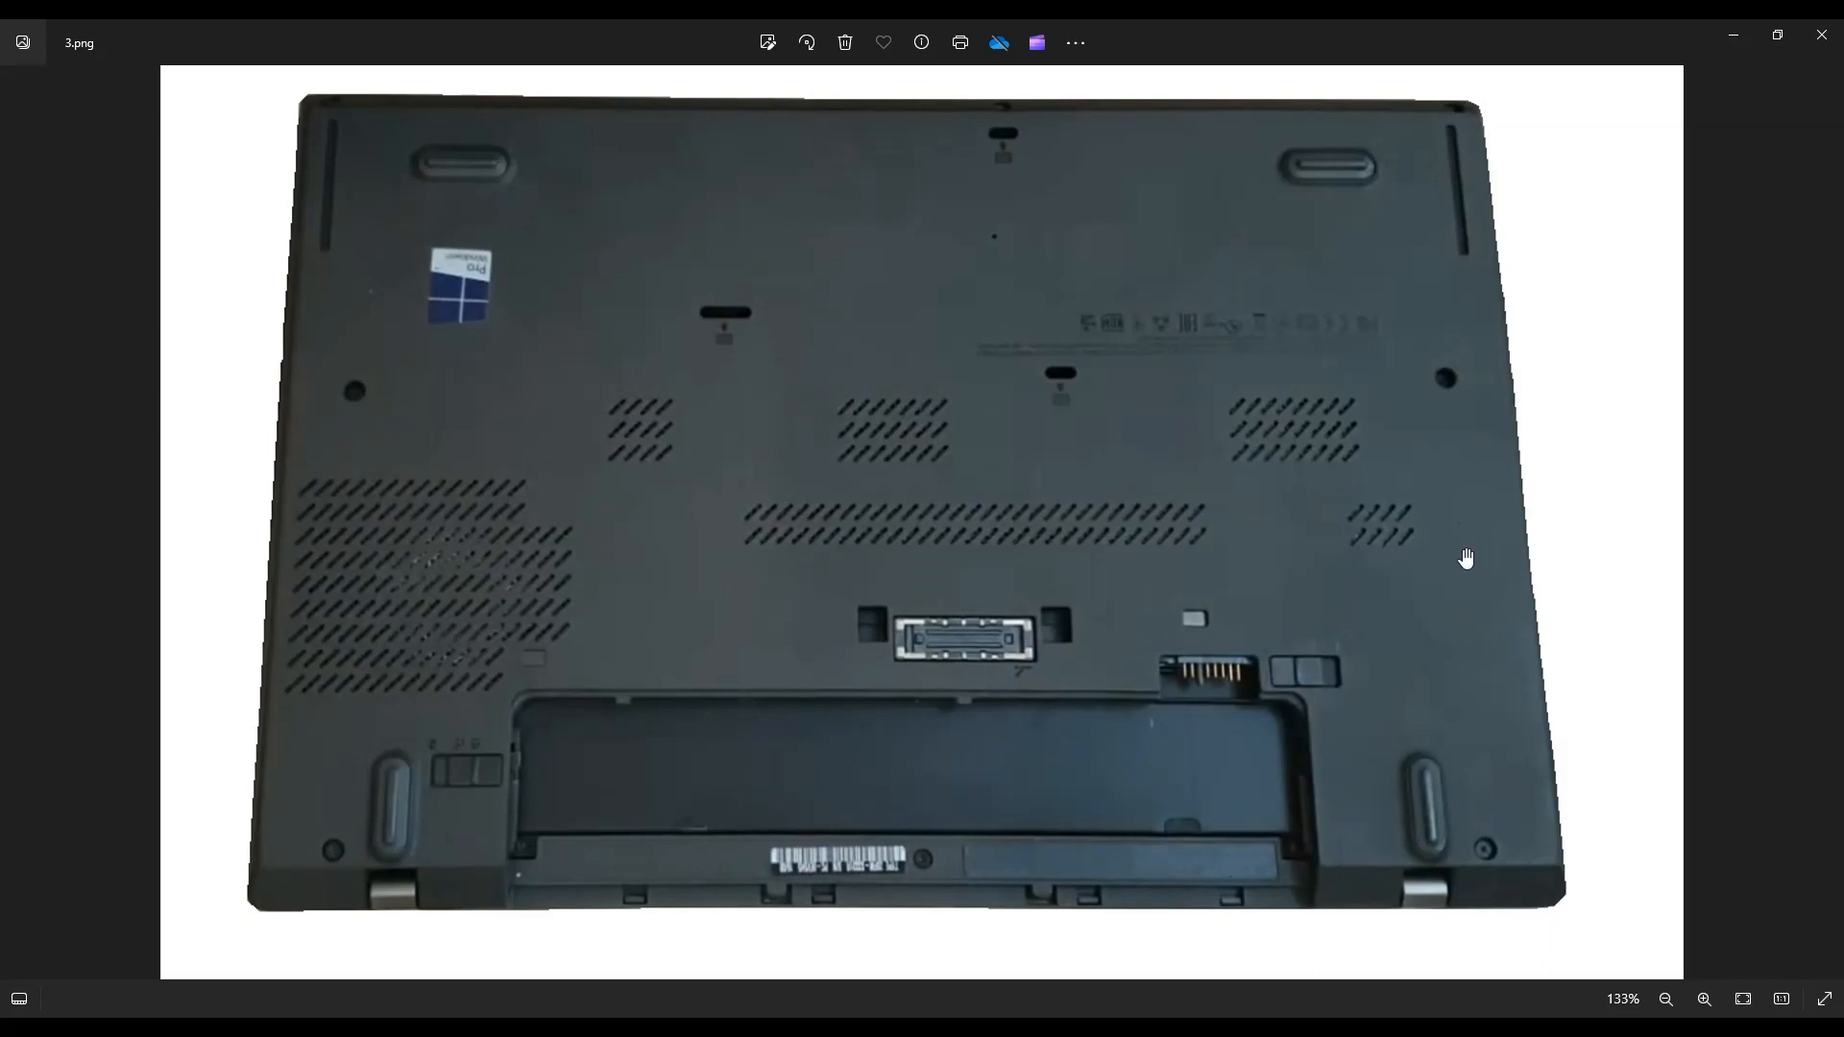
mouse_move(338, 733)
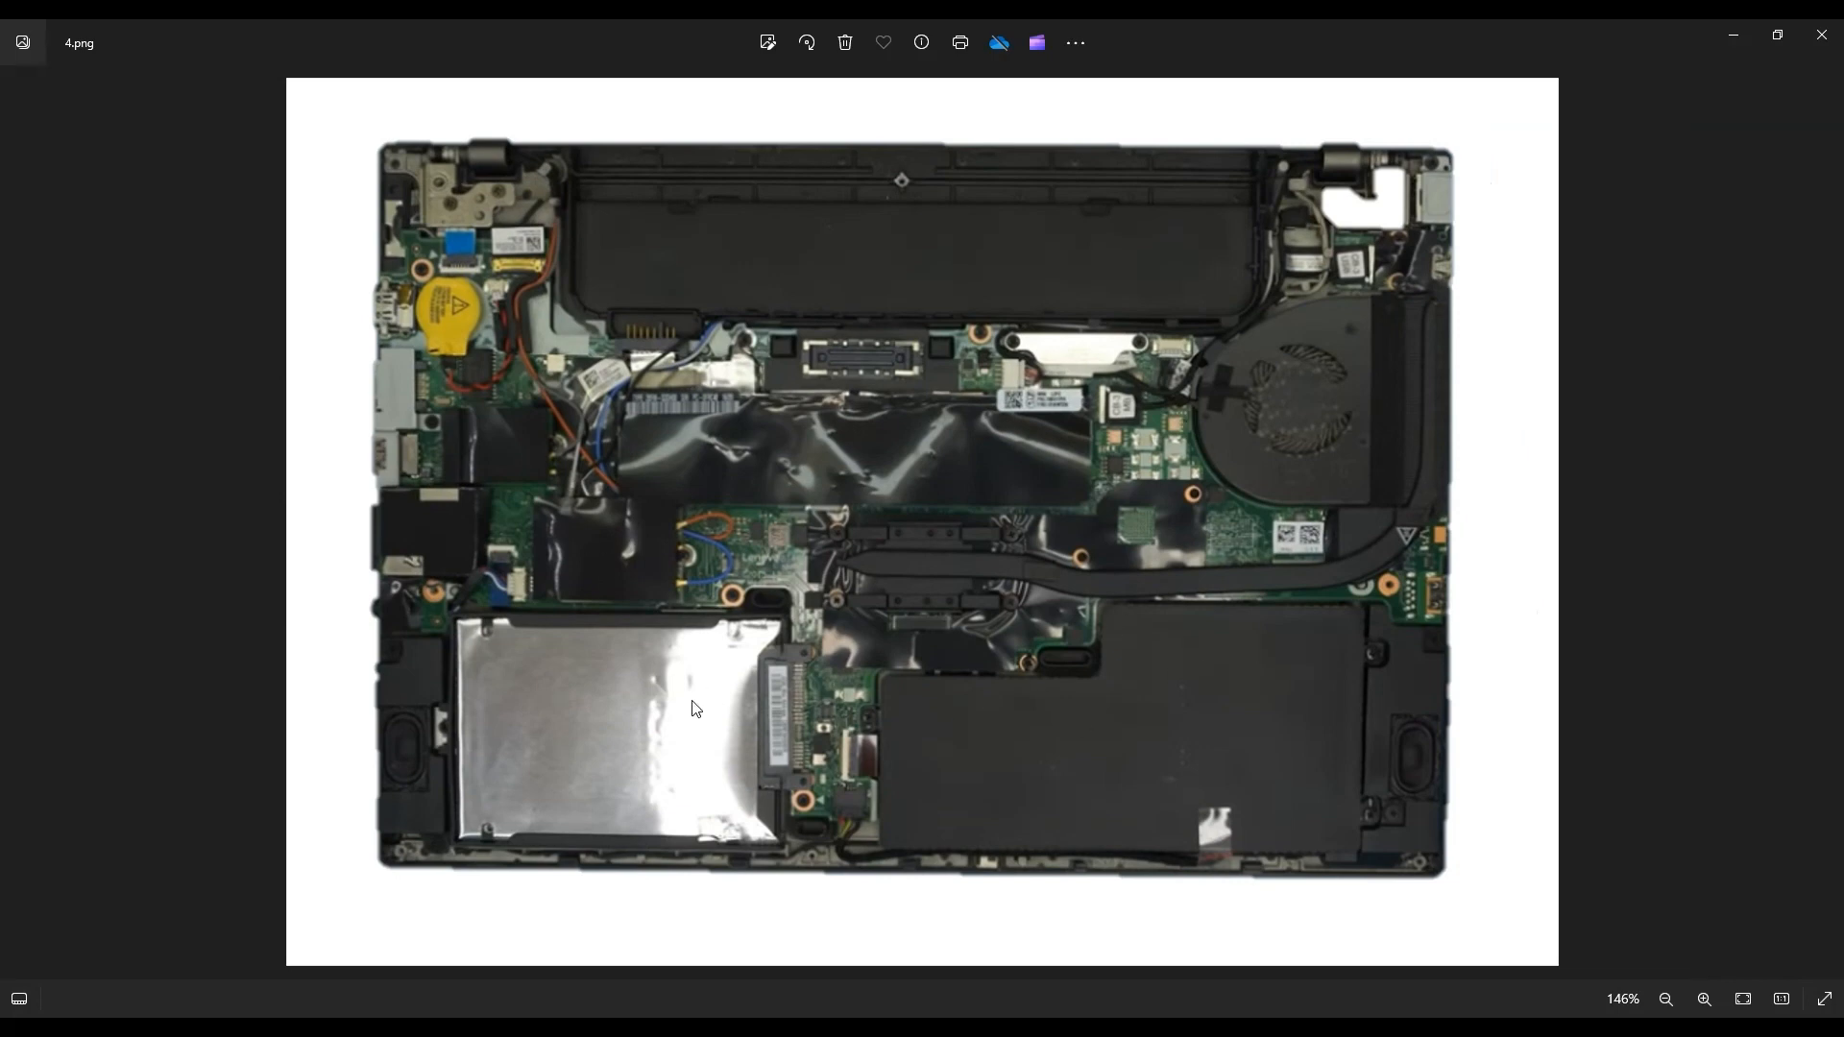
mouse_move(1075, 678)
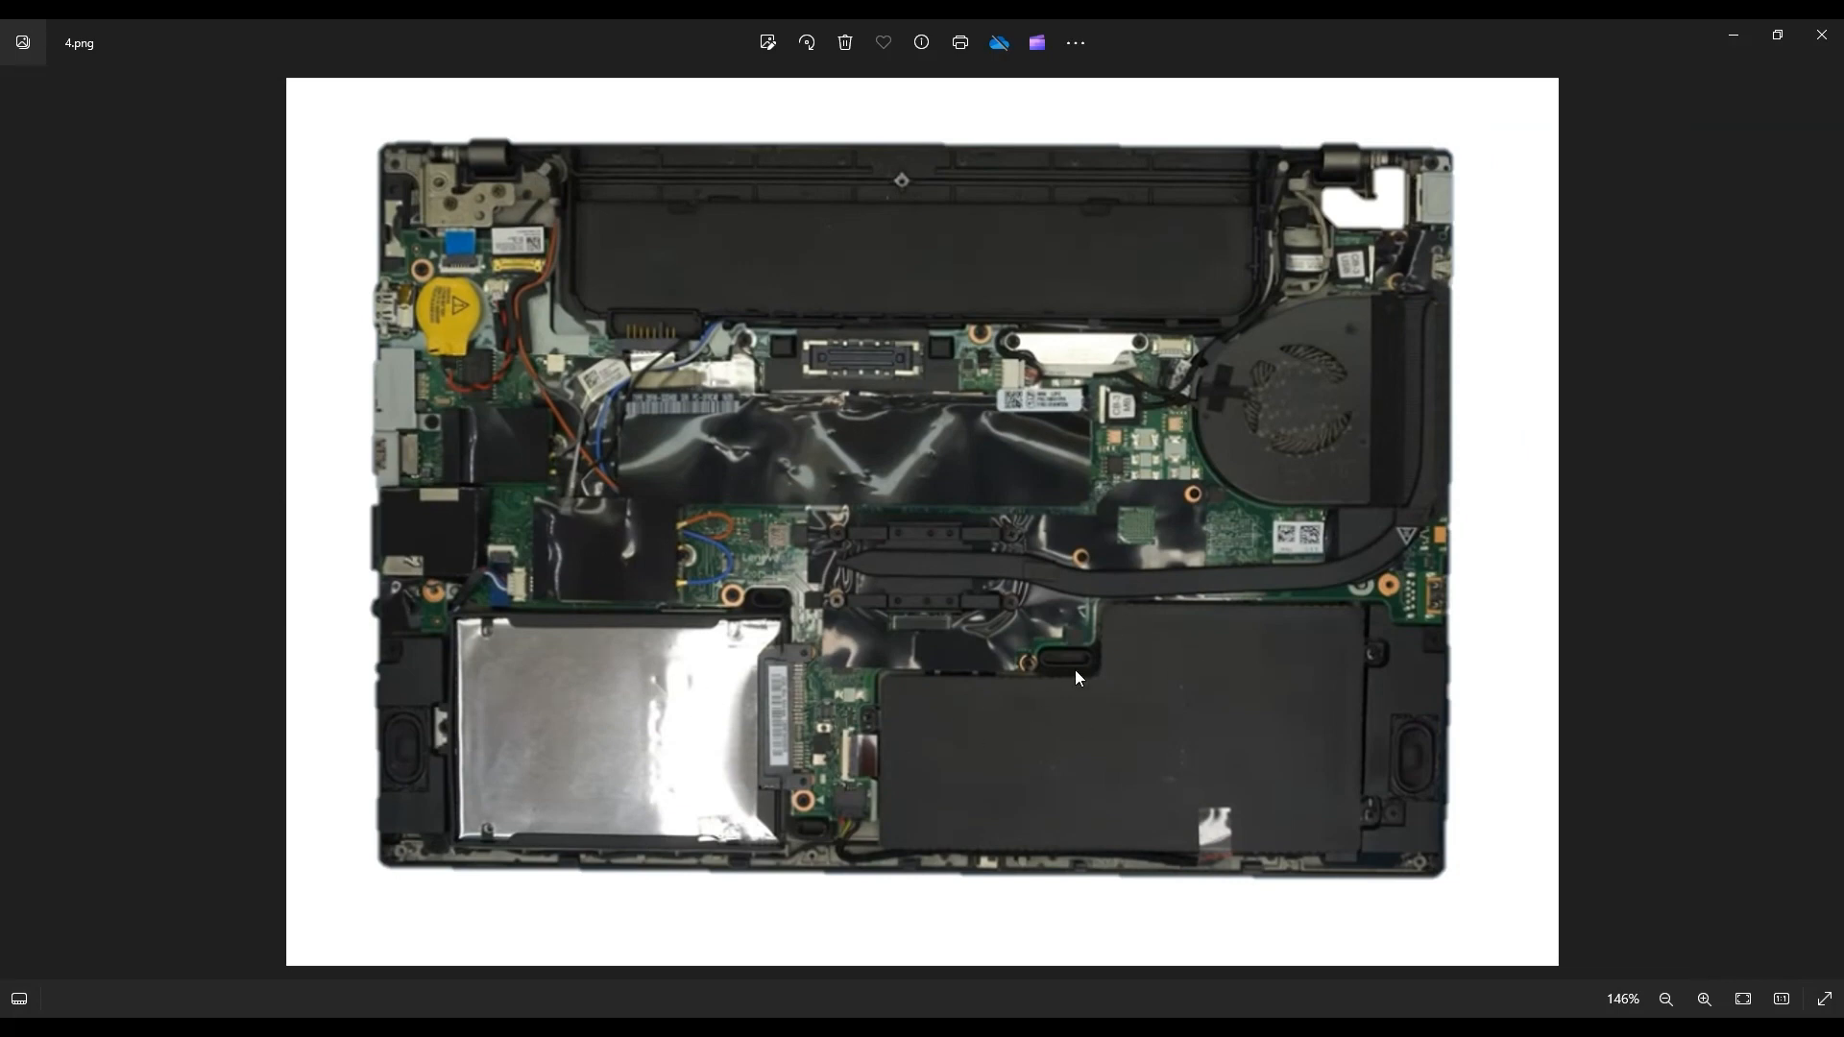
mouse_move(1081, 728)
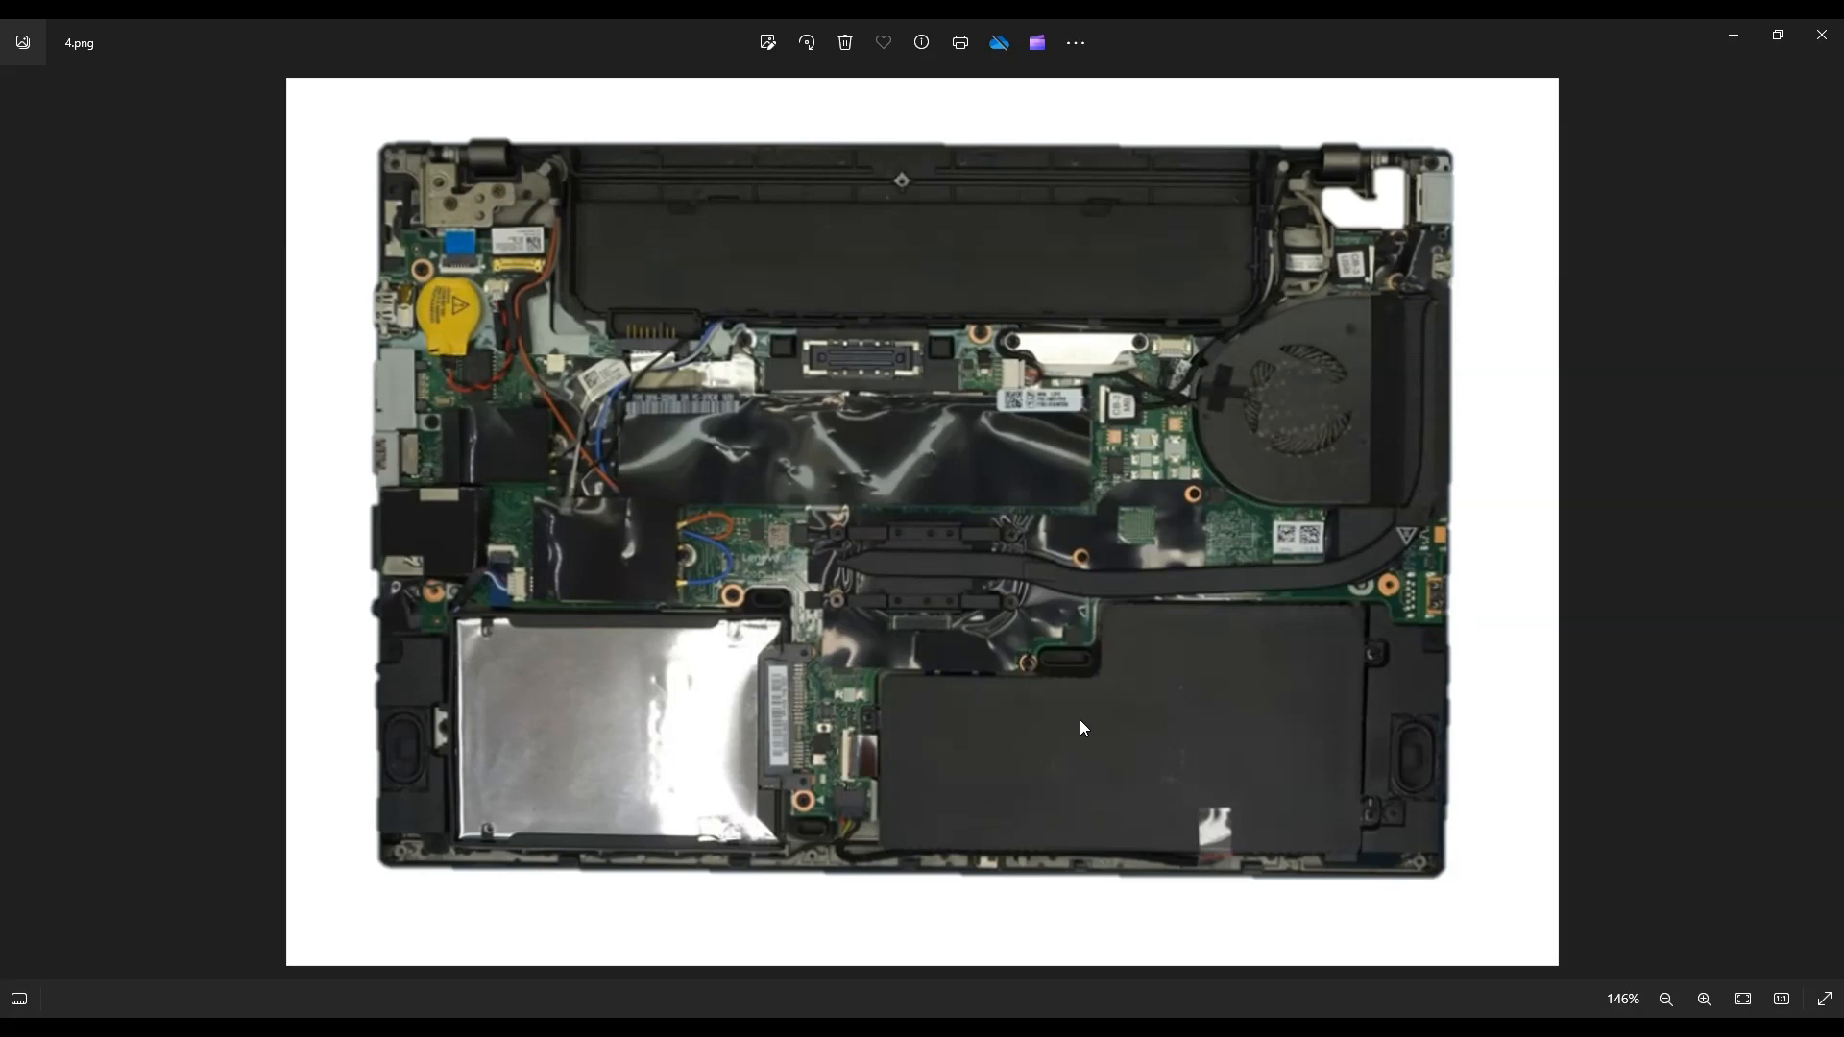
mouse_move(1239, 703)
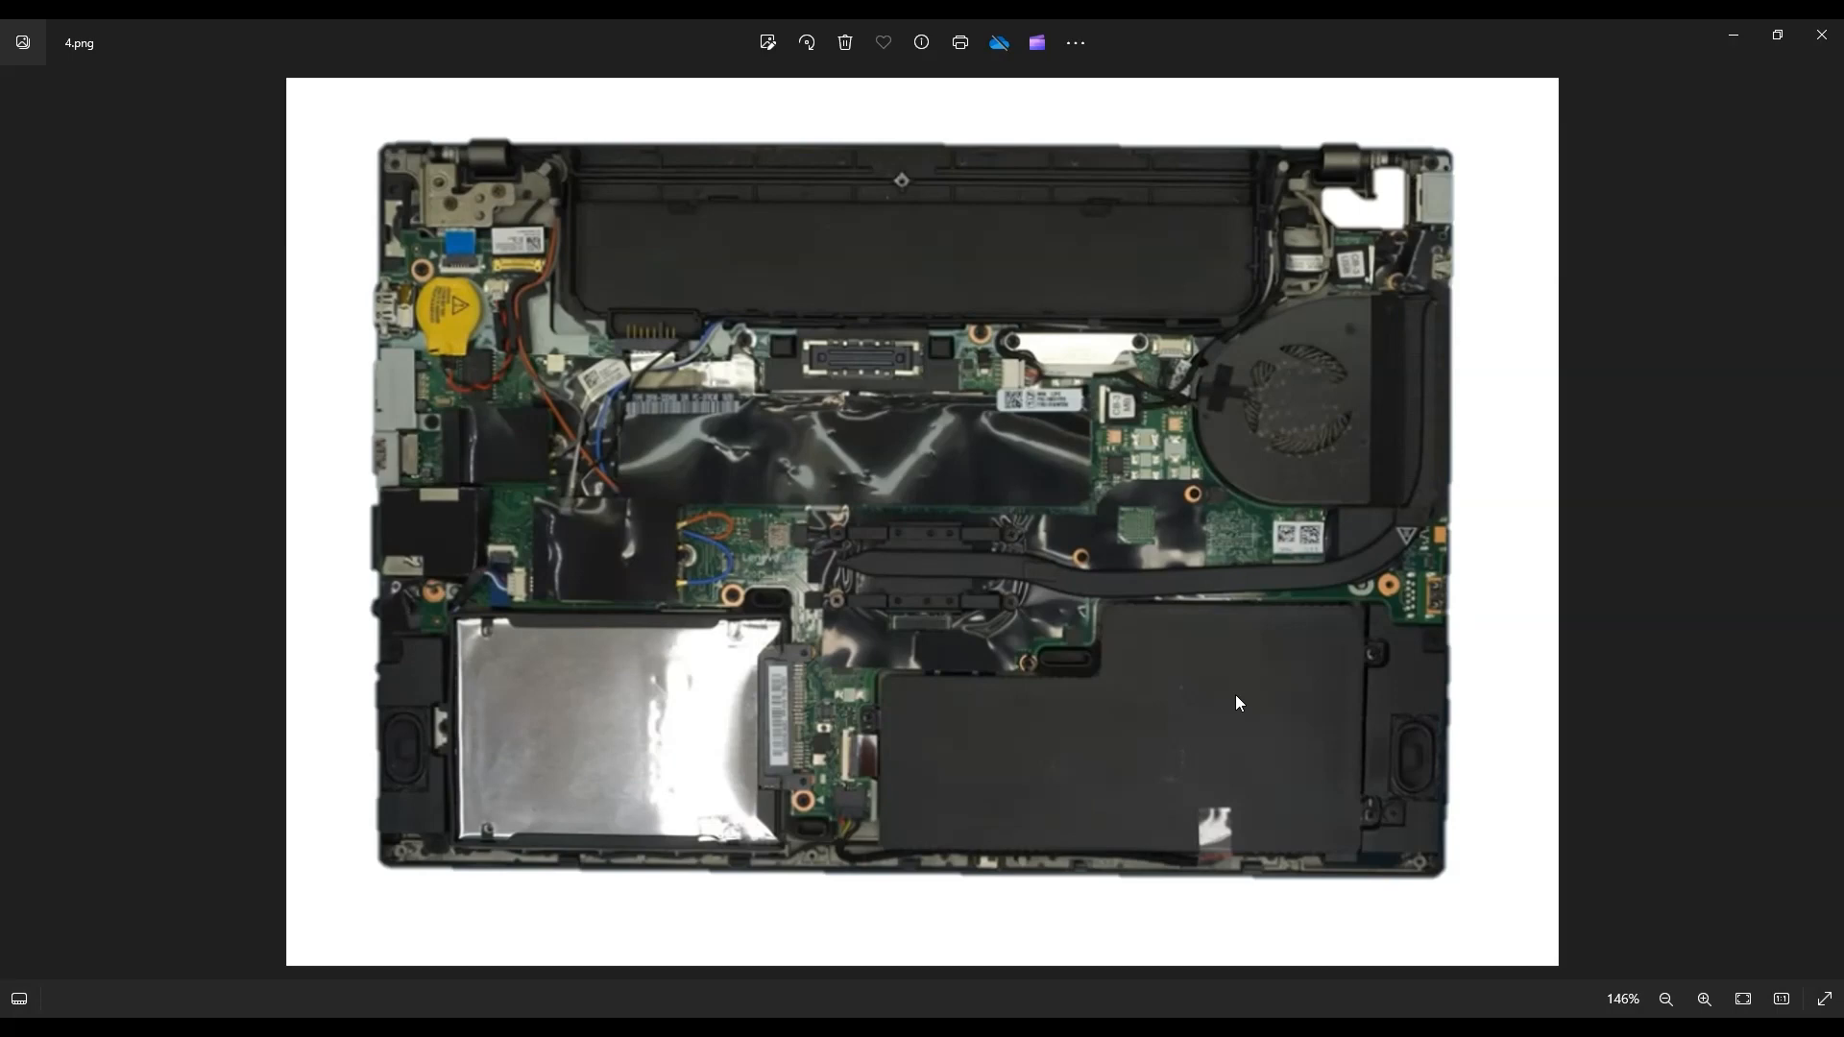
mouse_move(1114, 782)
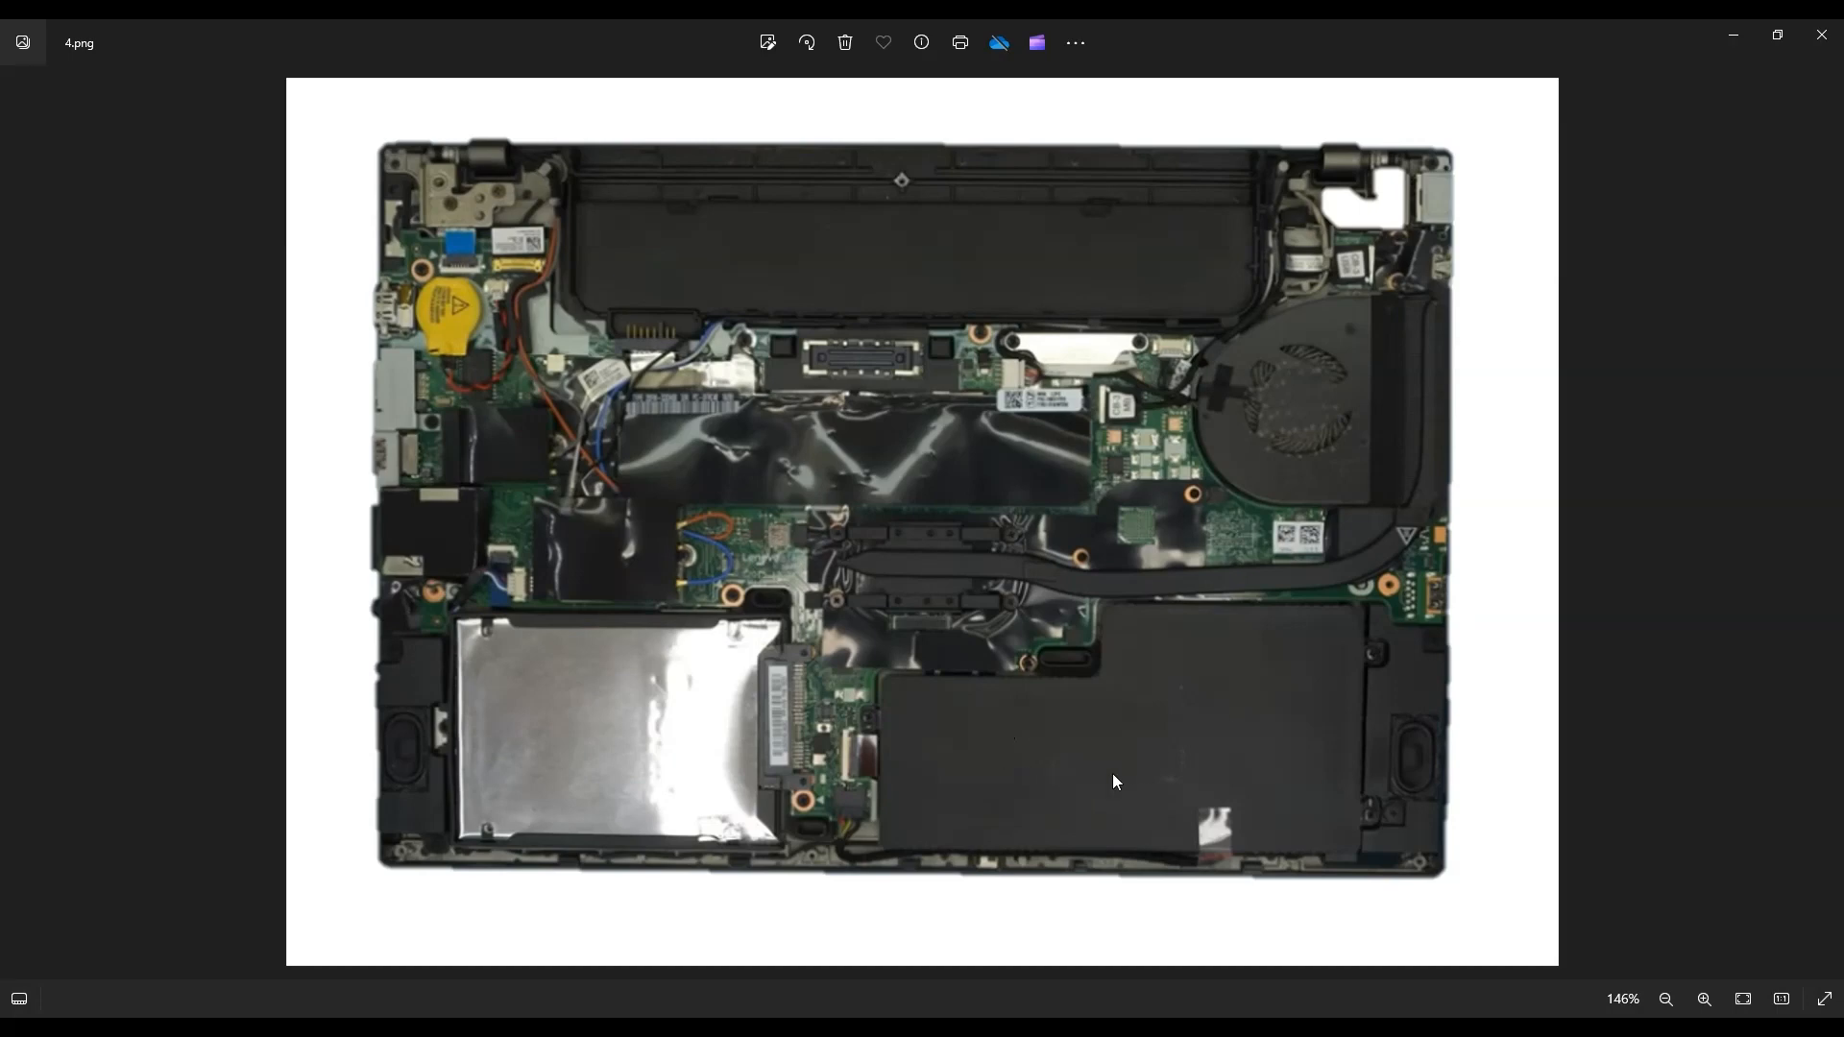
mouse_move(1016, 787)
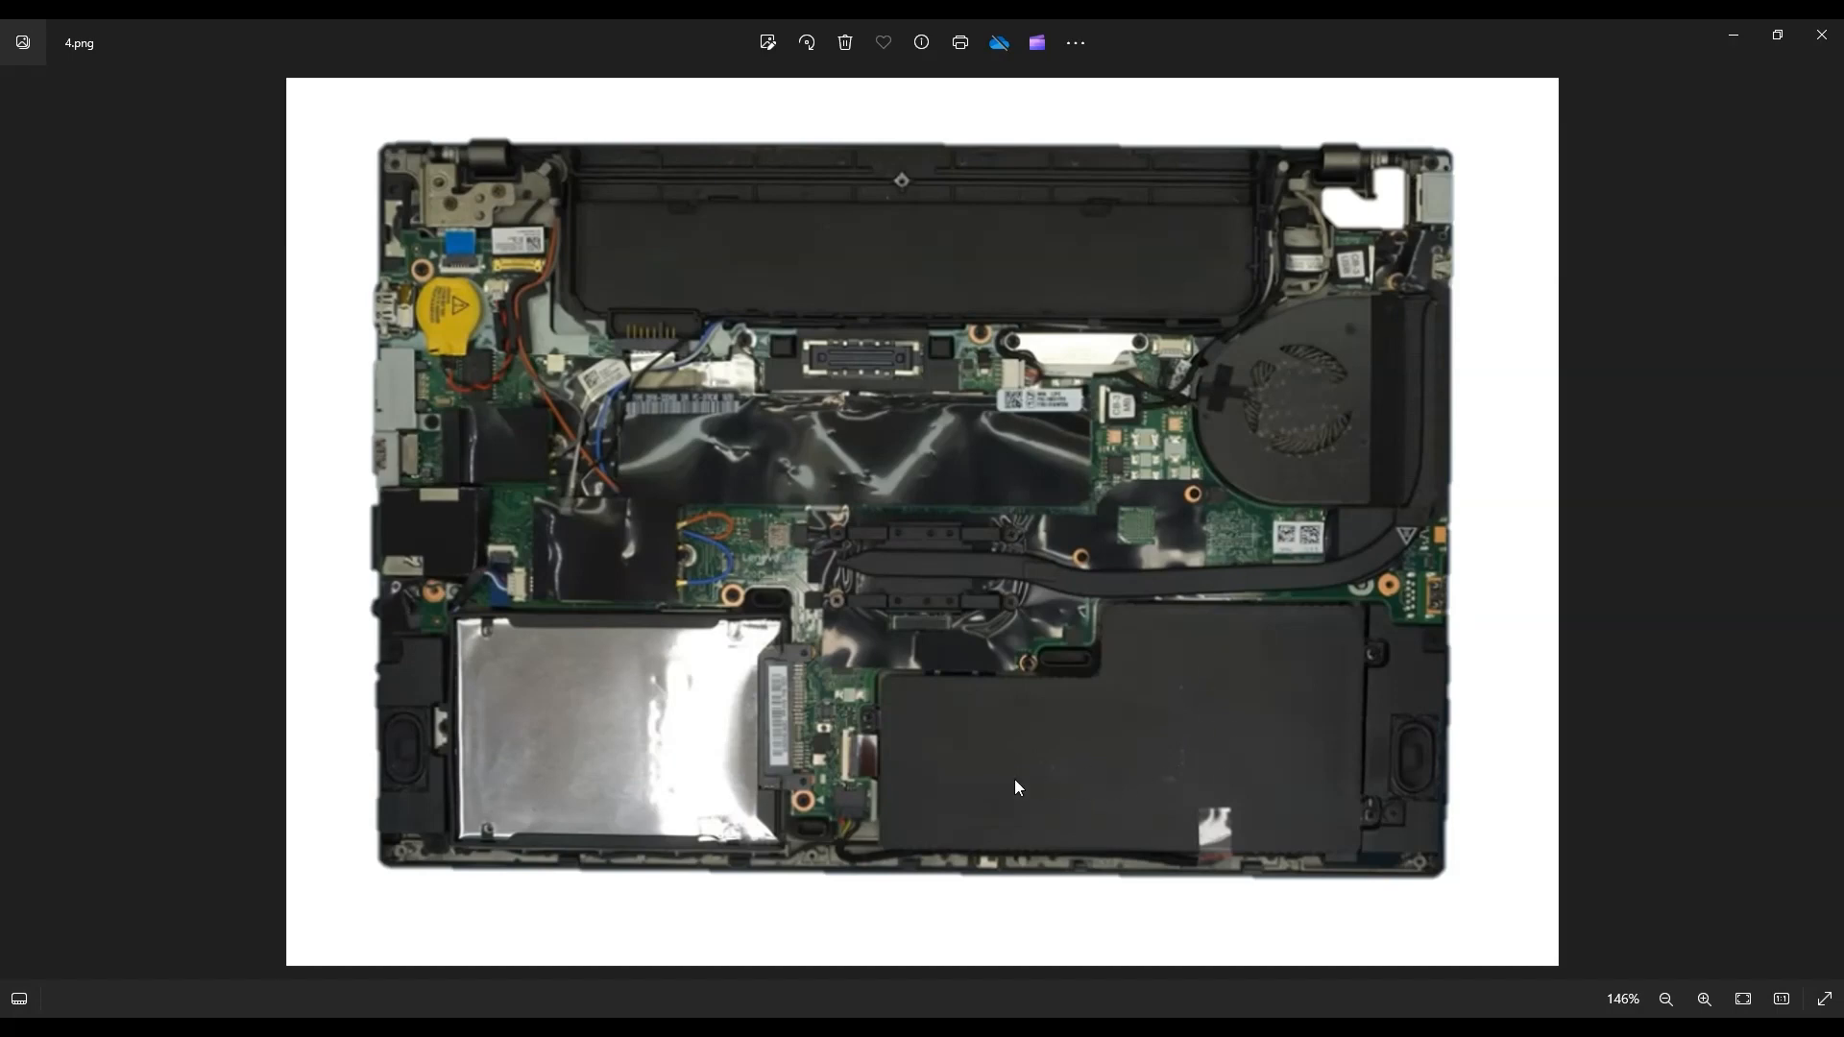
mouse_move(887, 791)
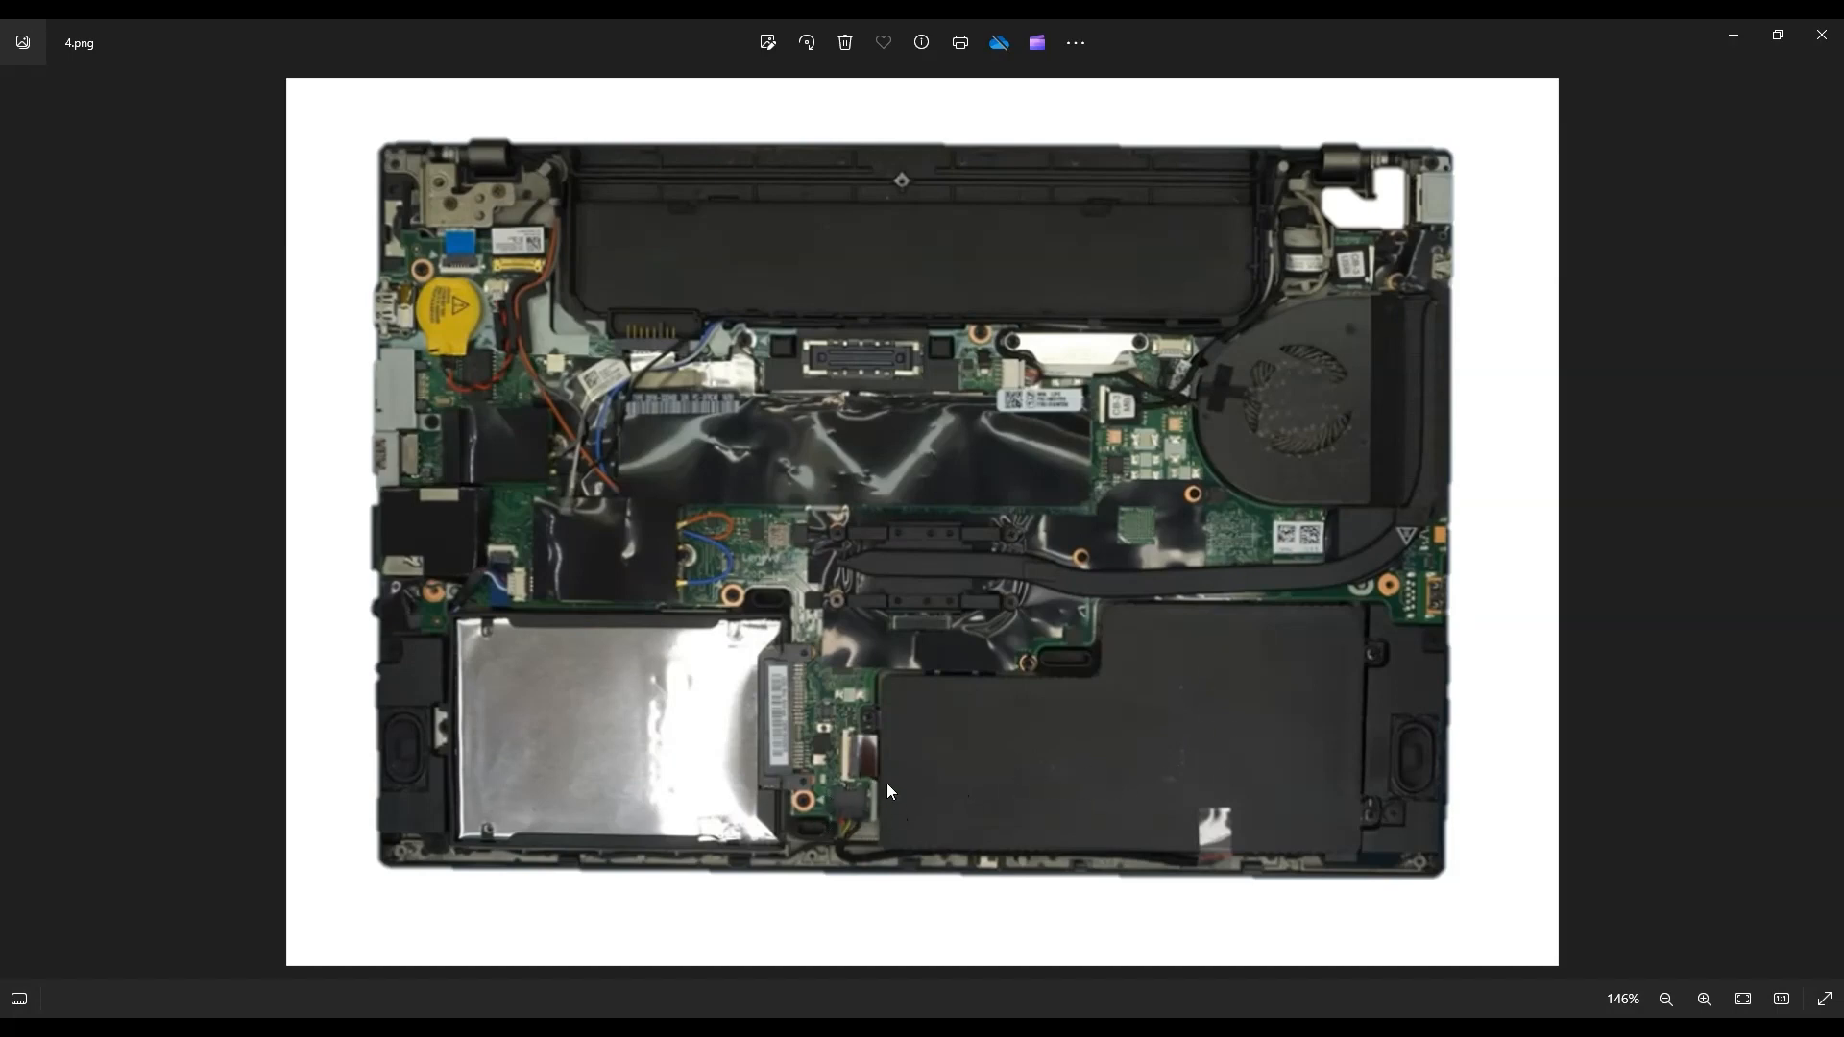
mouse_move(853, 820)
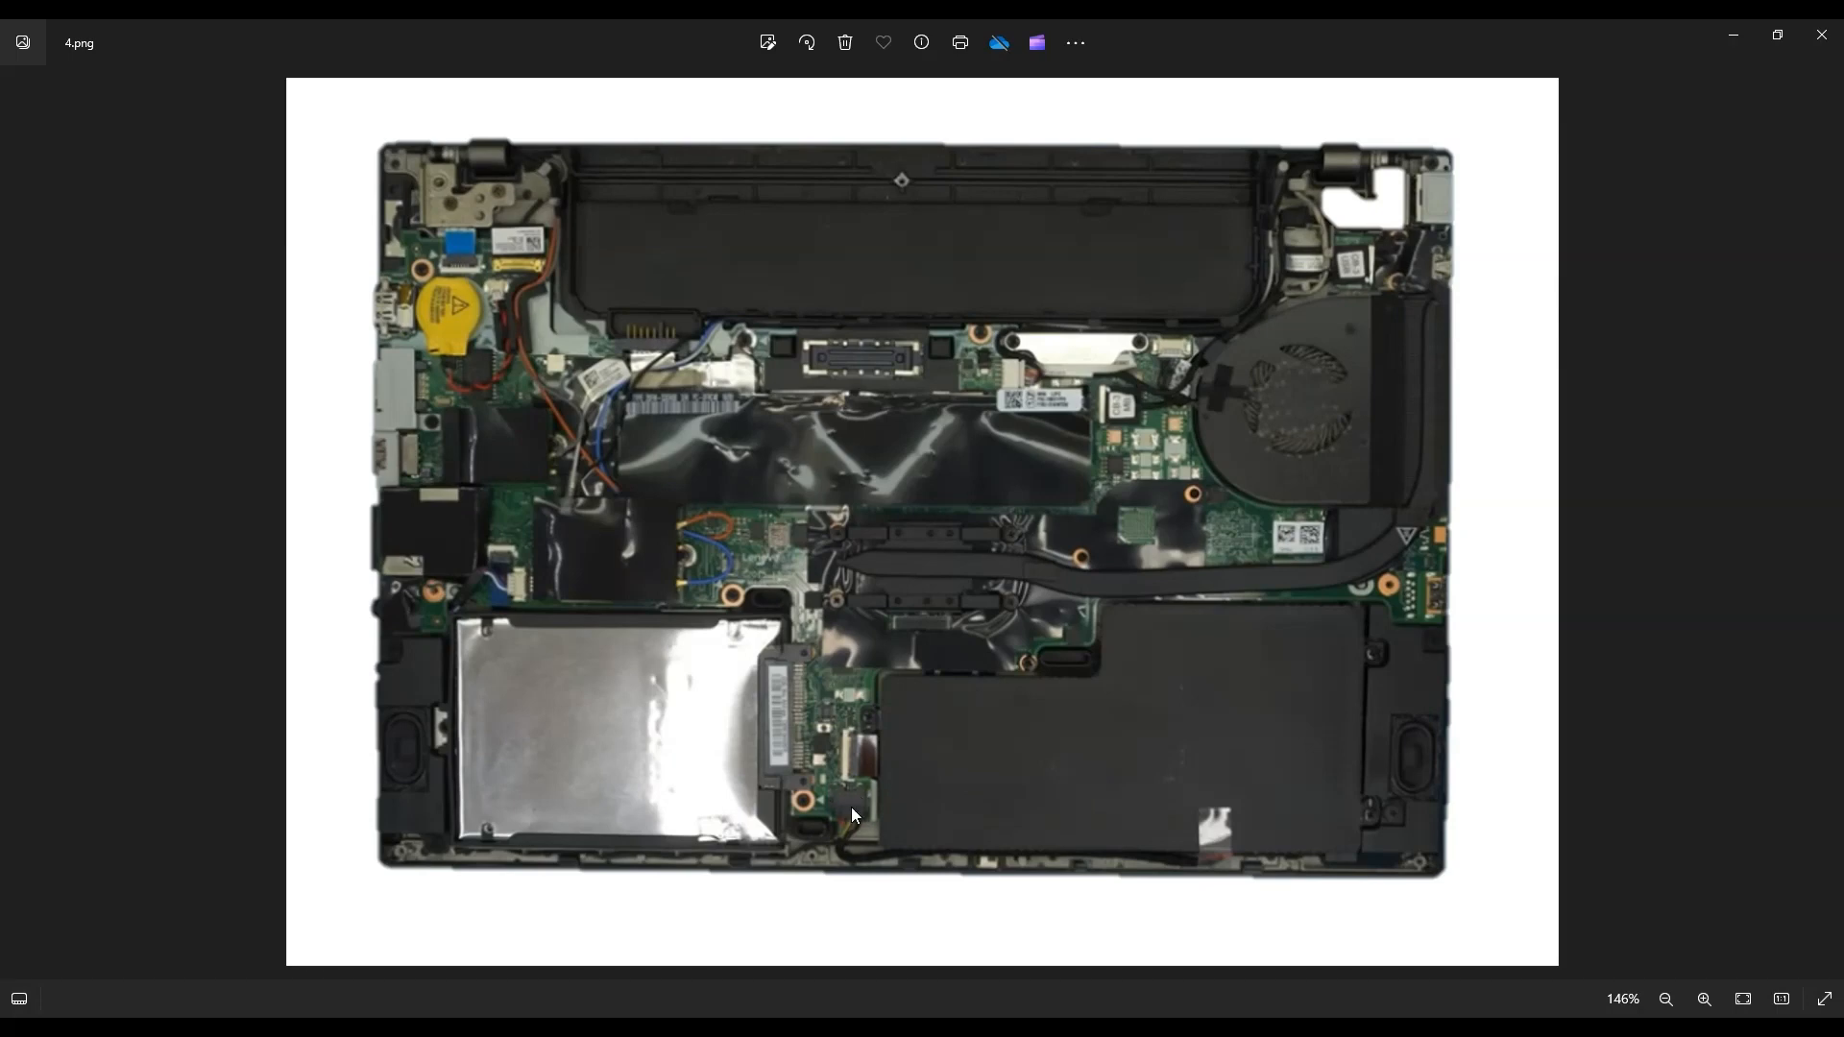
mouse_move(828, 824)
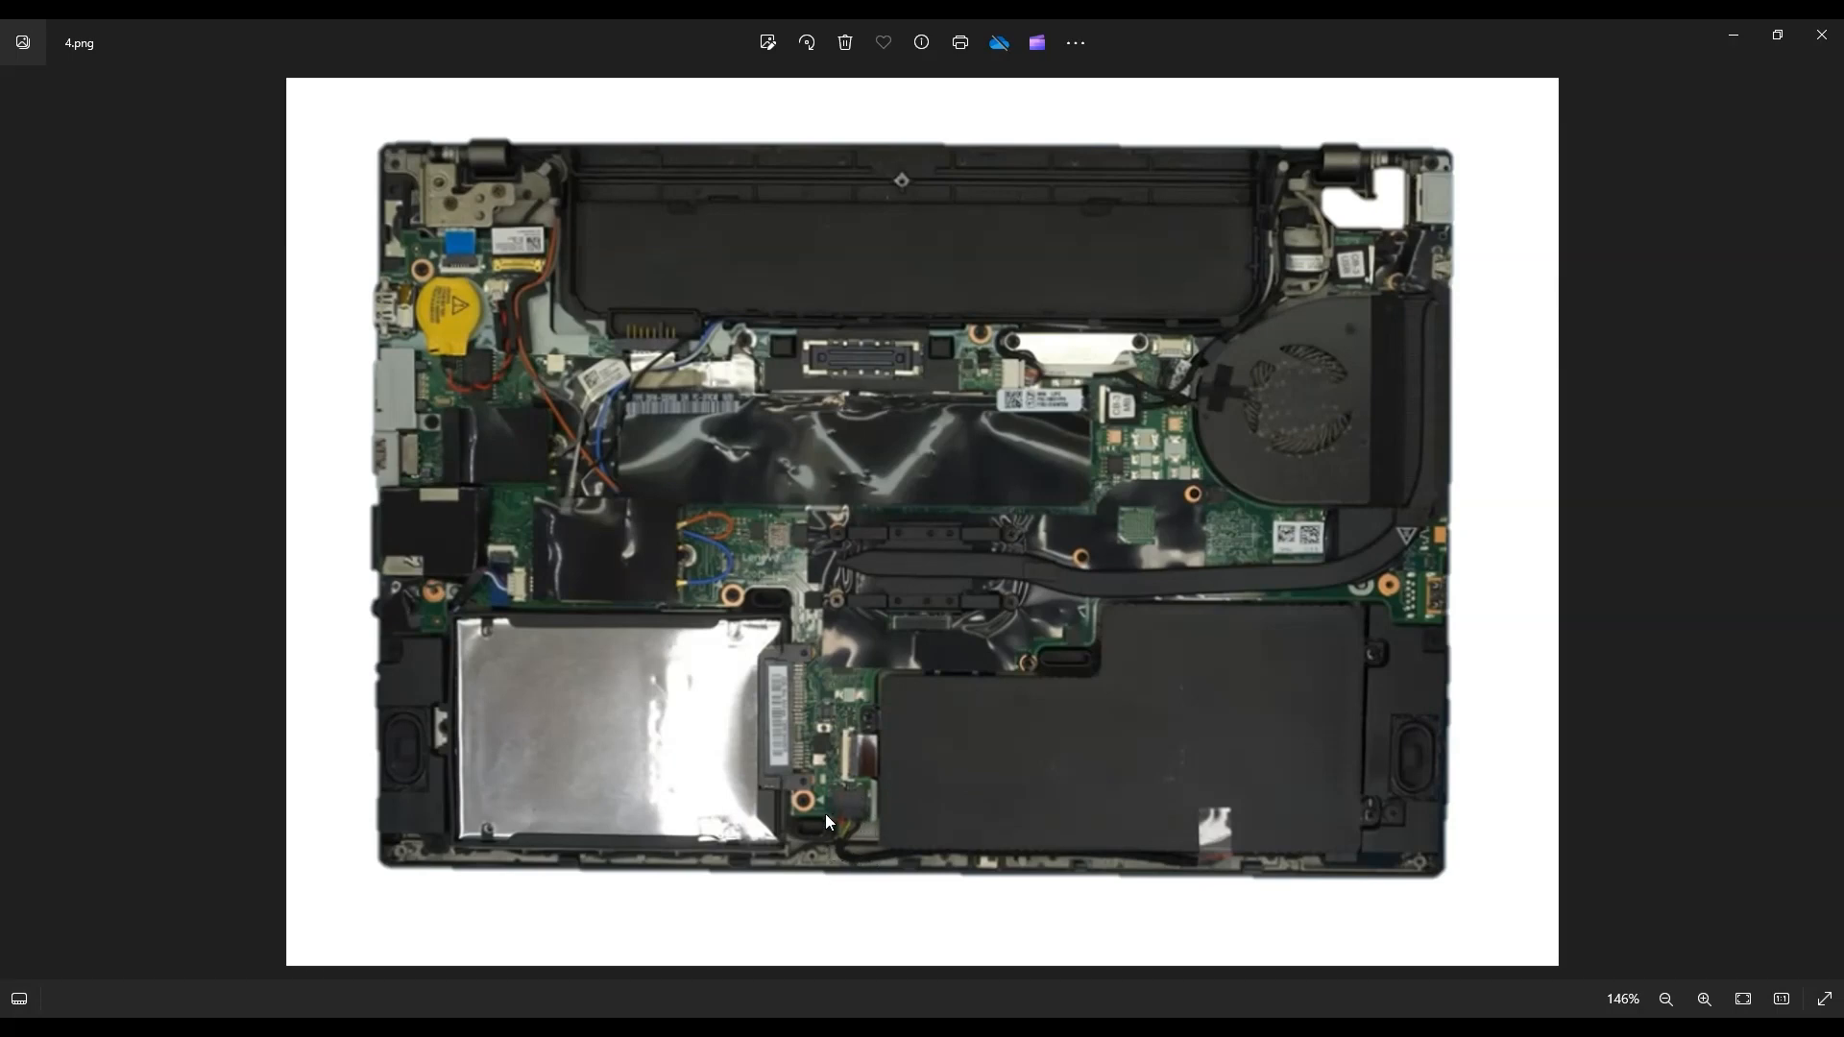
mouse_move(884, 818)
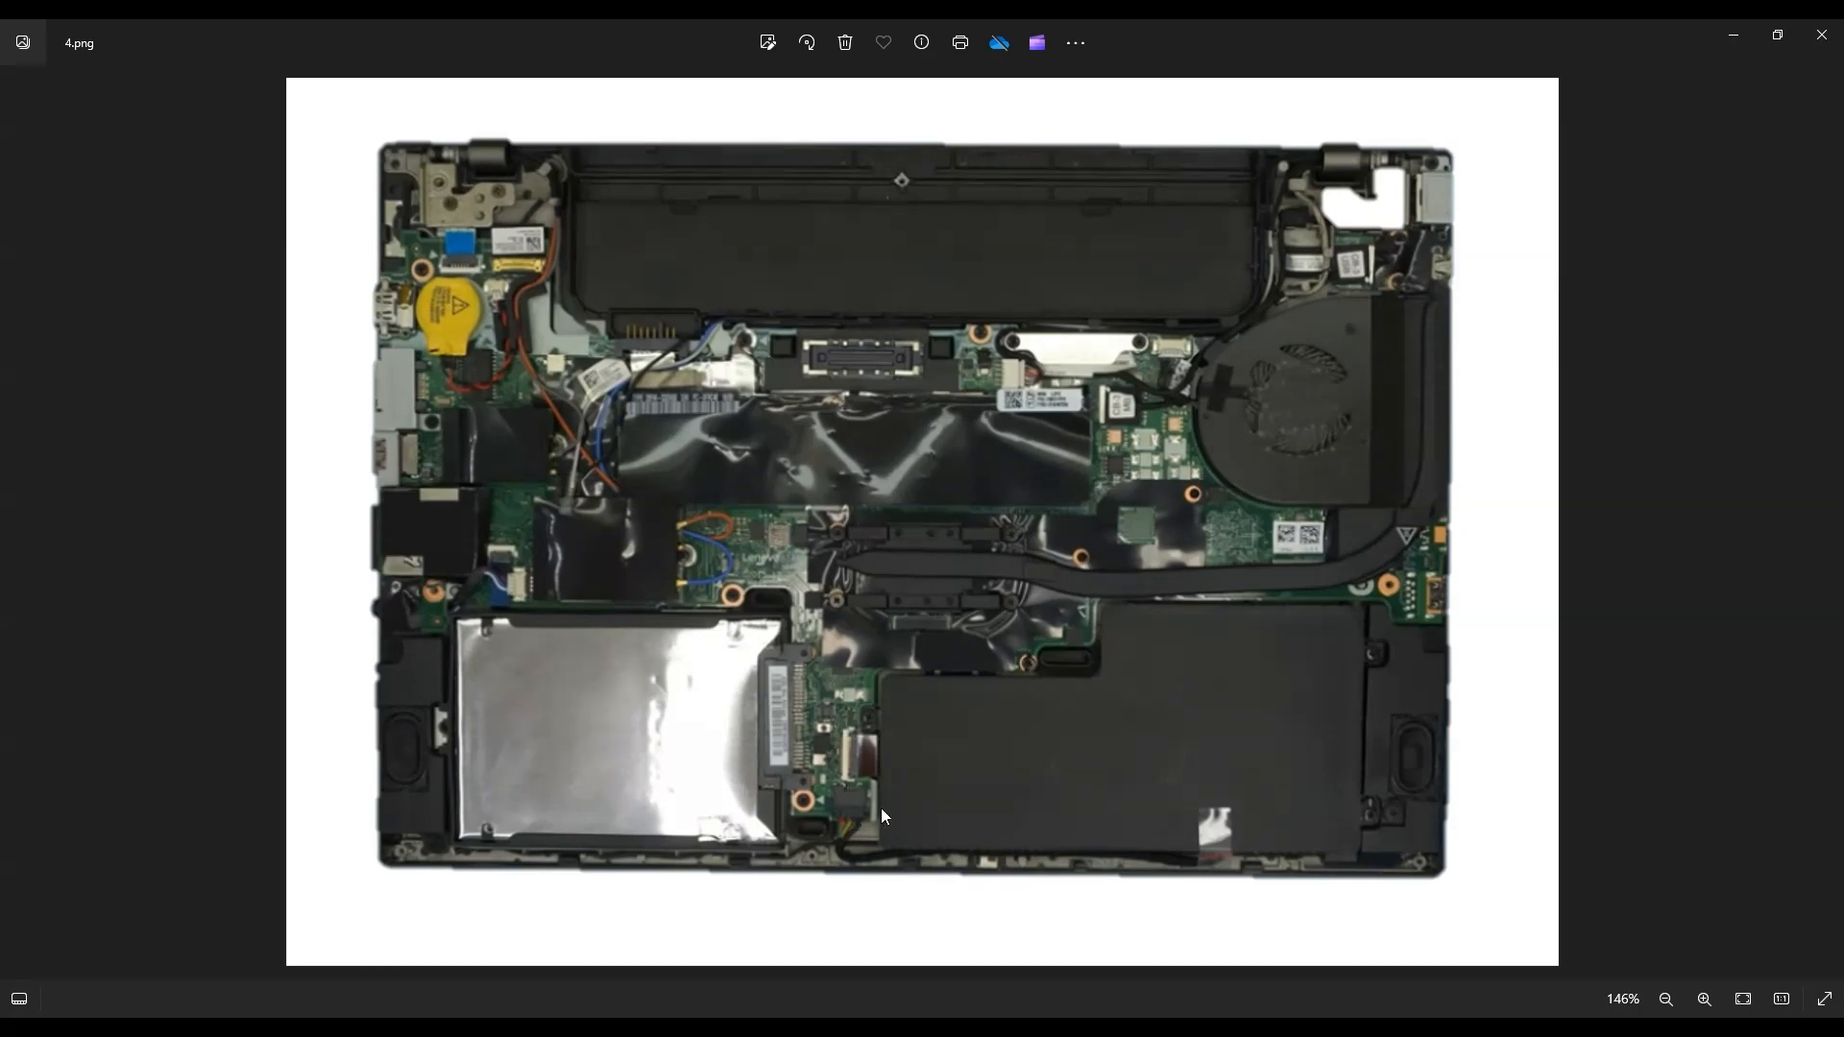
mouse_move(843, 820)
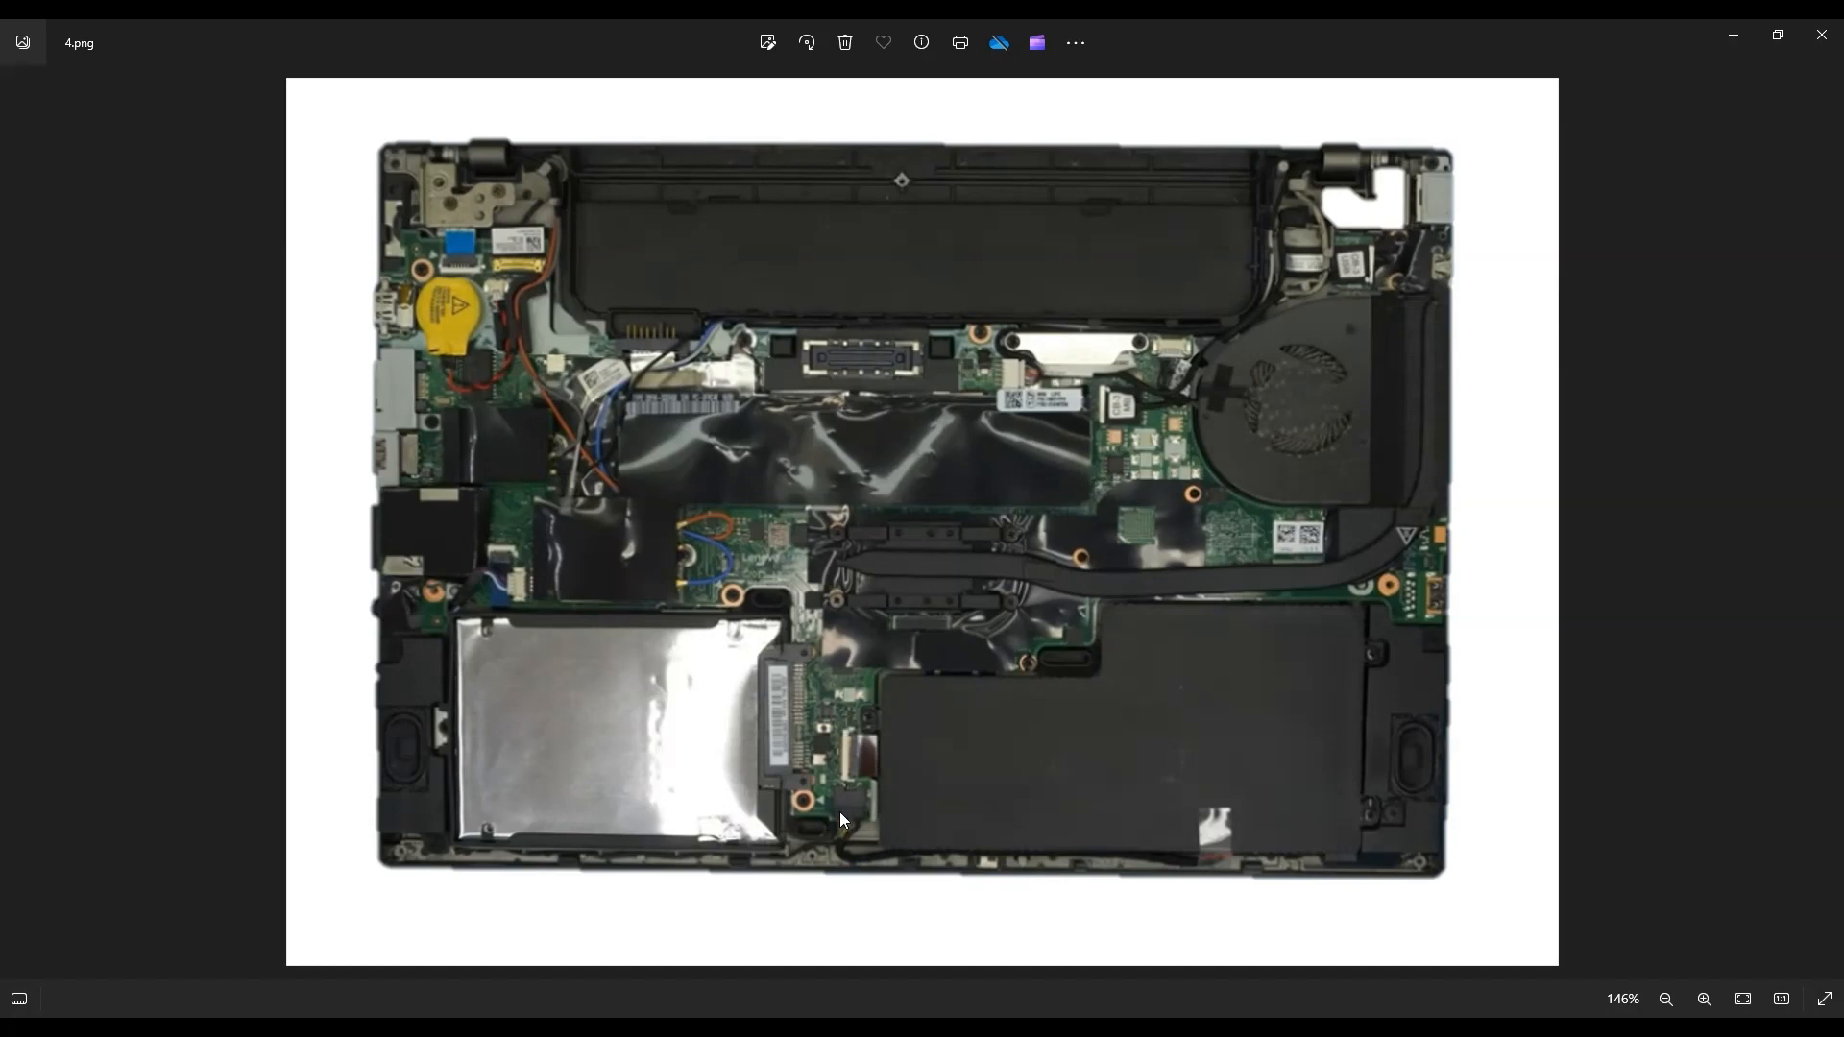
mouse_move(852, 820)
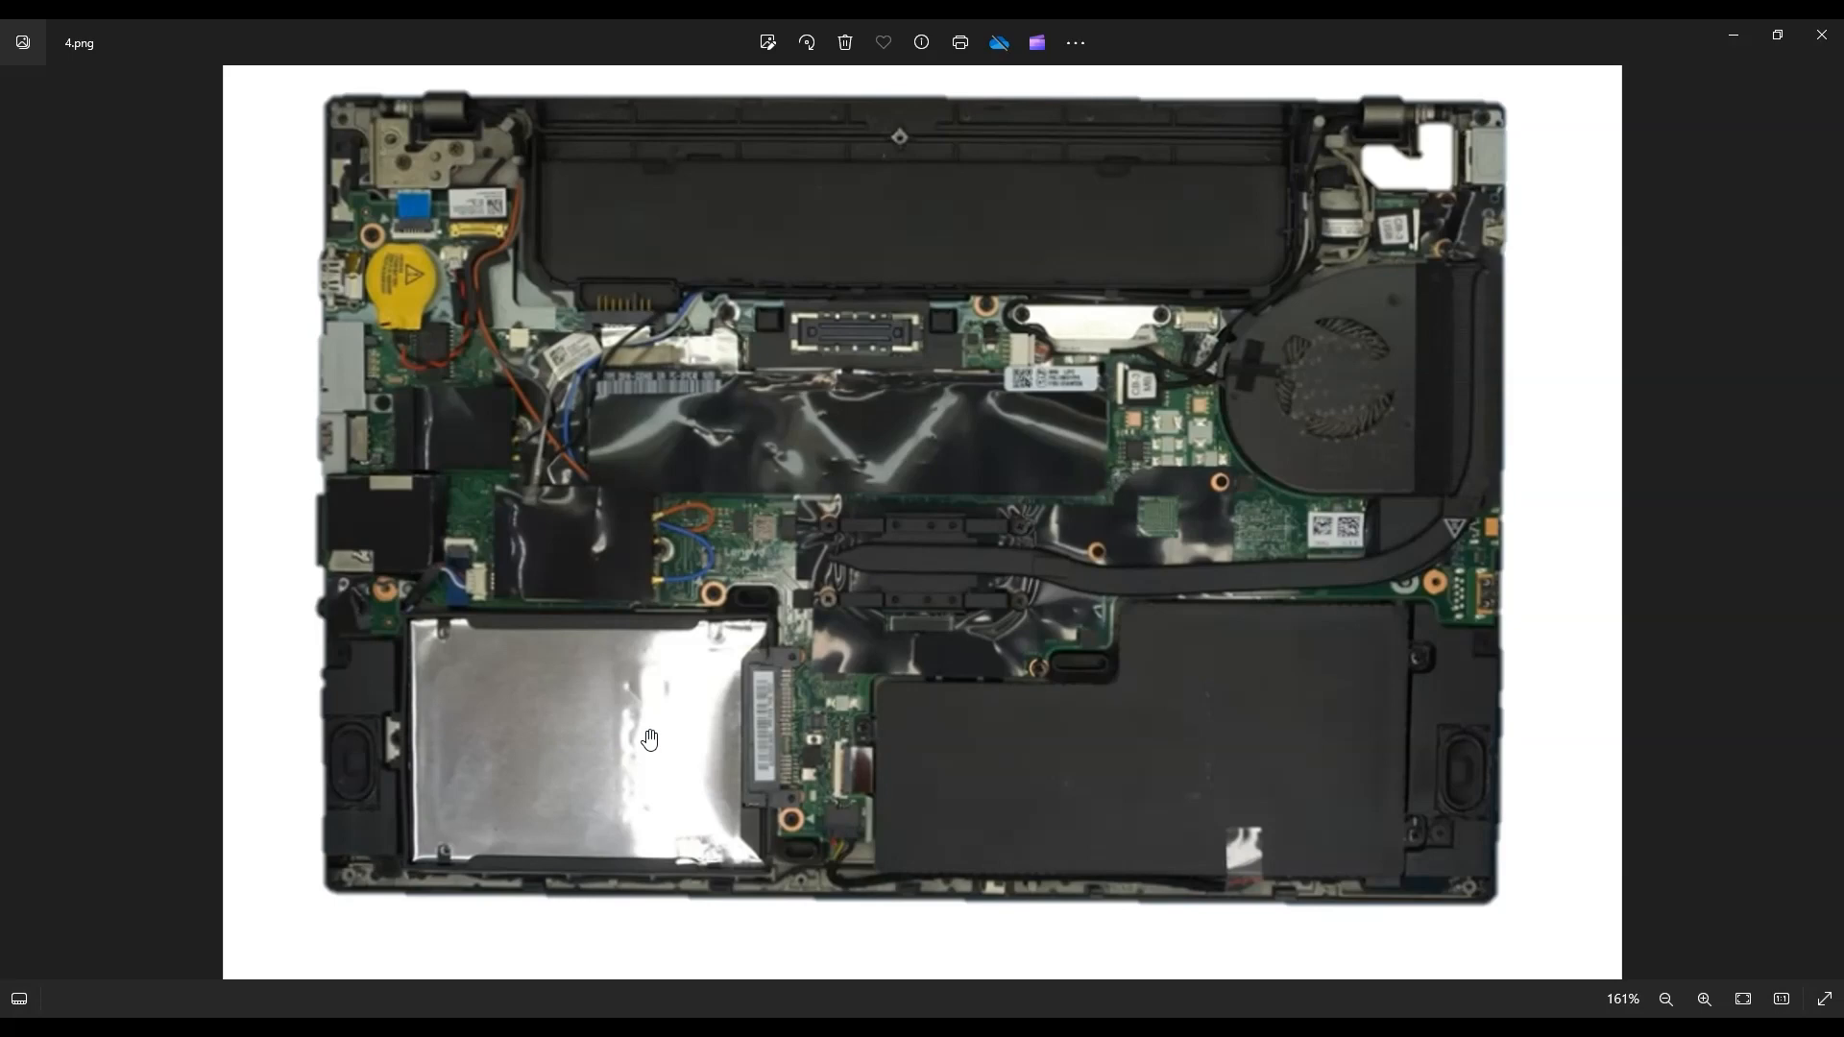
mouse_move(768, 780)
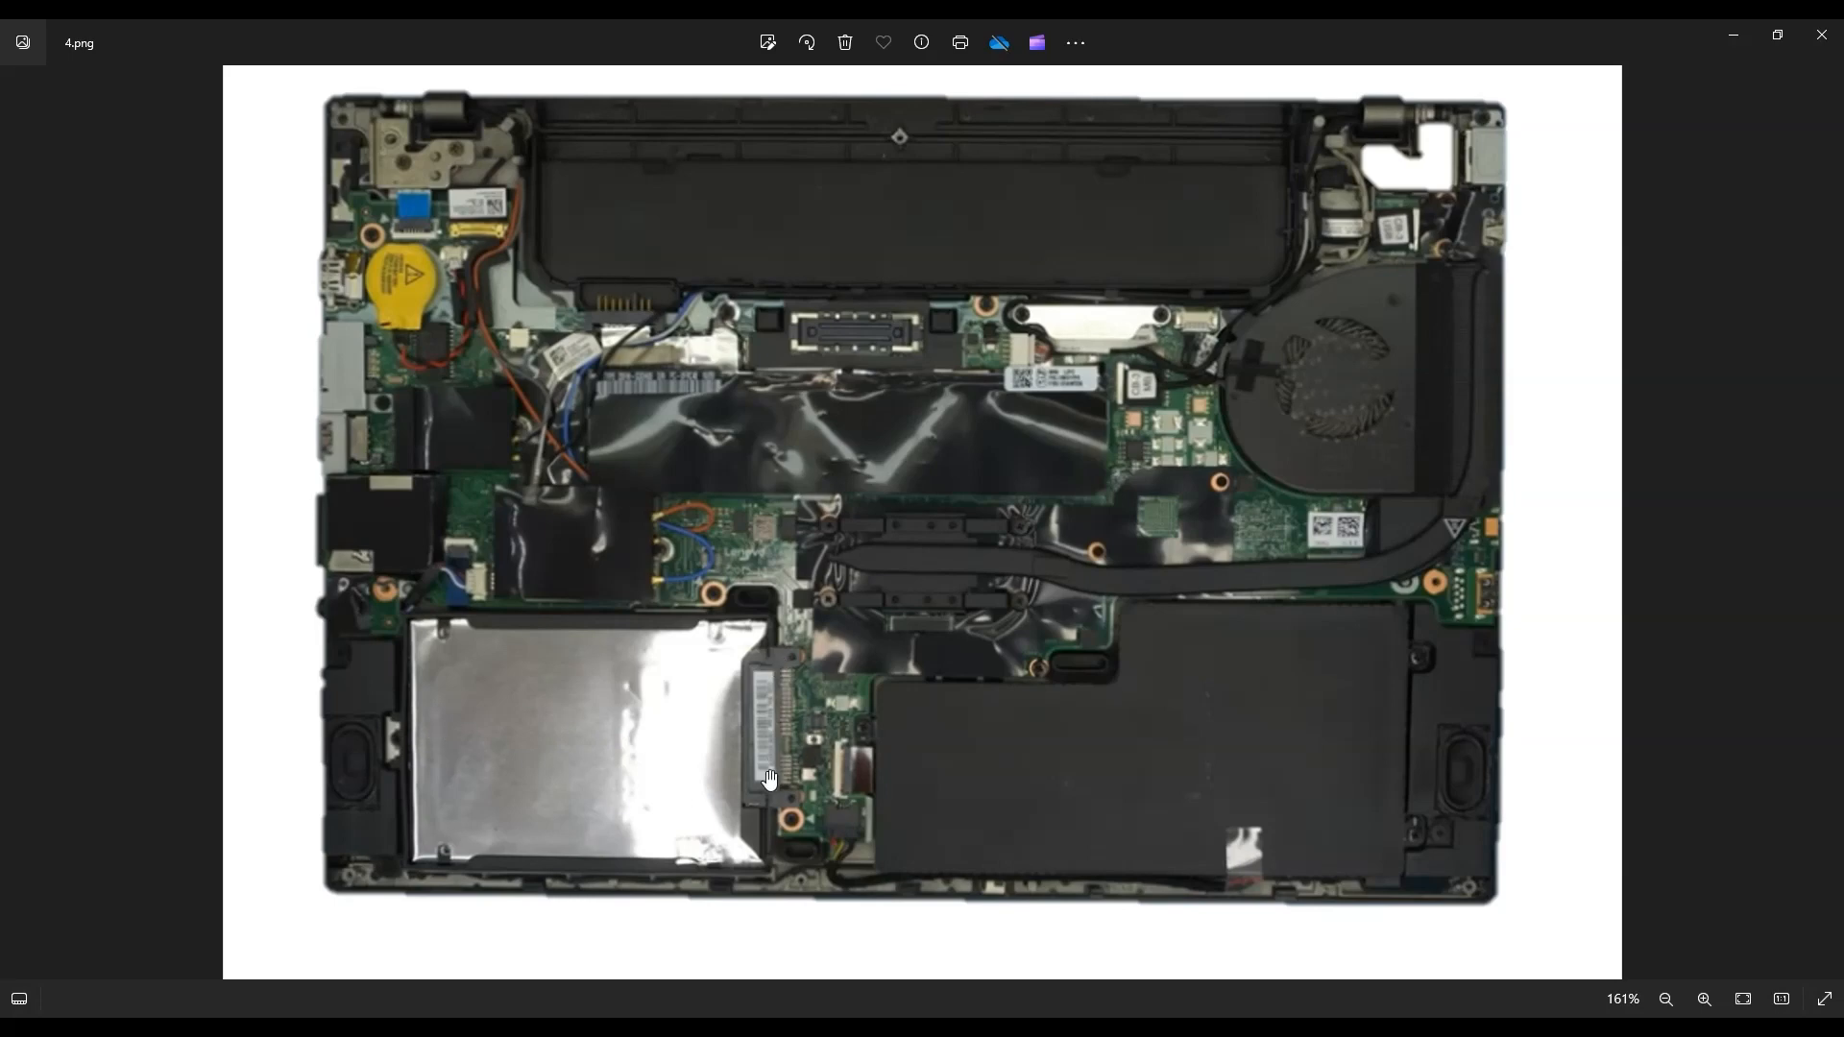
mouse_move(476, 609)
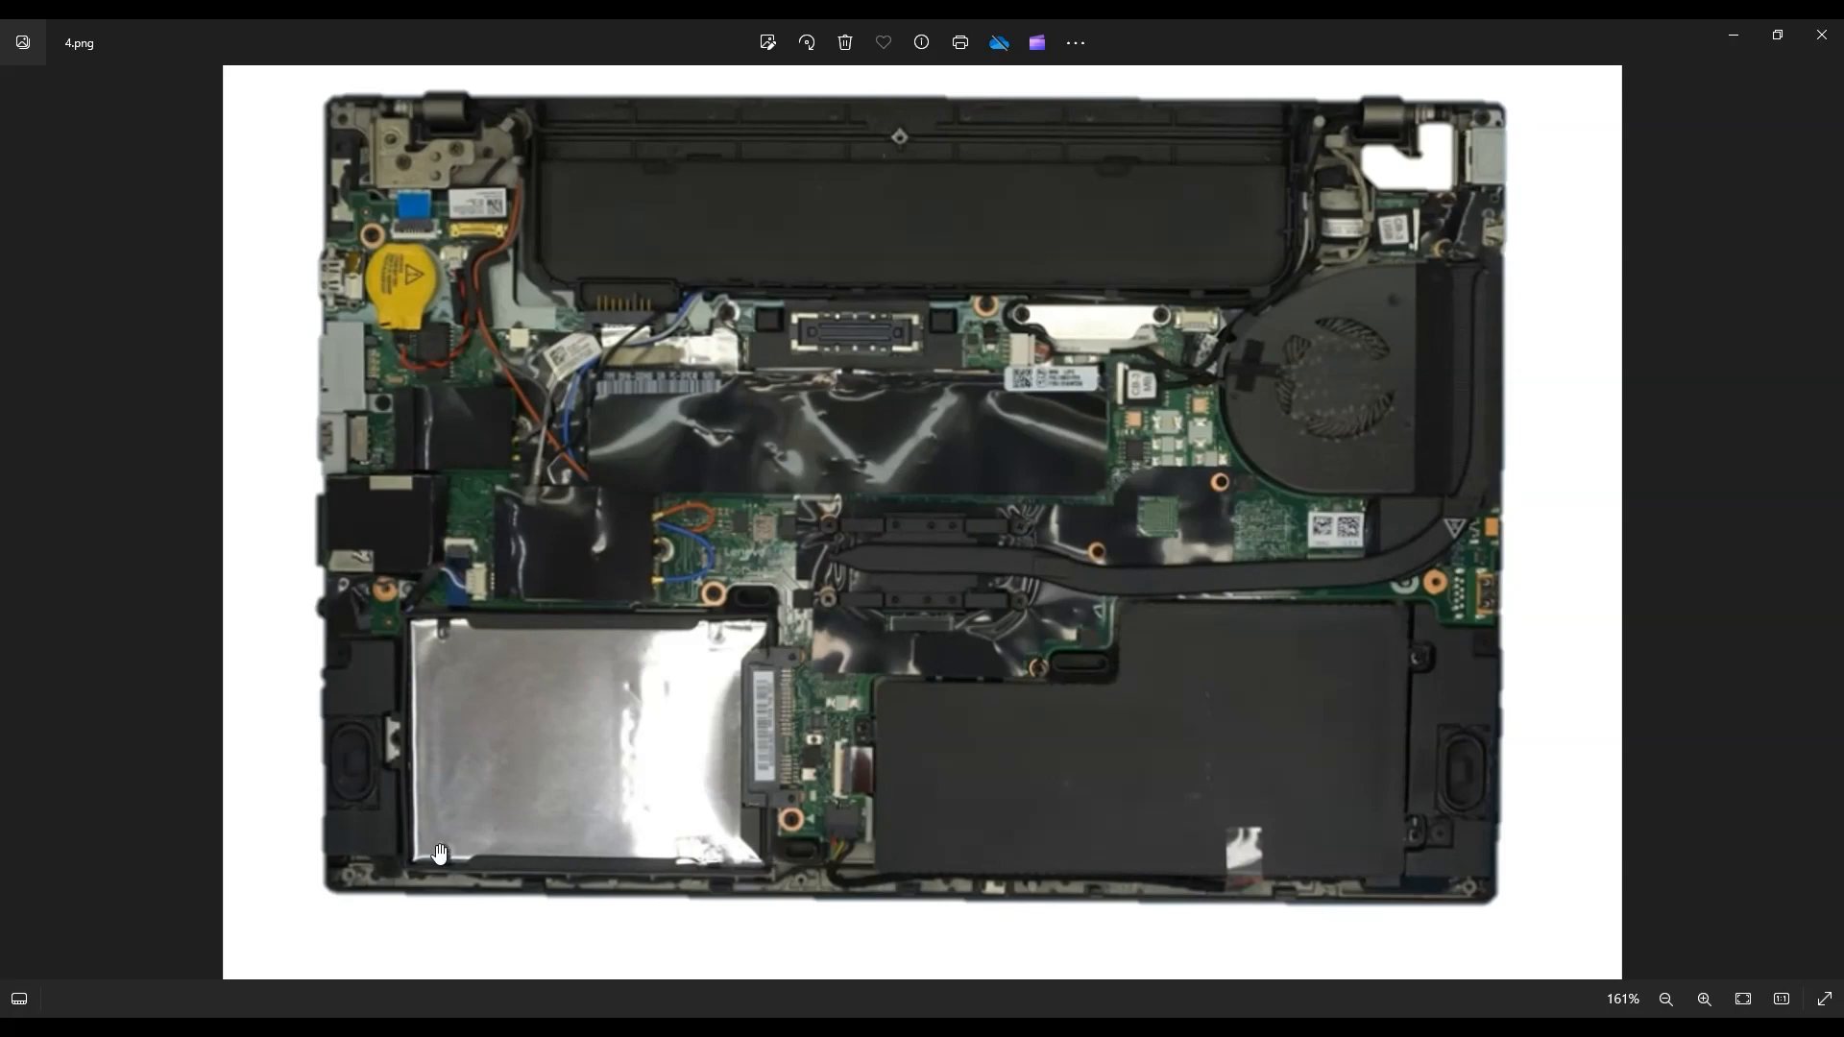
mouse_move(645, 613)
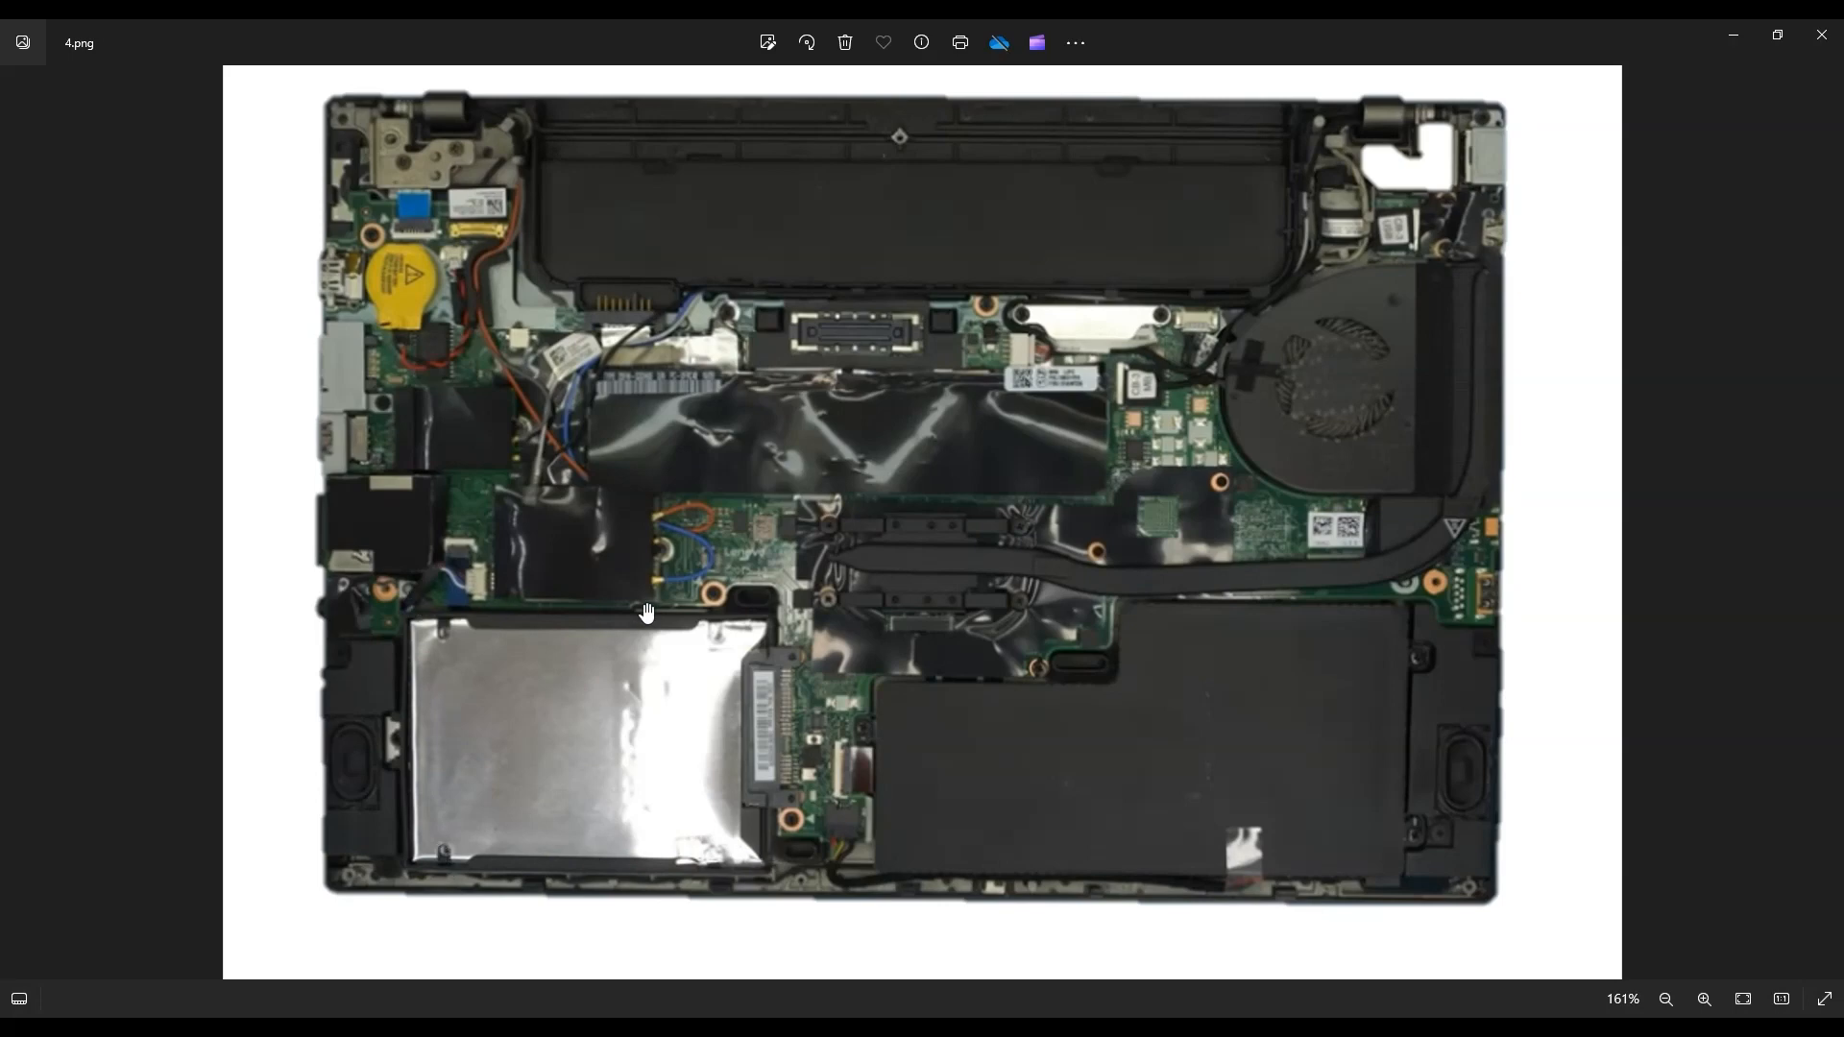
mouse_move(526, 610)
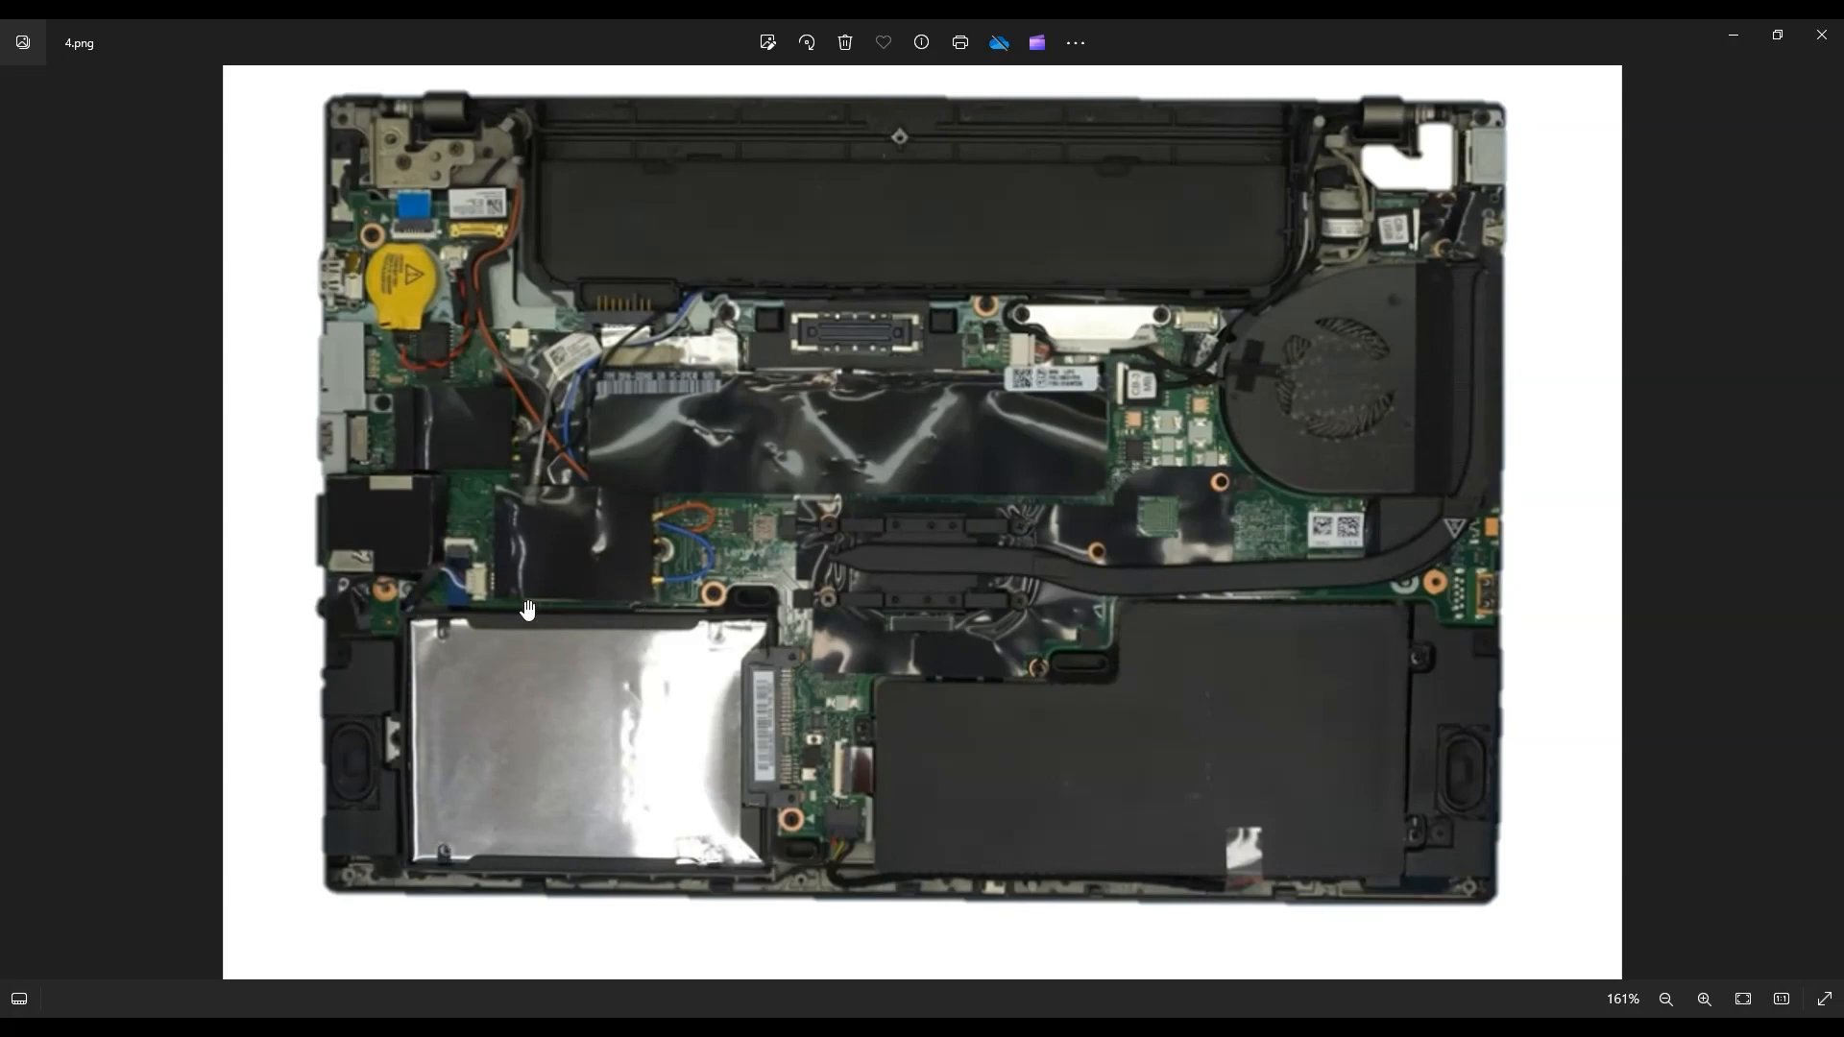
mouse_move(635, 847)
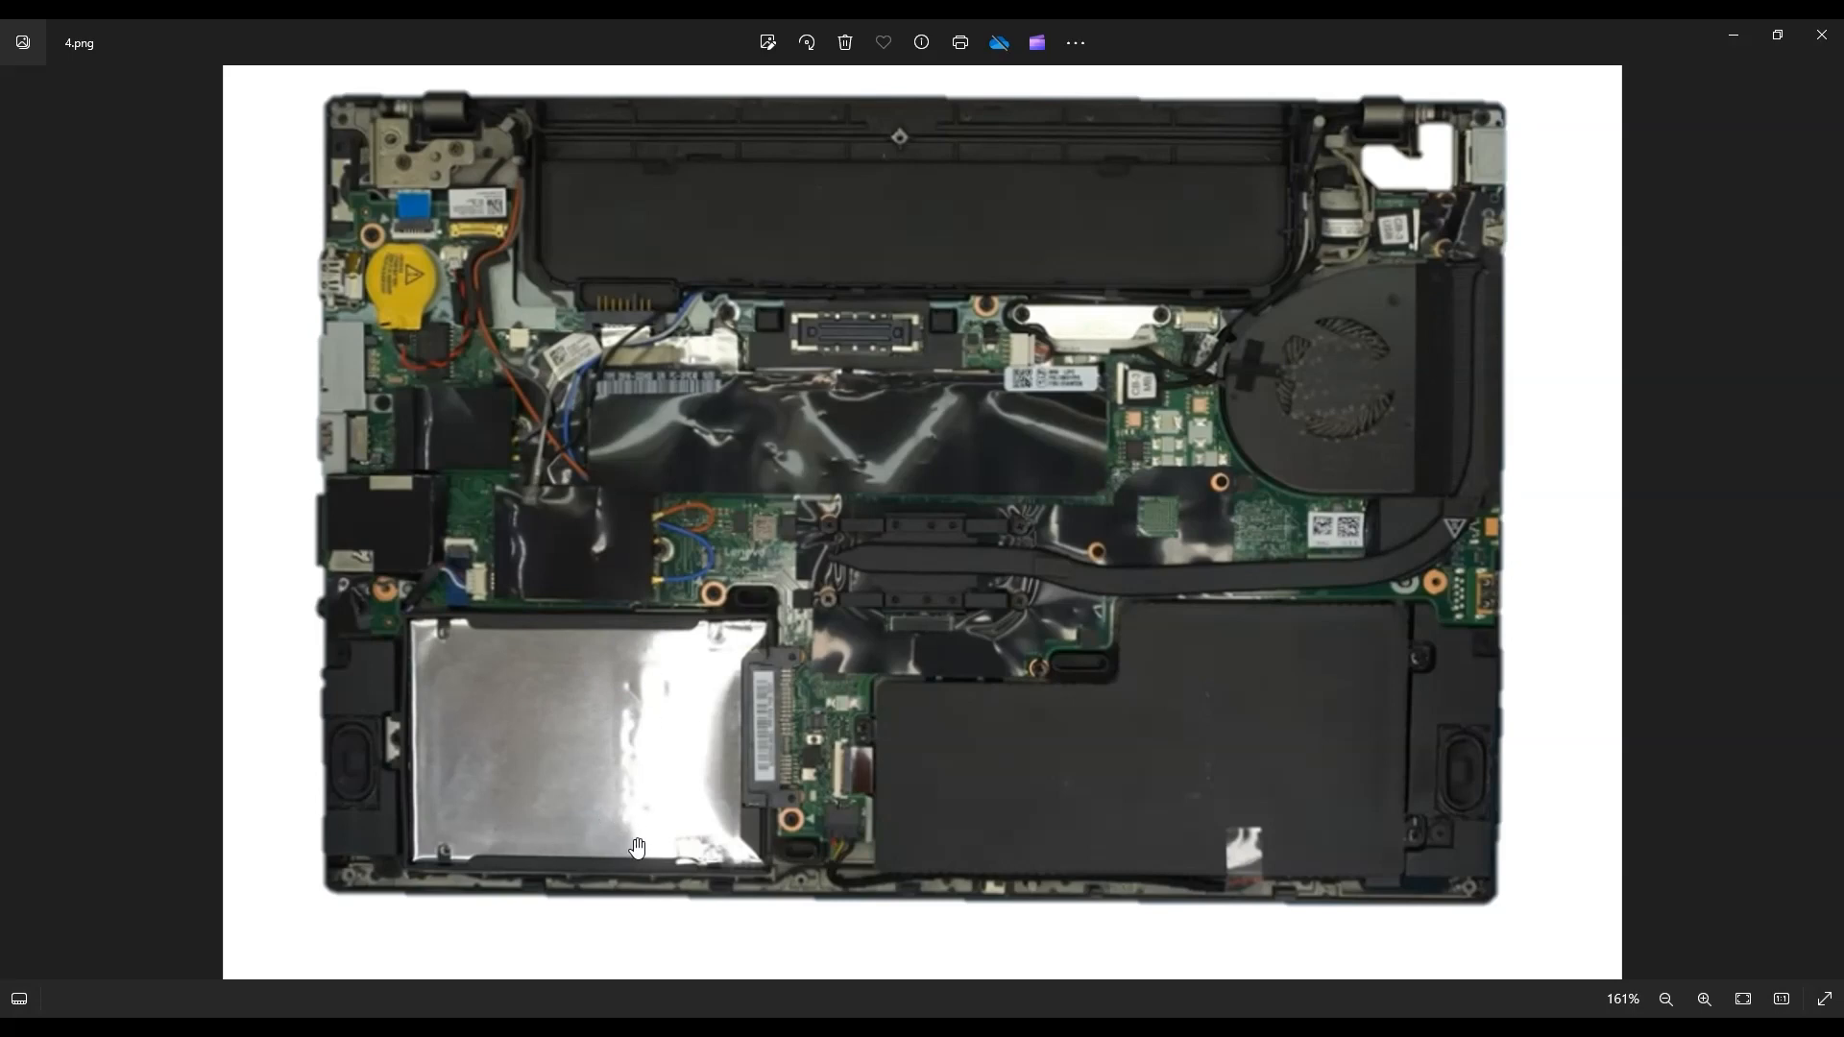
mouse_move(637, 809)
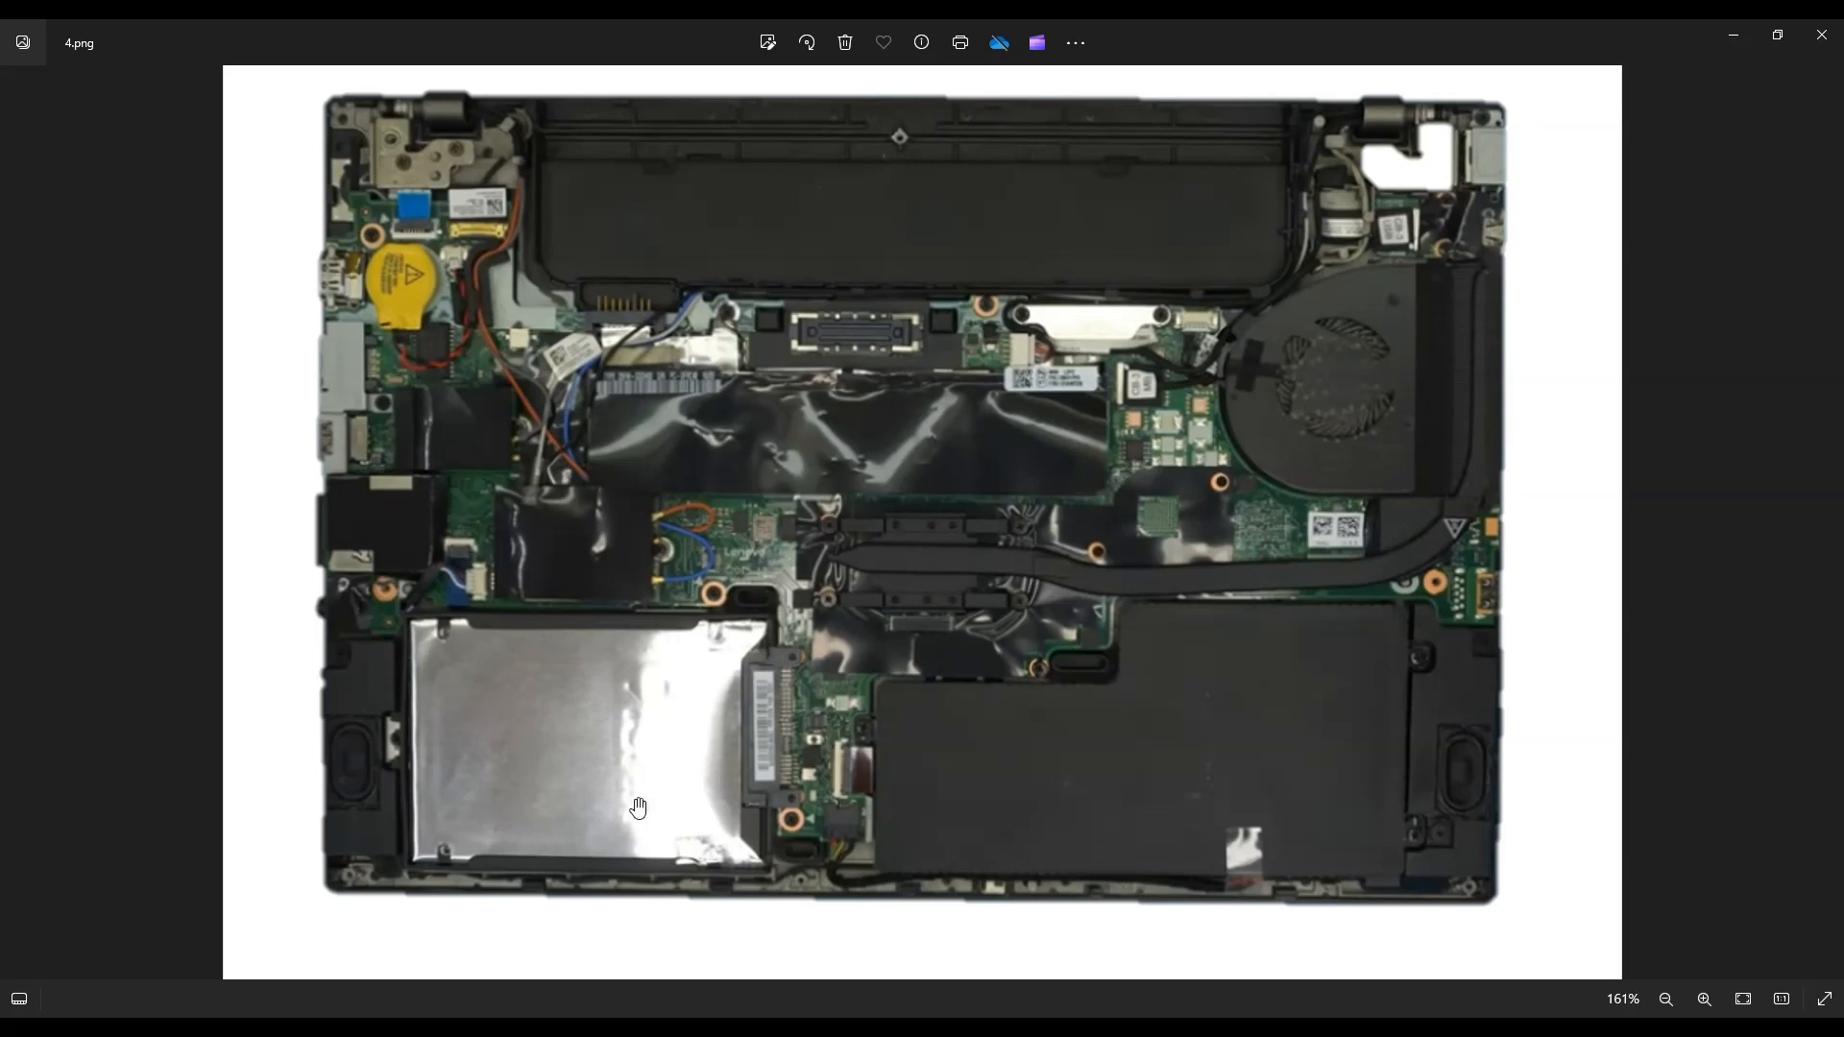
mouse_move(588, 693)
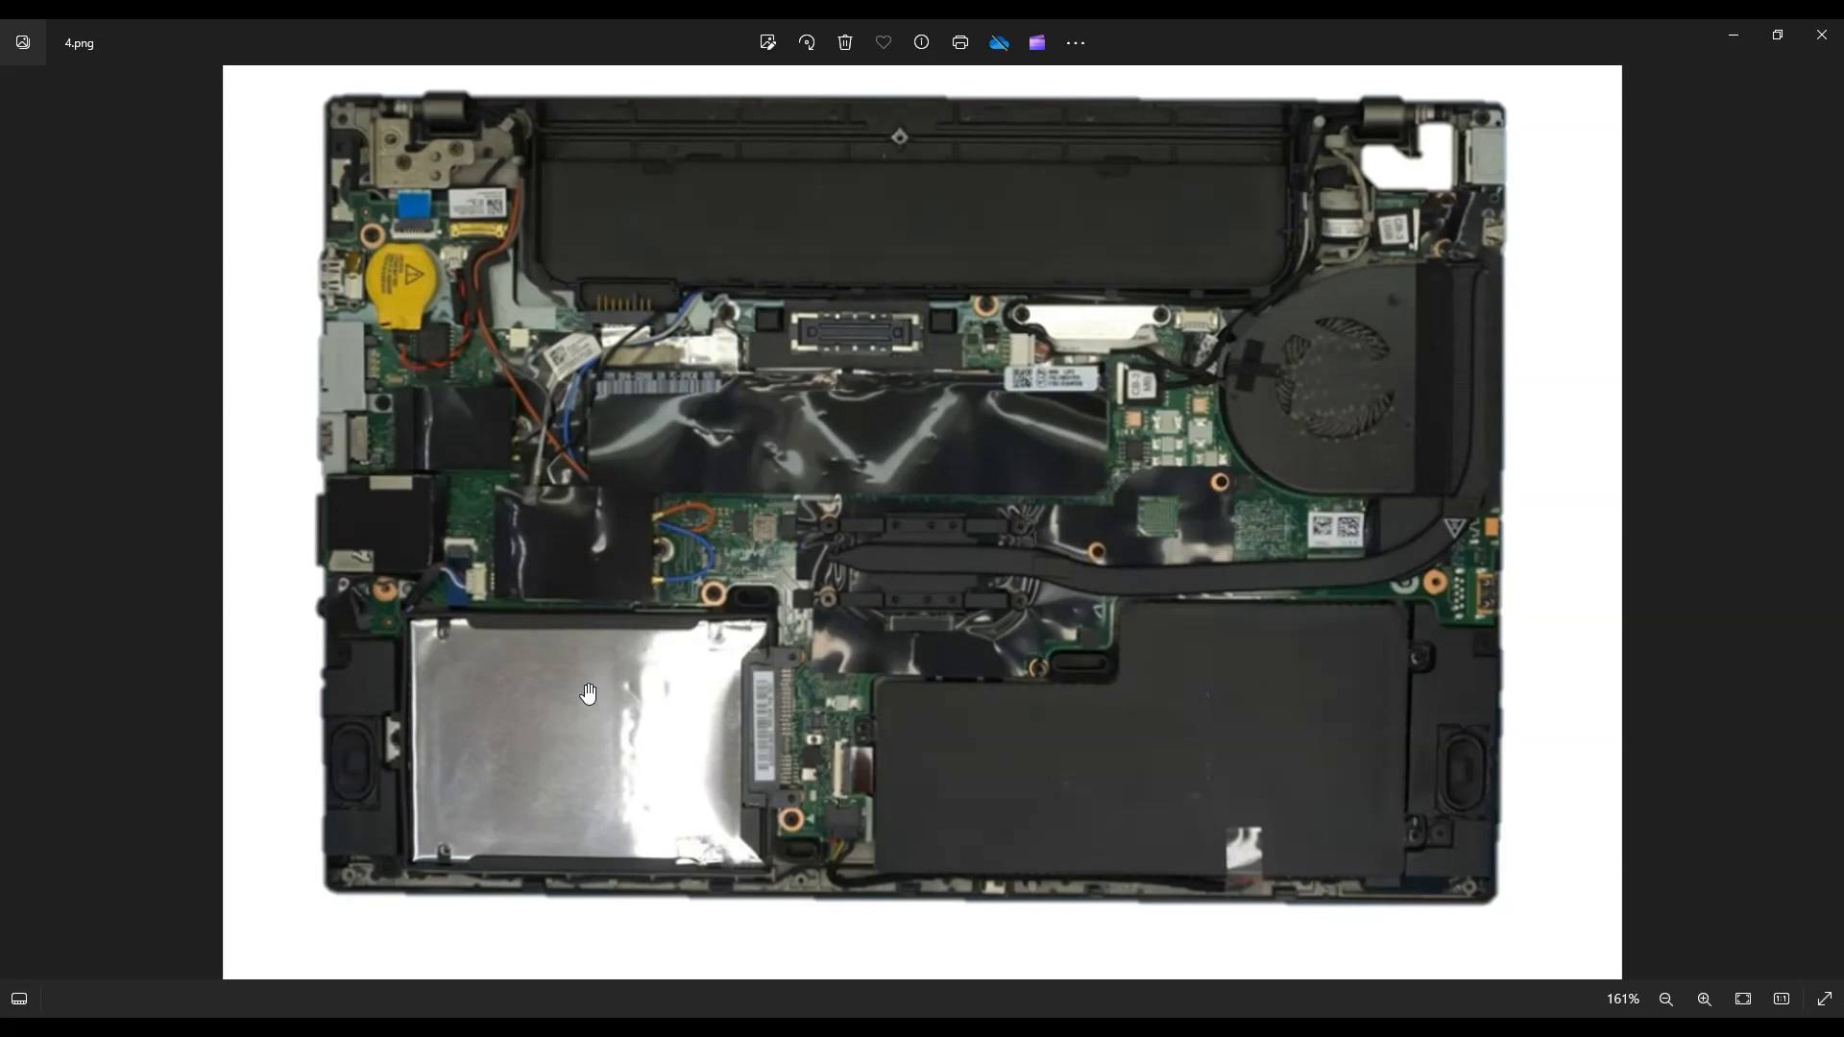
mouse_move(564, 799)
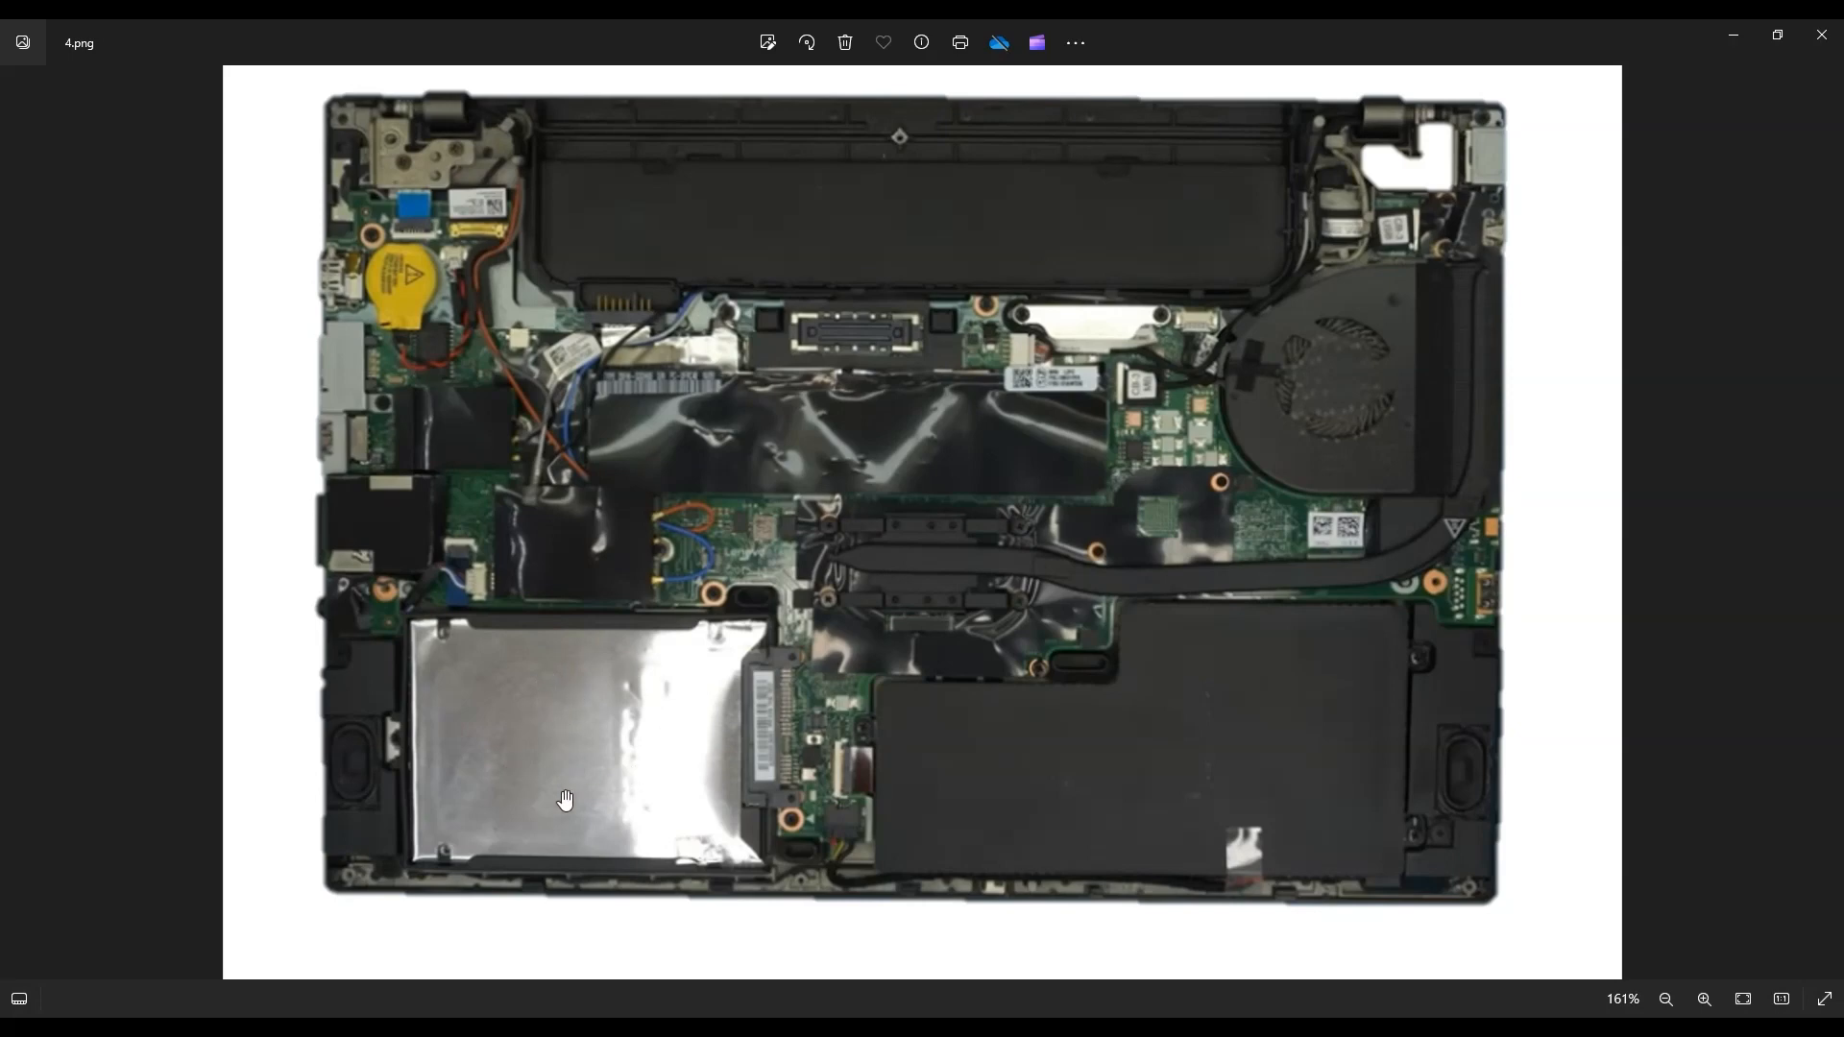
mouse_move(548, 763)
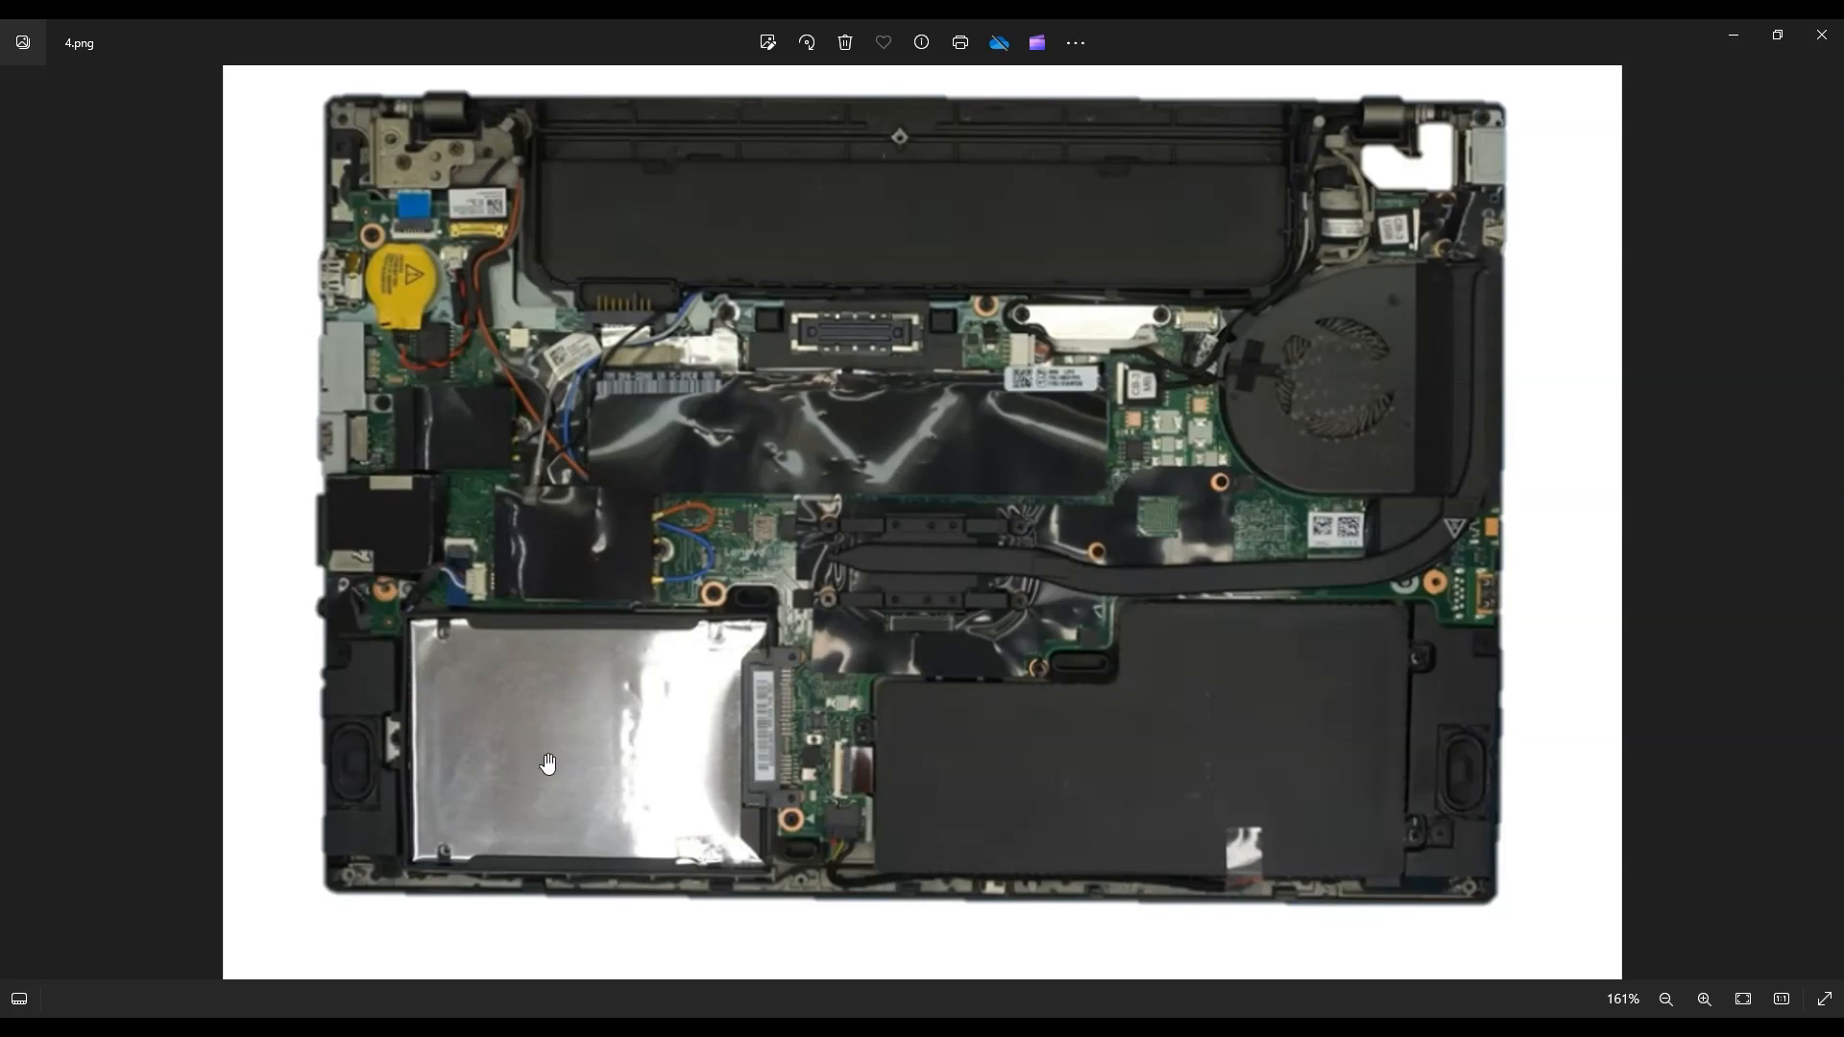
mouse_move(611, 788)
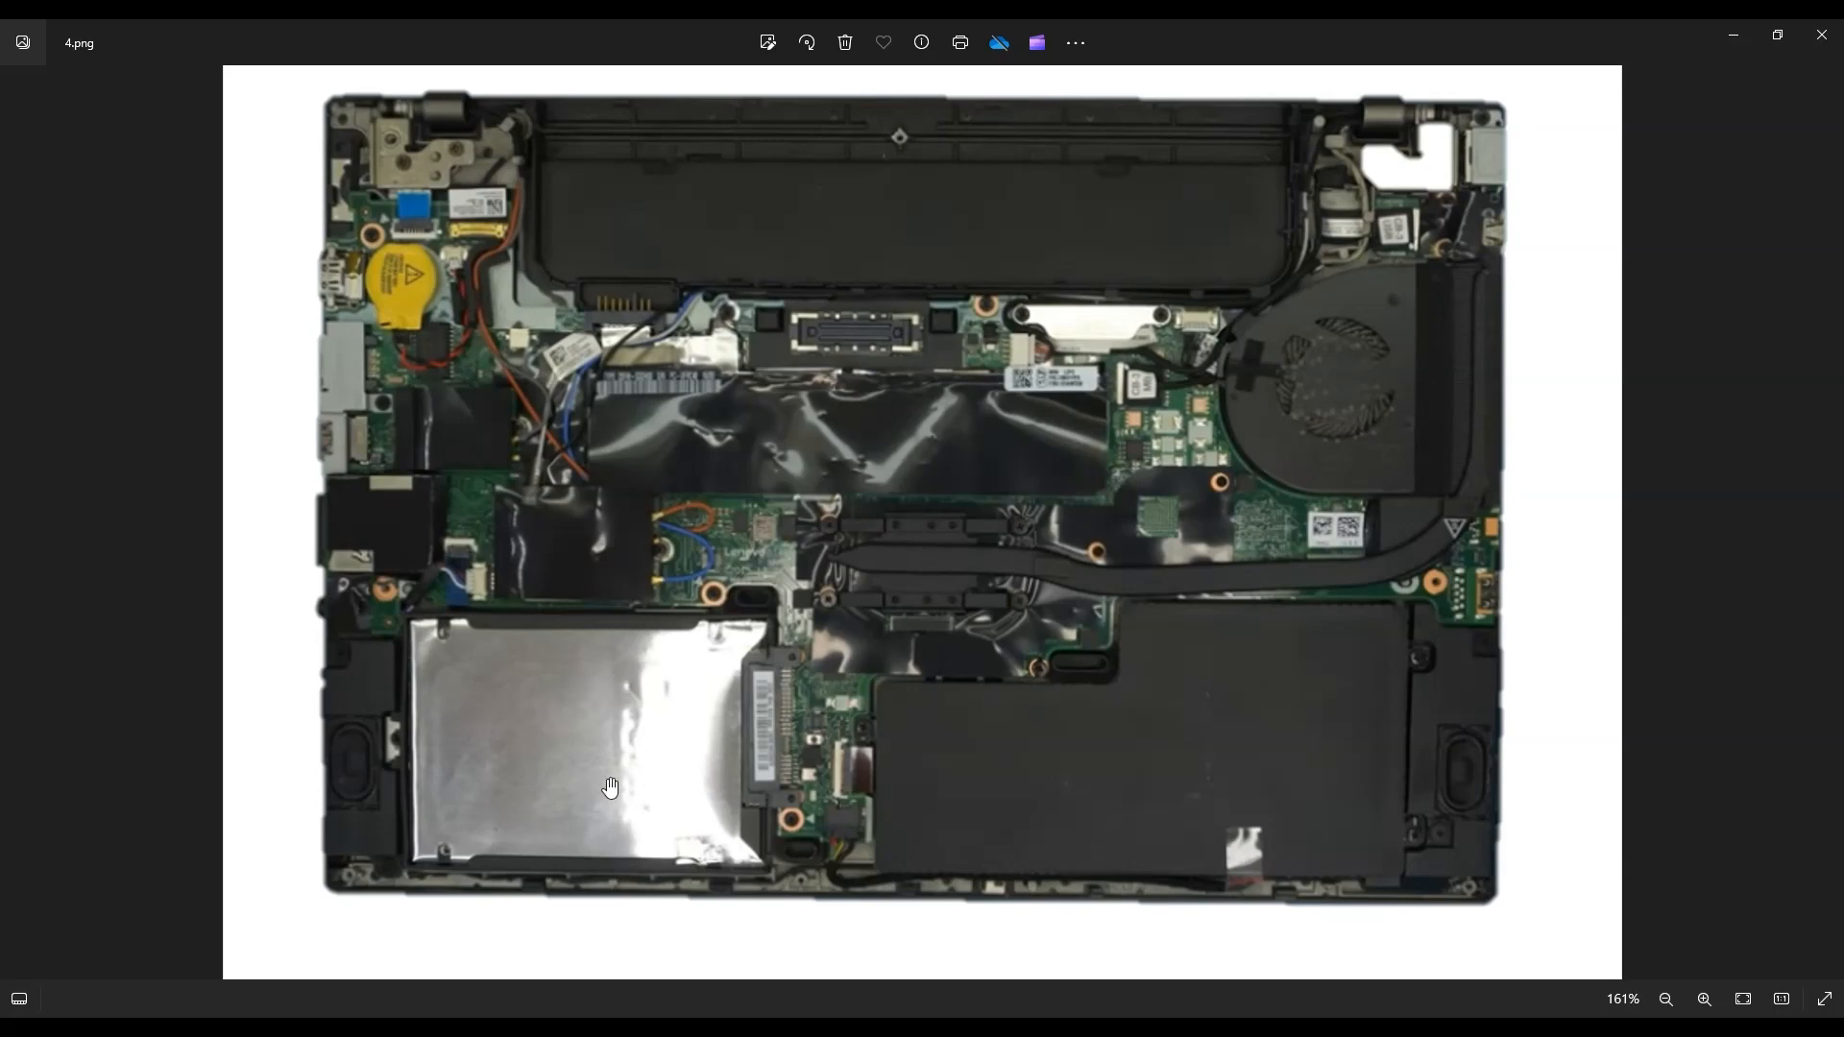
mouse_move(543, 753)
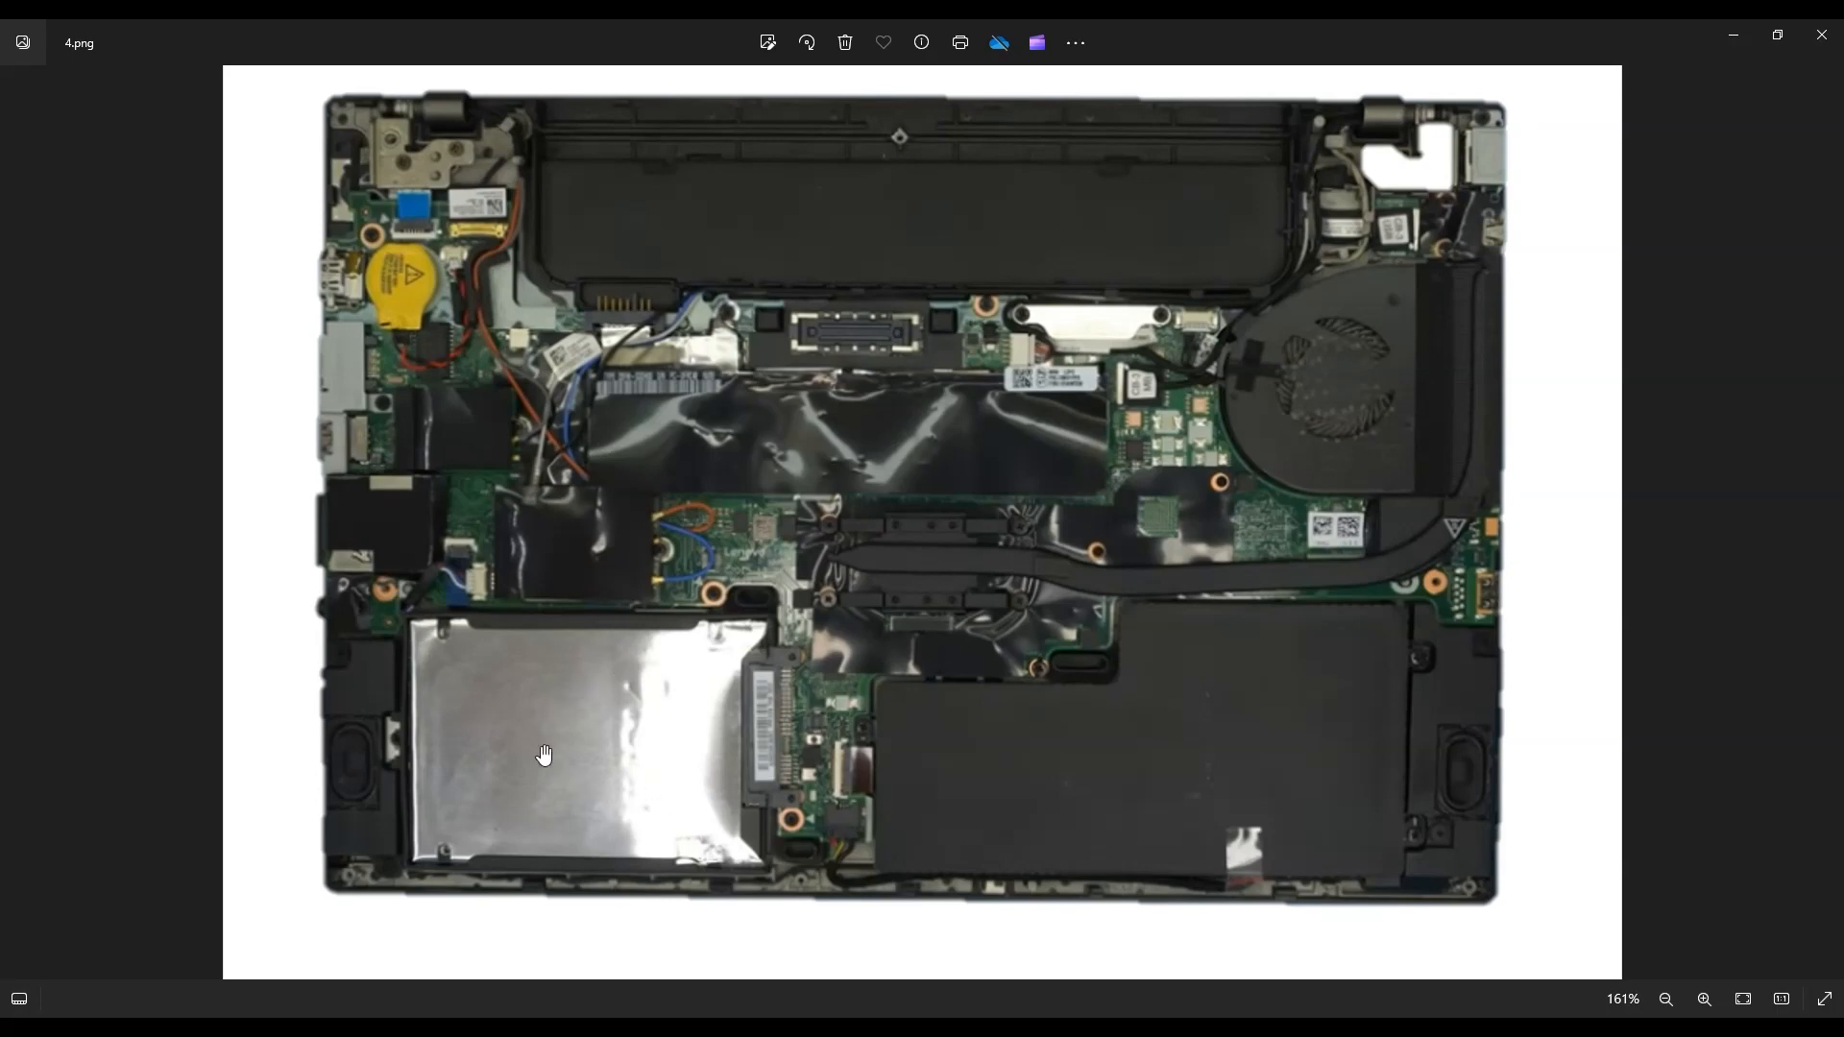
mouse_move(637, 532)
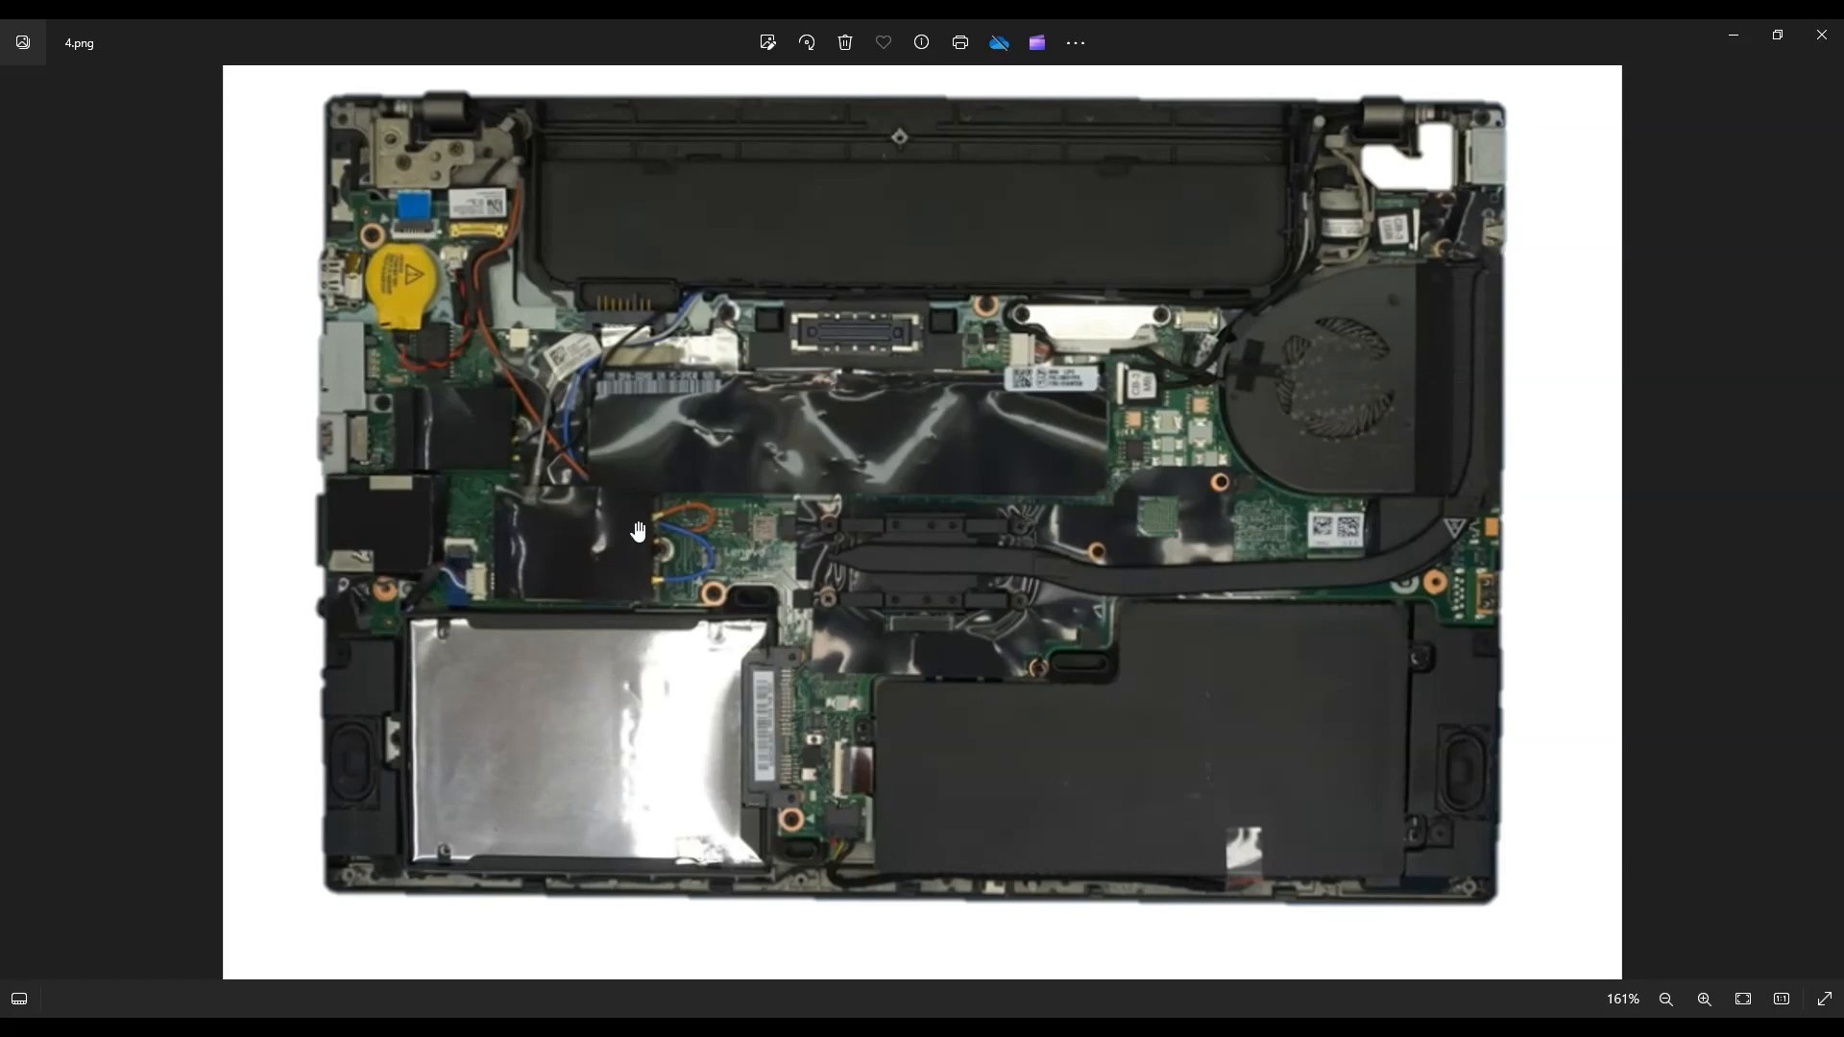
mouse_move(998, 432)
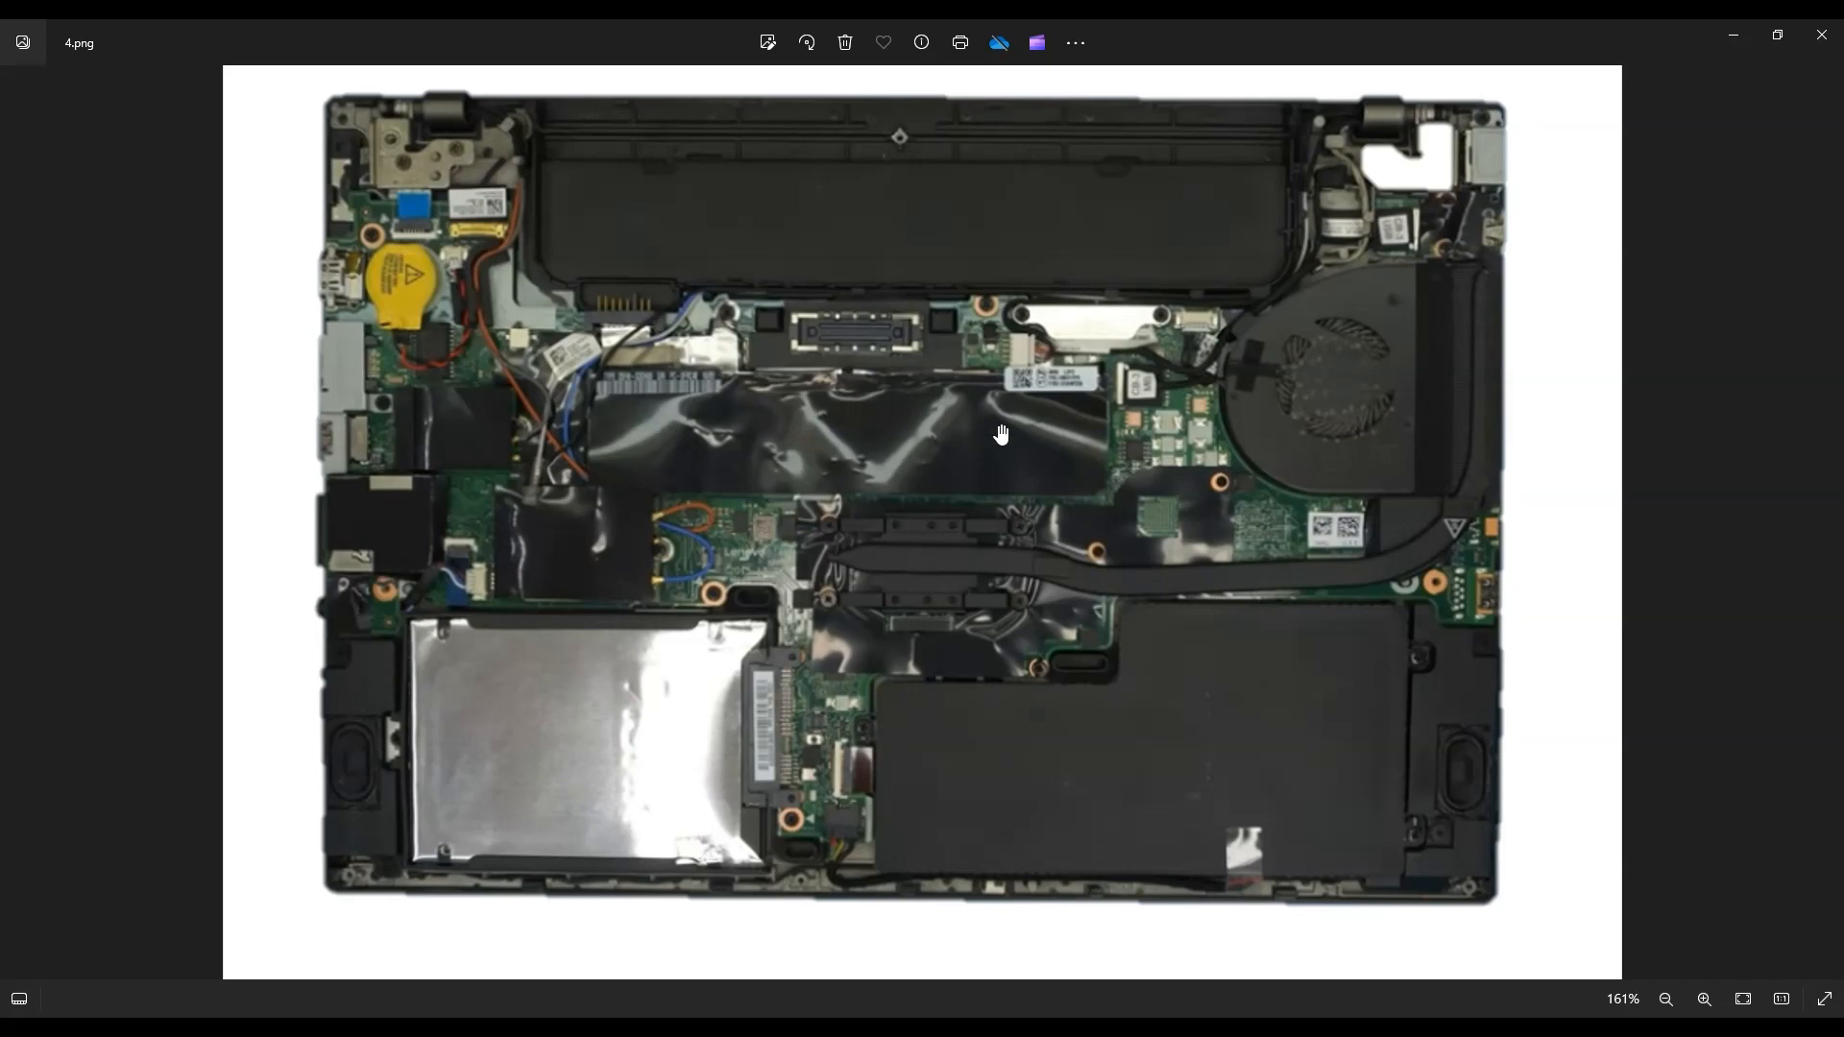
mouse_move(976, 425)
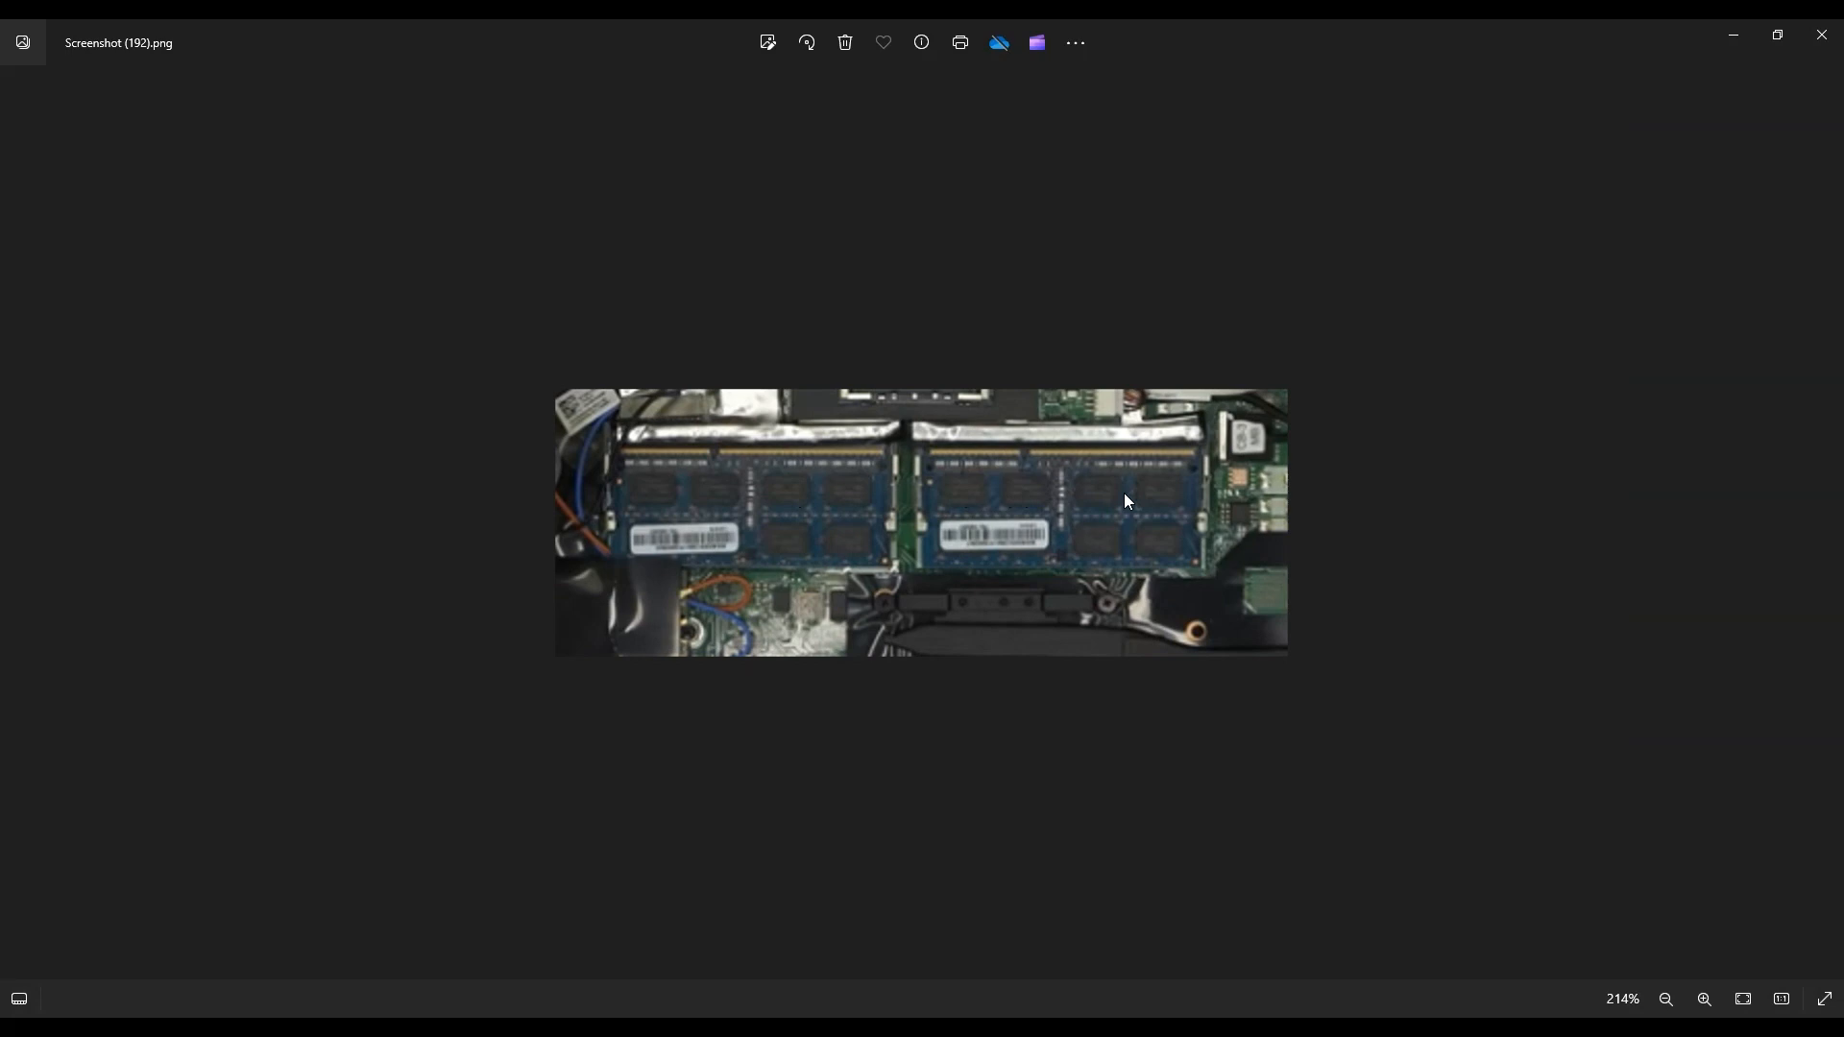
mouse_move(993, 507)
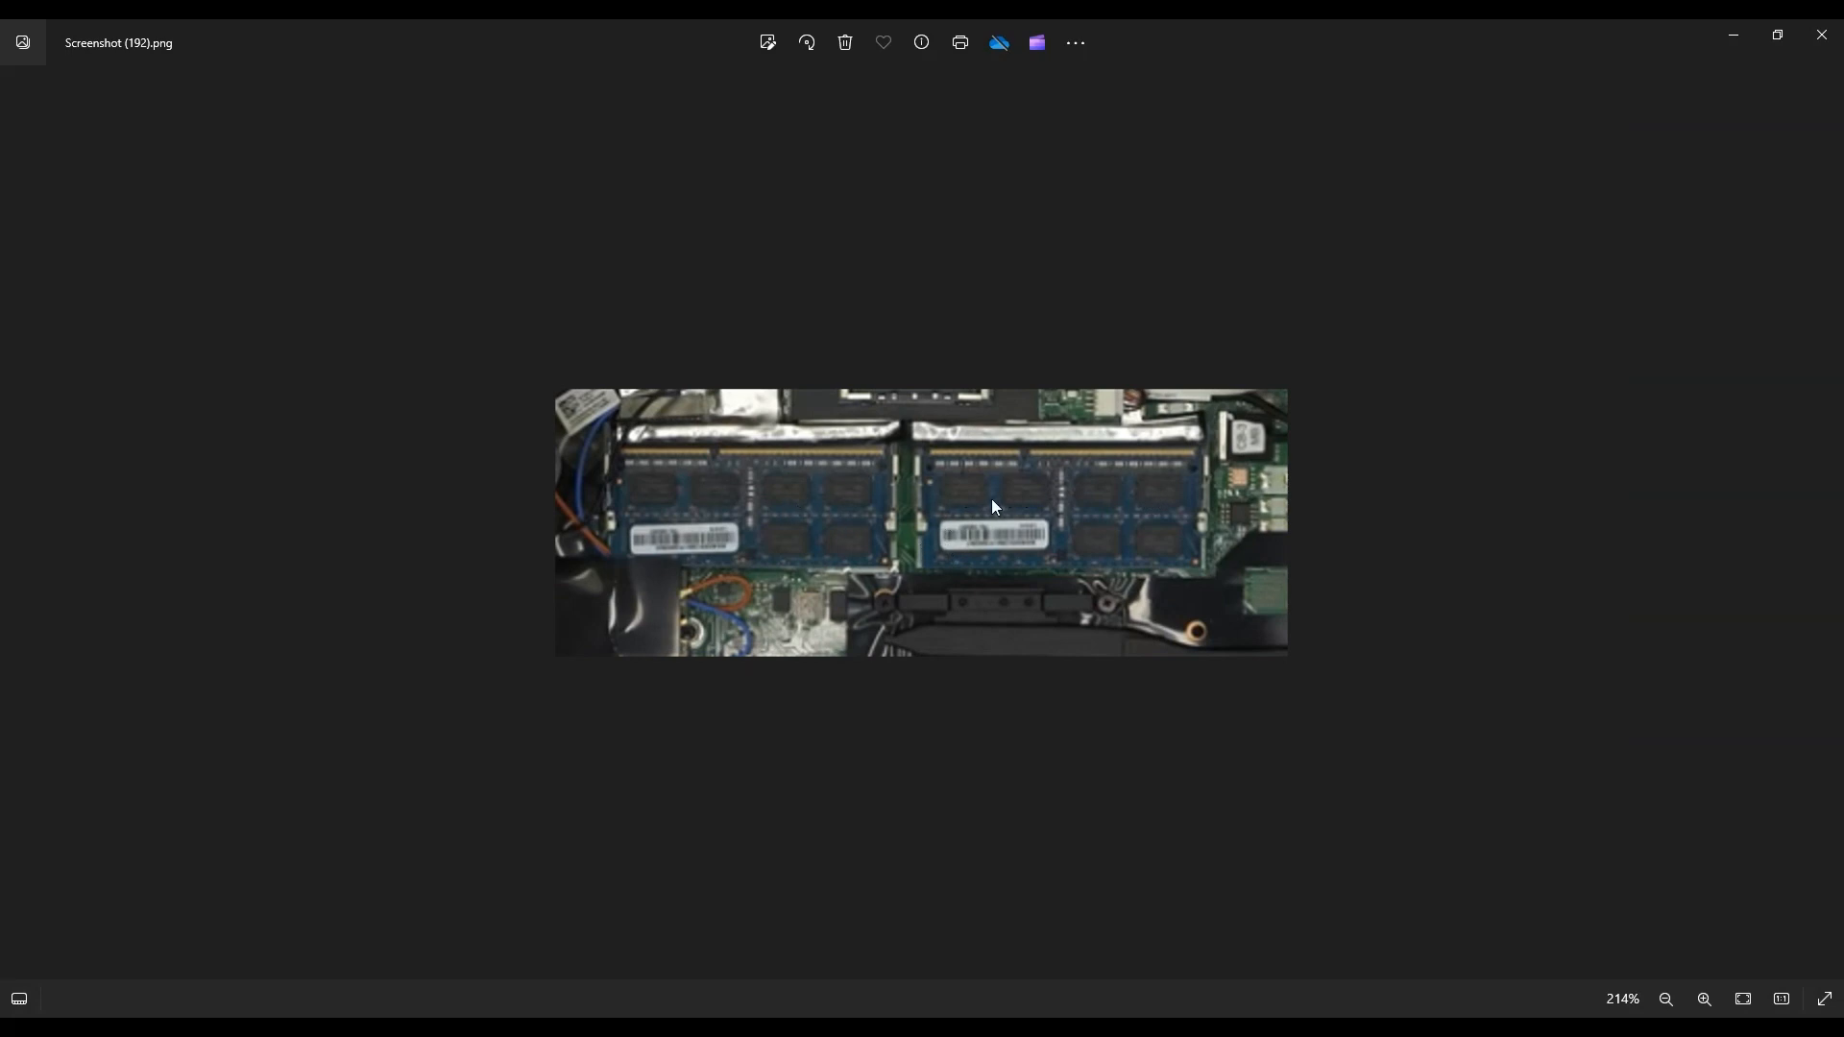
mouse_move(1196, 536)
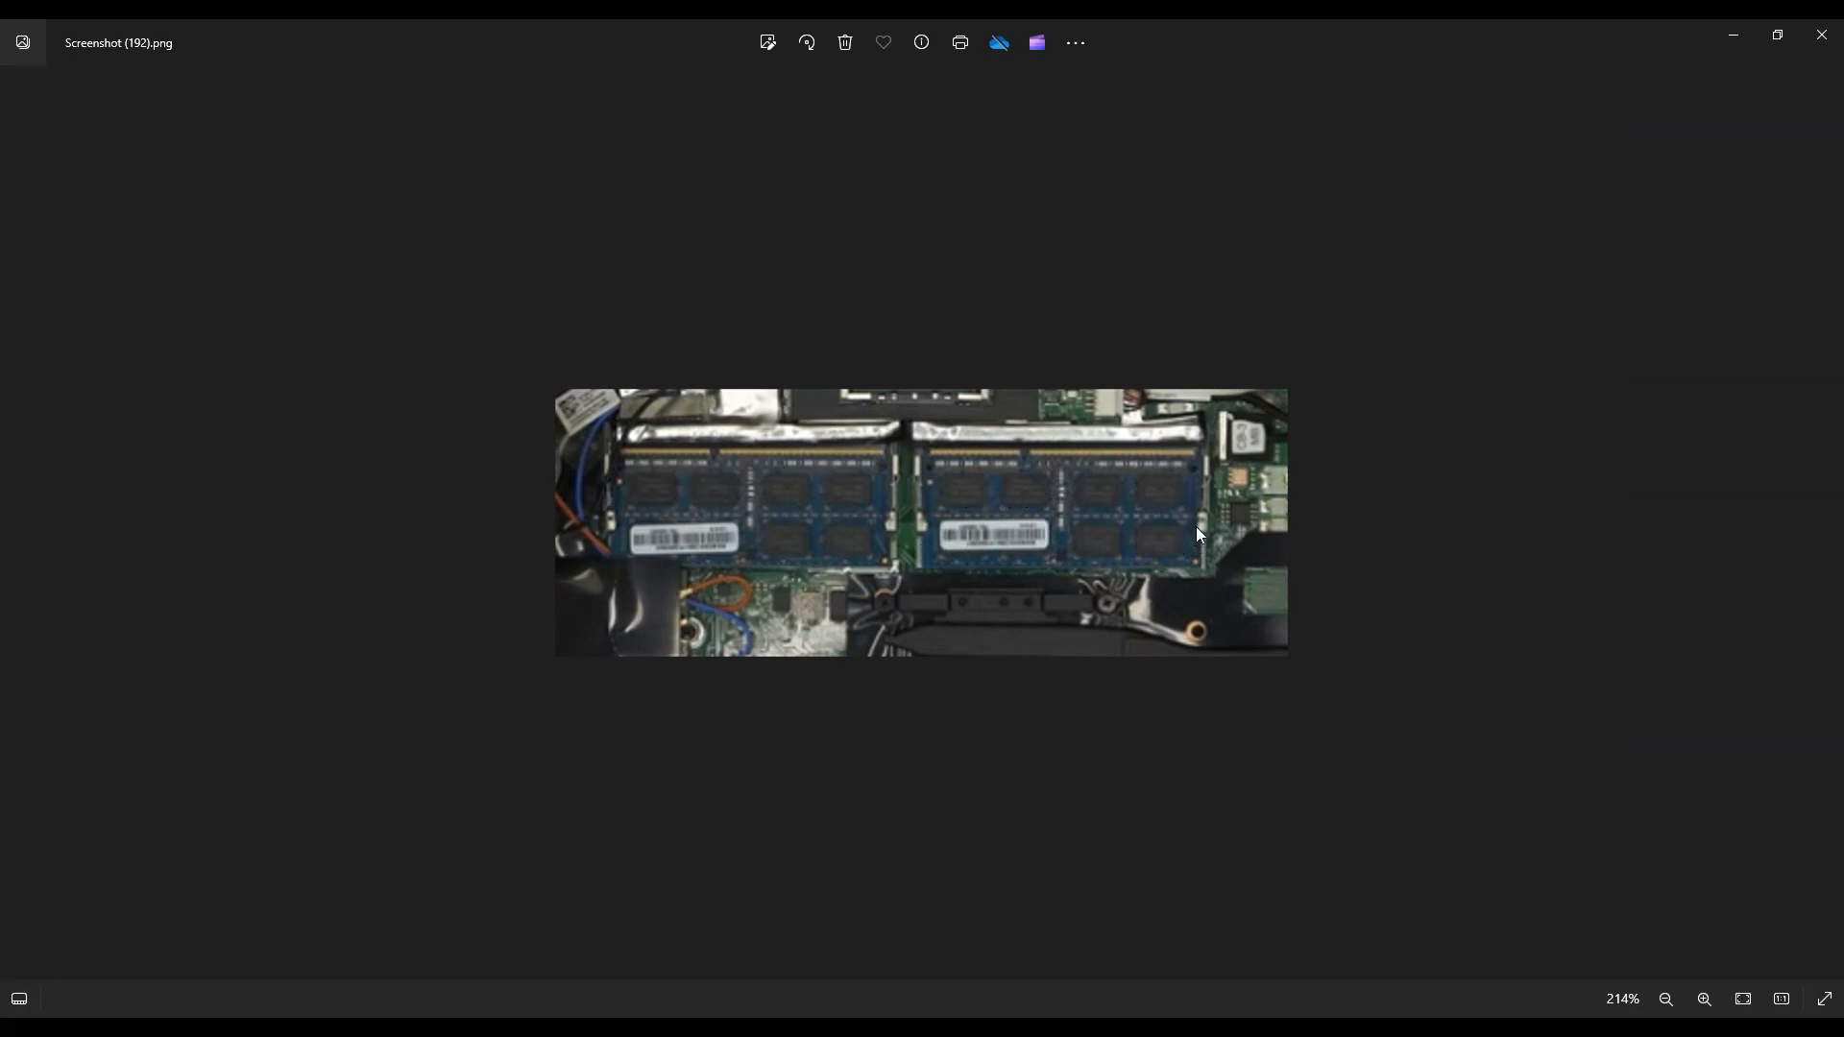
mouse_move(918, 558)
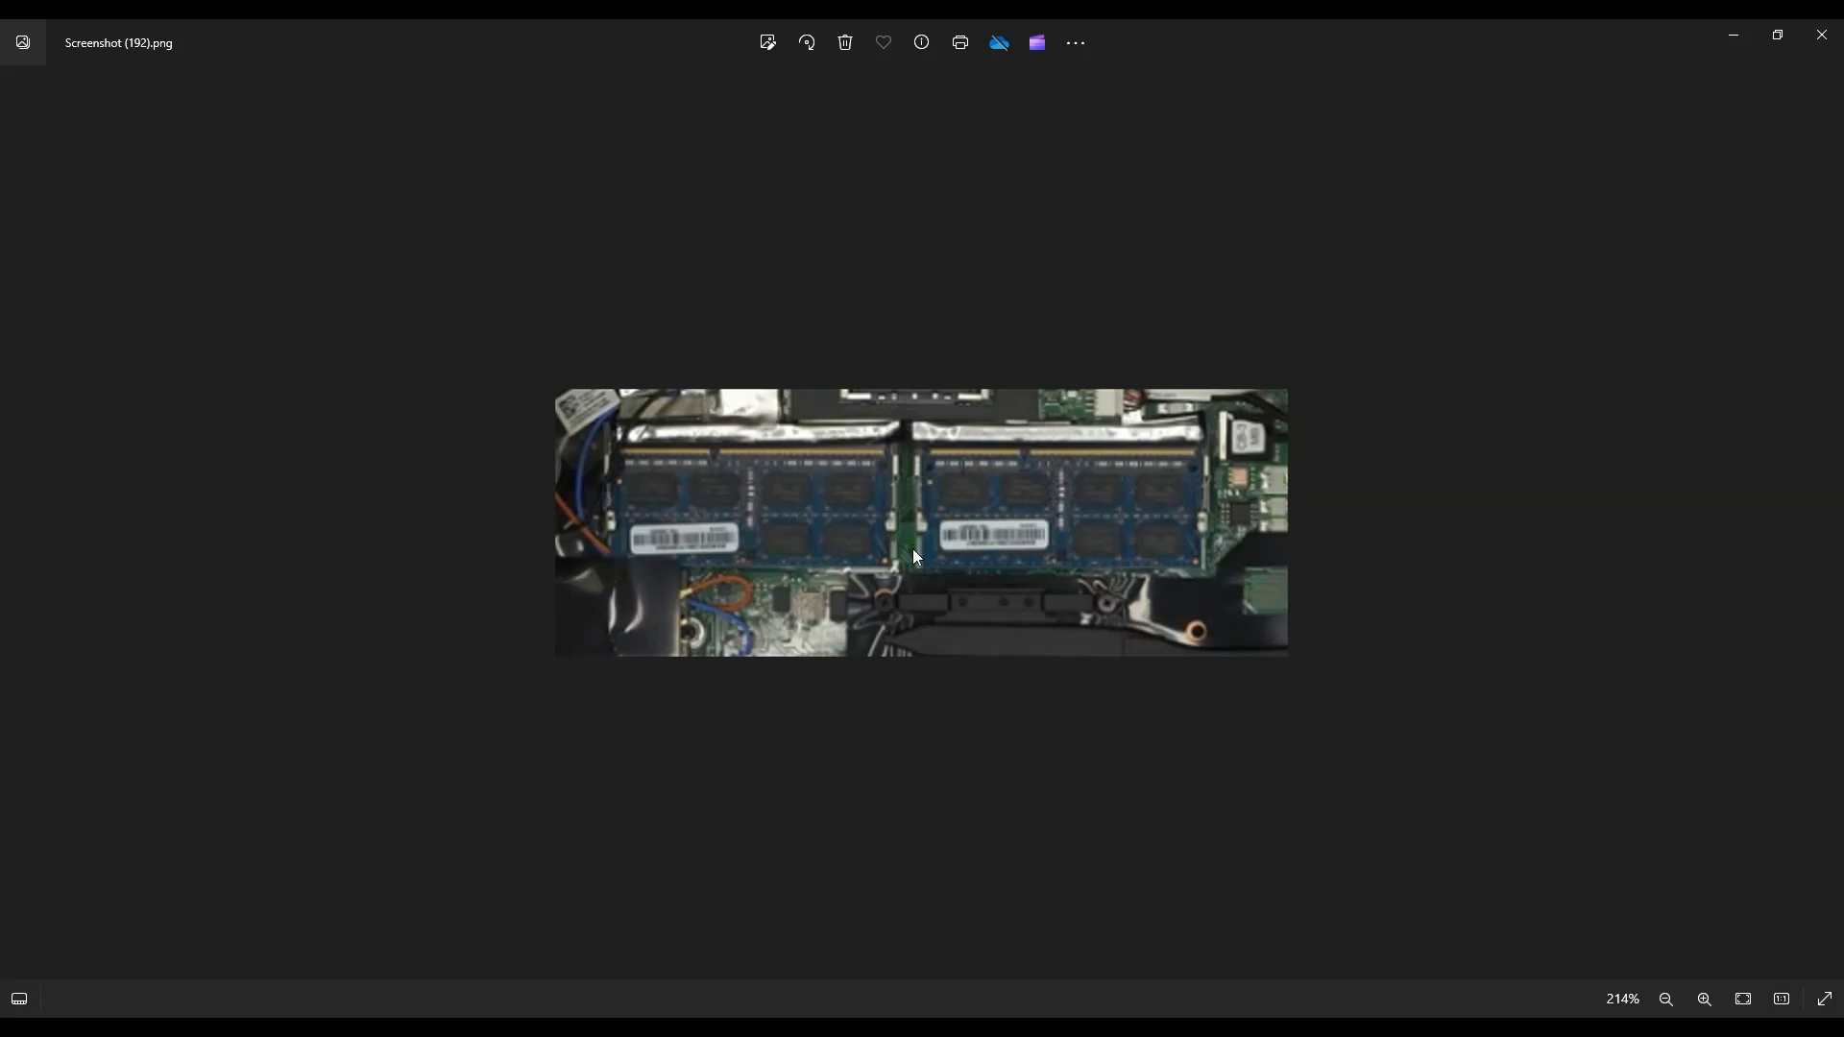
mouse_move(906, 563)
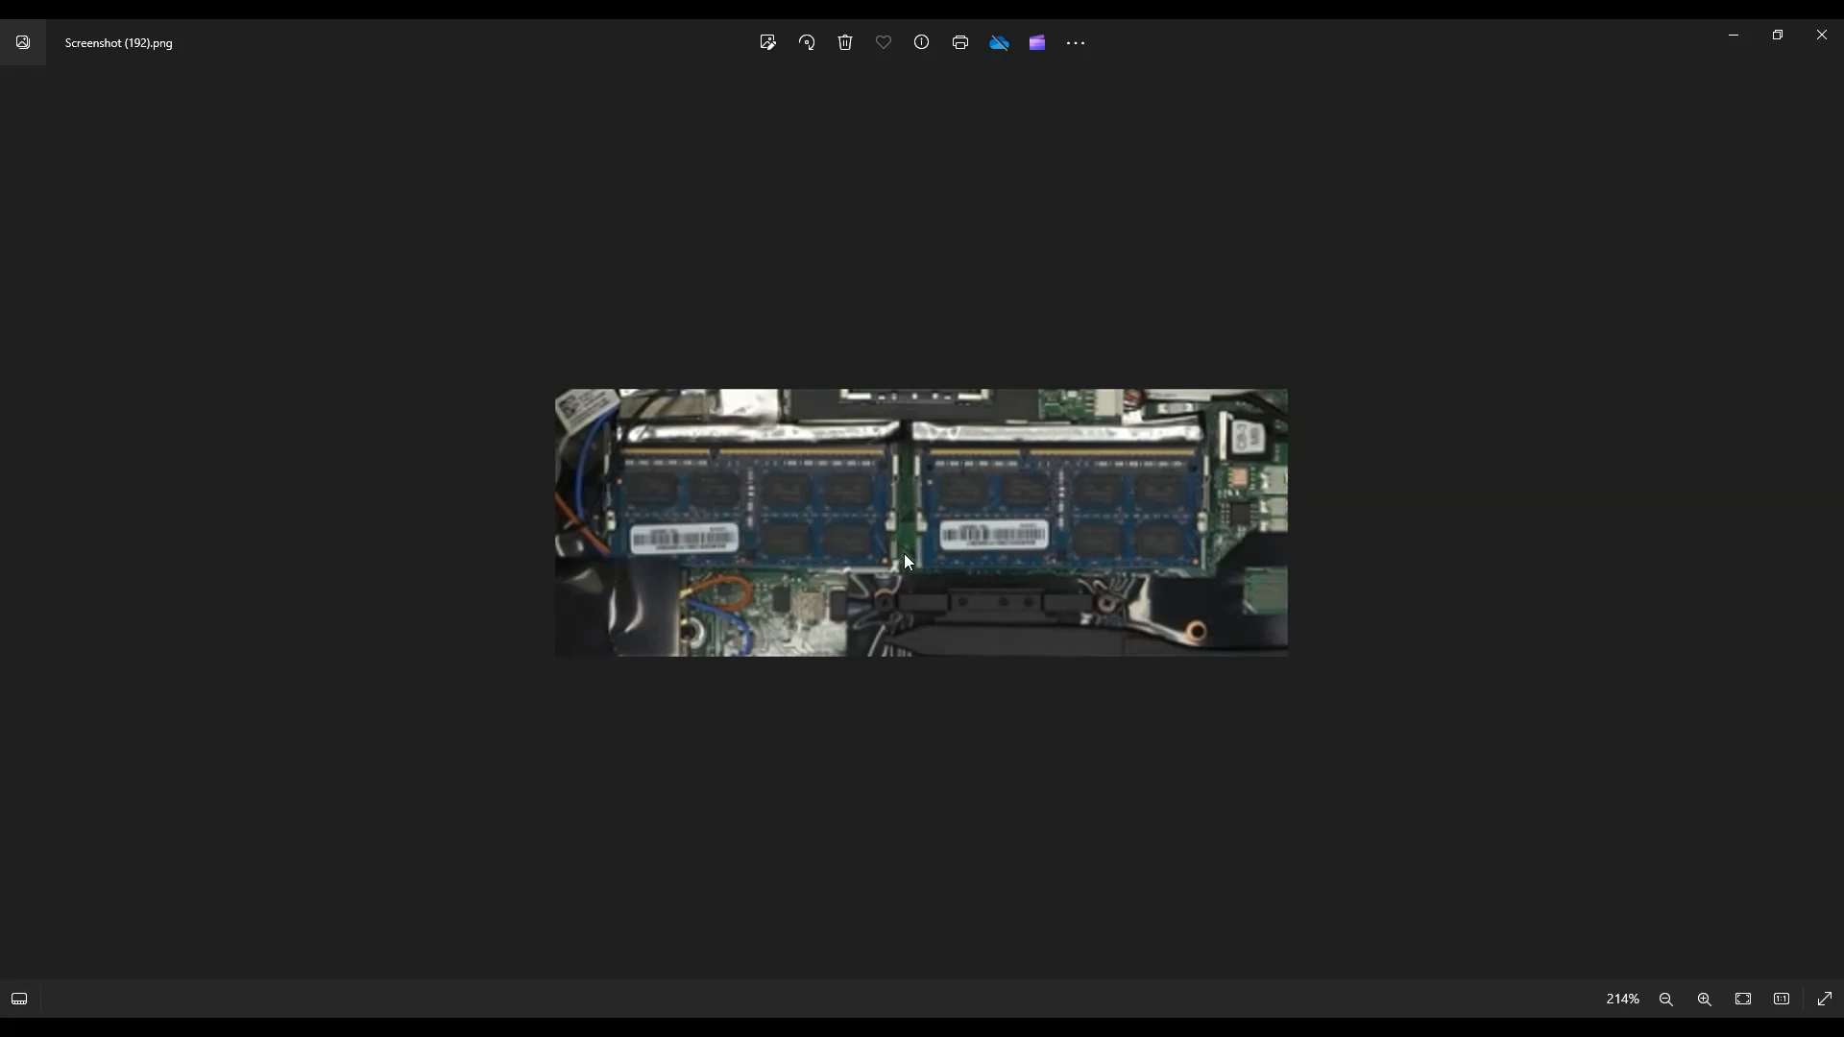
mouse_move(1243, 459)
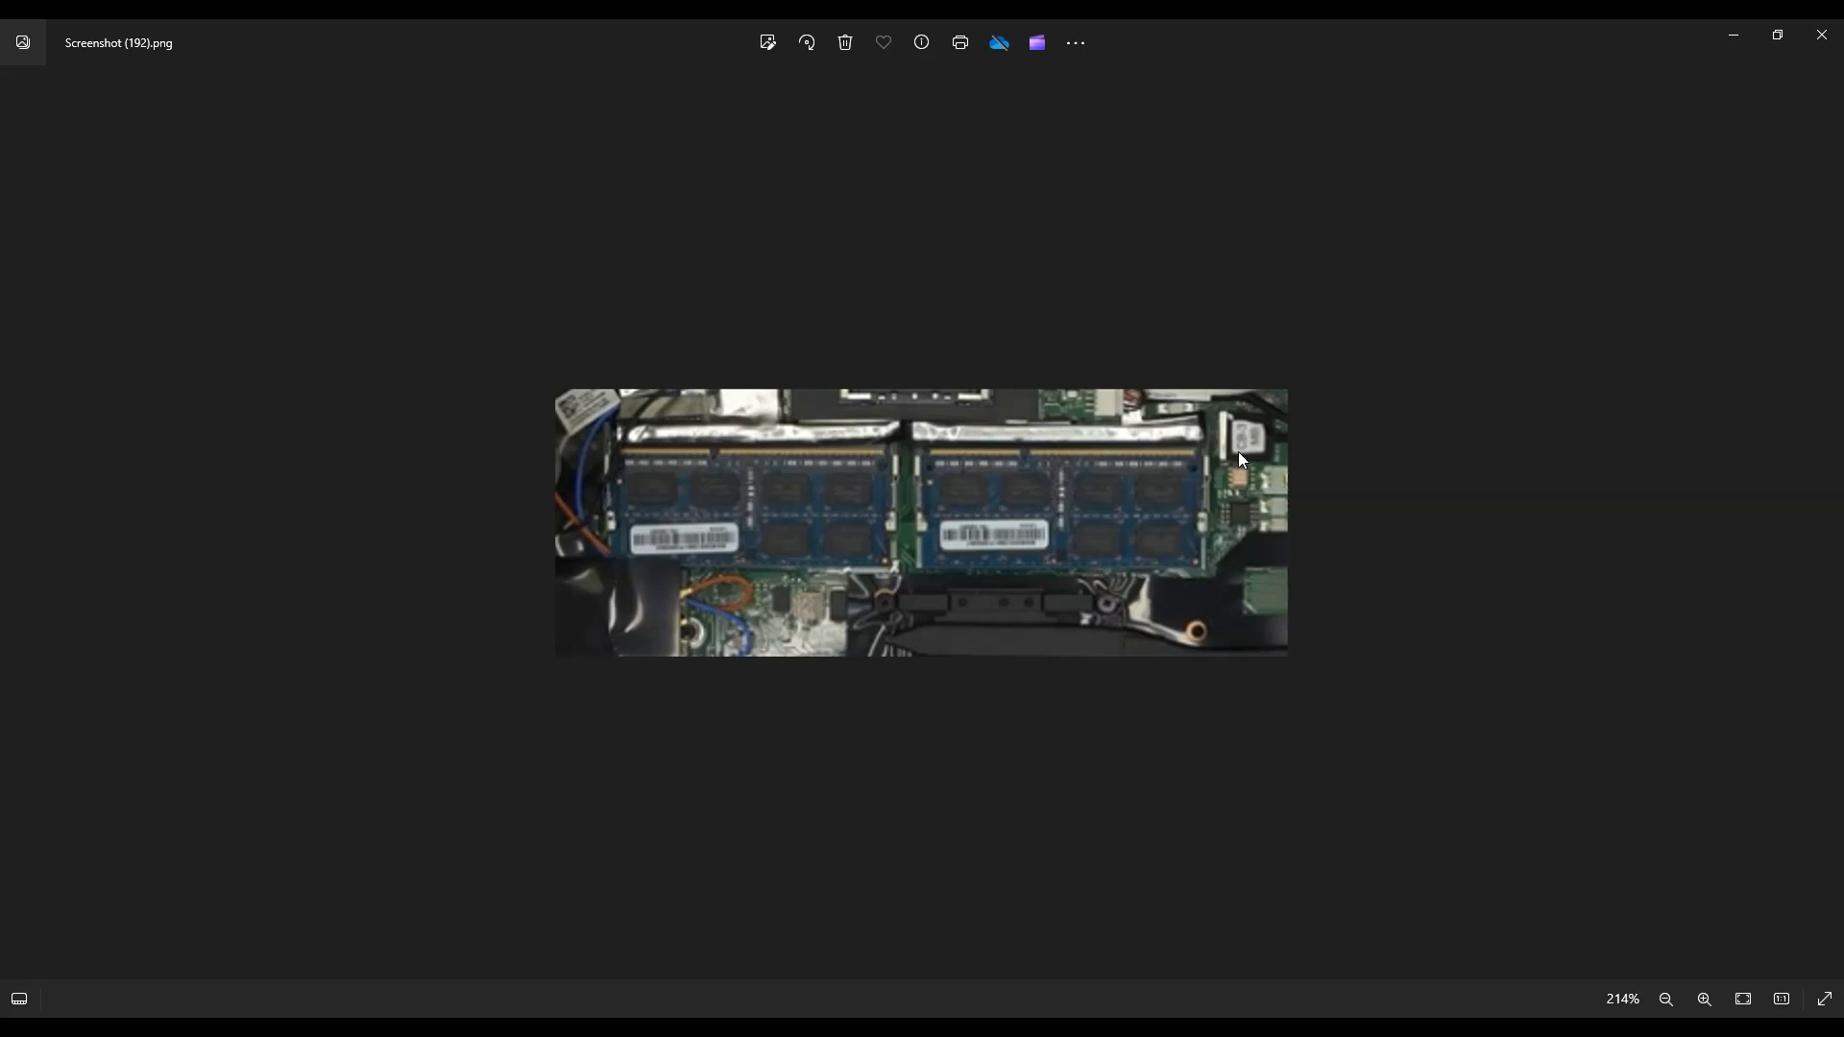
mouse_move(1083, 525)
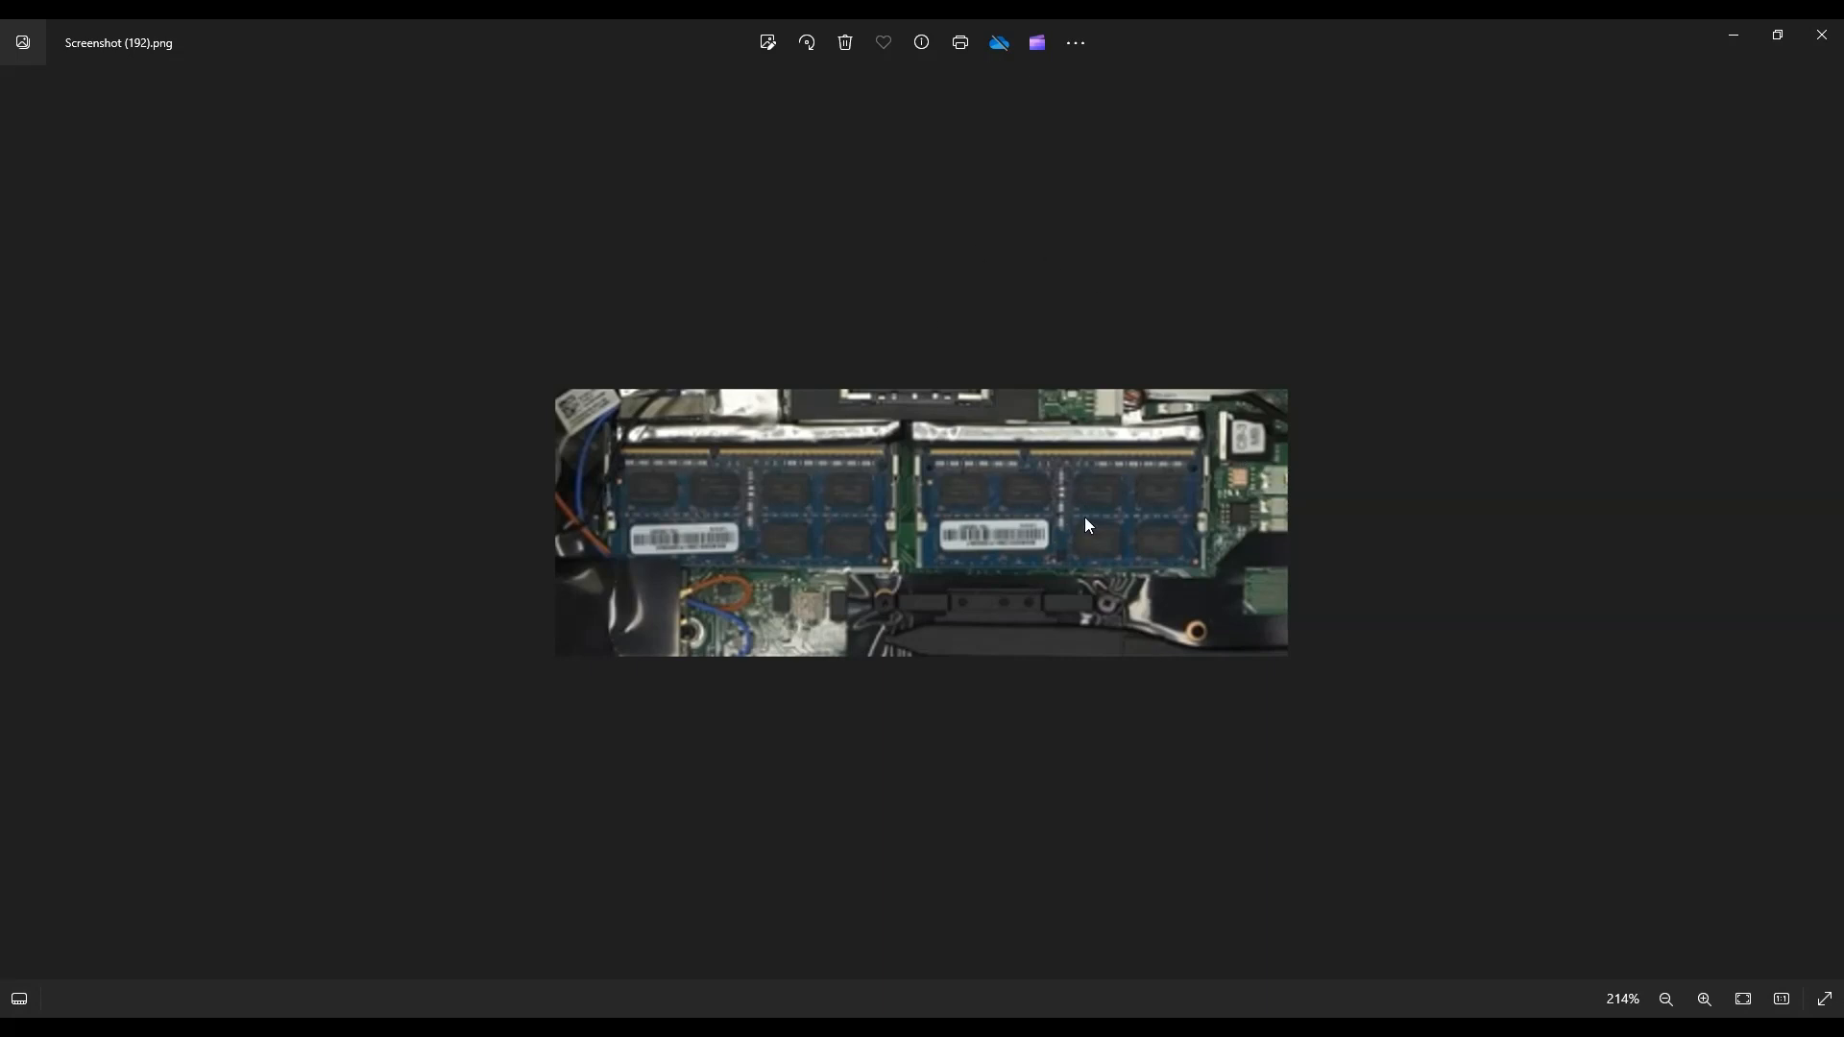
mouse_move(1024, 498)
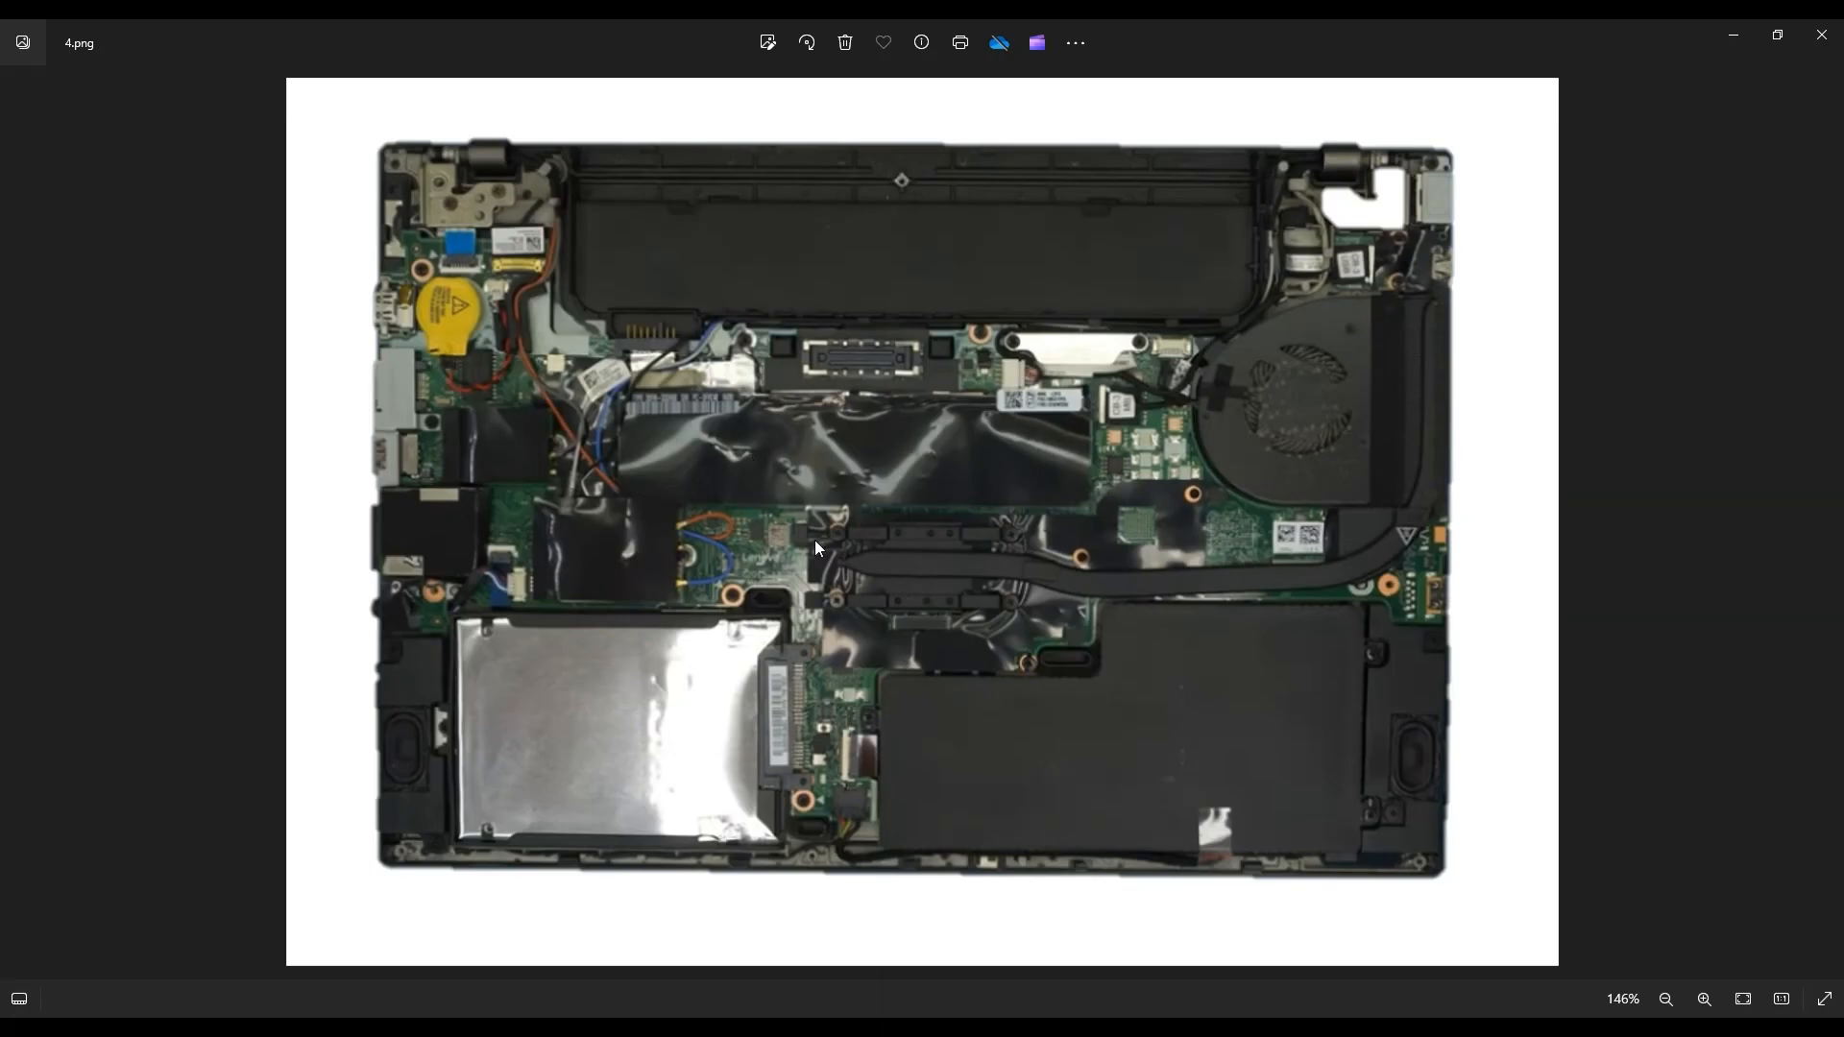
mouse_move(1609, 567)
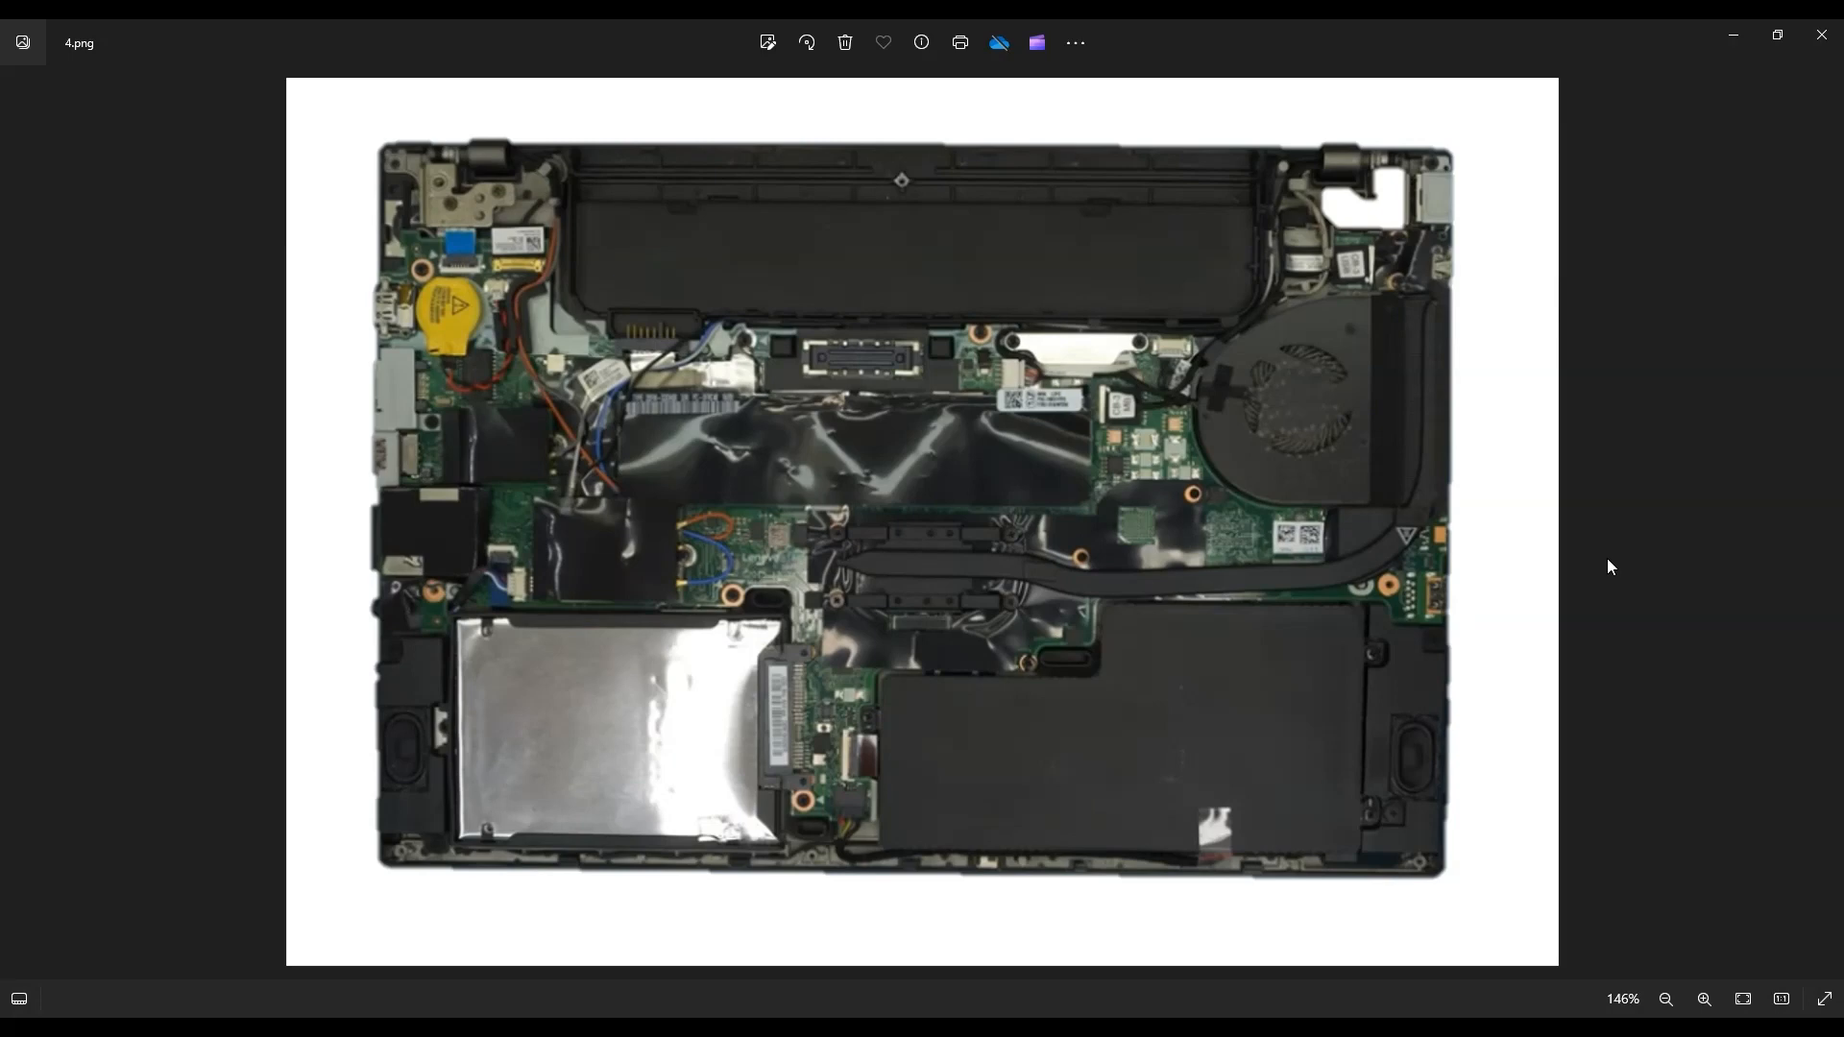
mouse_move(511, 322)
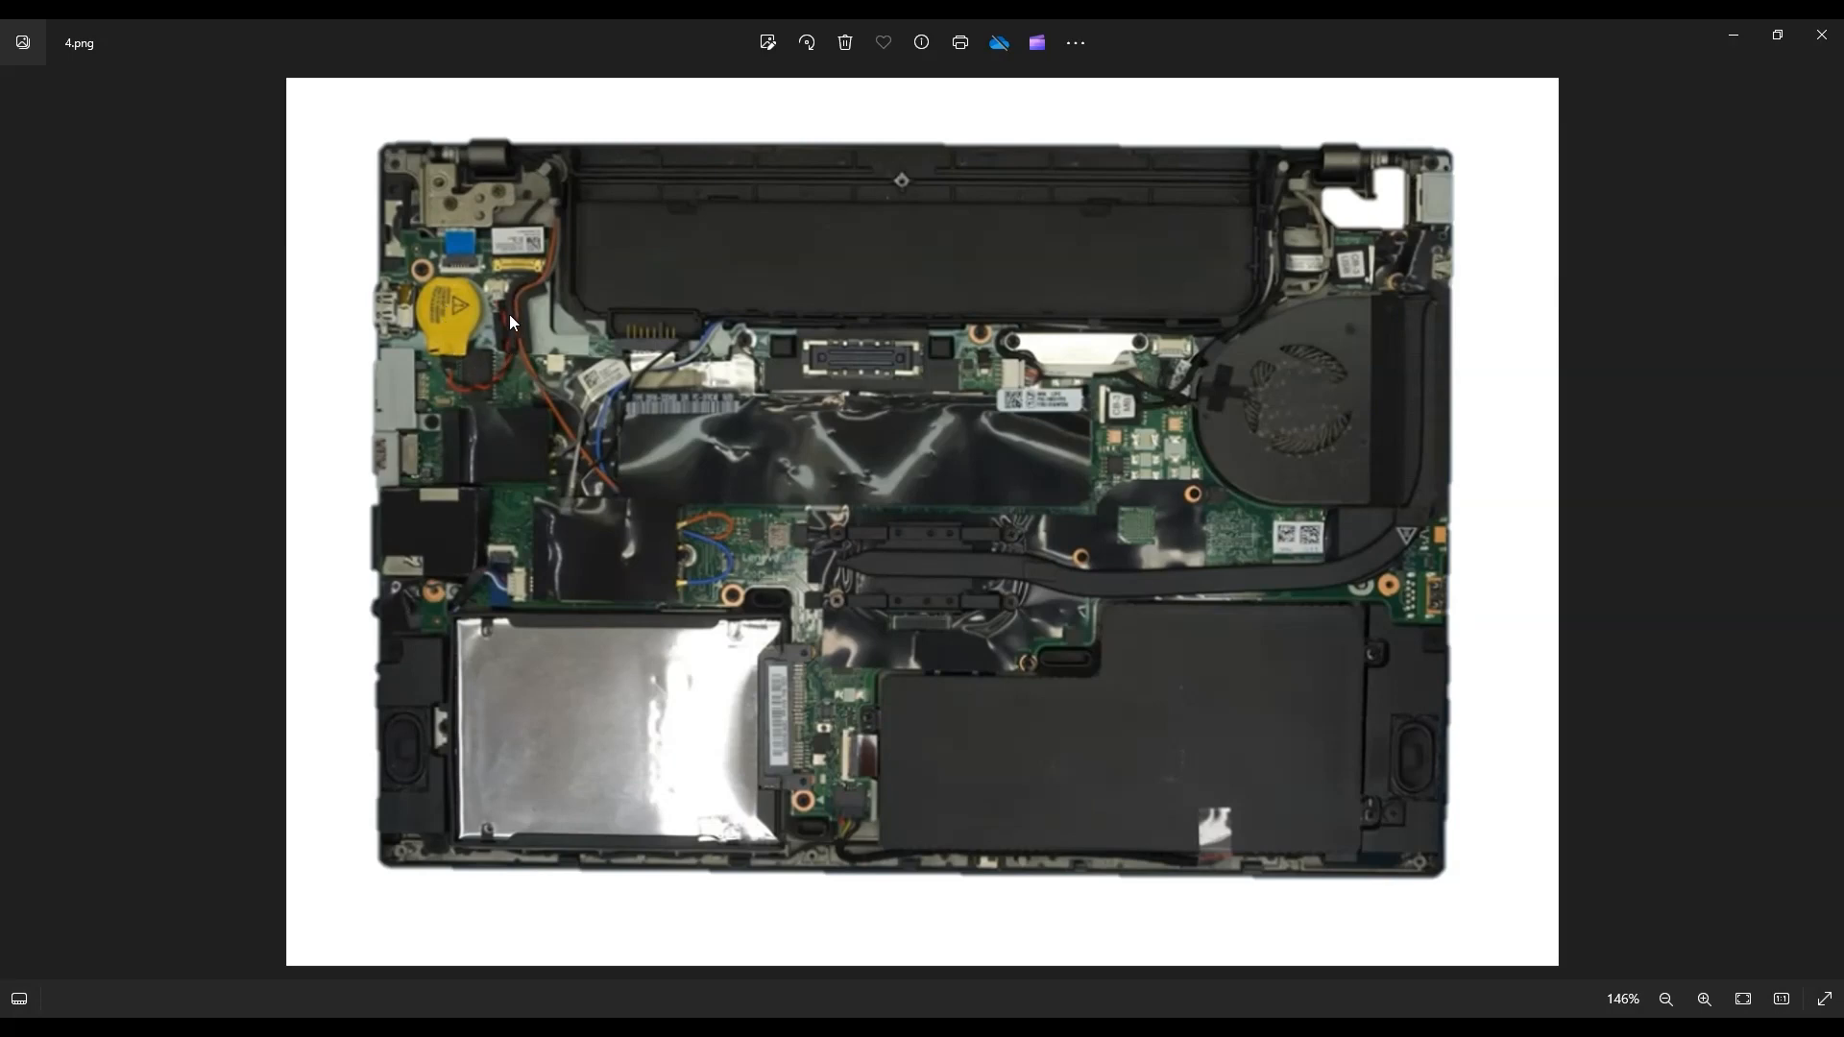
mouse_move(432, 322)
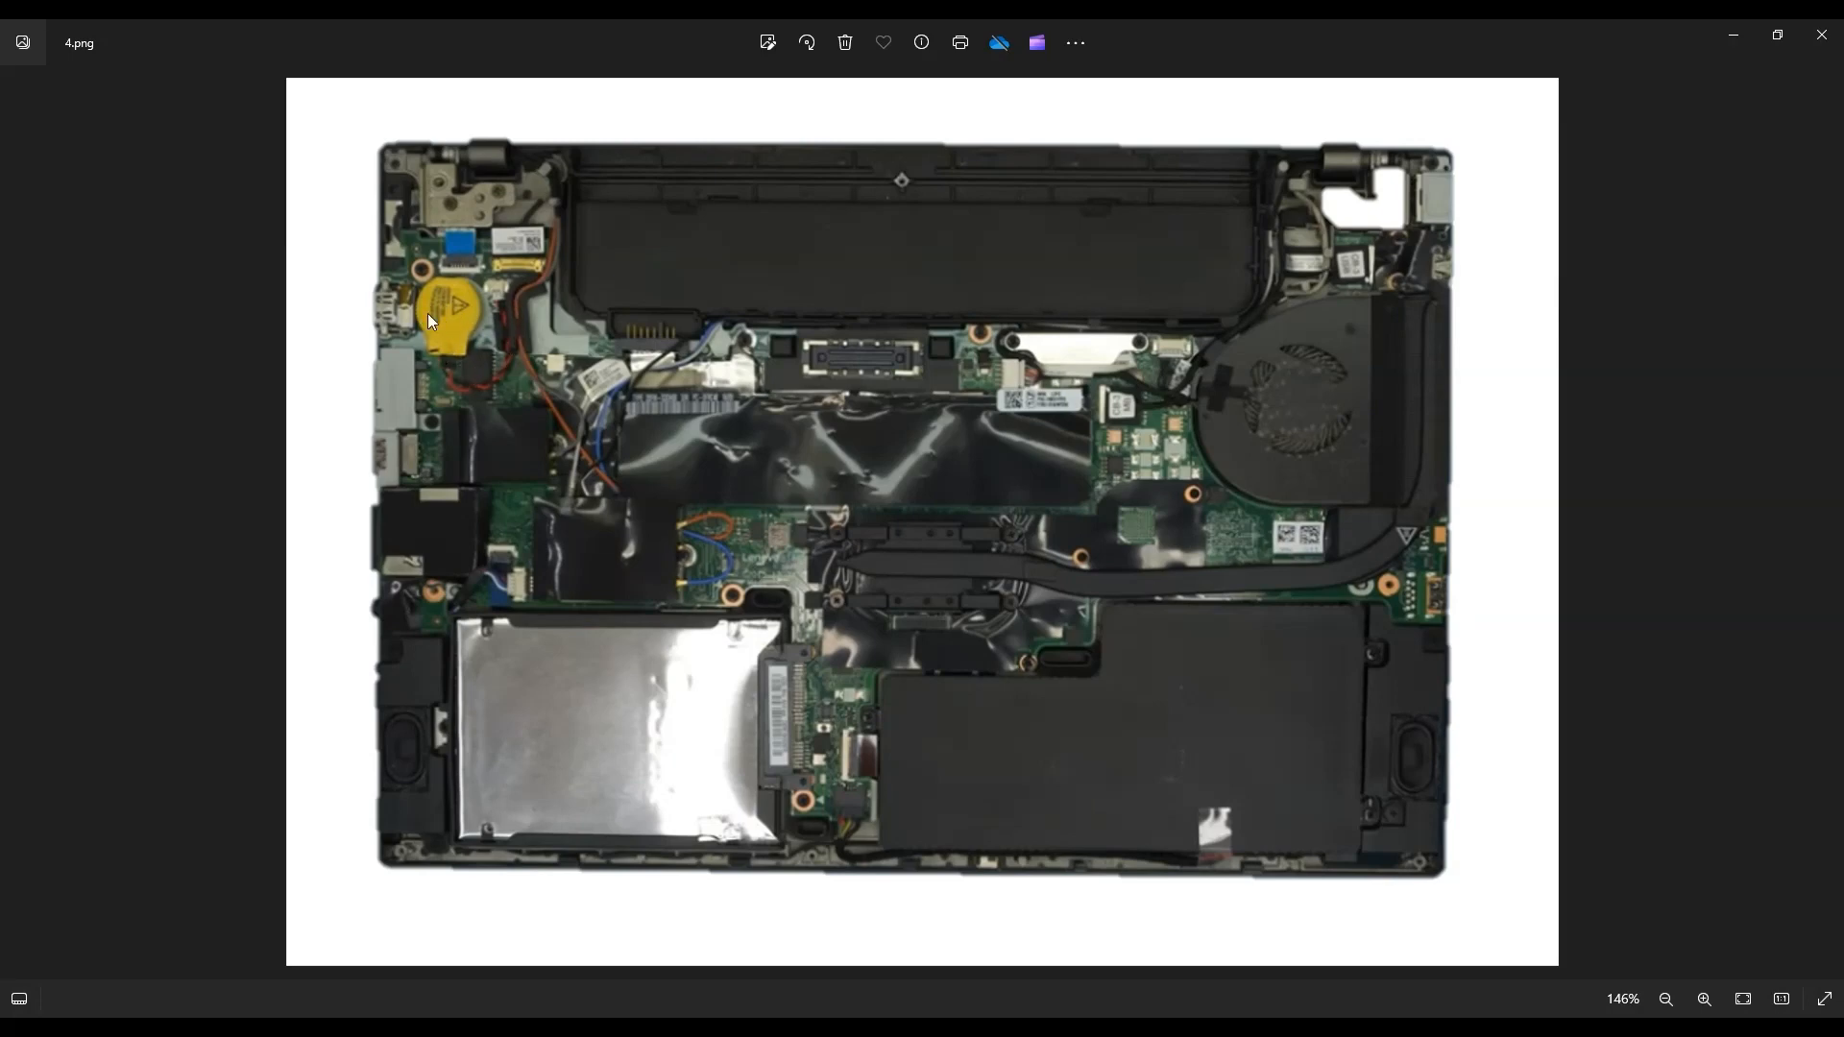
mouse_move(473, 334)
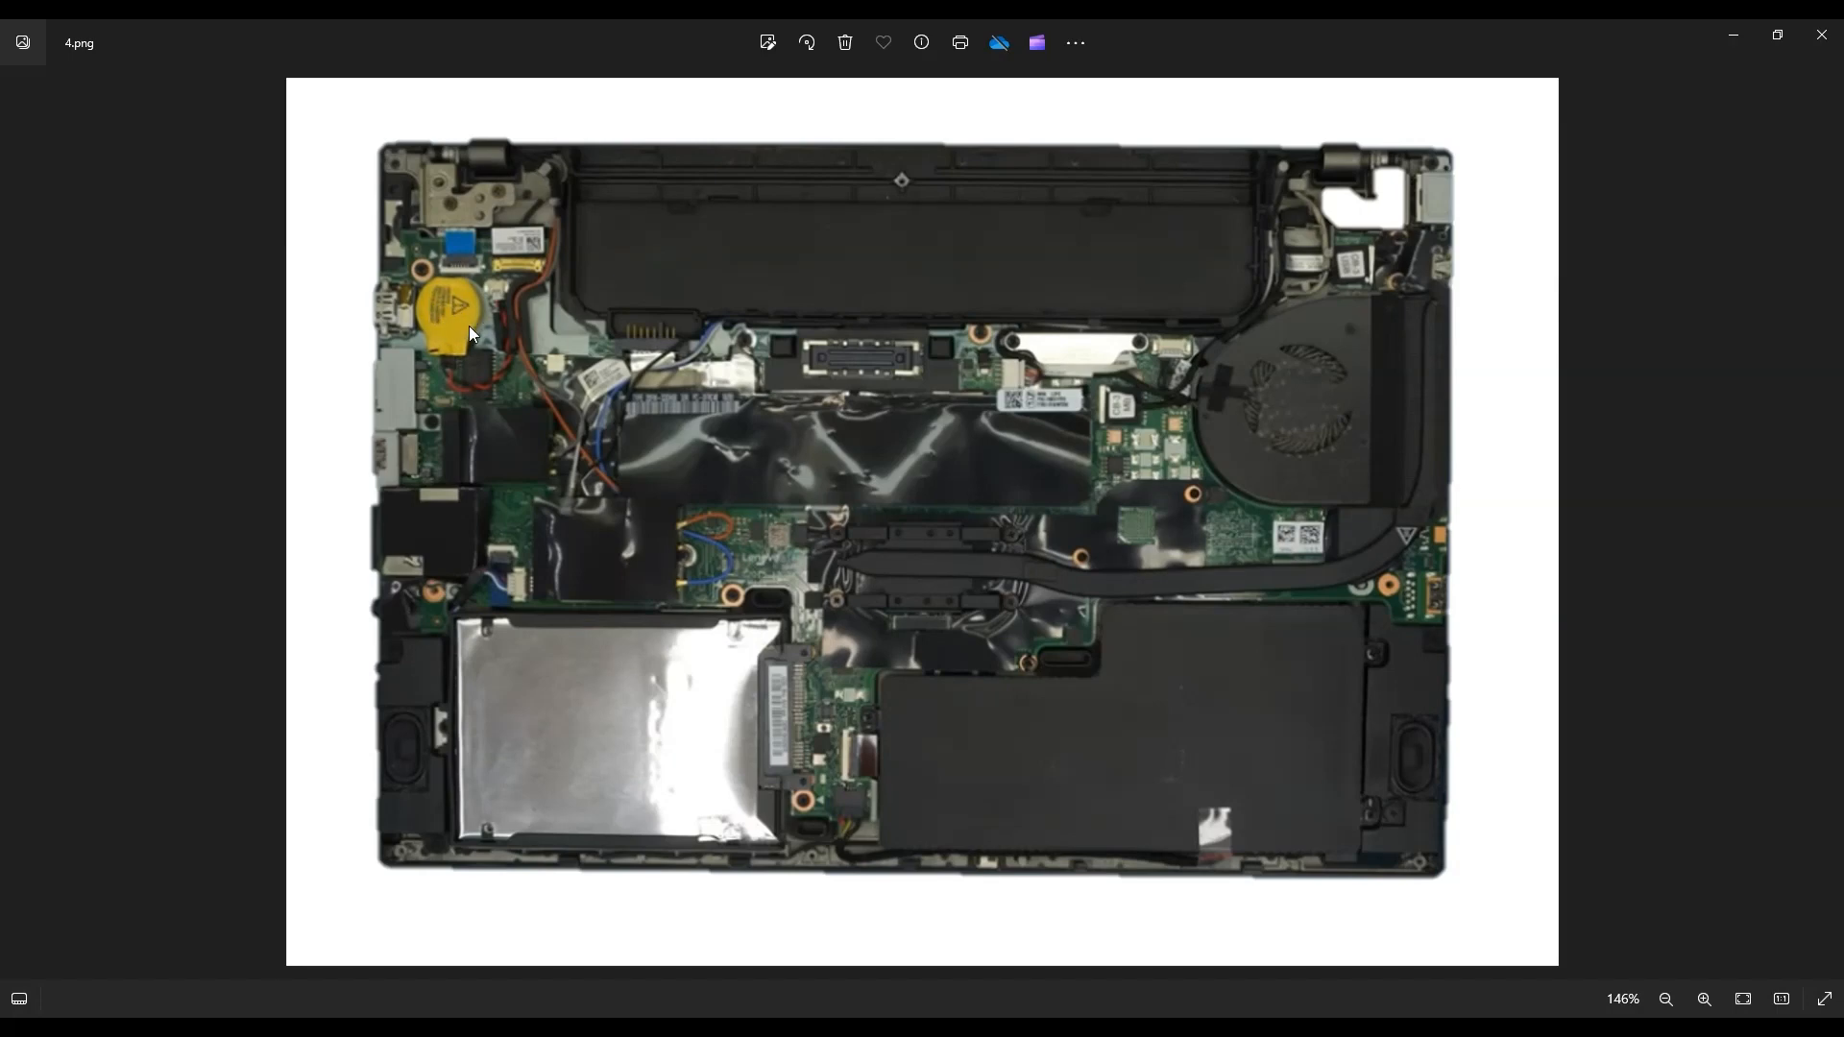
mouse_move(444, 407)
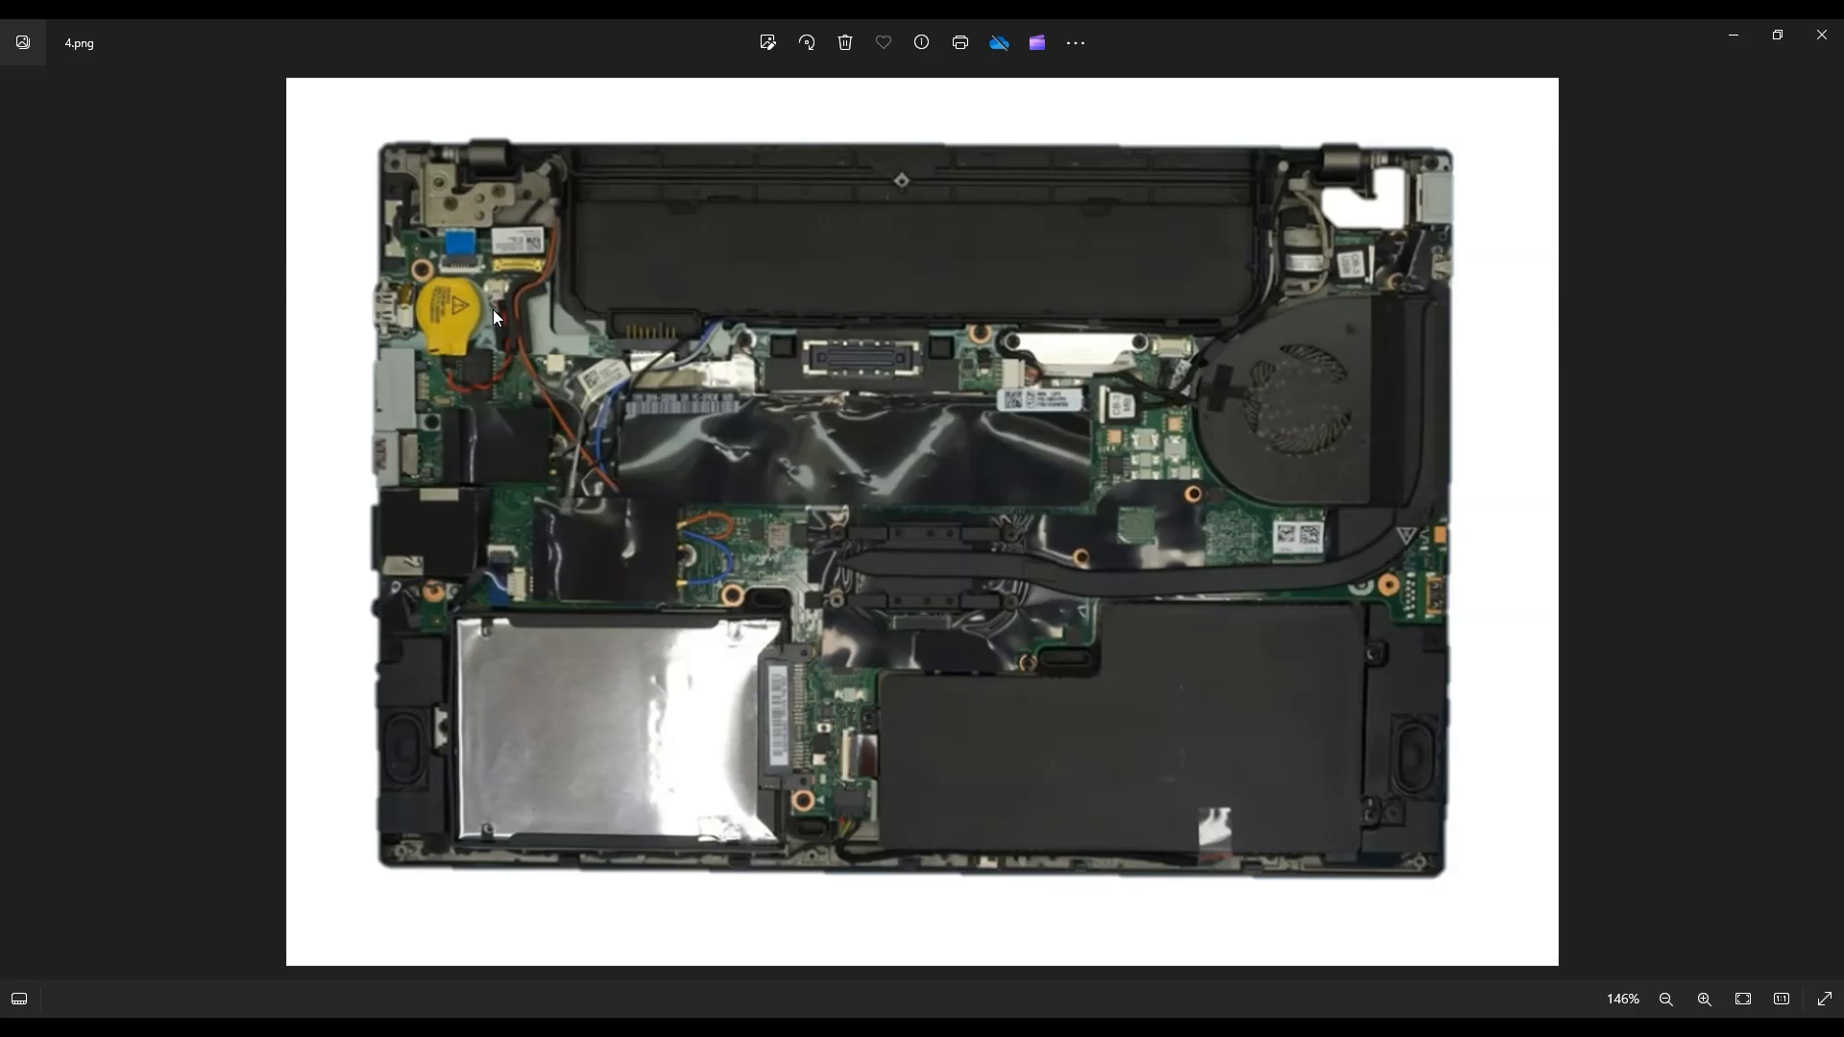
mouse_move(504, 357)
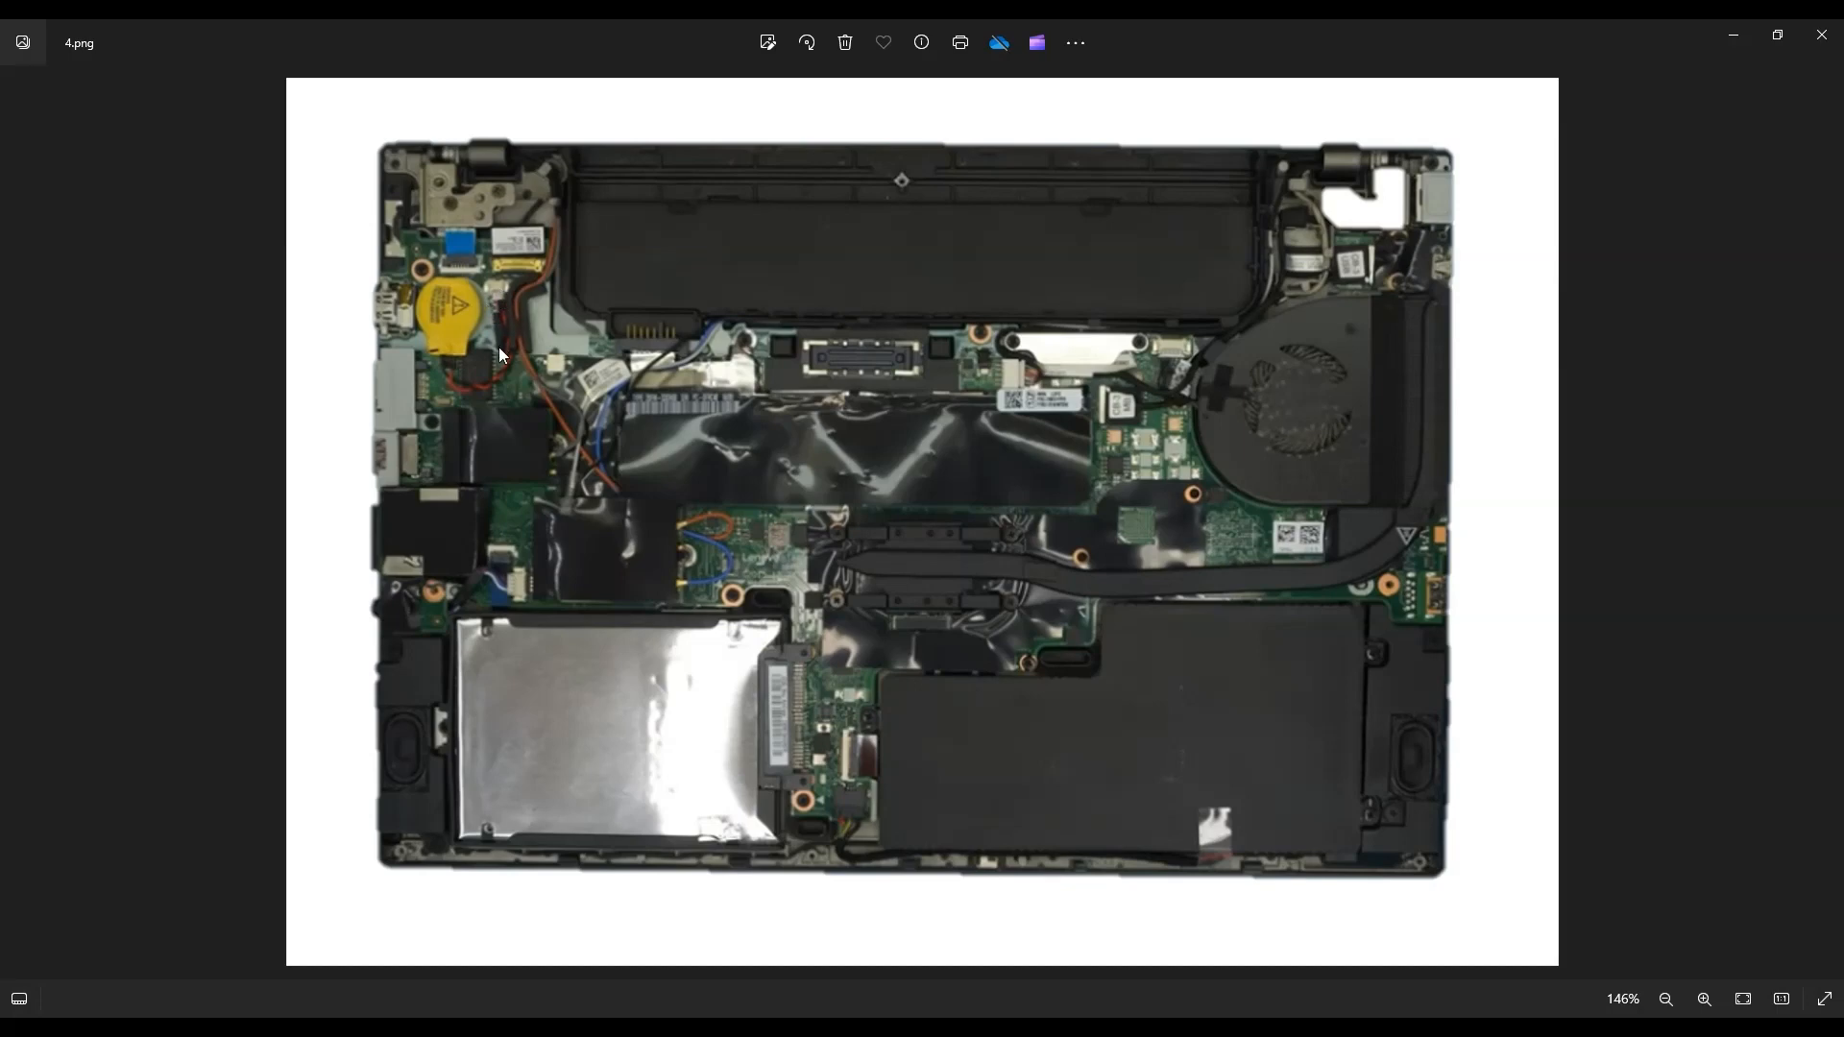
mouse_move(490, 400)
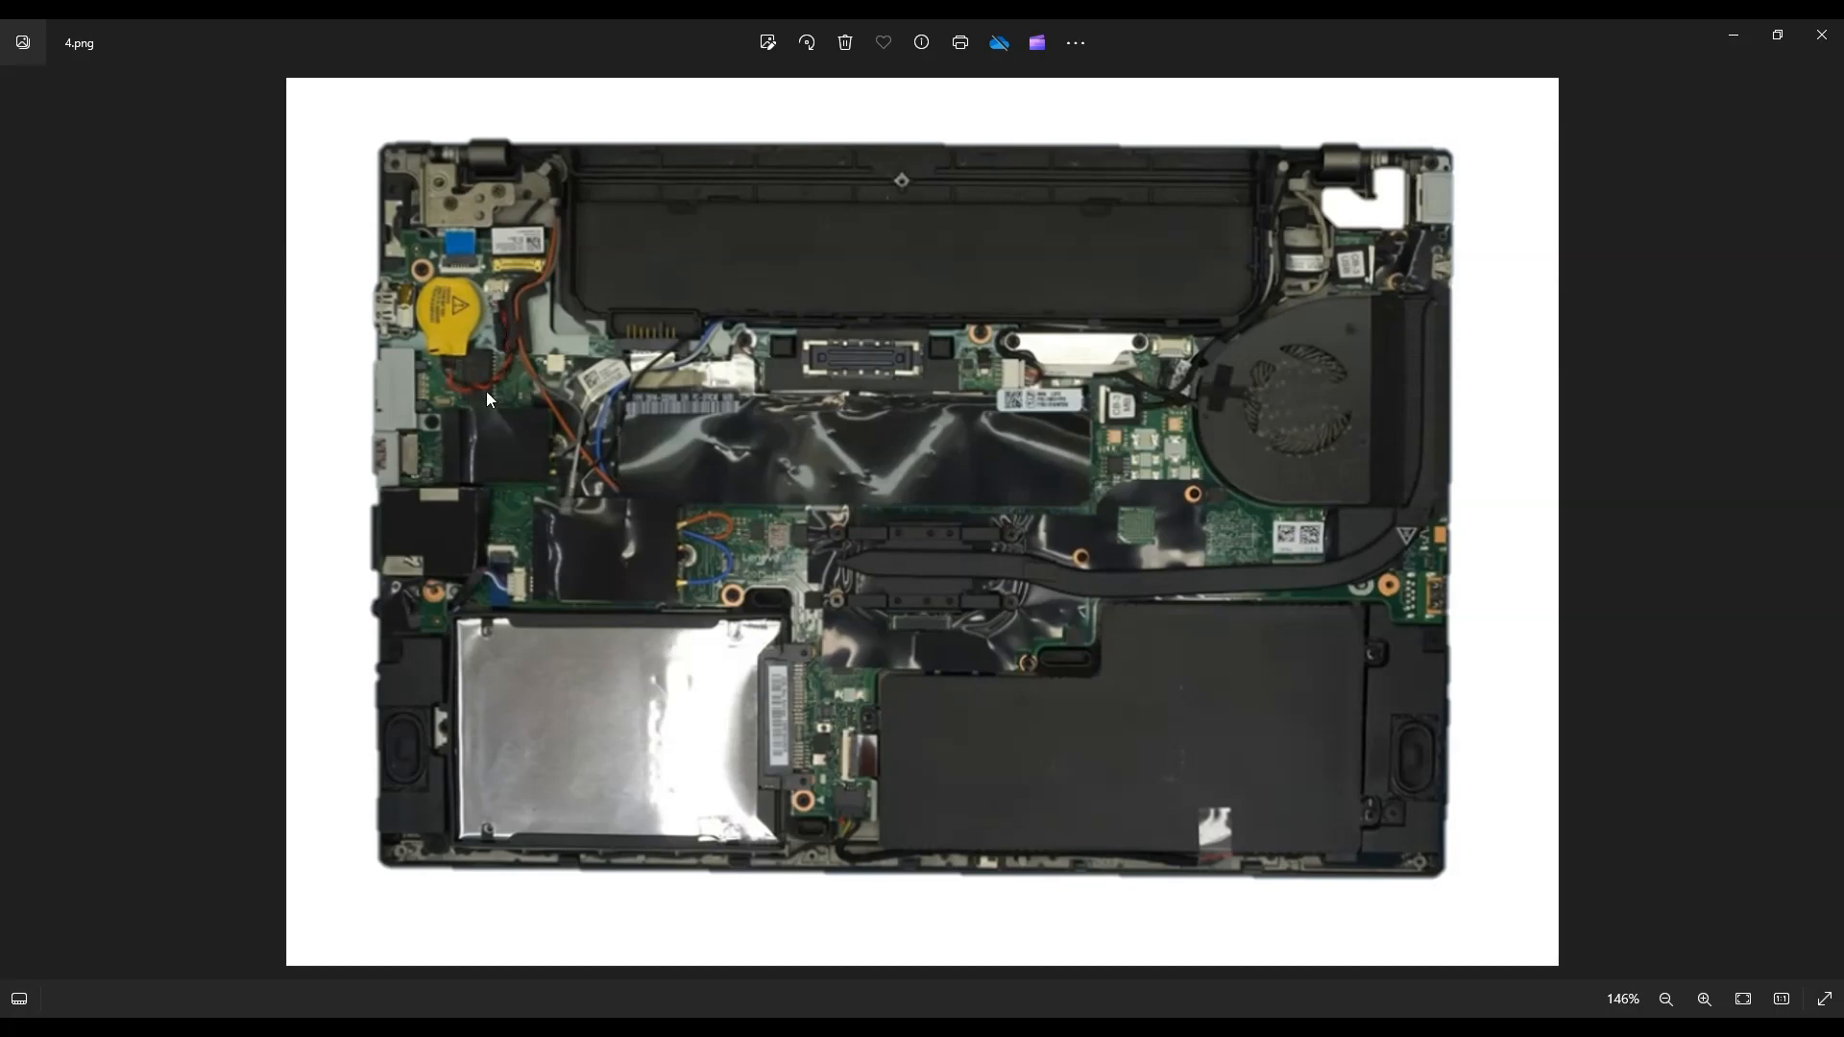
mouse_move(521, 301)
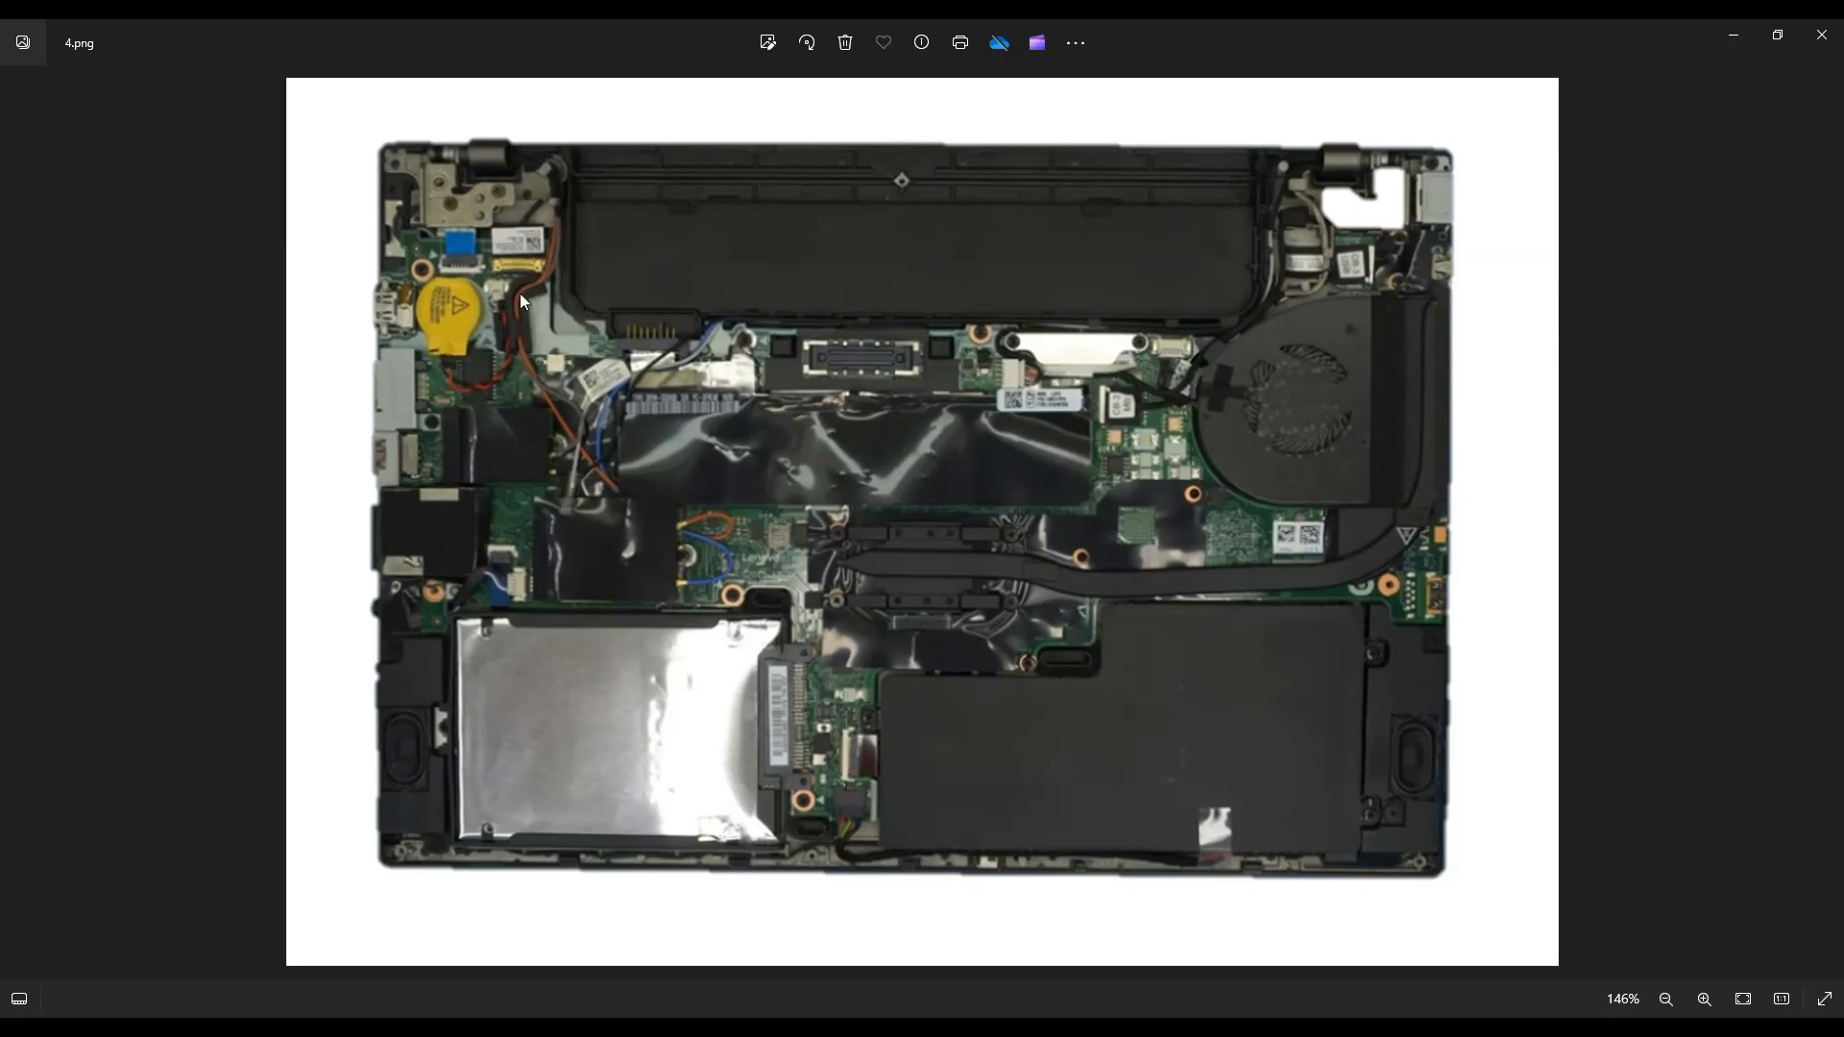
mouse_move(543, 355)
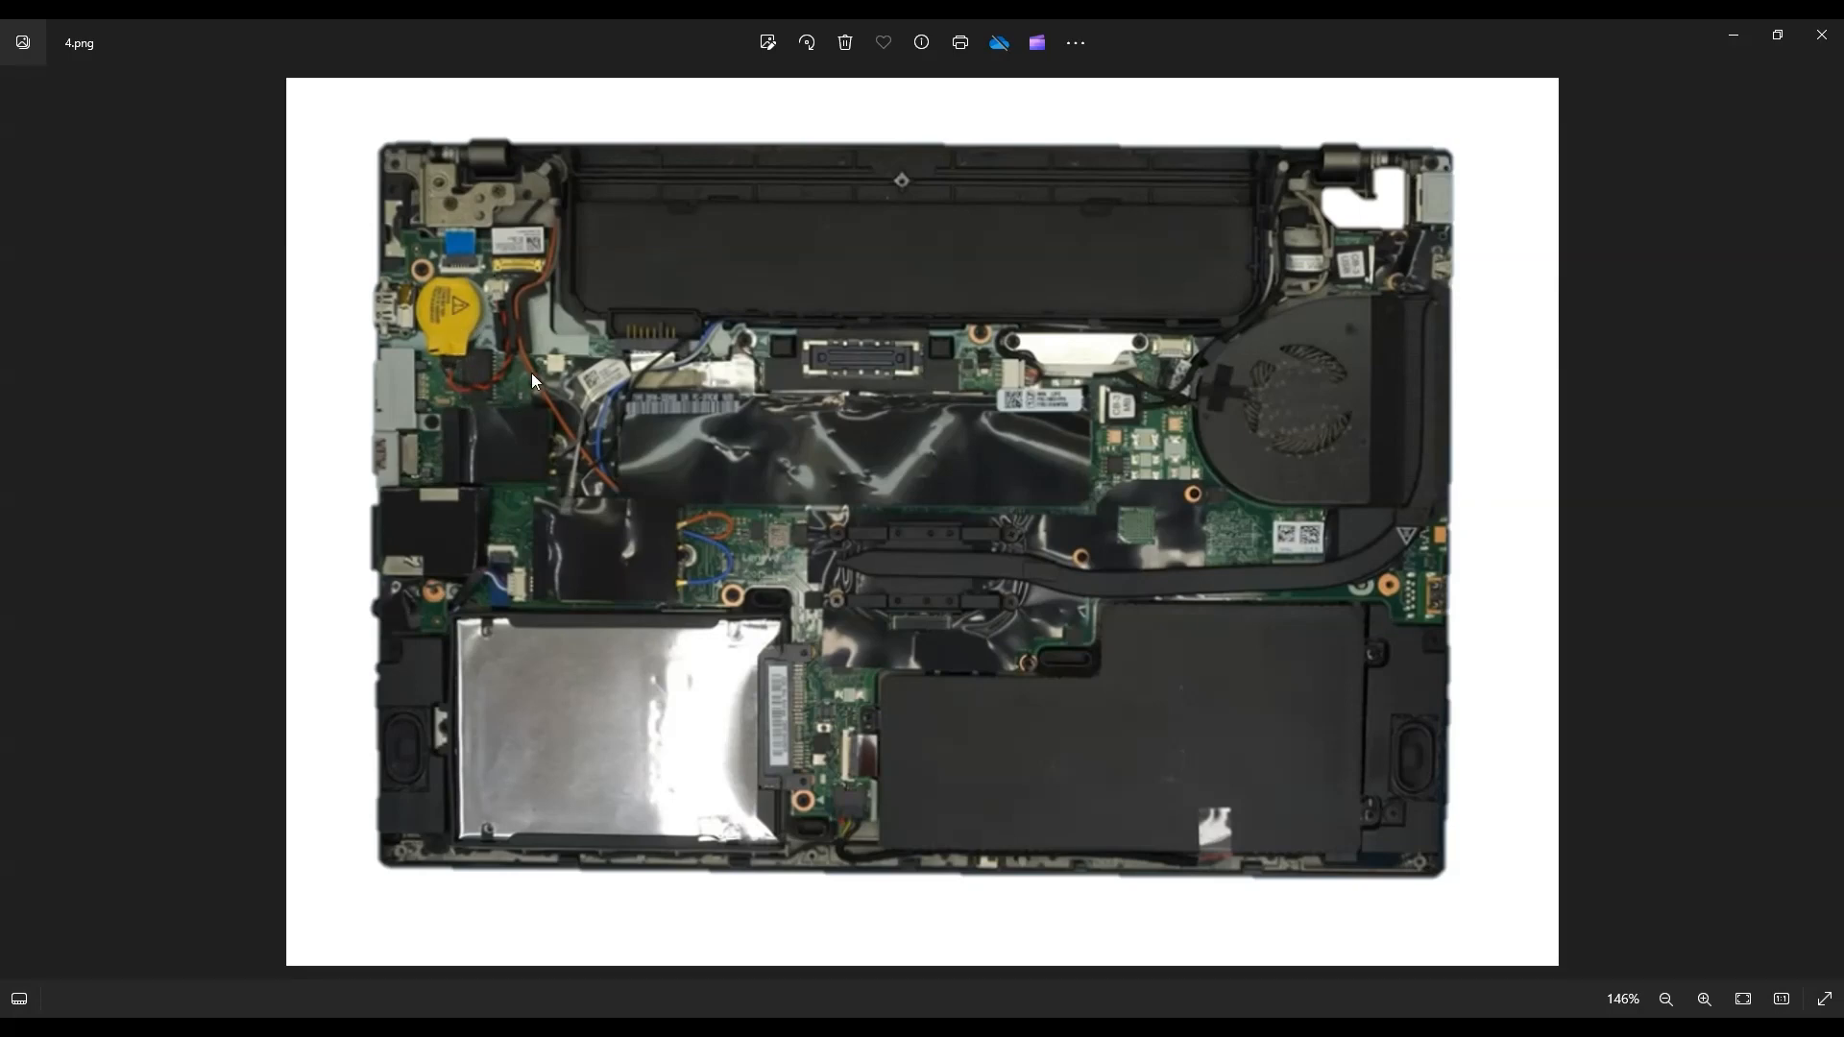
mouse_move(532, 530)
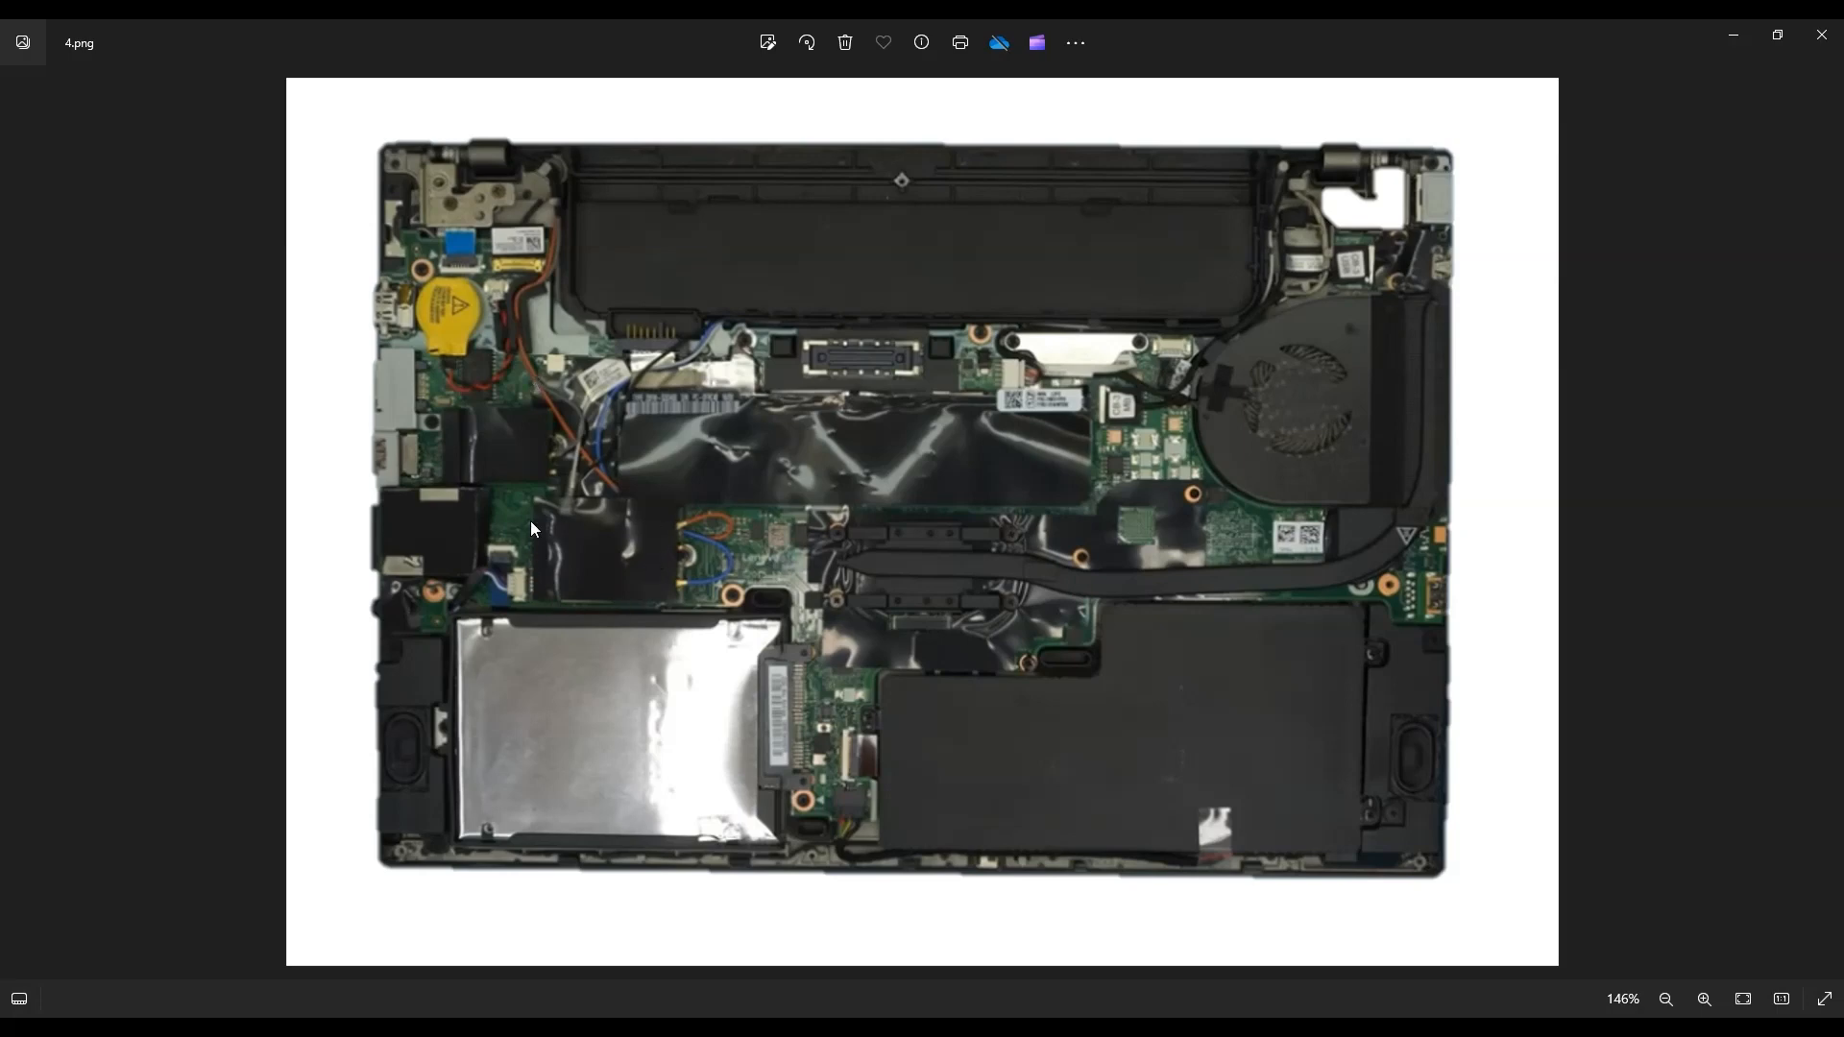
mouse_move(724, 459)
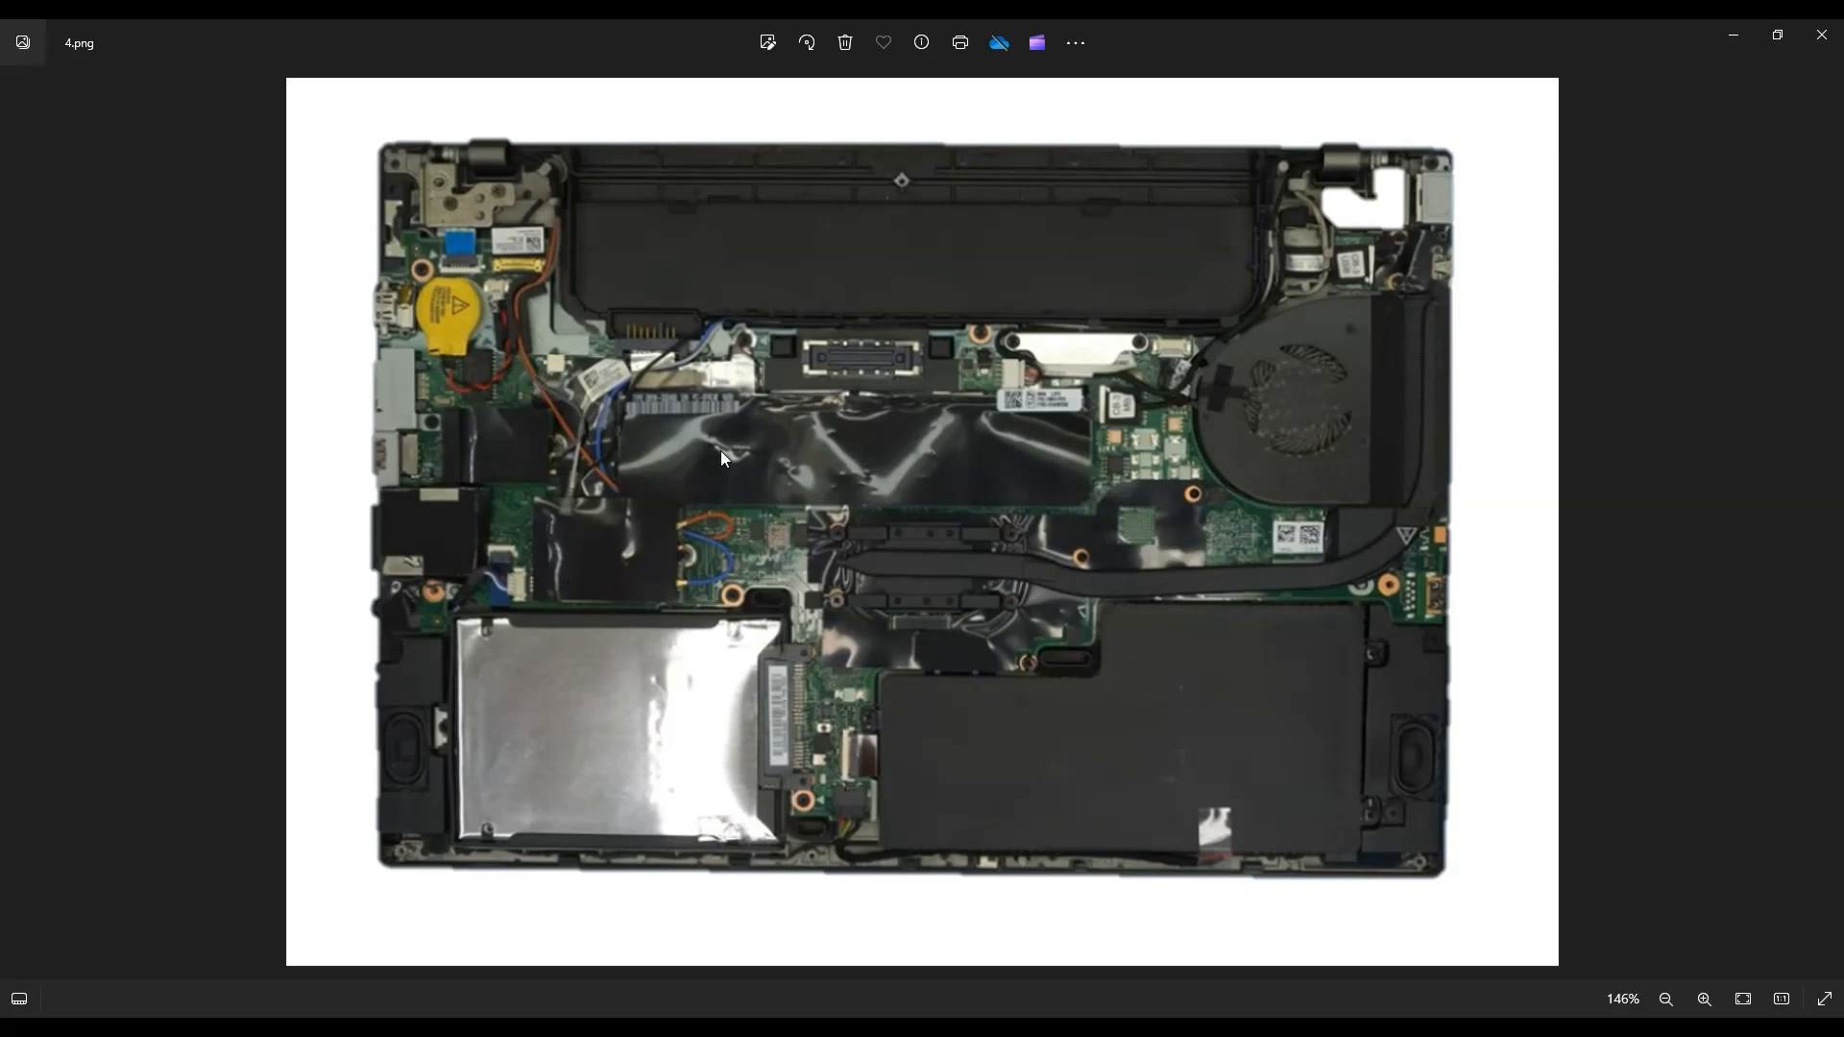
mouse_move(684, 551)
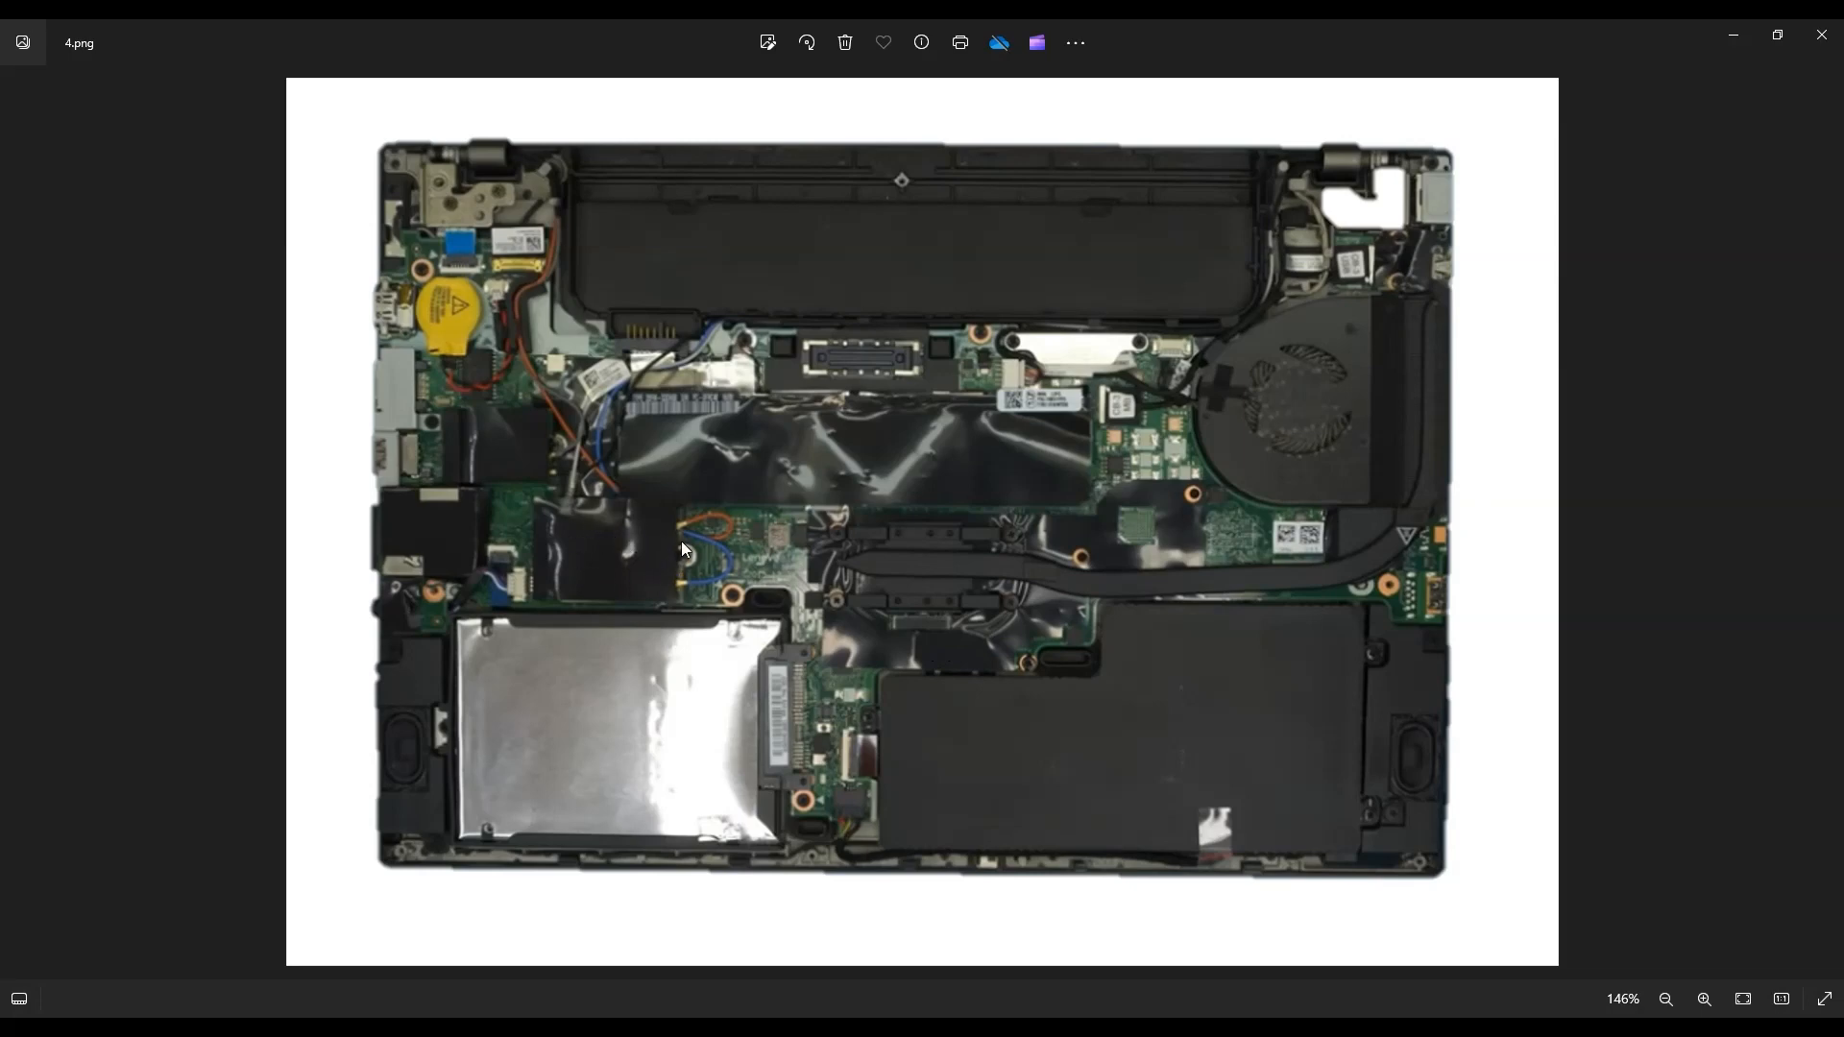
mouse_move(705, 527)
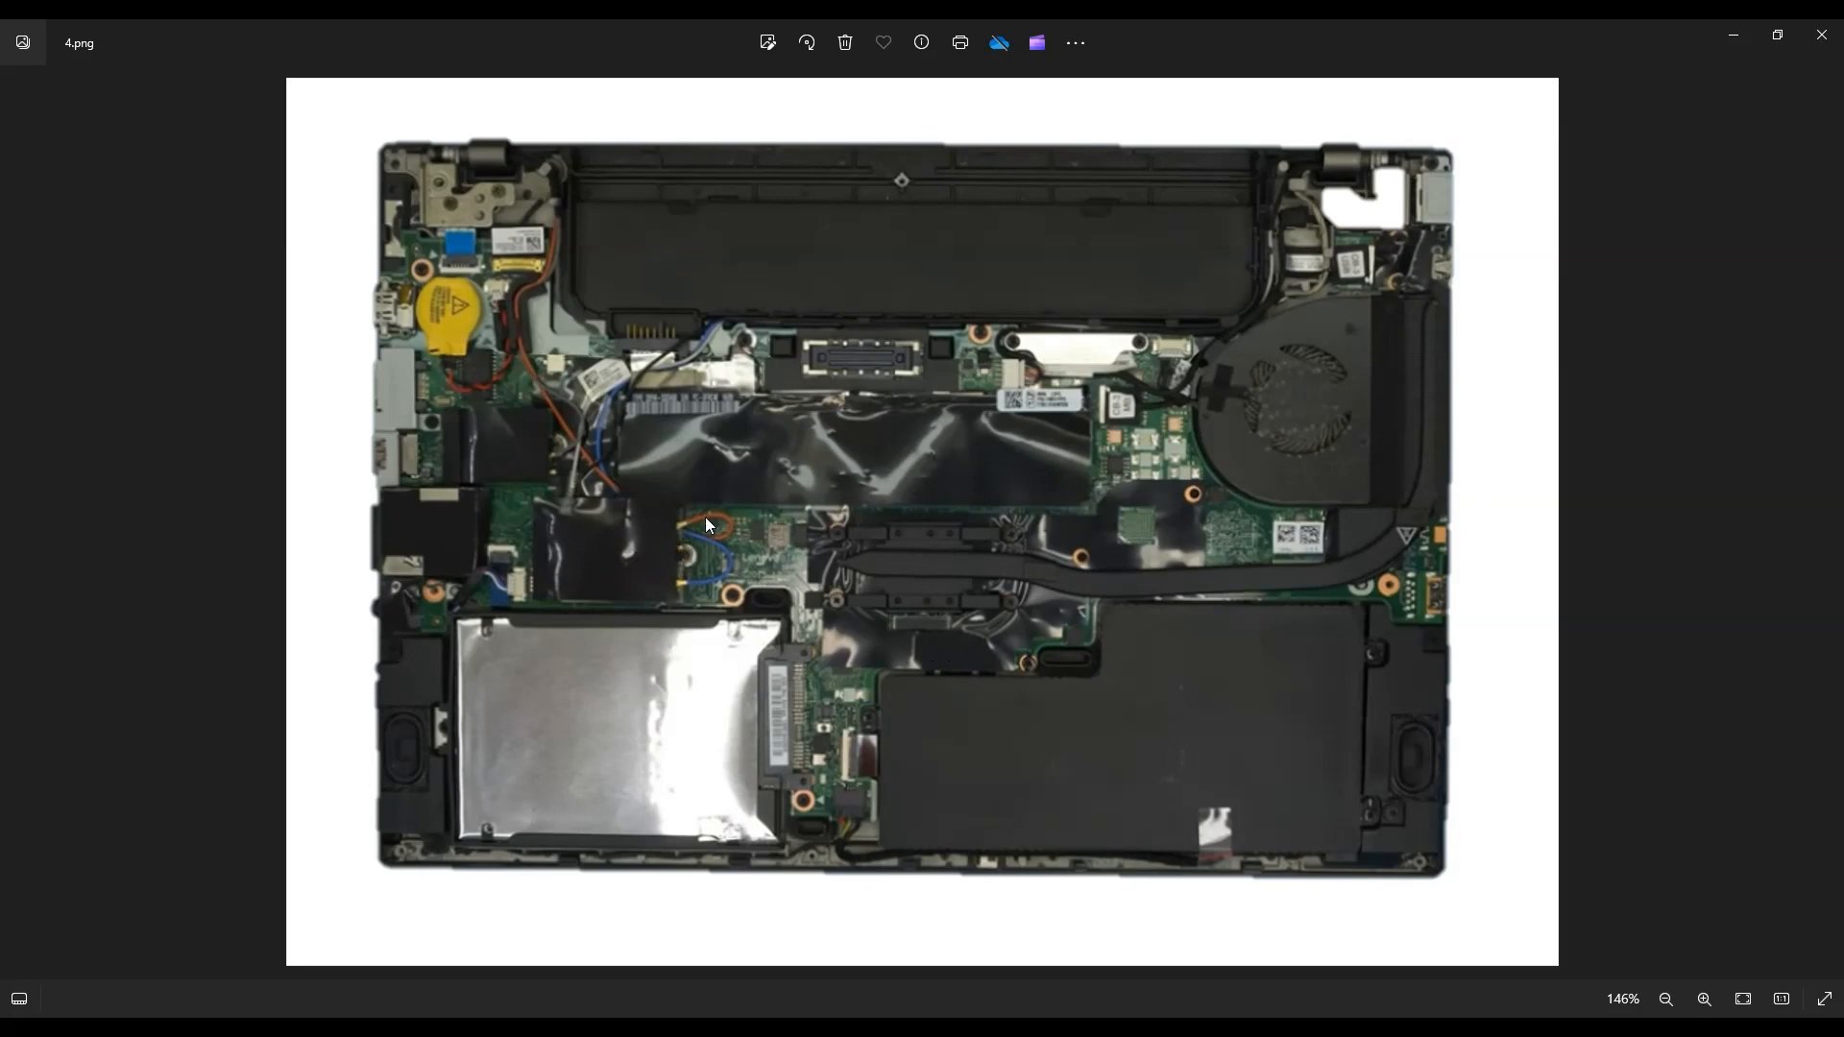
mouse_move(553, 411)
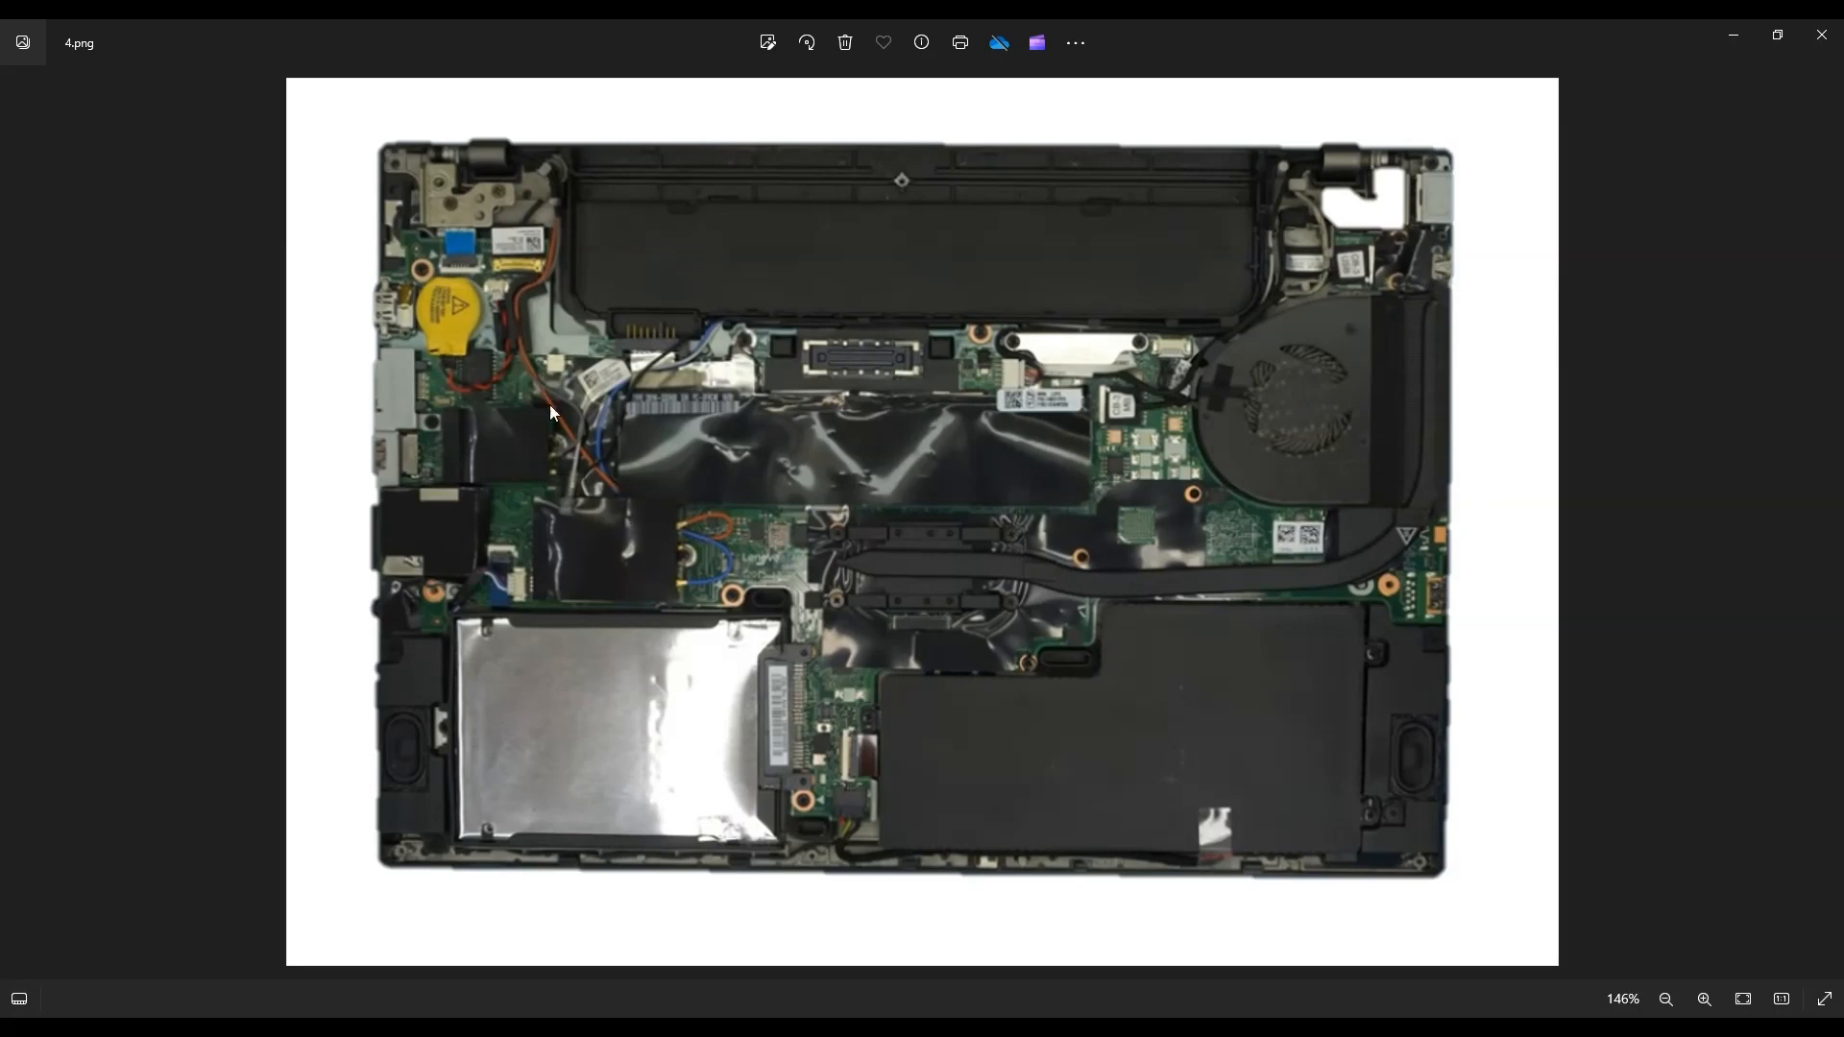
mouse_move(687, 532)
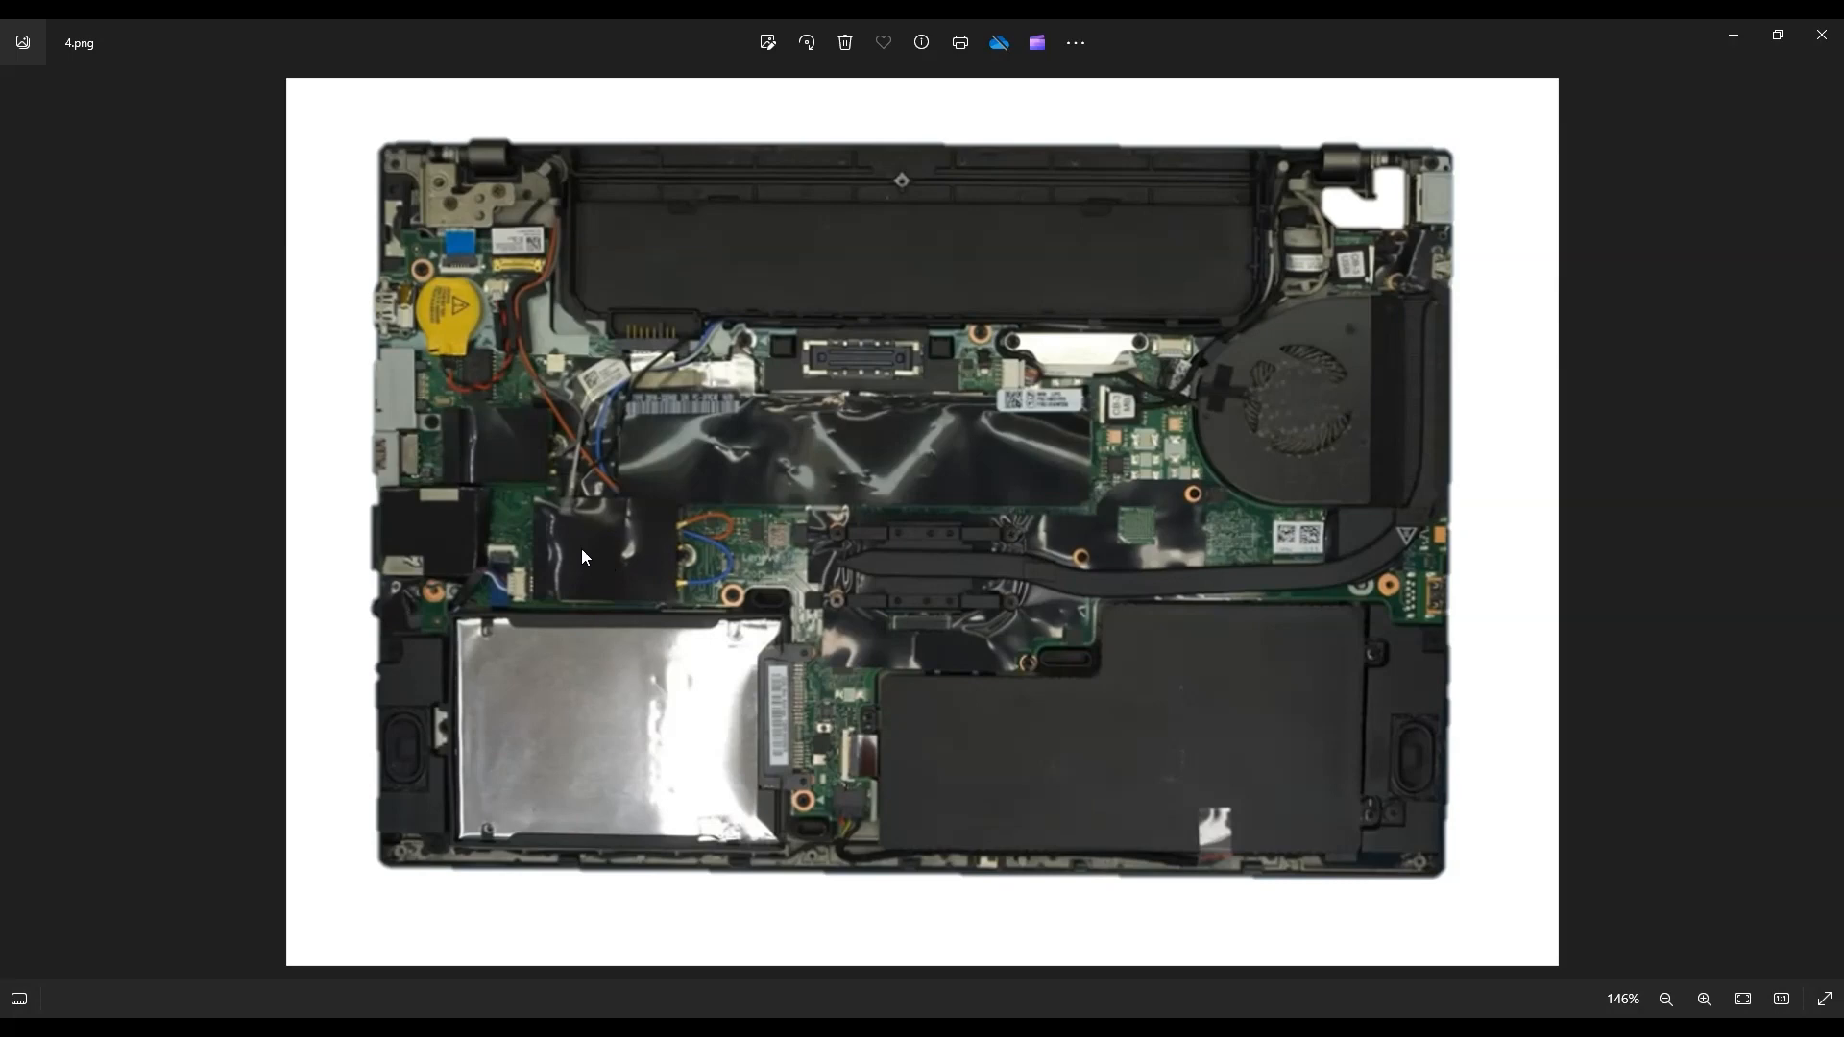
mouse_move(543, 547)
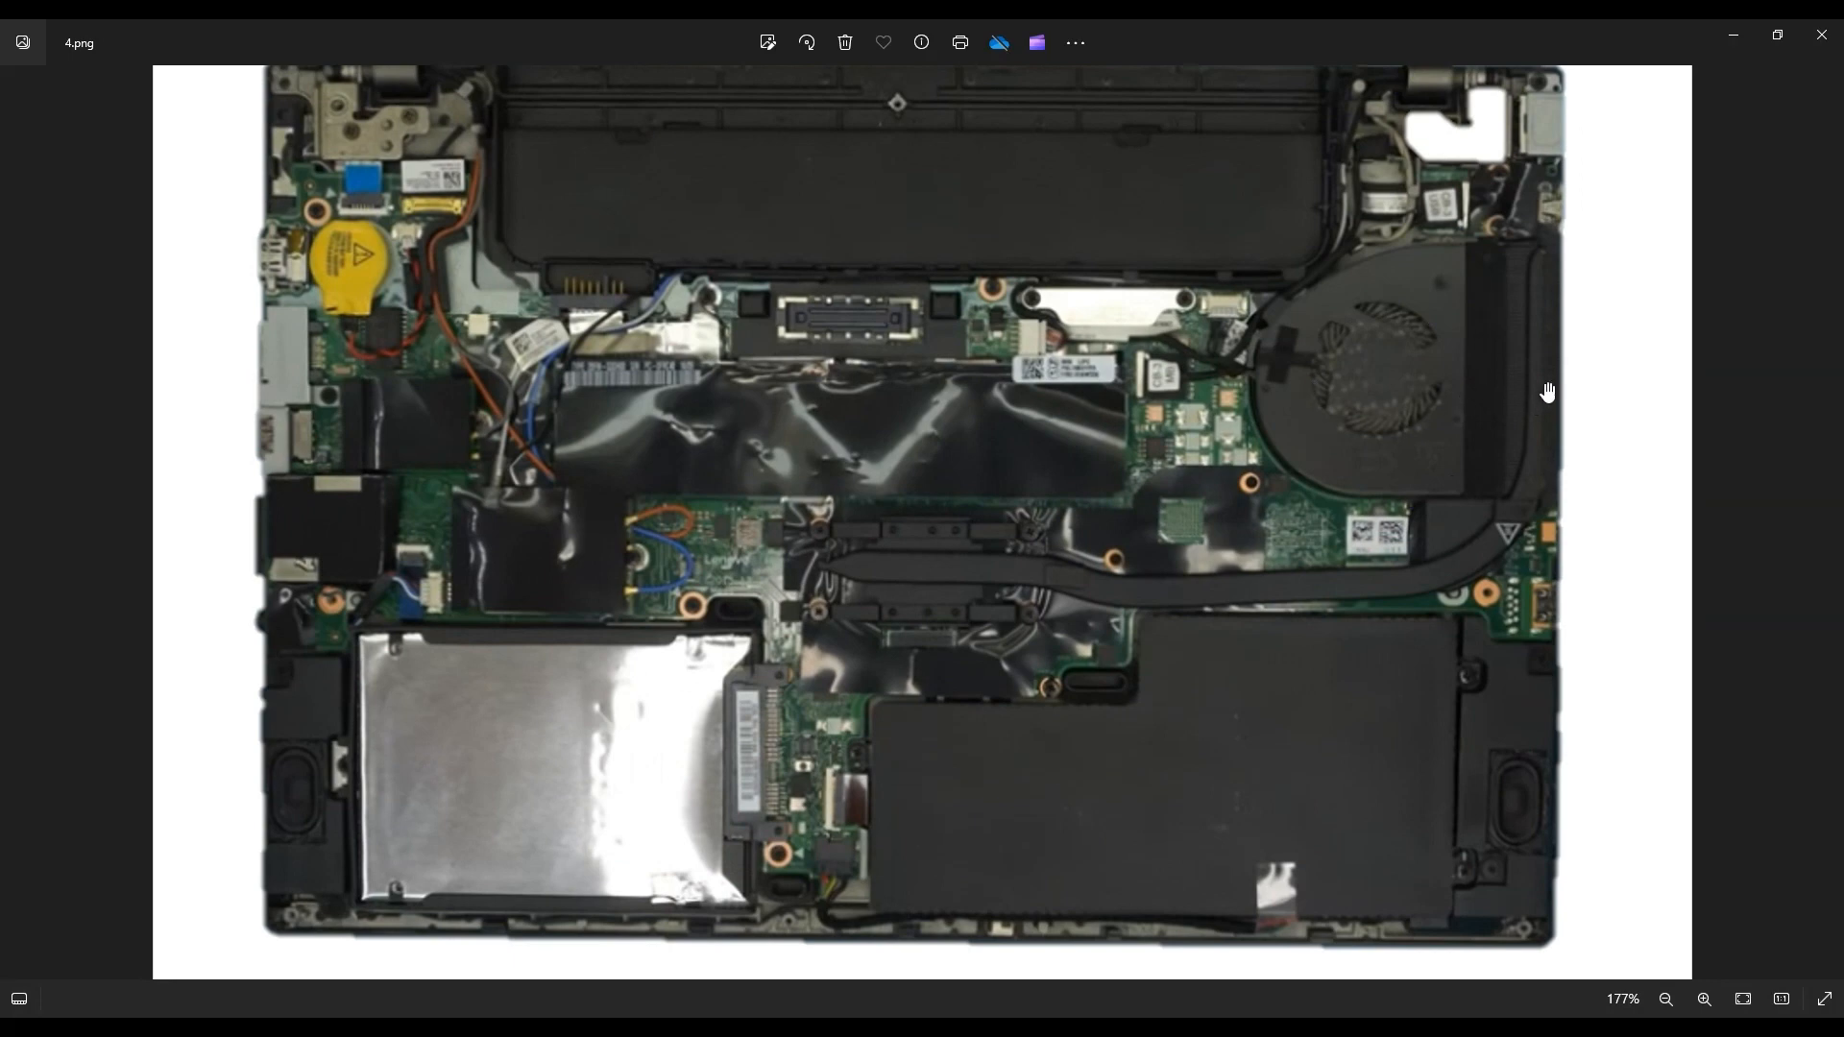
mouse_move(1436, 553)
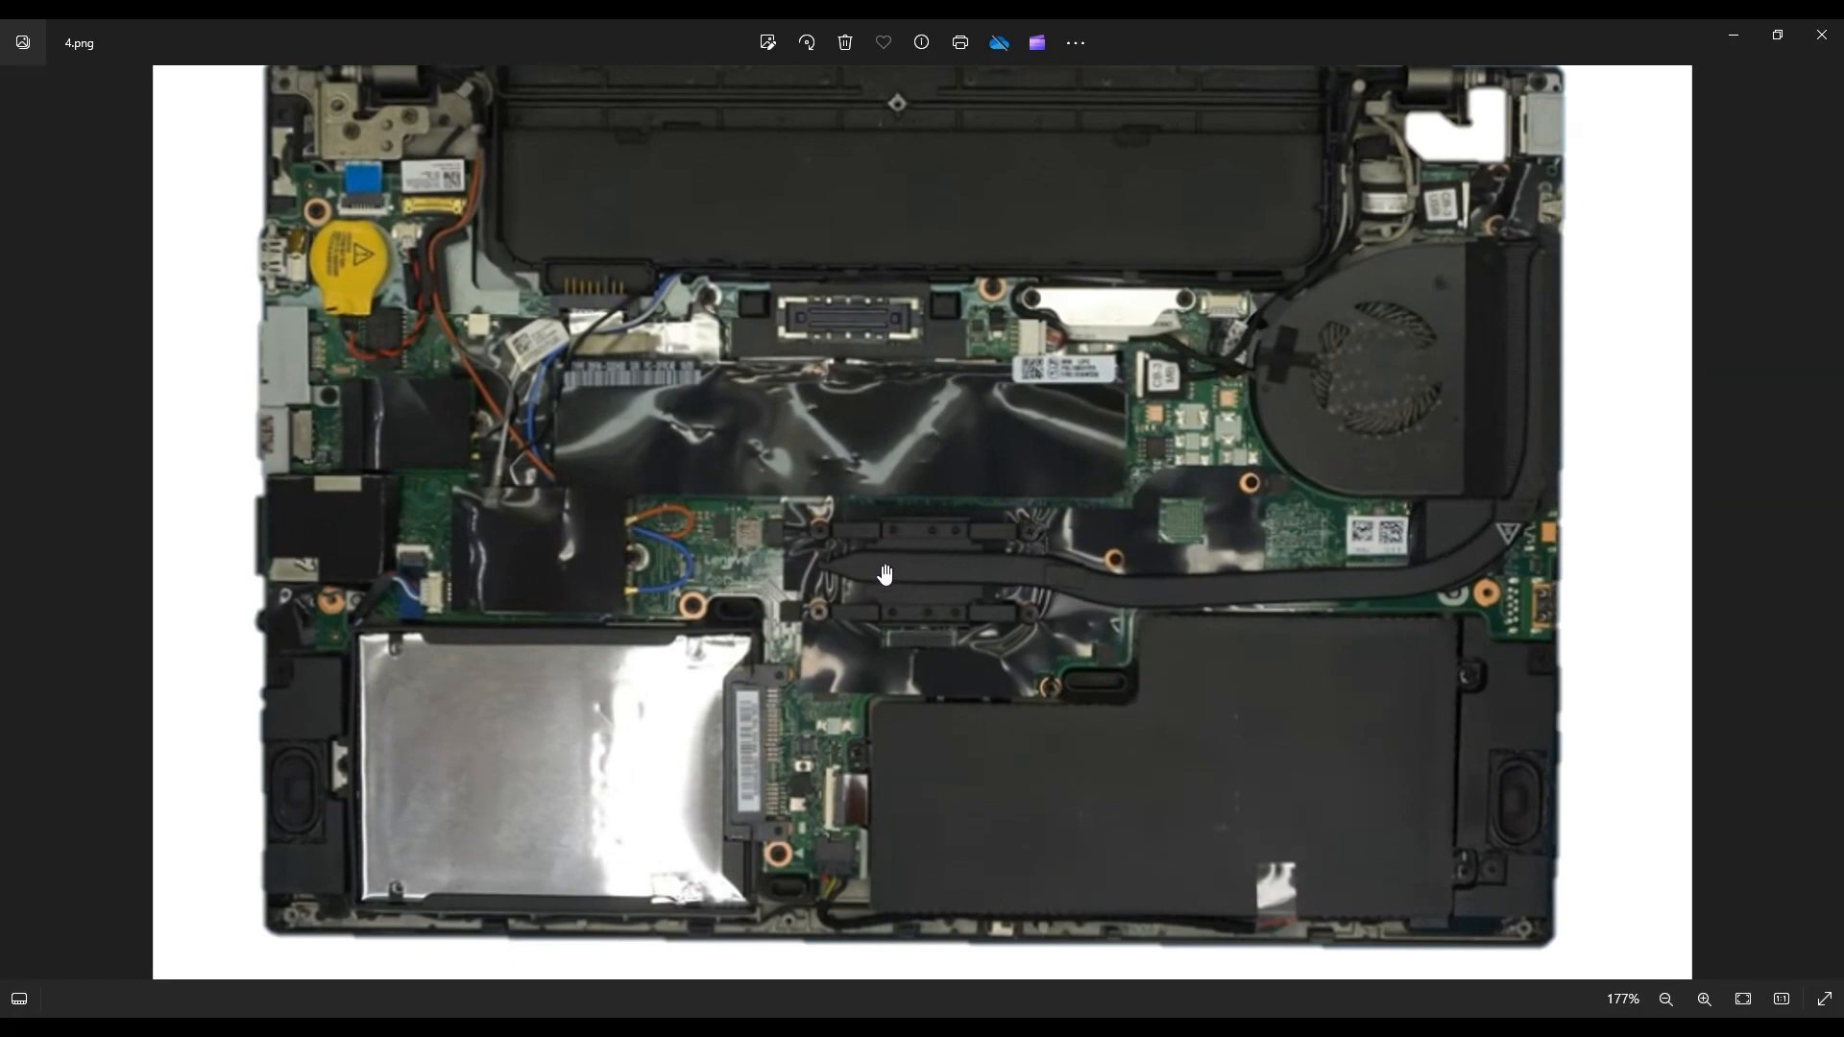
mouse_move(972, 565)
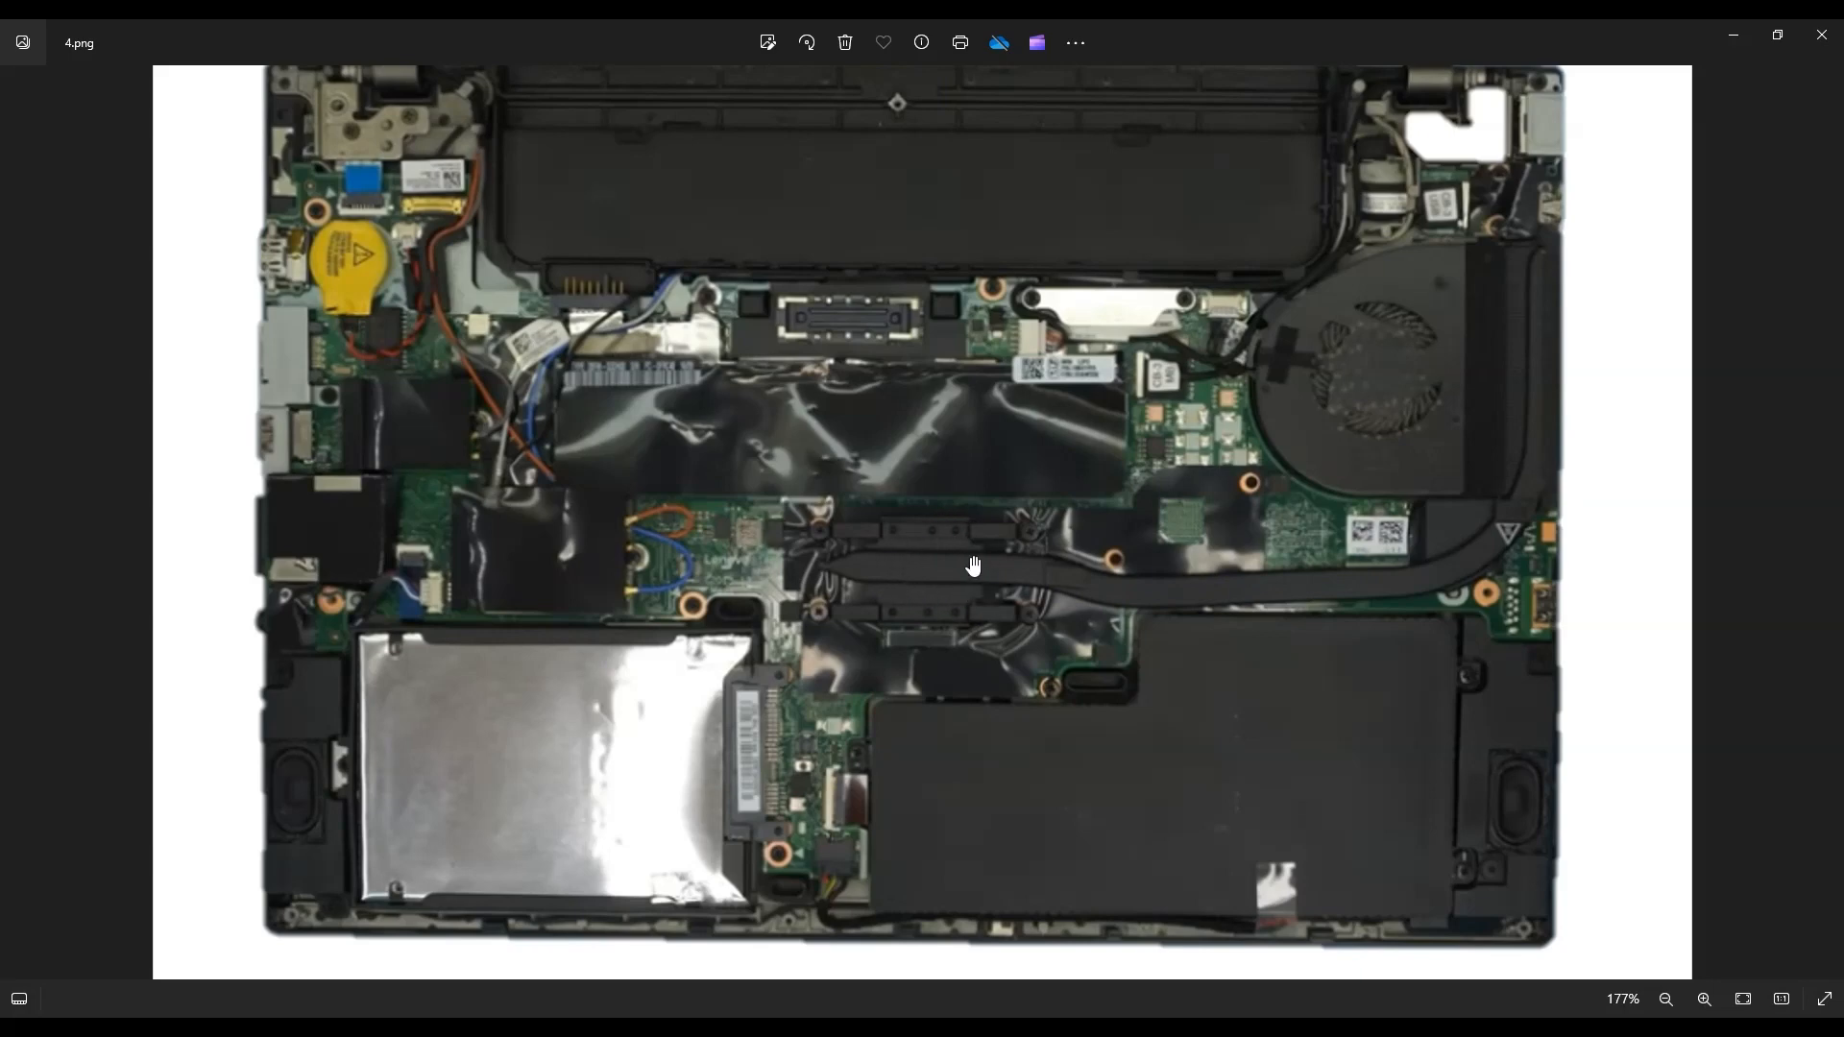
mouse_move(1509, 235)
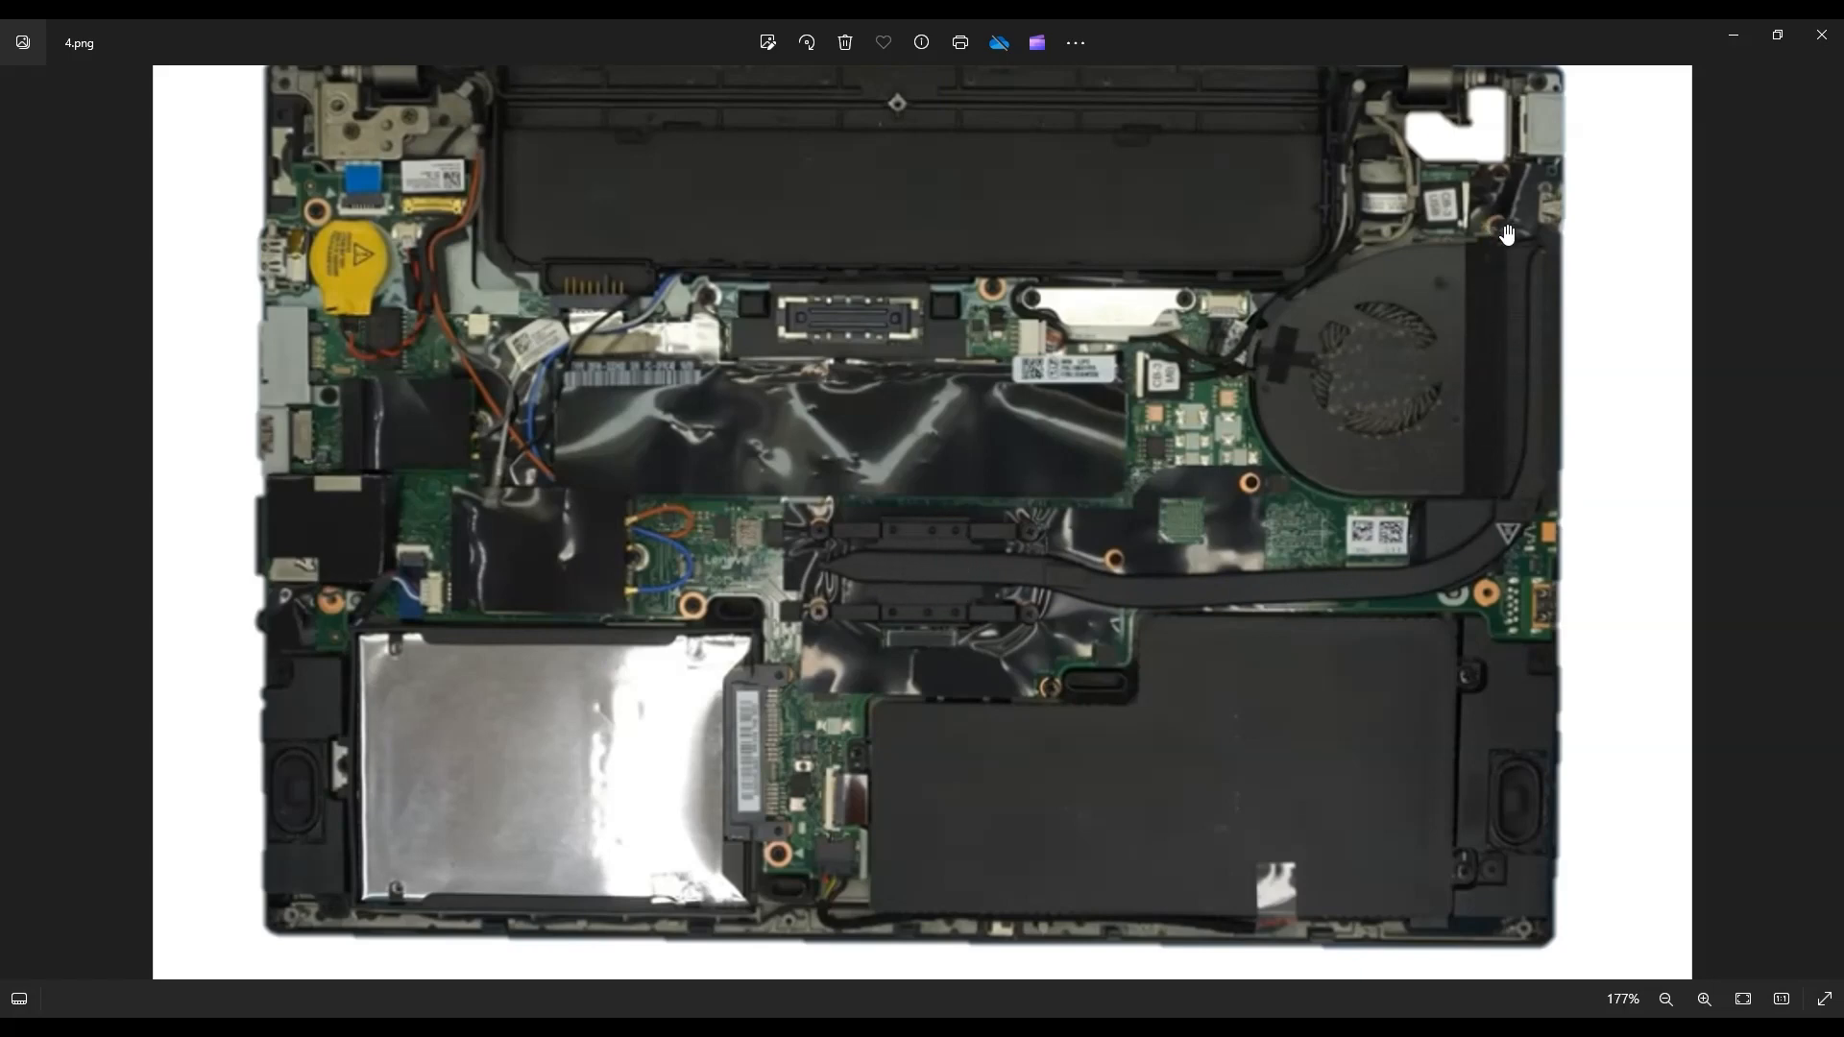
mouse_move(1475, 228)
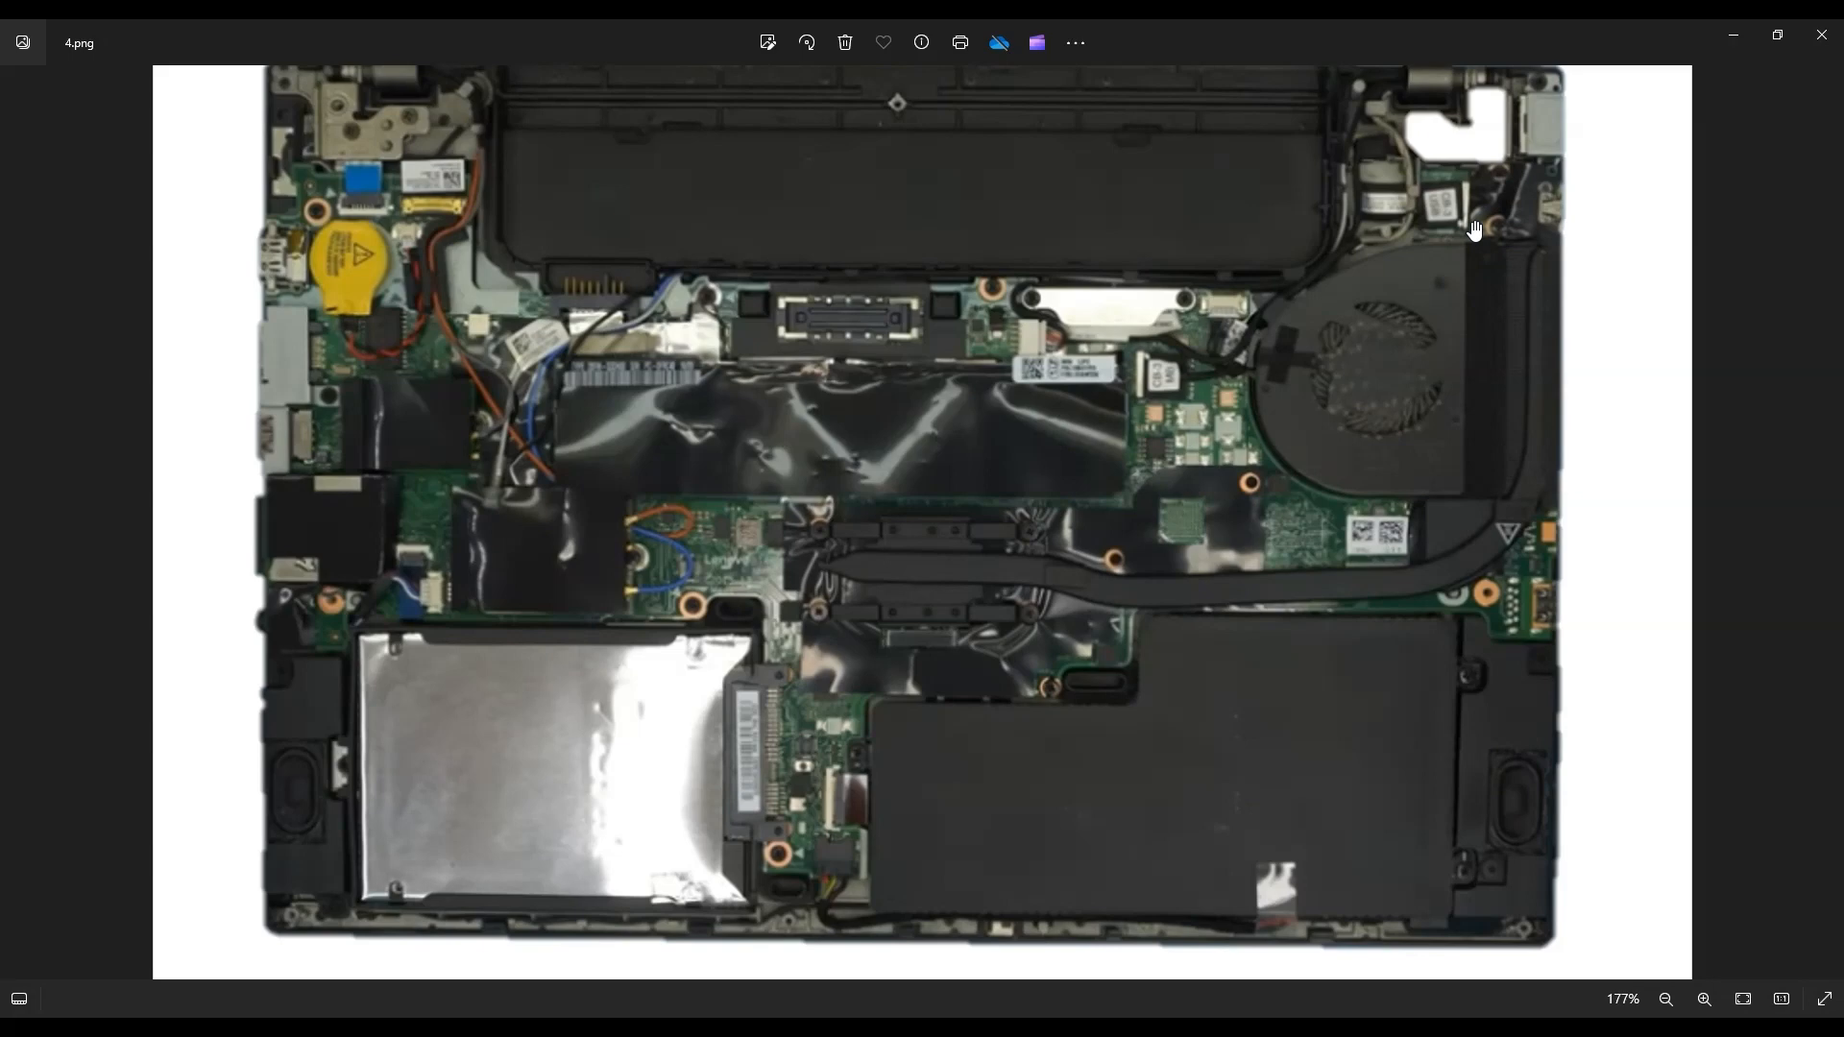
mouse_move(1491, 301)
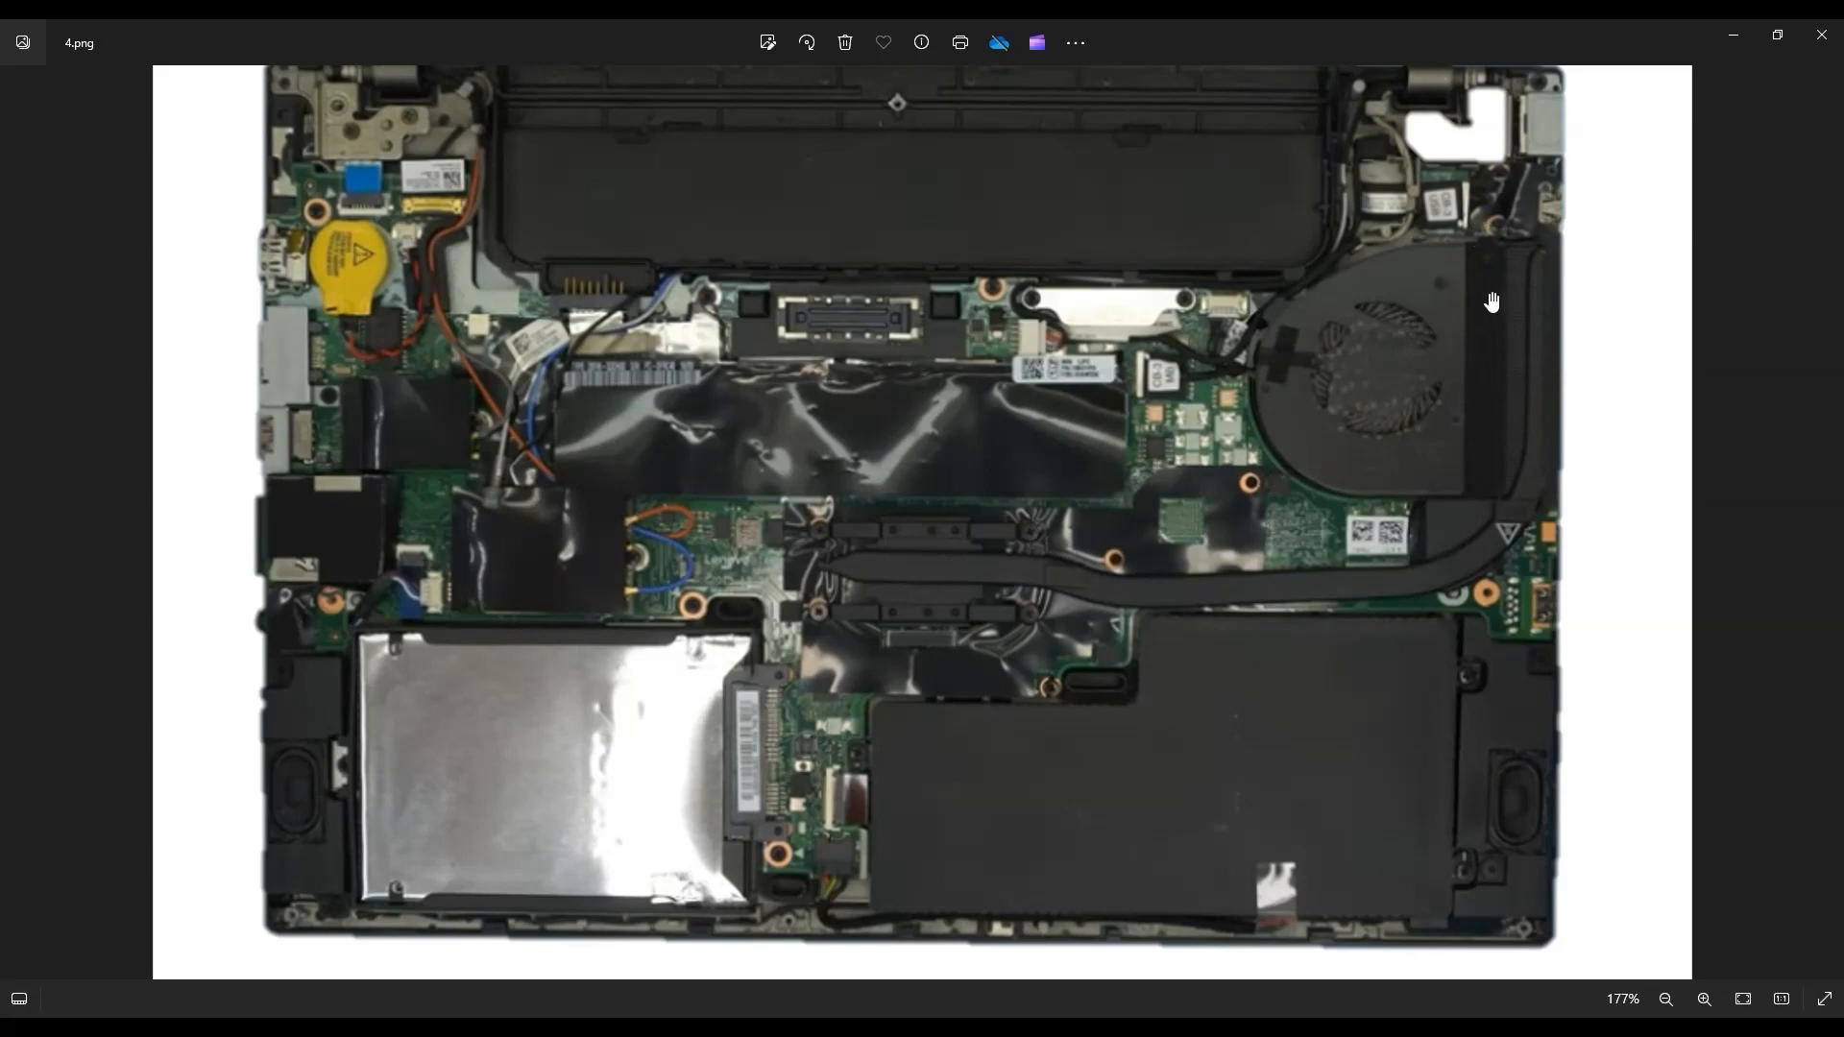
mouse_move(1512, 217)
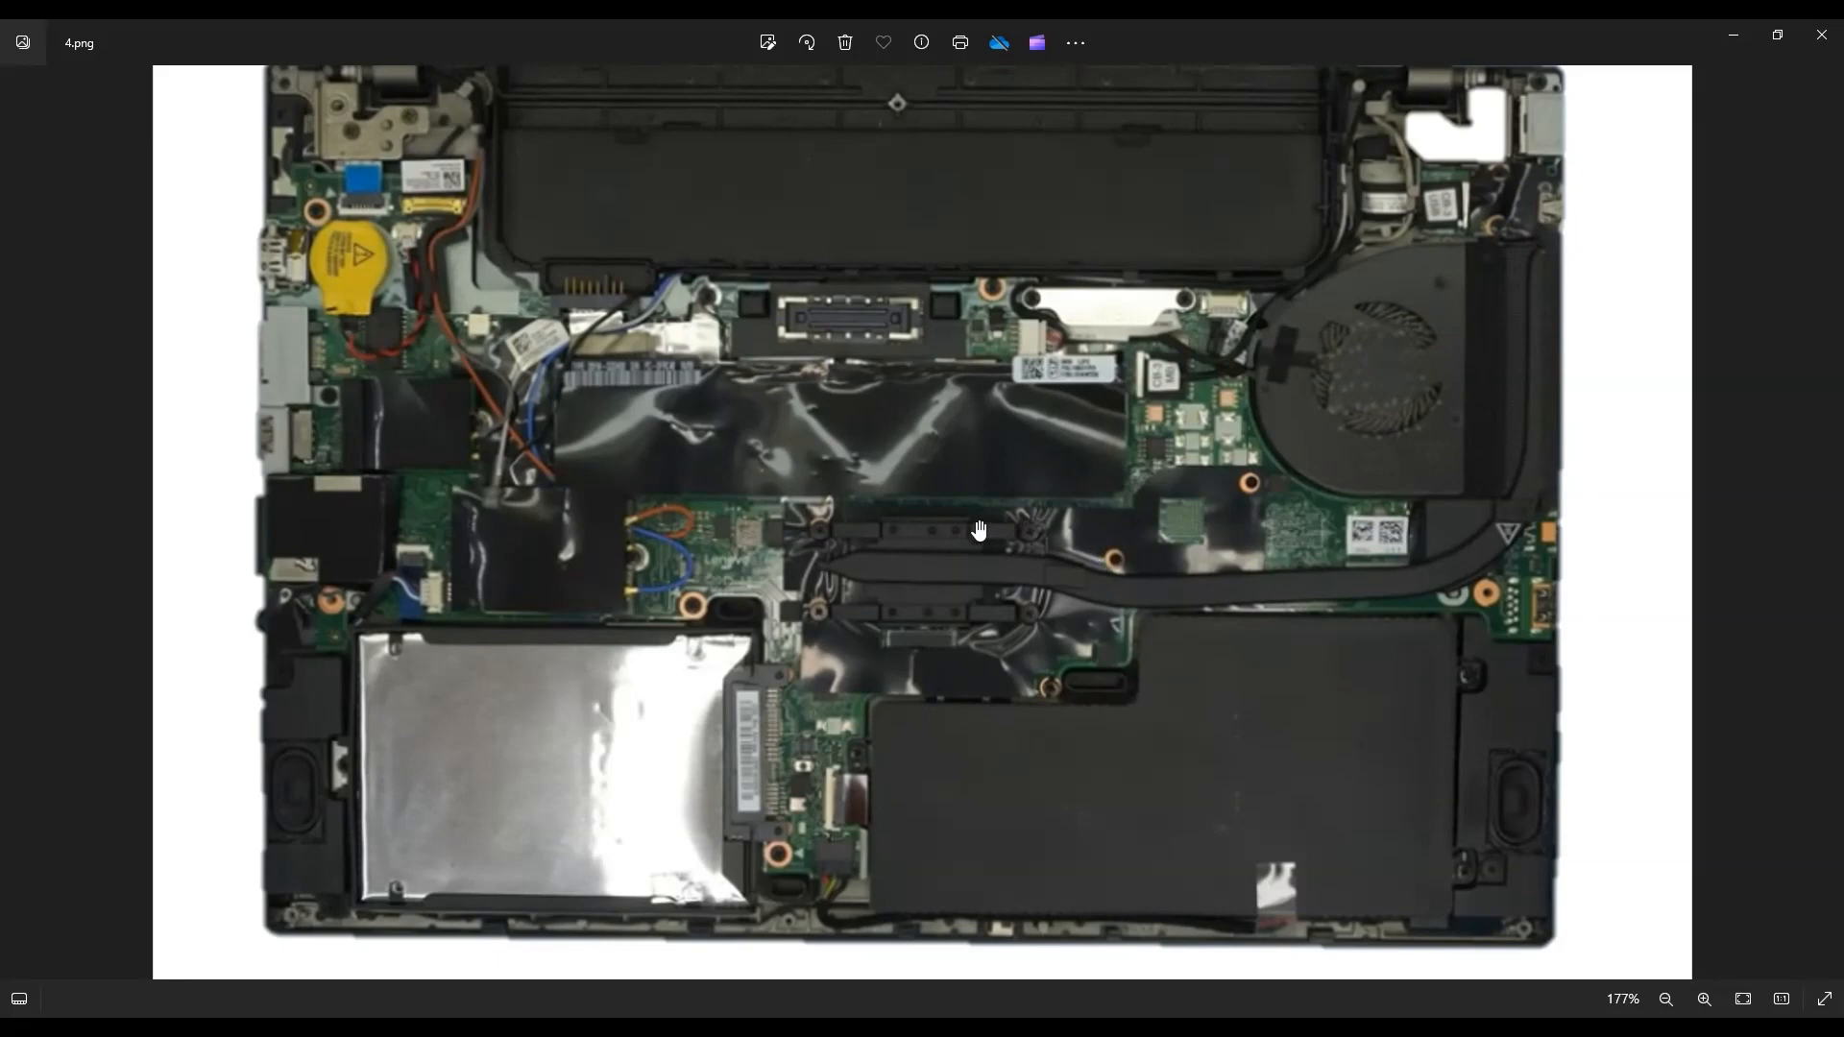
mouse_move(814, 616)
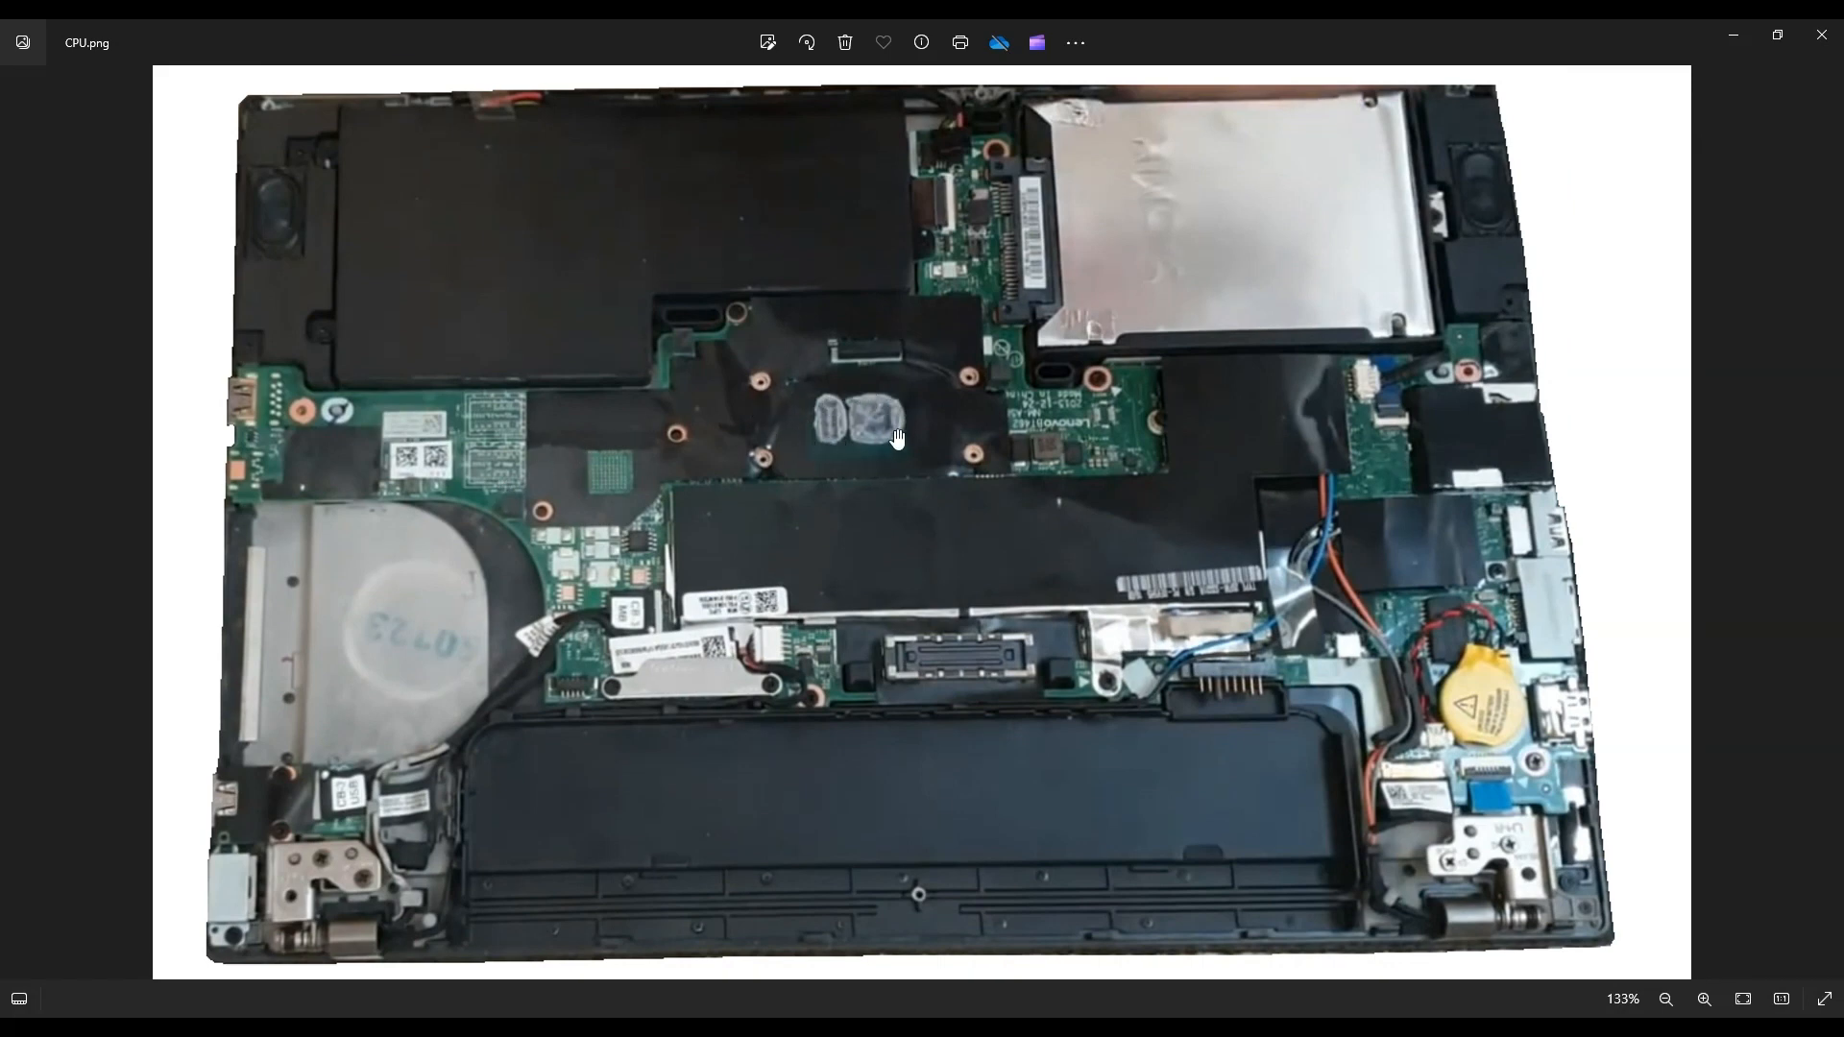
mouse_move(943, 421)
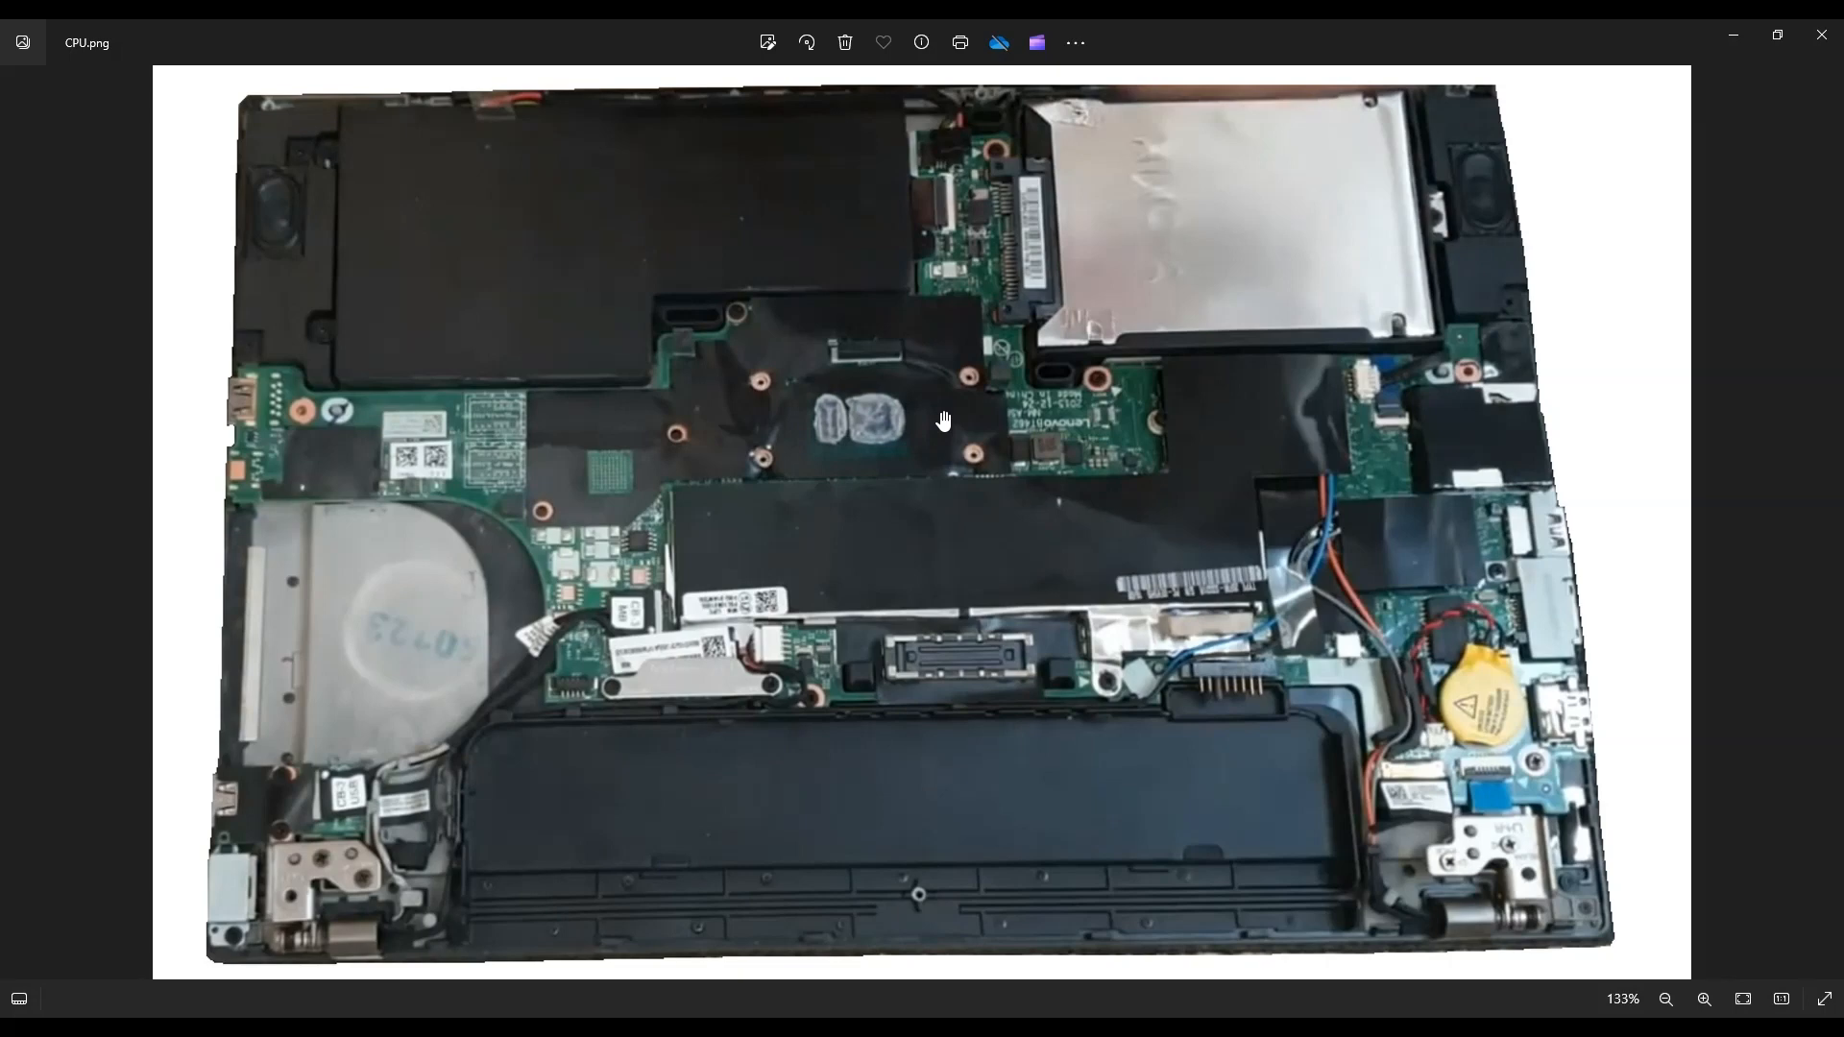
mouse_move(804, 469)
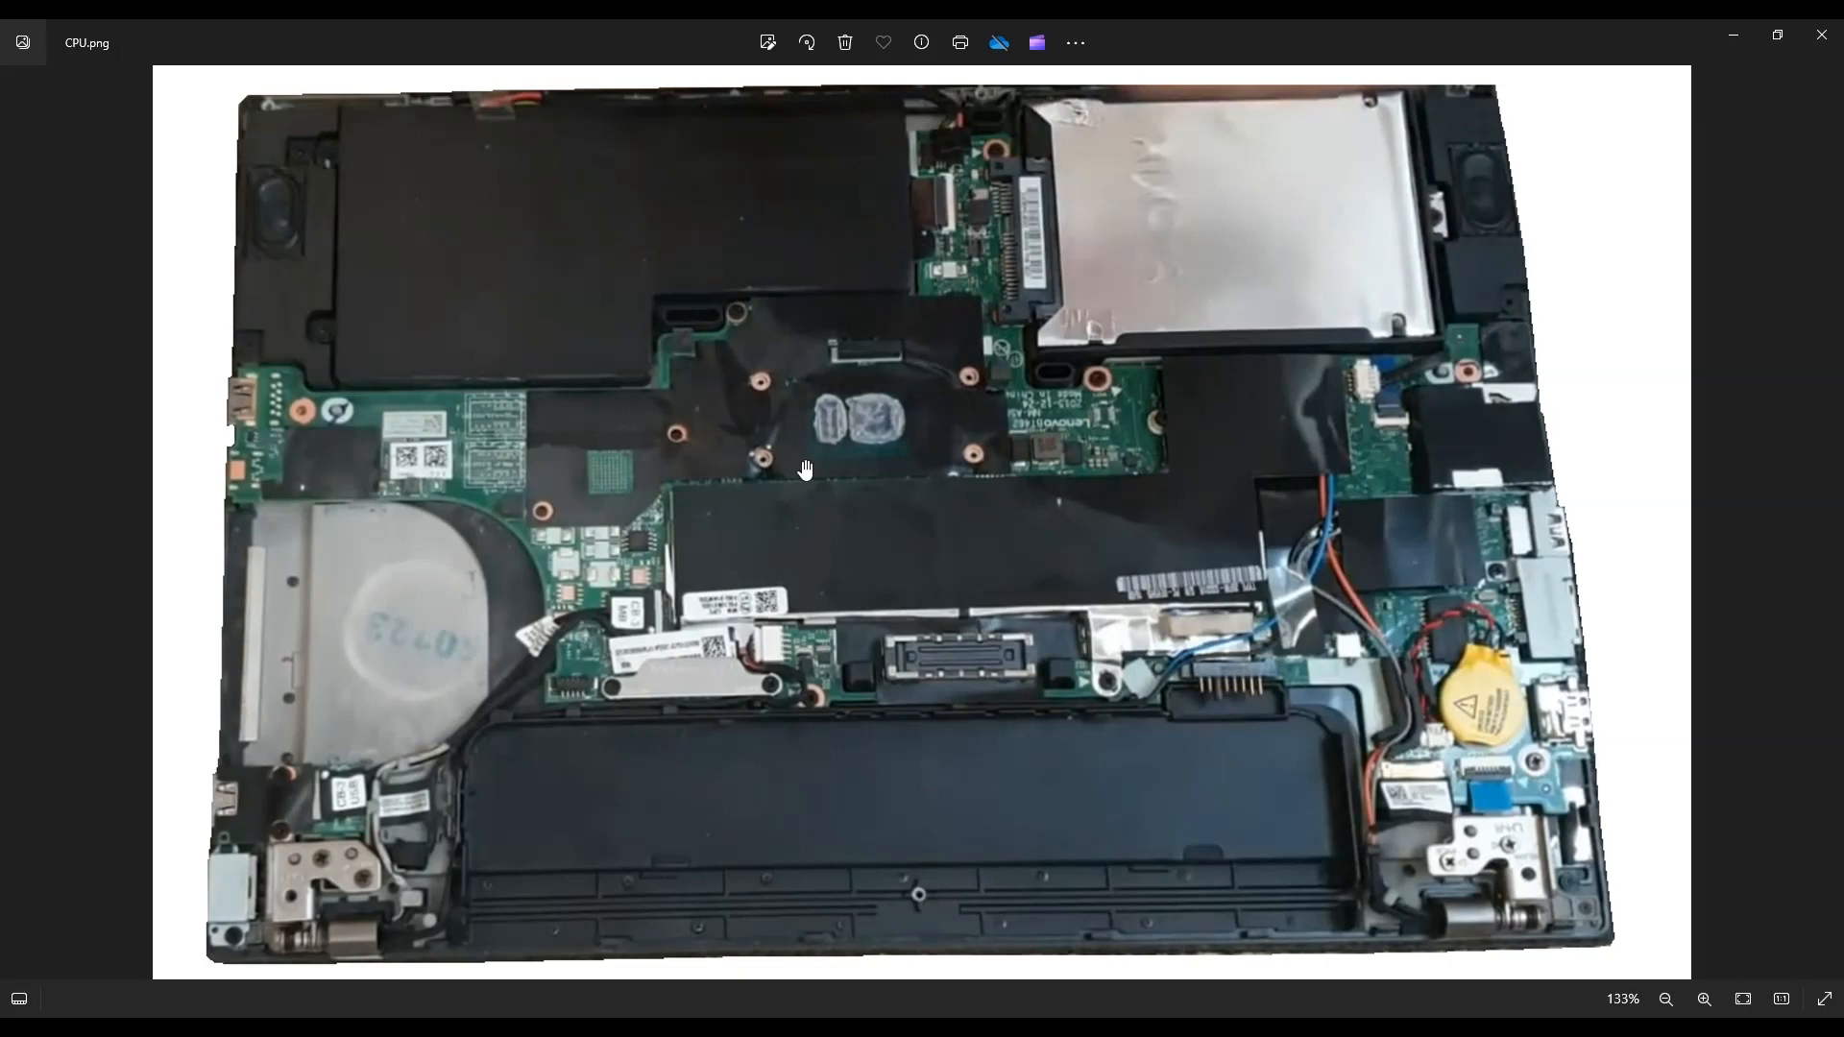
mouse_move(883, 386)
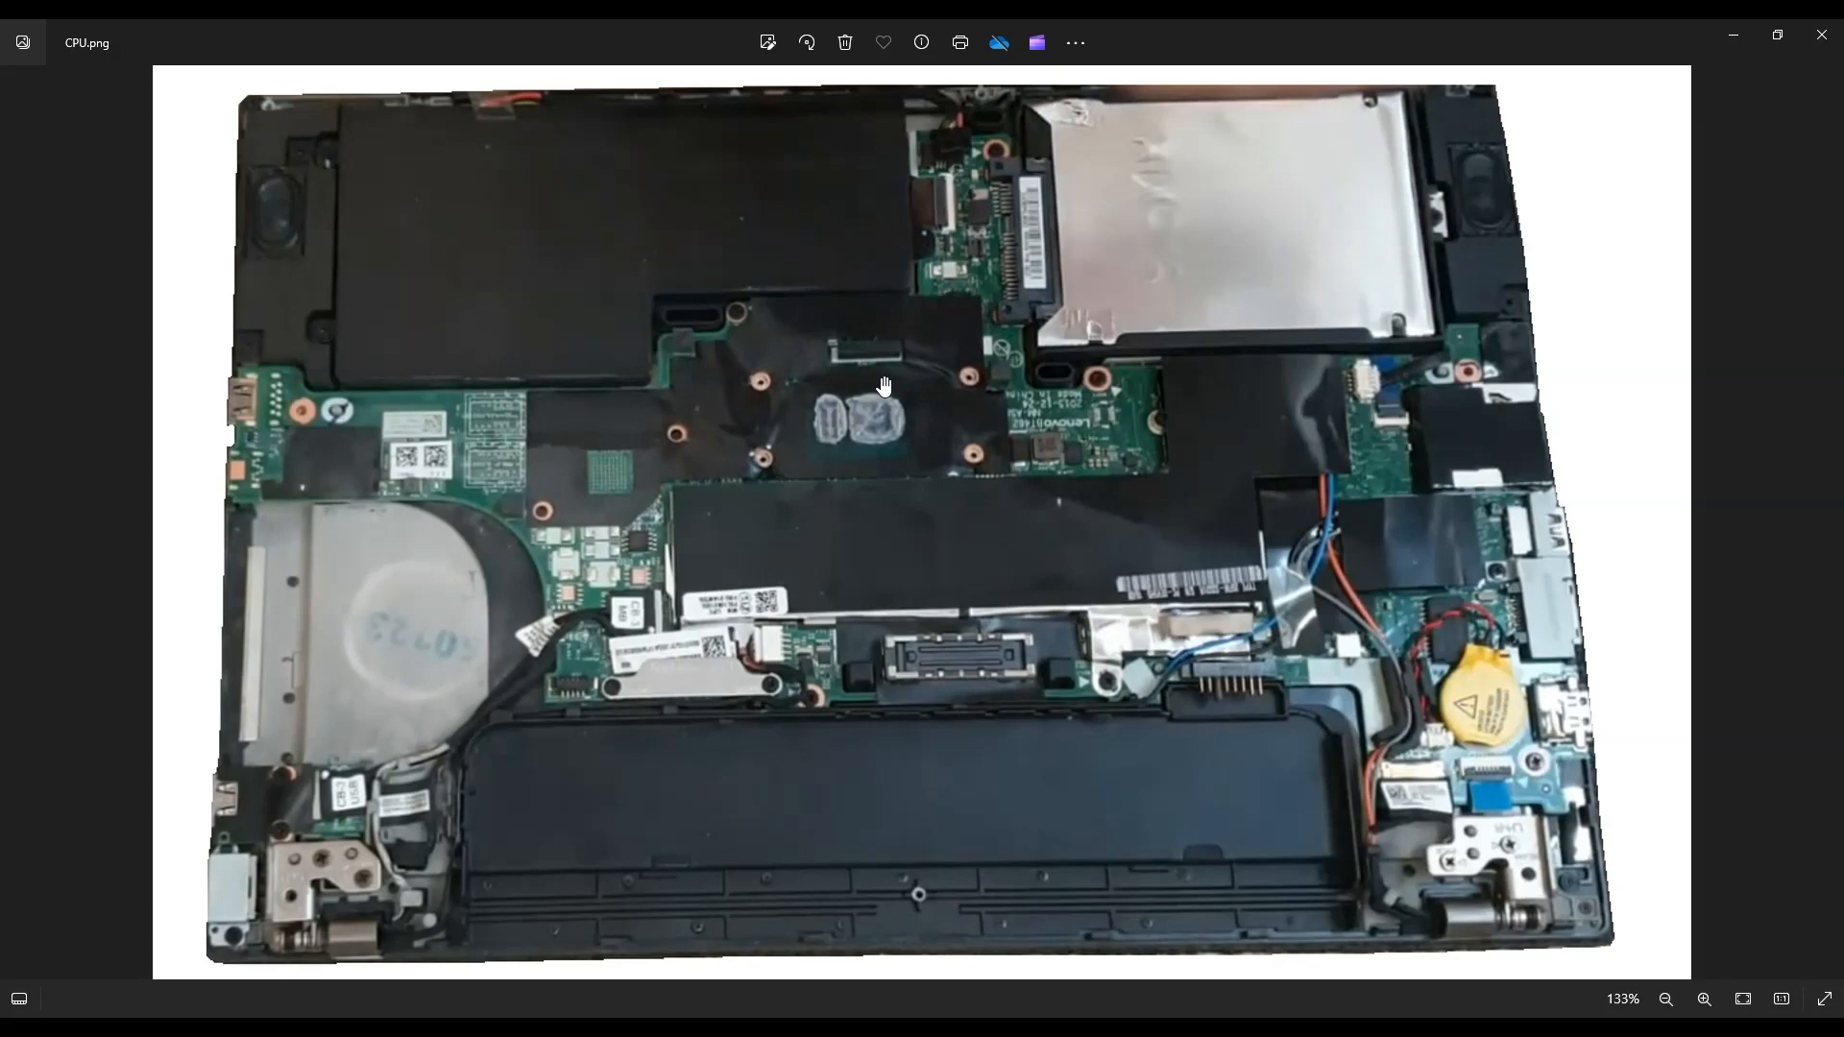
mouse_move(774, 405)
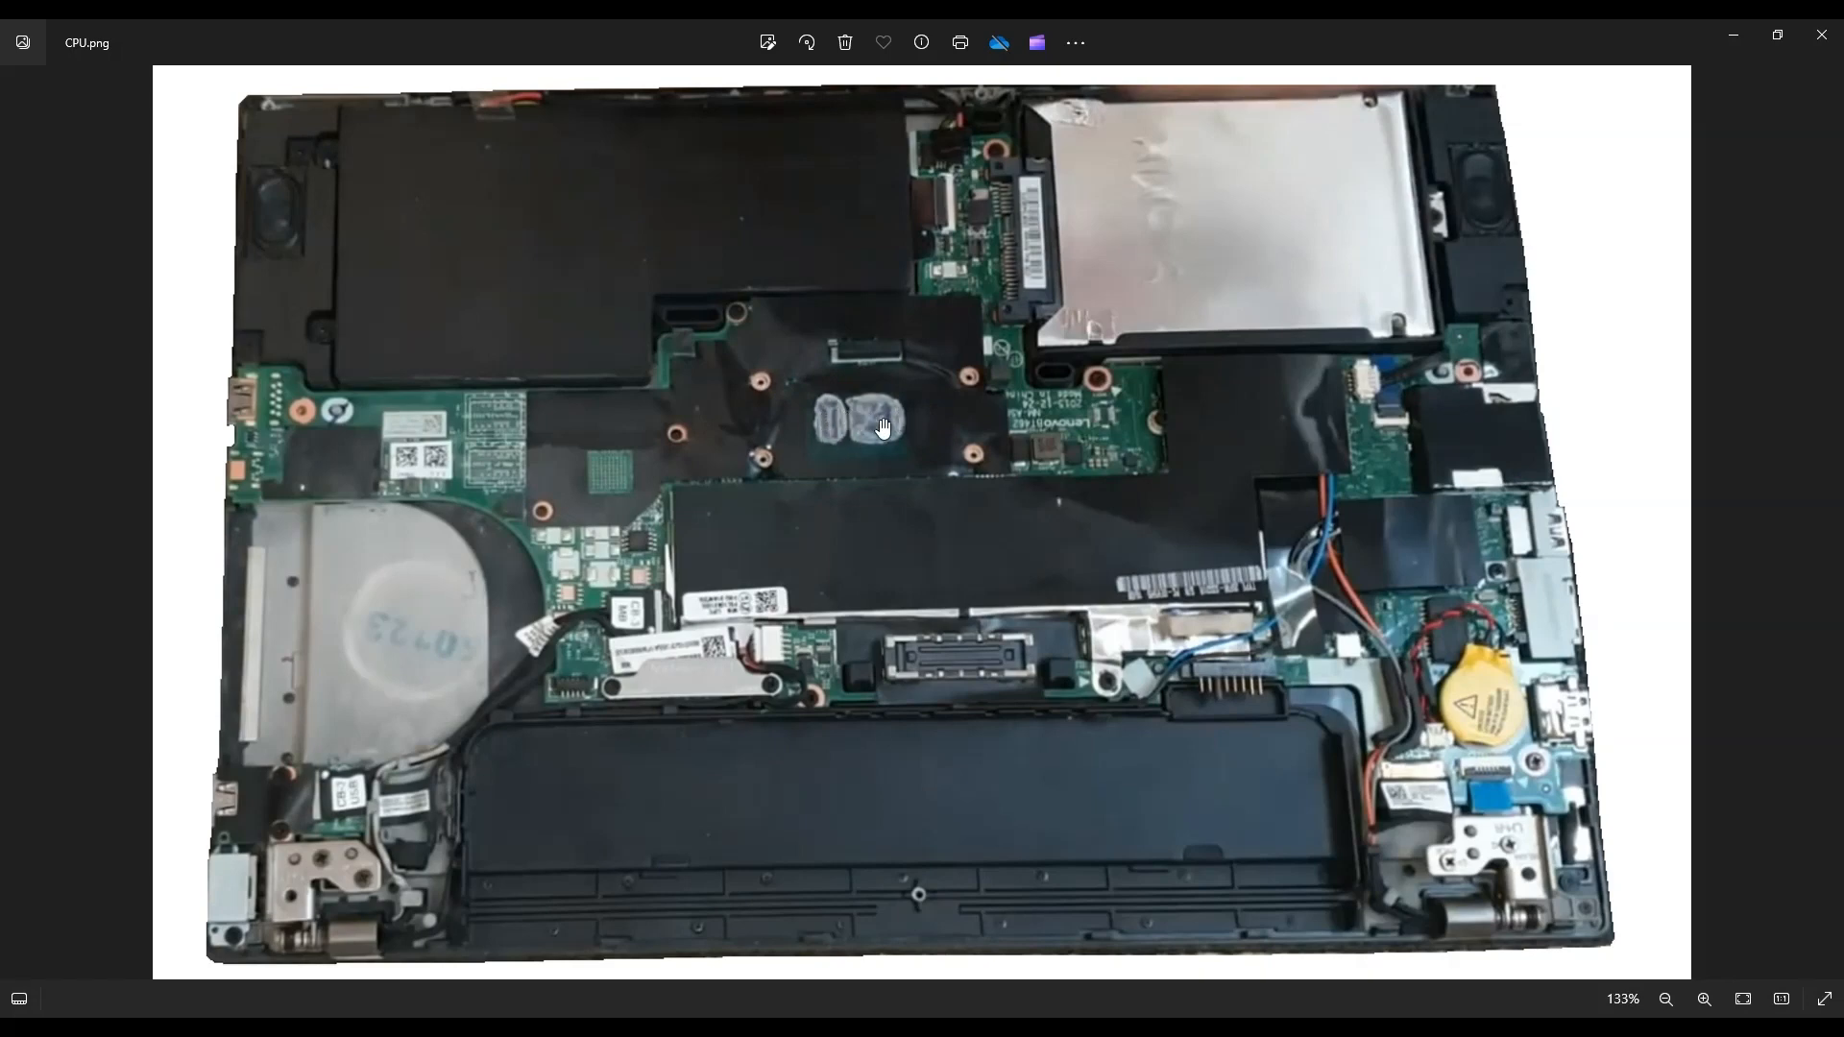
mouse_move(905, 507)
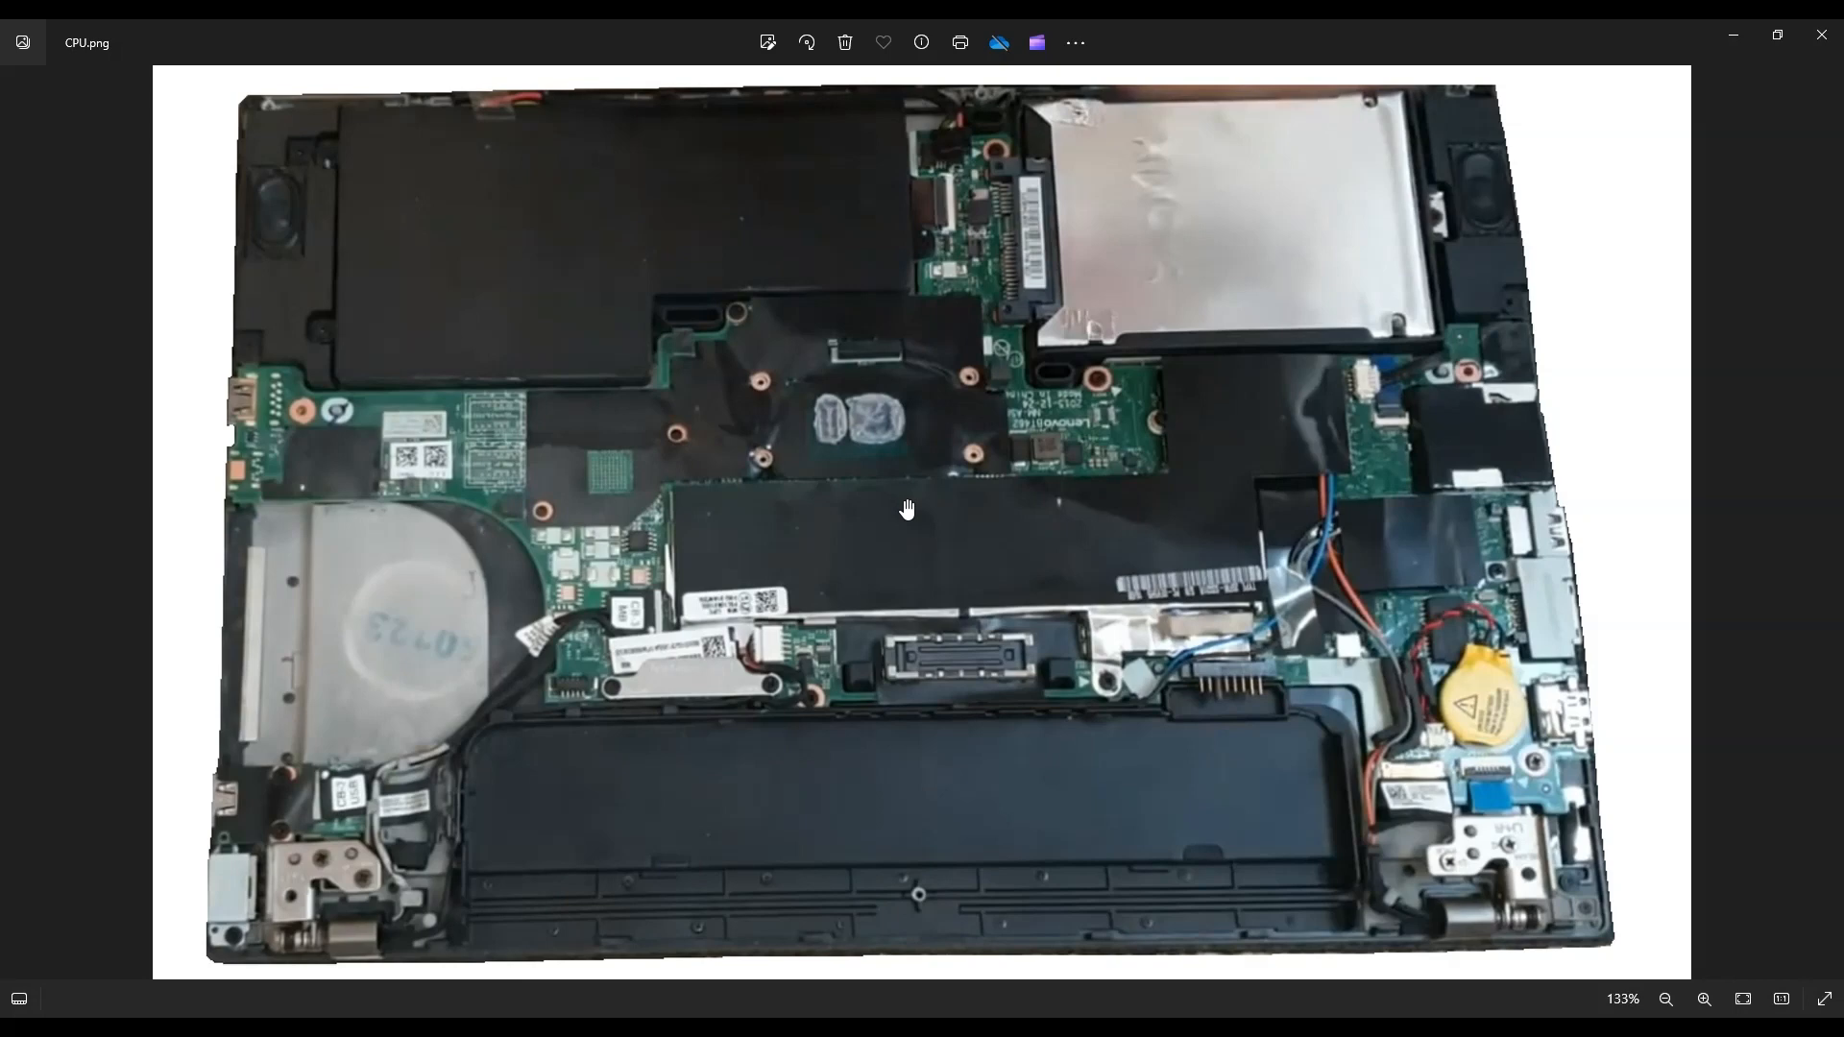
mouse_move(845, 444)
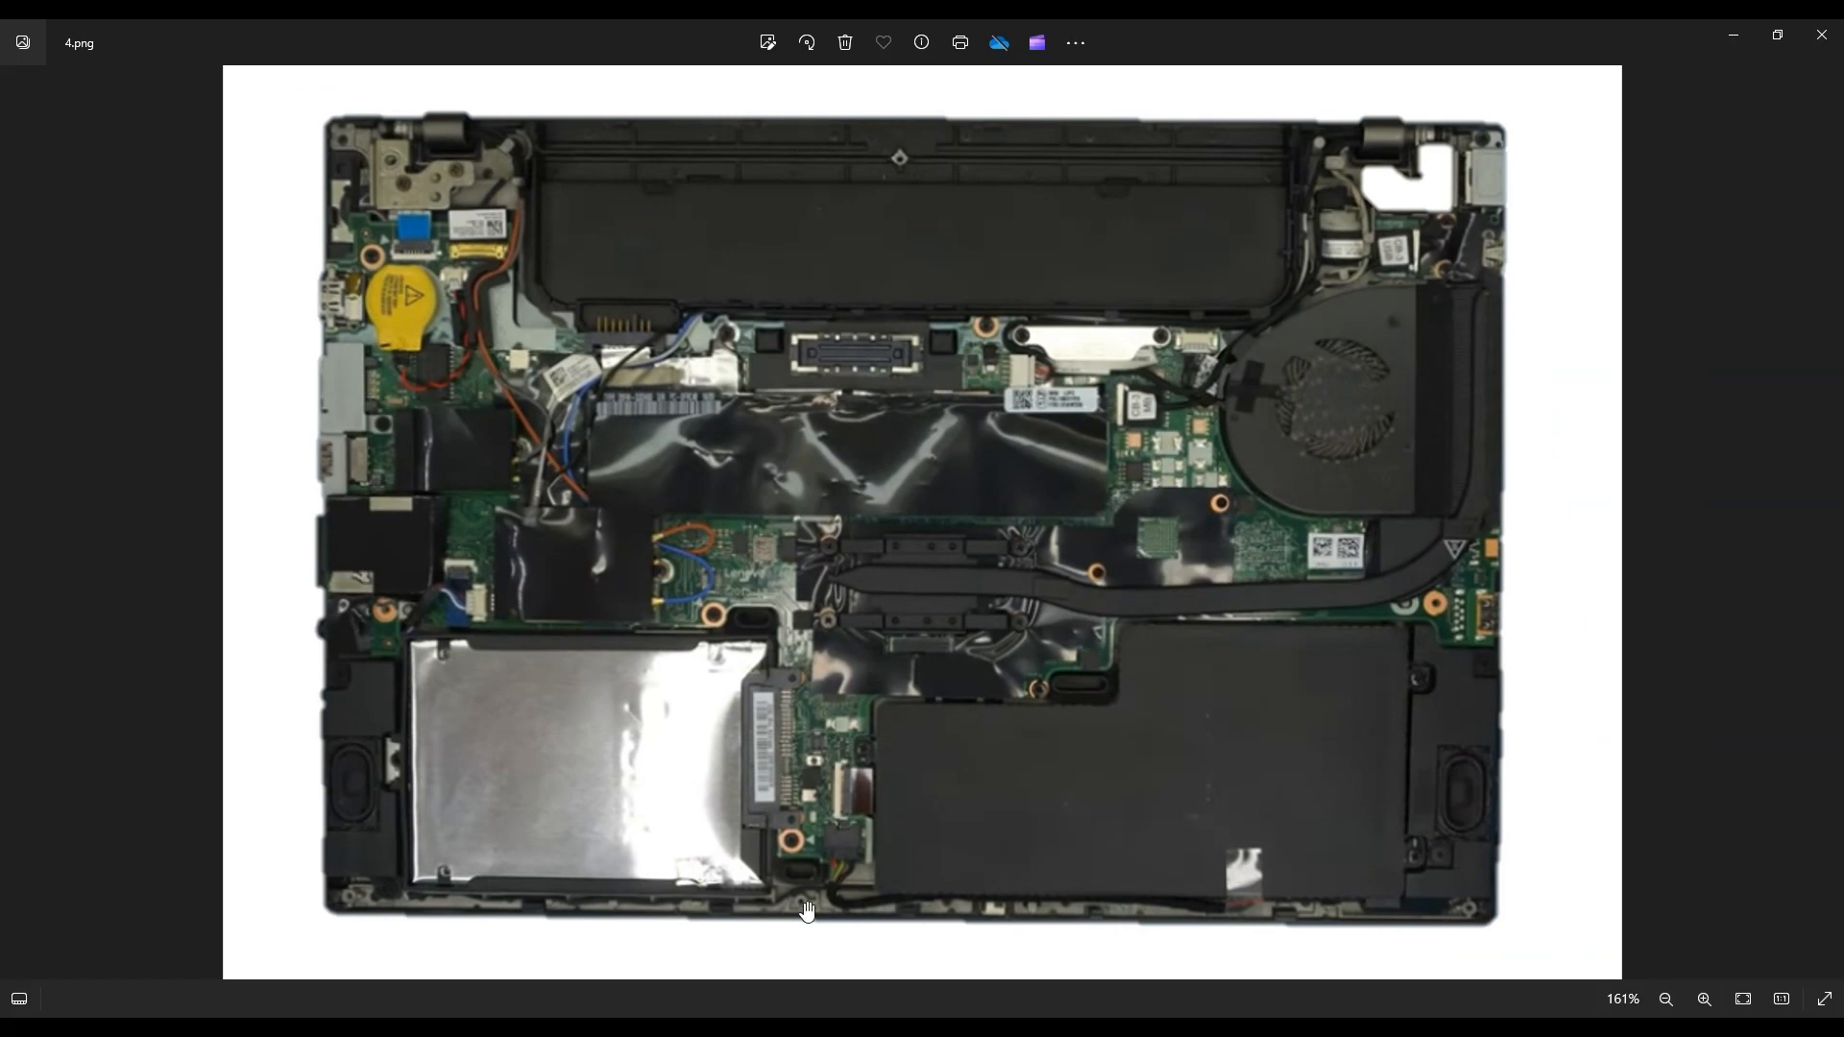
mouse_move(693, 926)
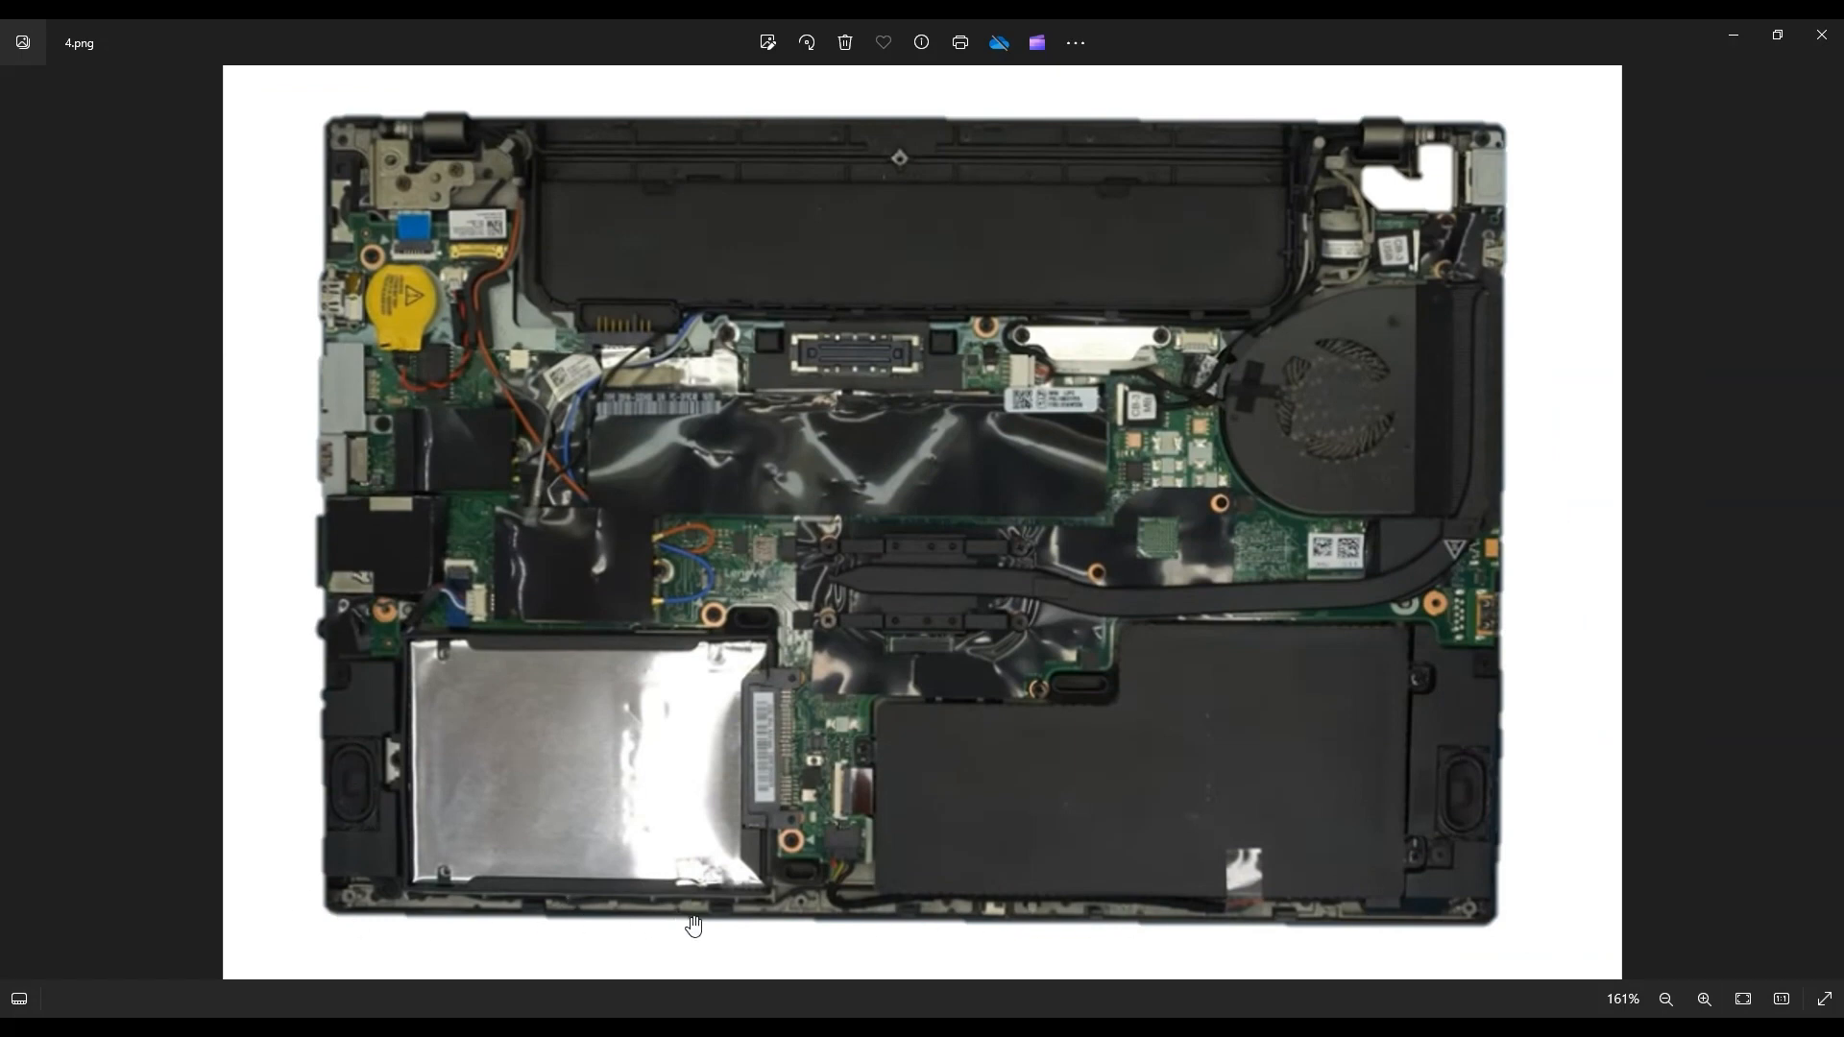
mouse_move(849, 845)
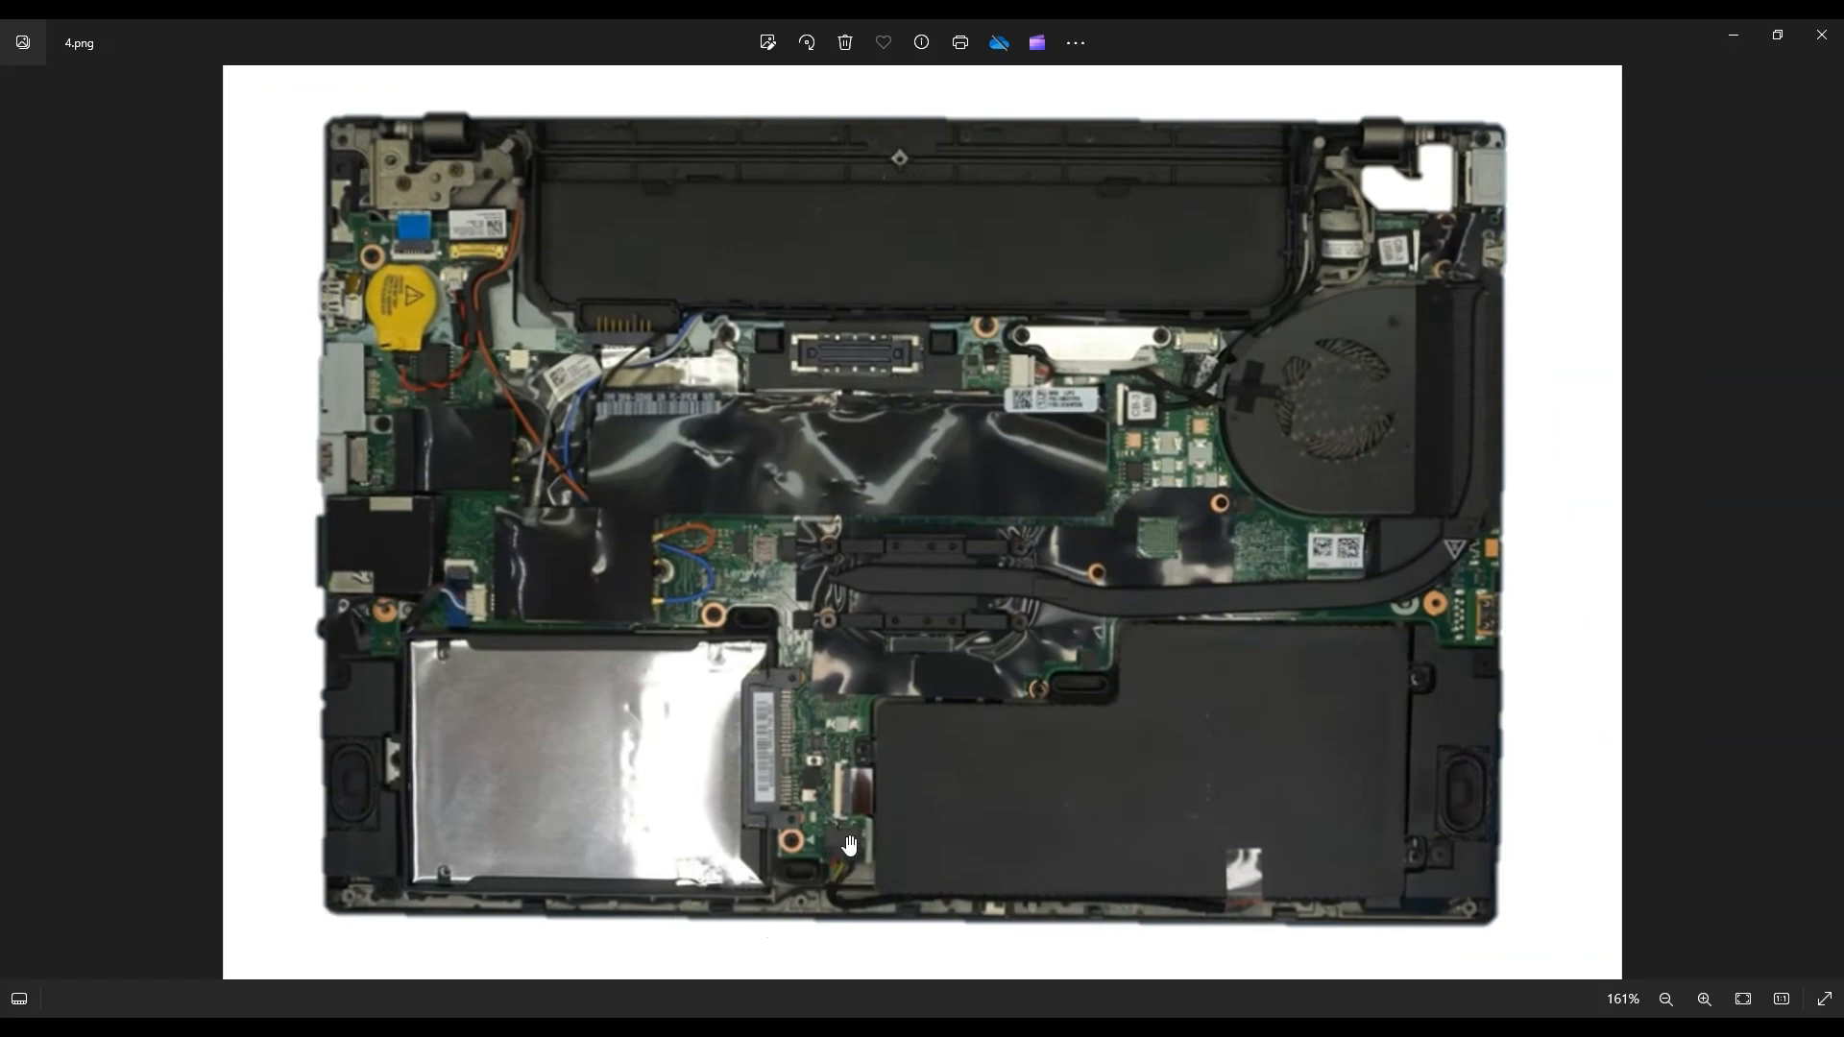
mouse_move(1494, 910)
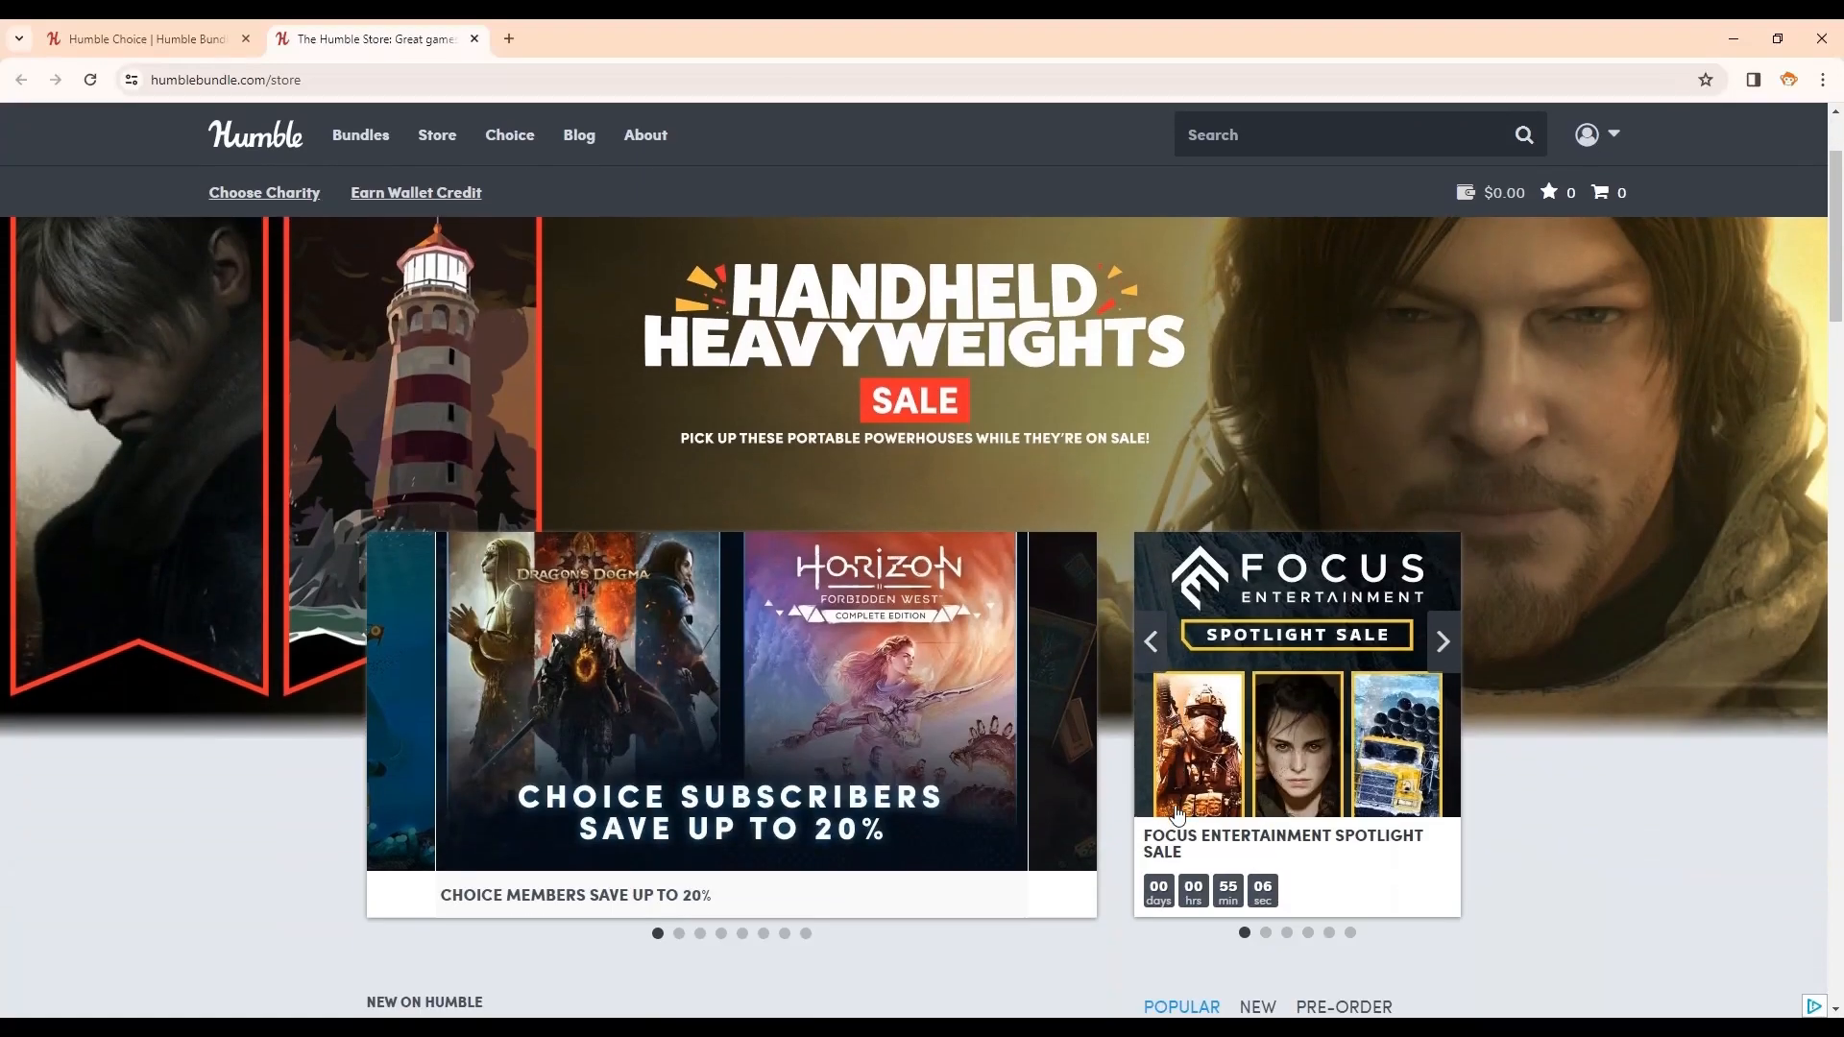
Scroll the Humble Choice page down past this month's games to the Coral Guardian charity section.
scroll(down, 3)
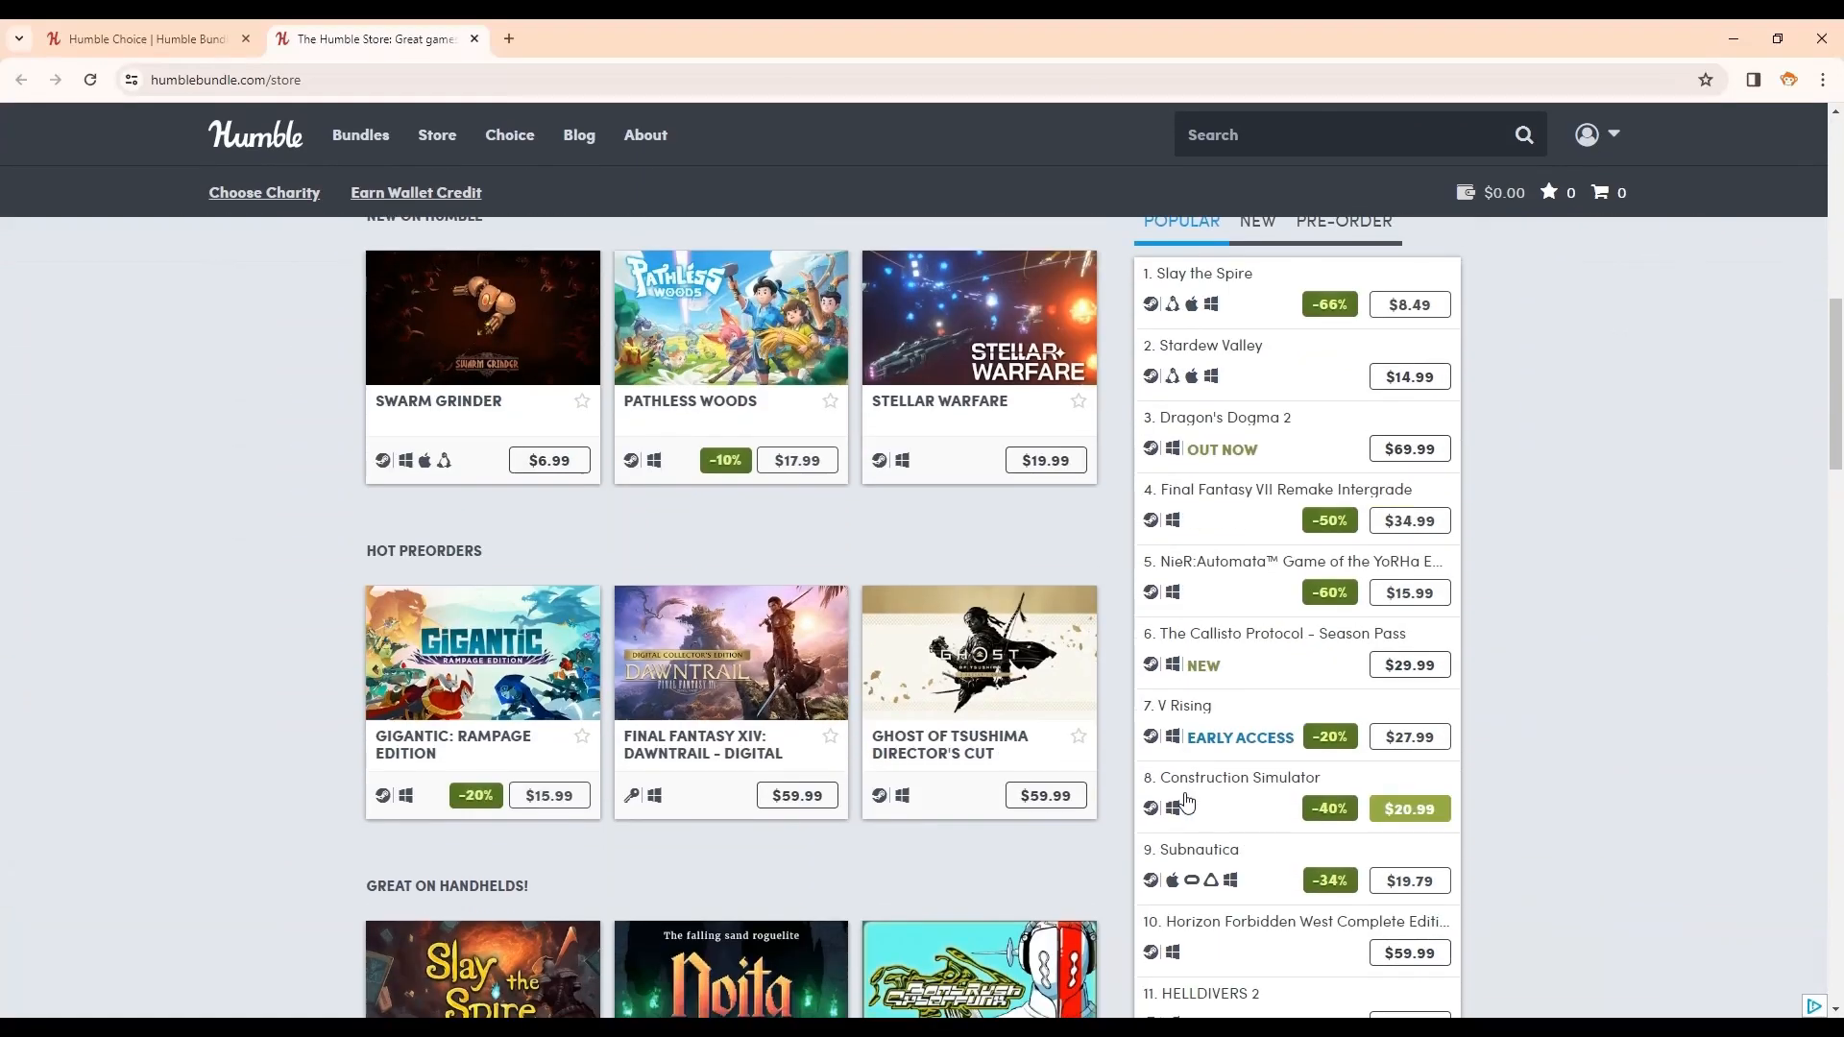
scroll(down, 3)
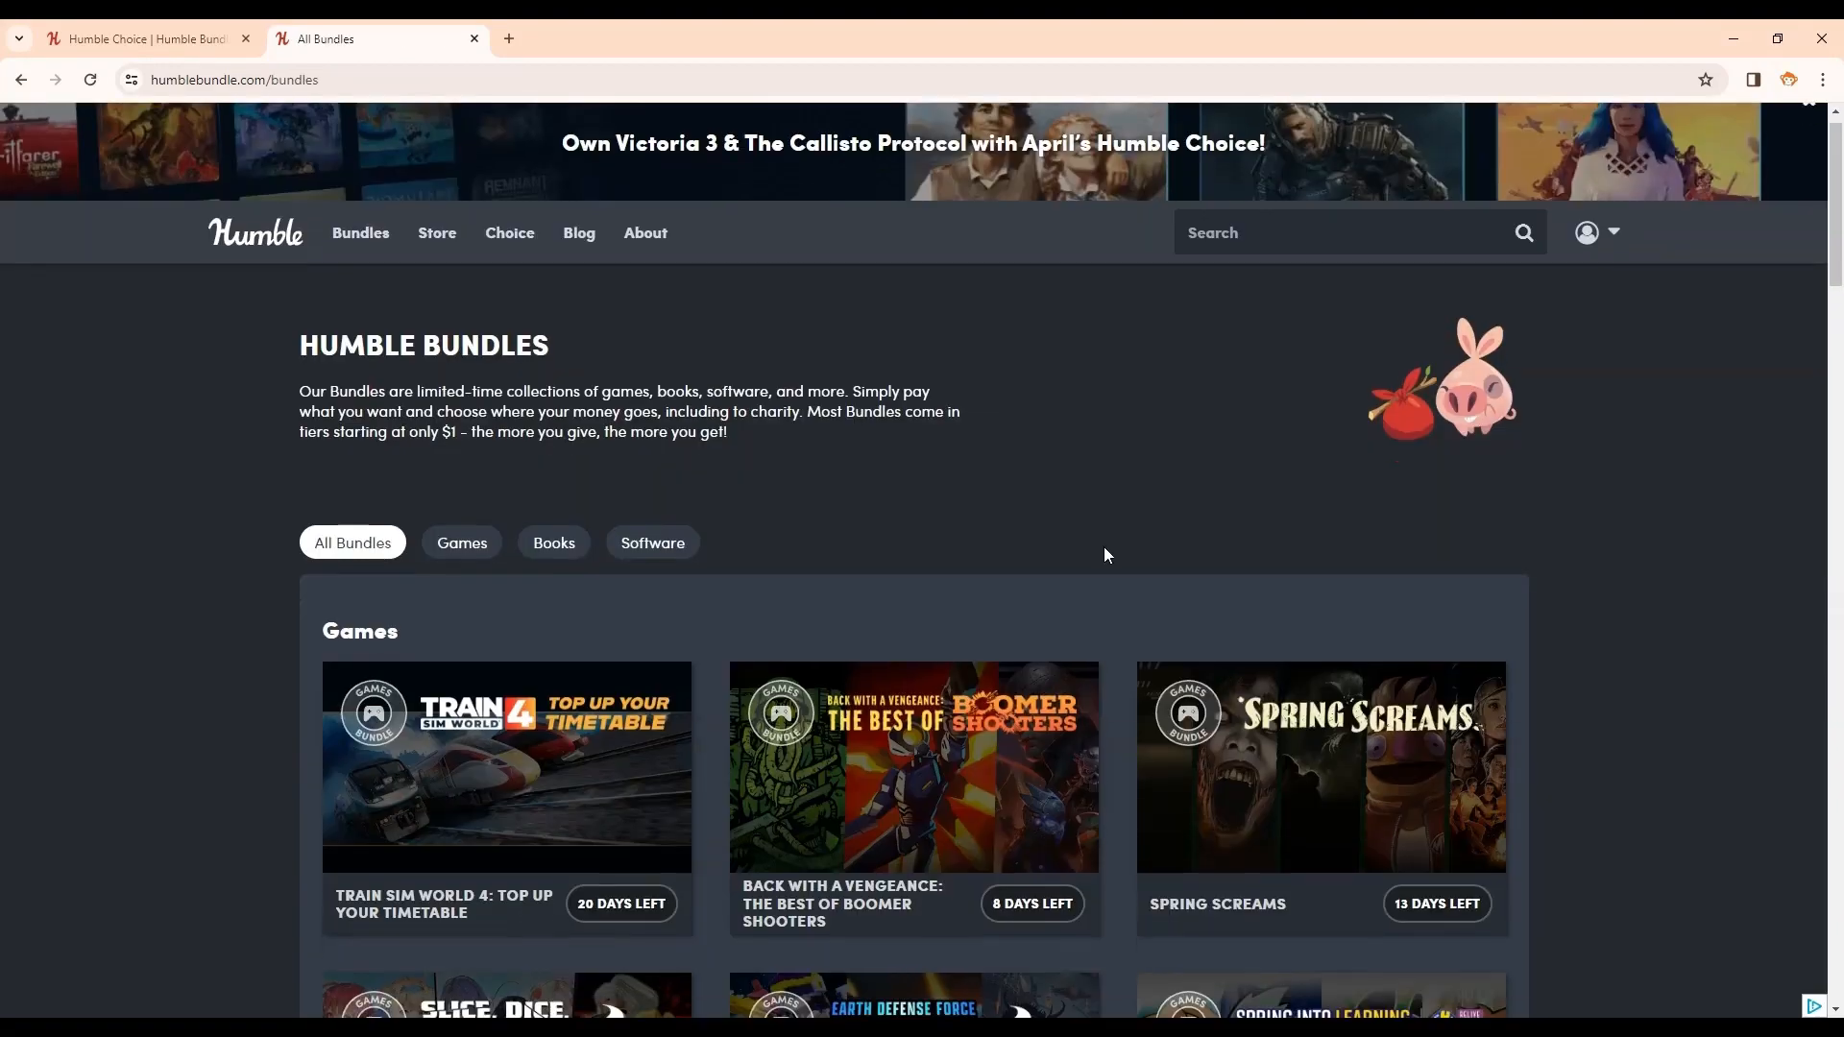
scroll(down, 3)
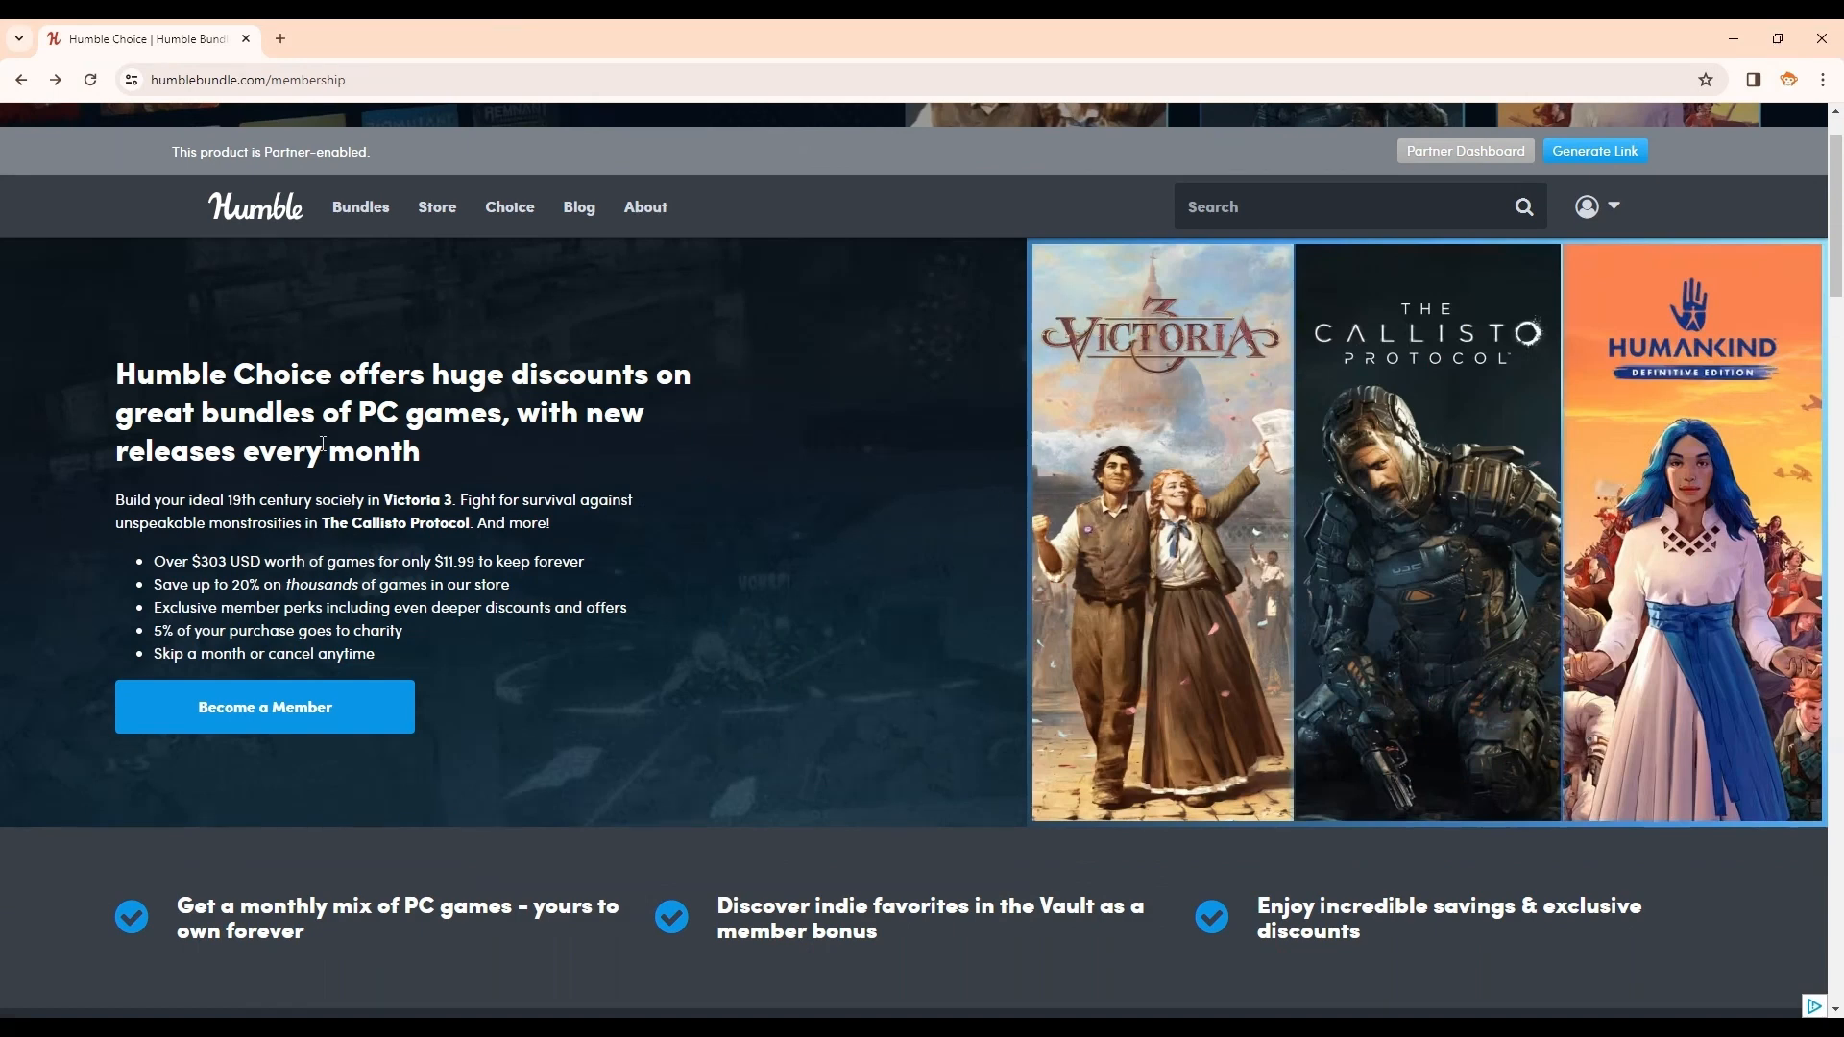
scroll(down, 3)
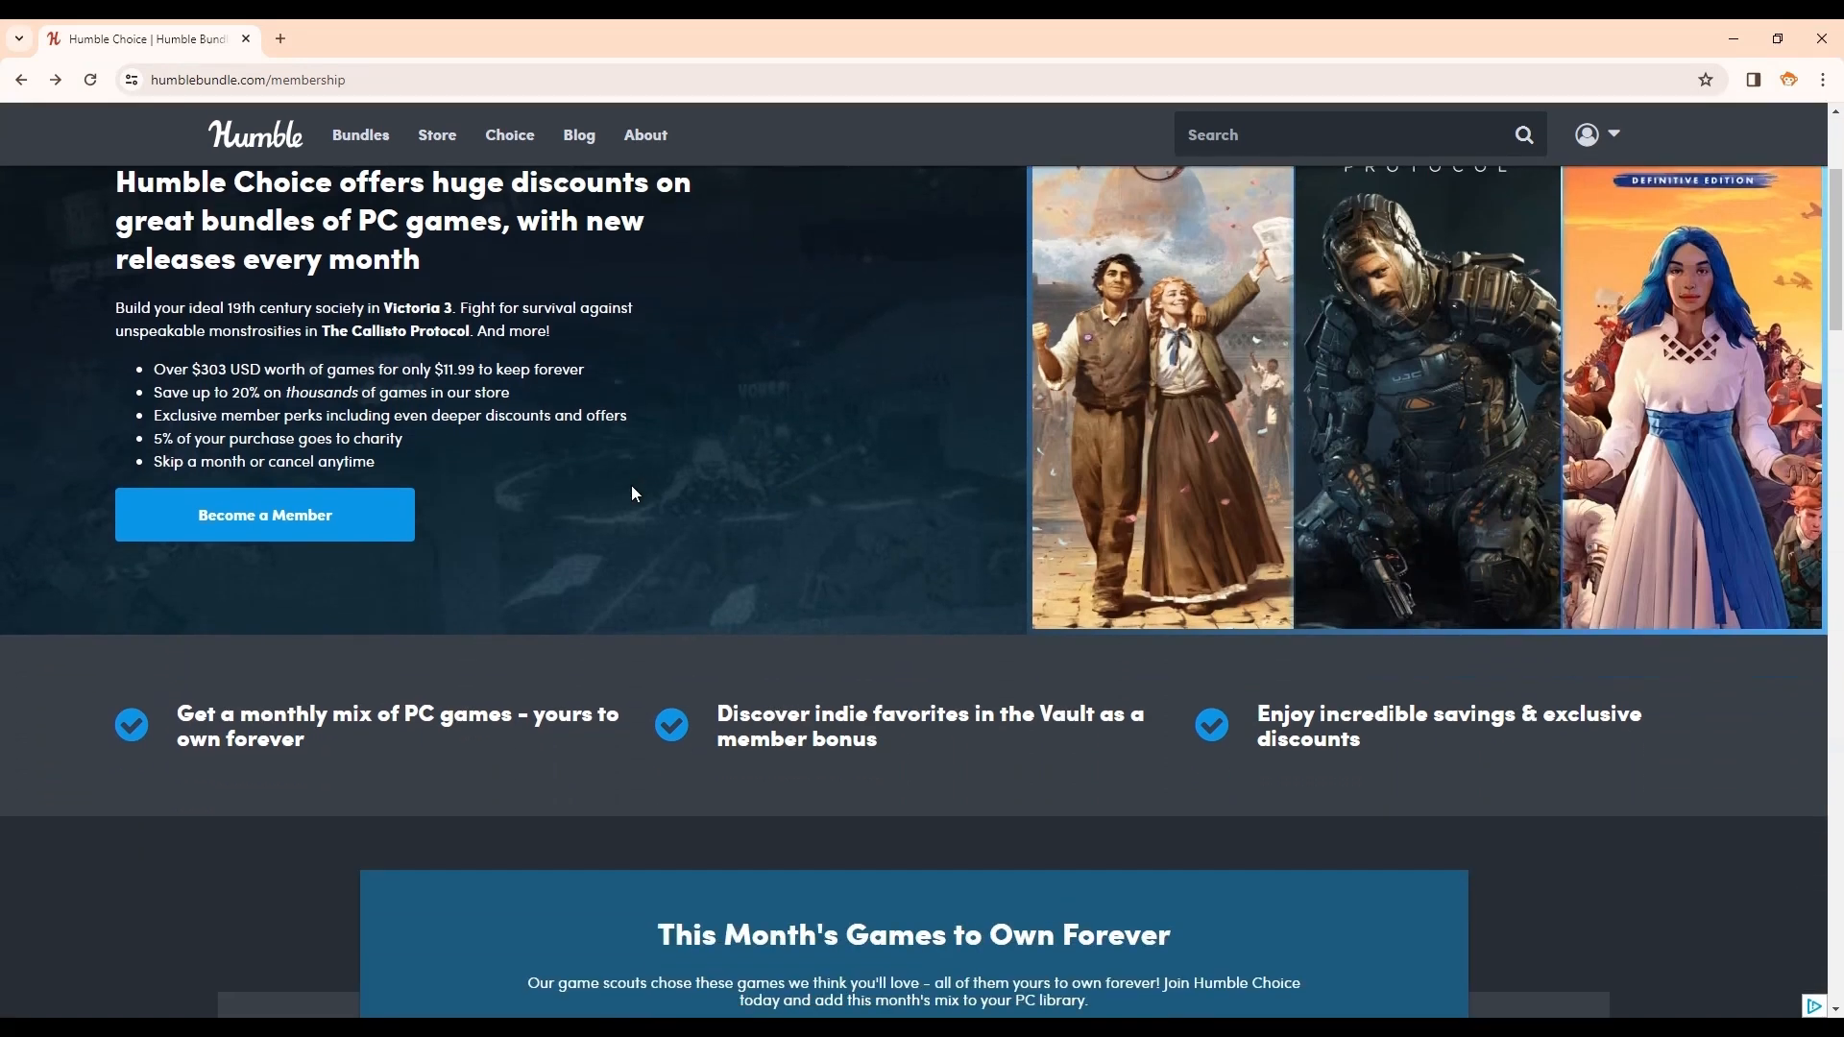
scroll(down, 3)
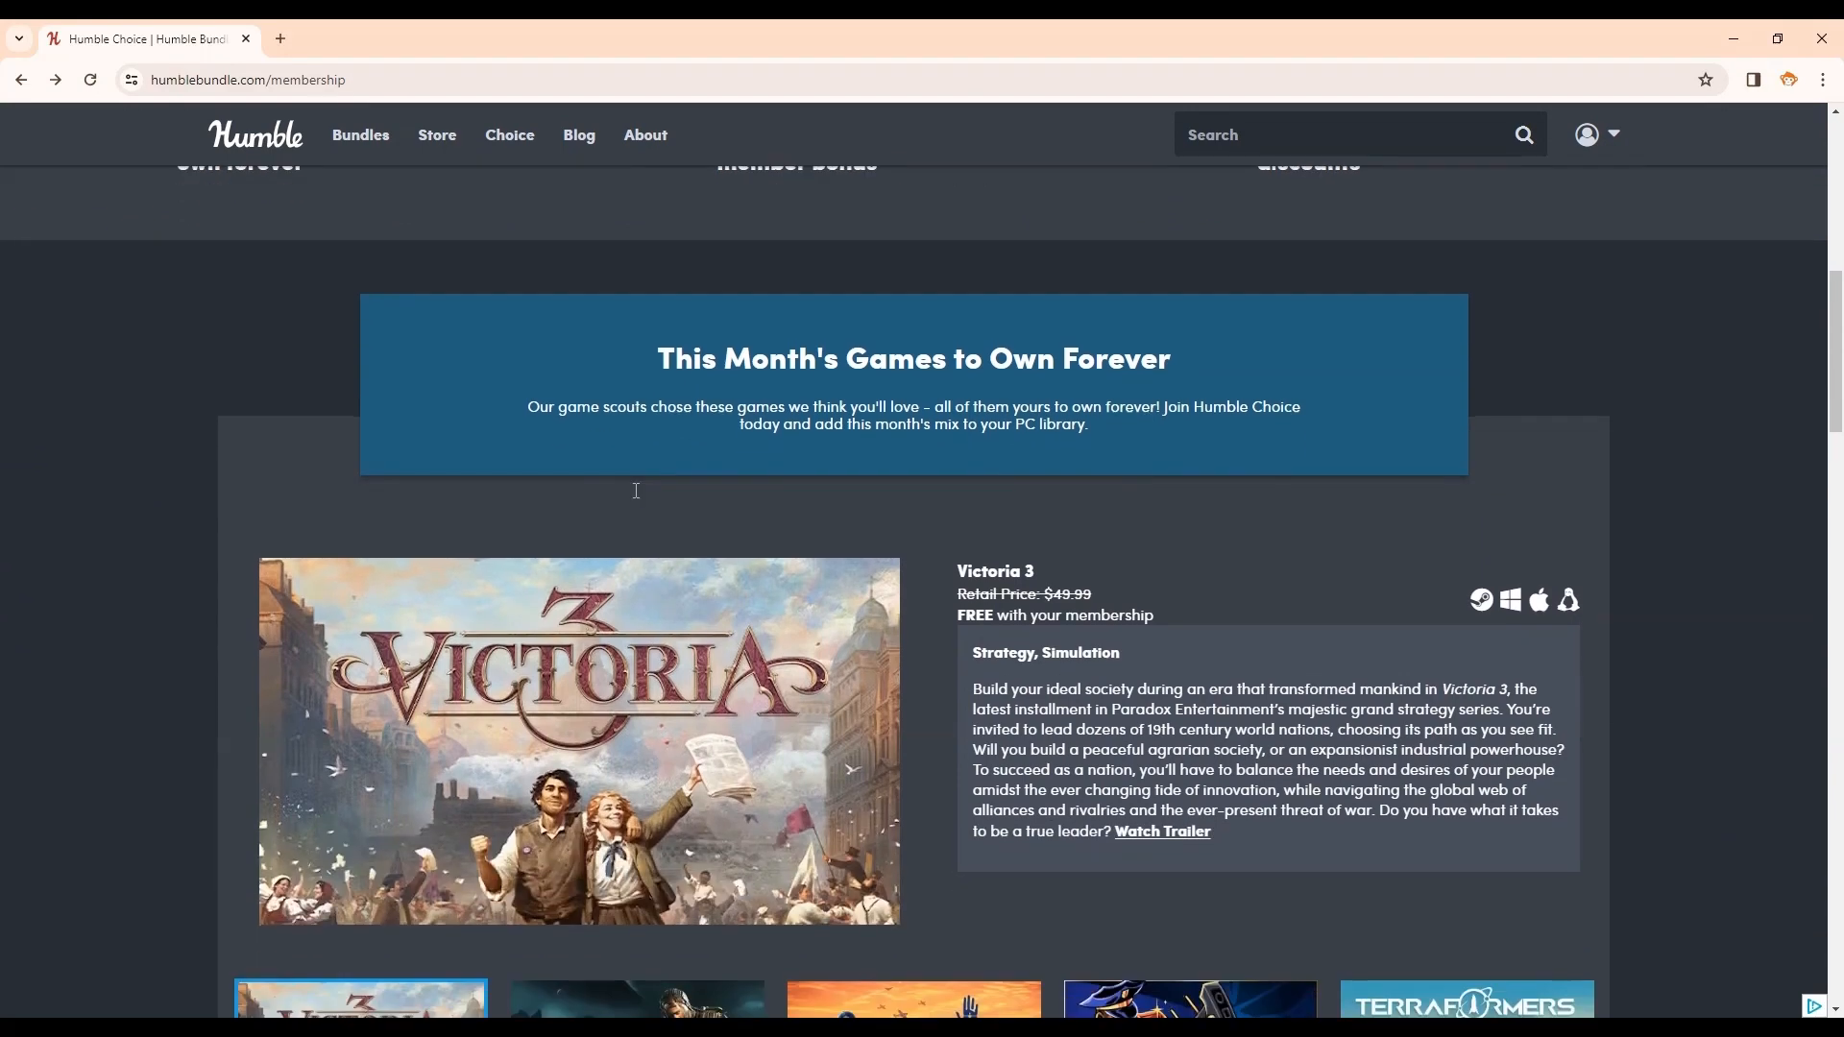
scroll(down, 3)
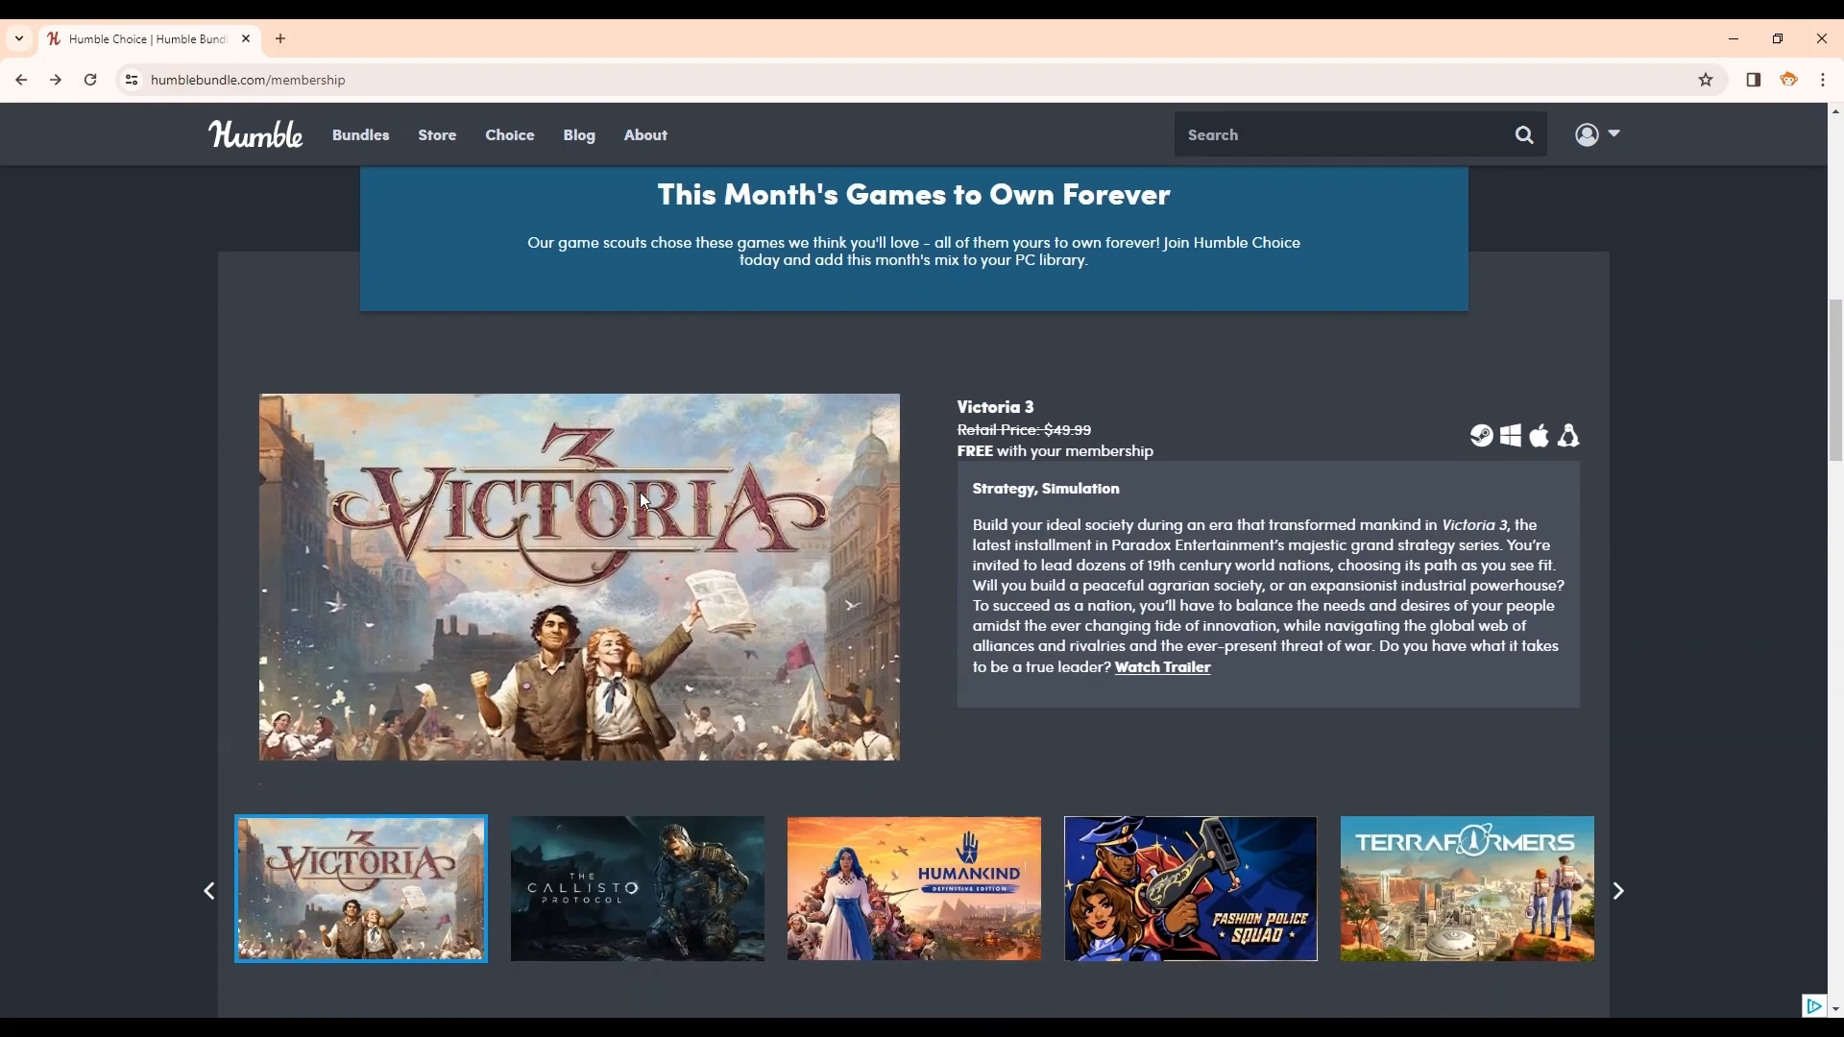
scroll(down, 3)
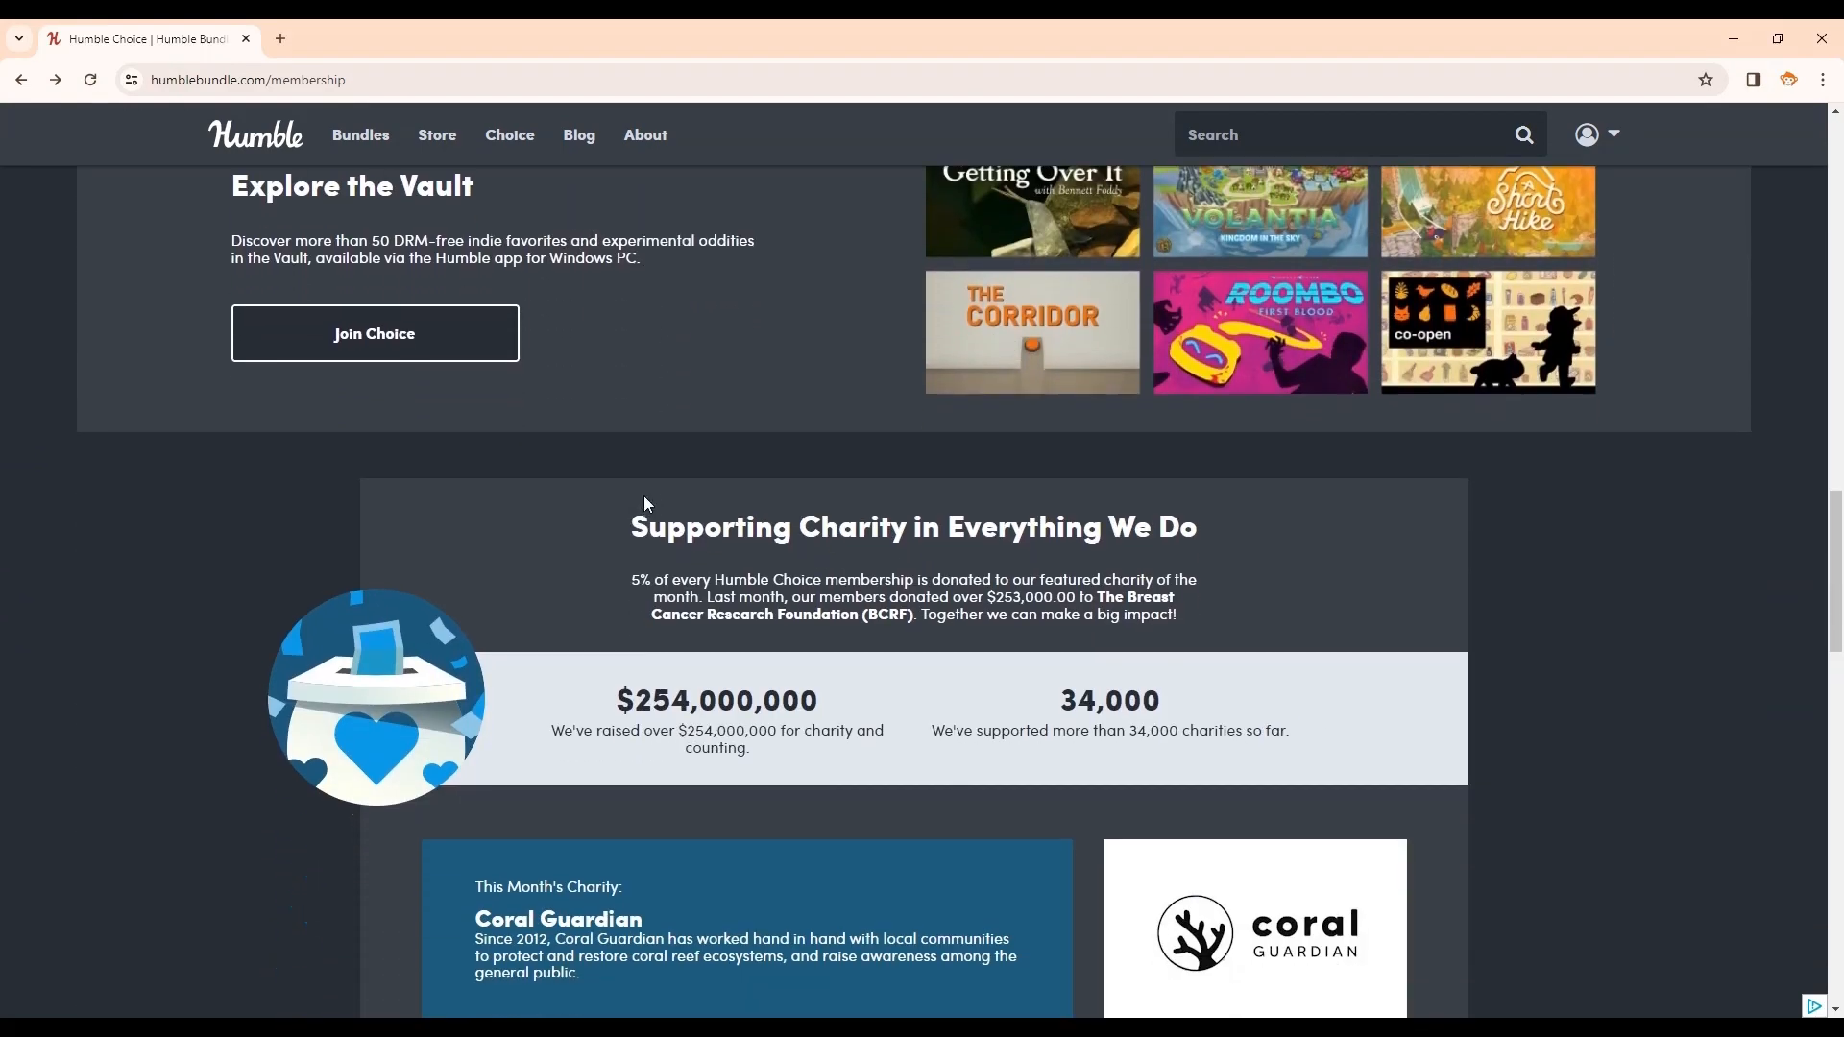
scroll(down, 3)
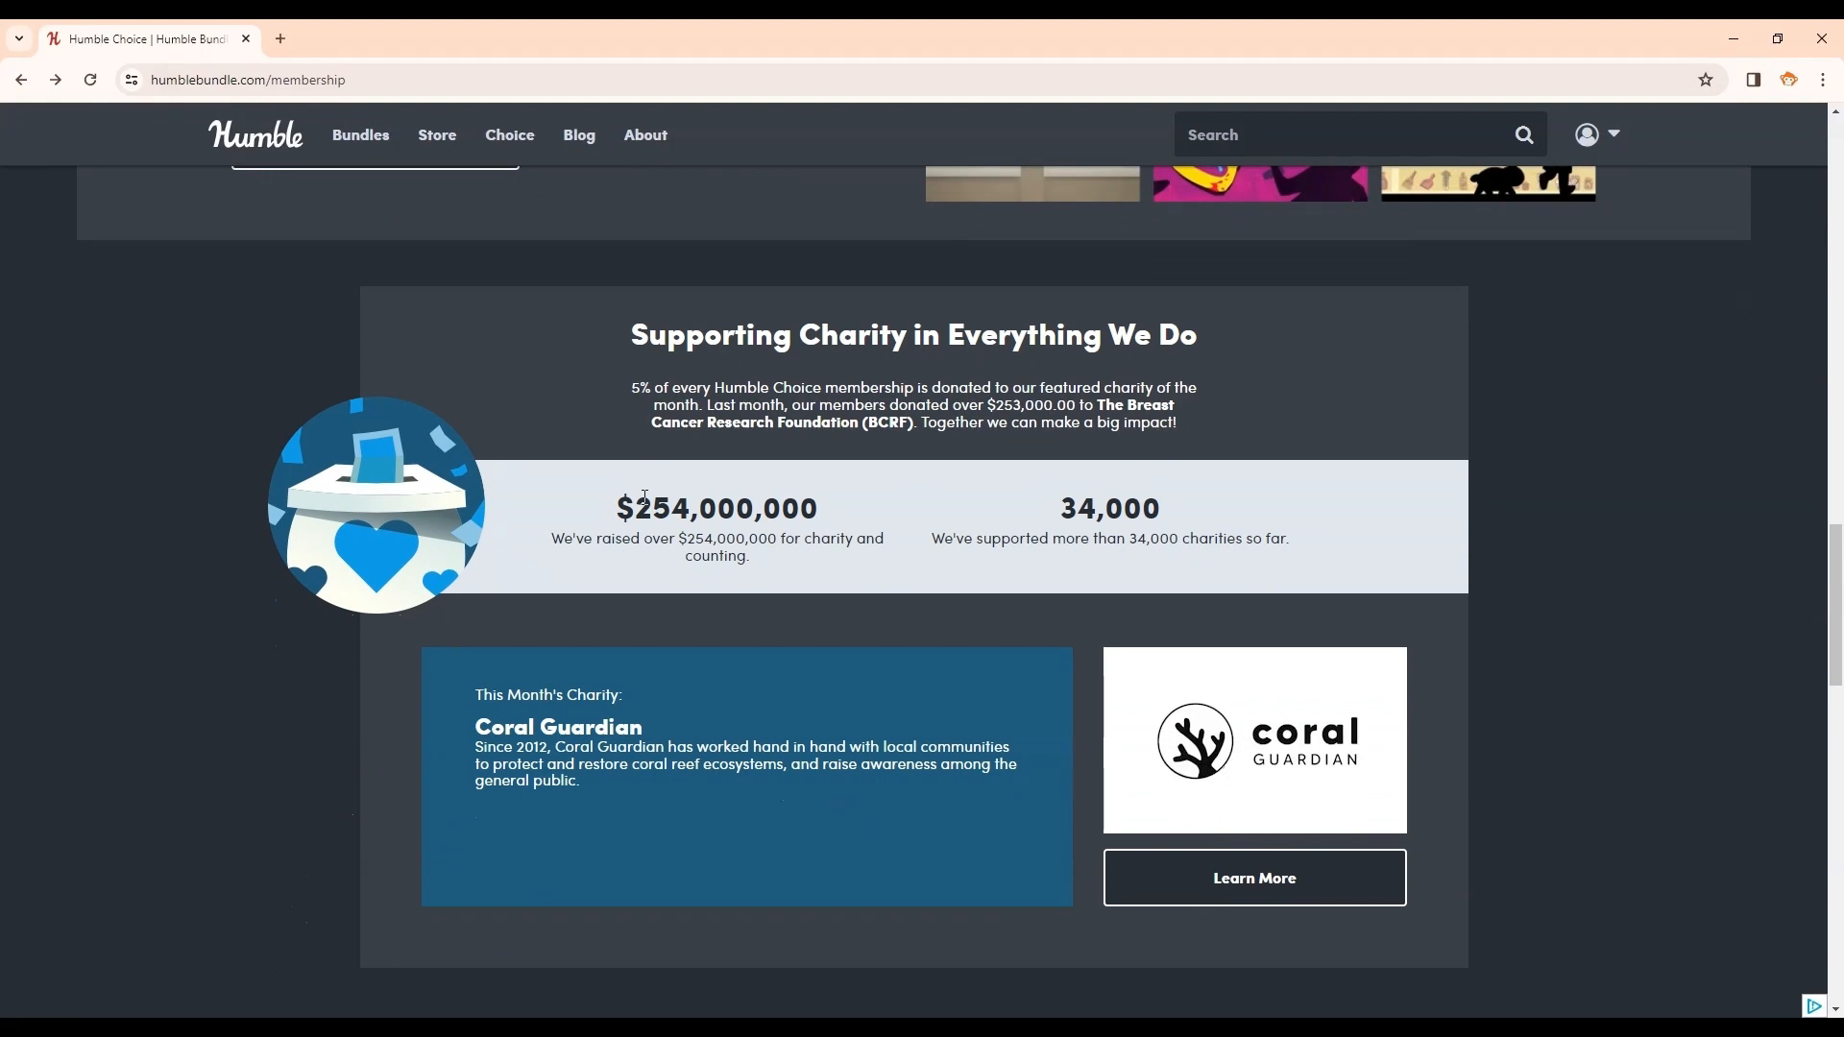